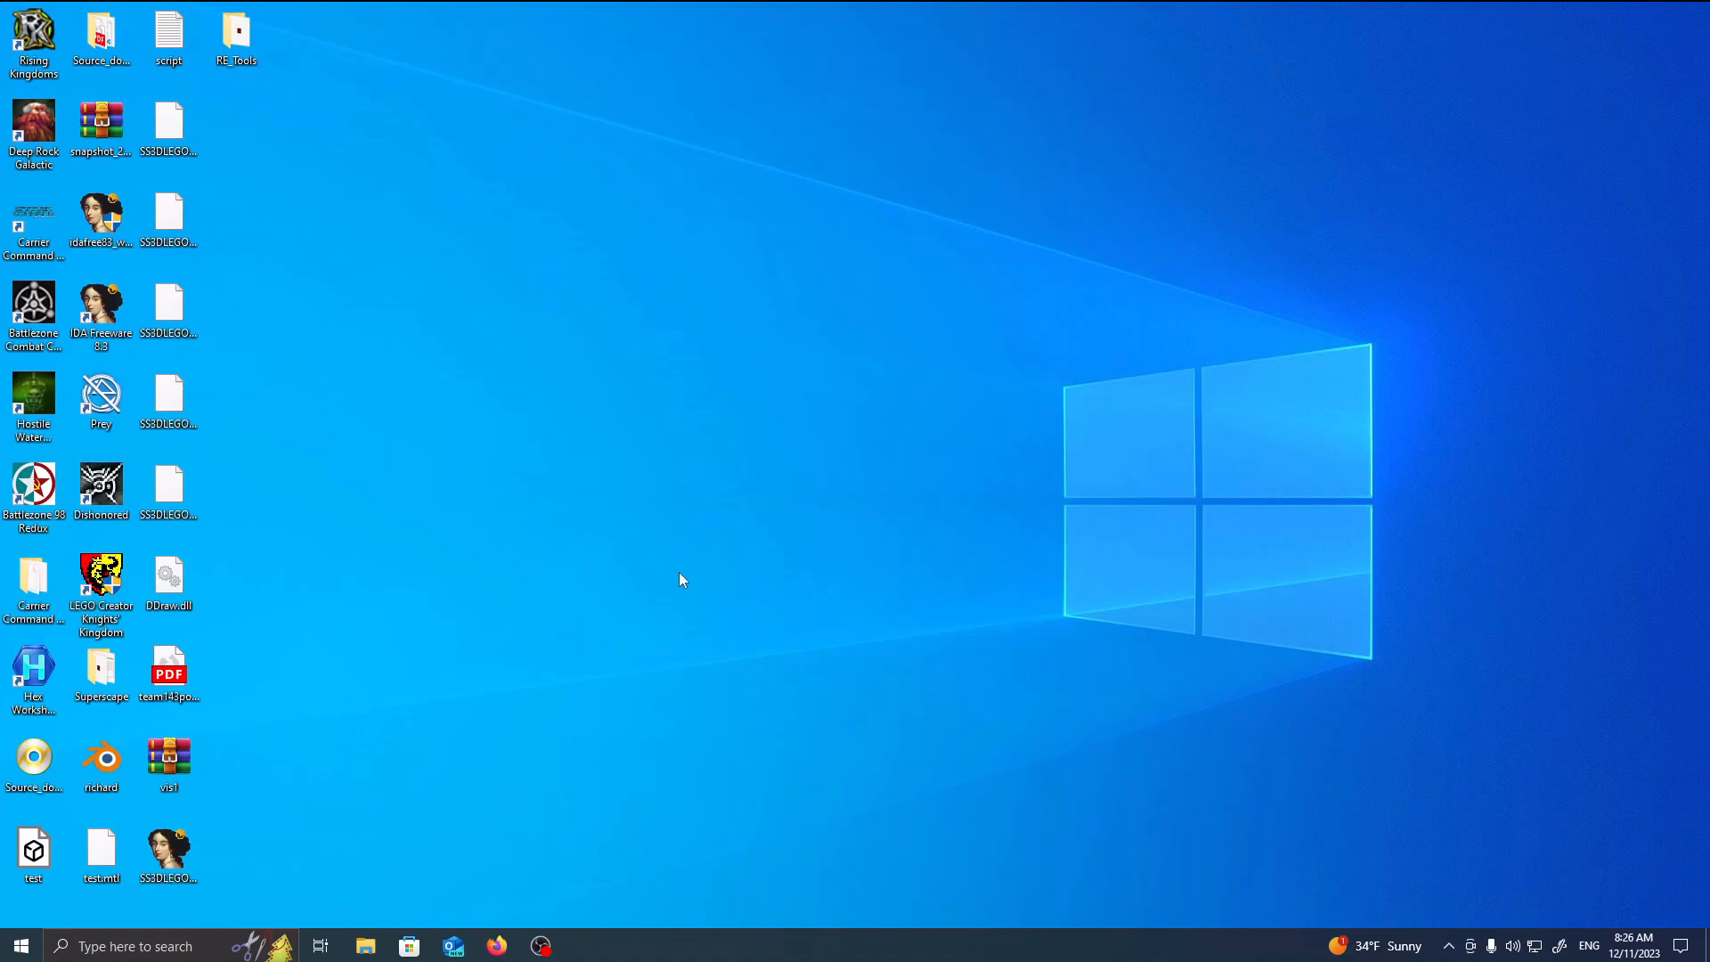
mouse_move(660, 576)
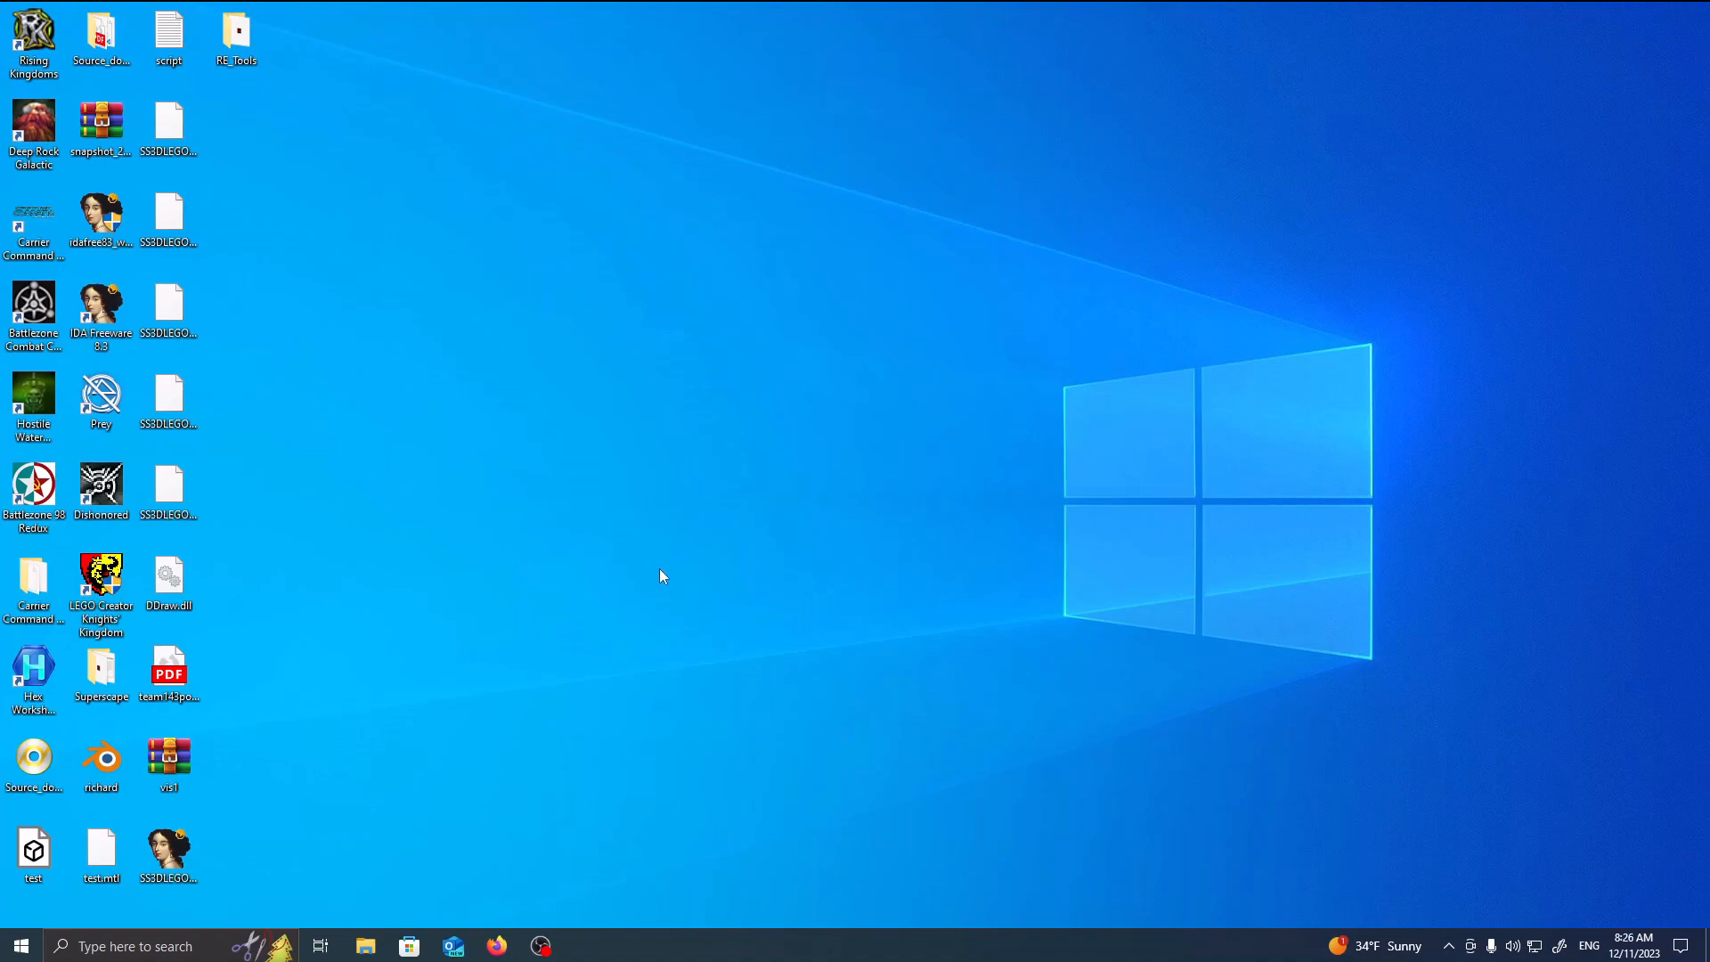
mouse_move(659, 582)
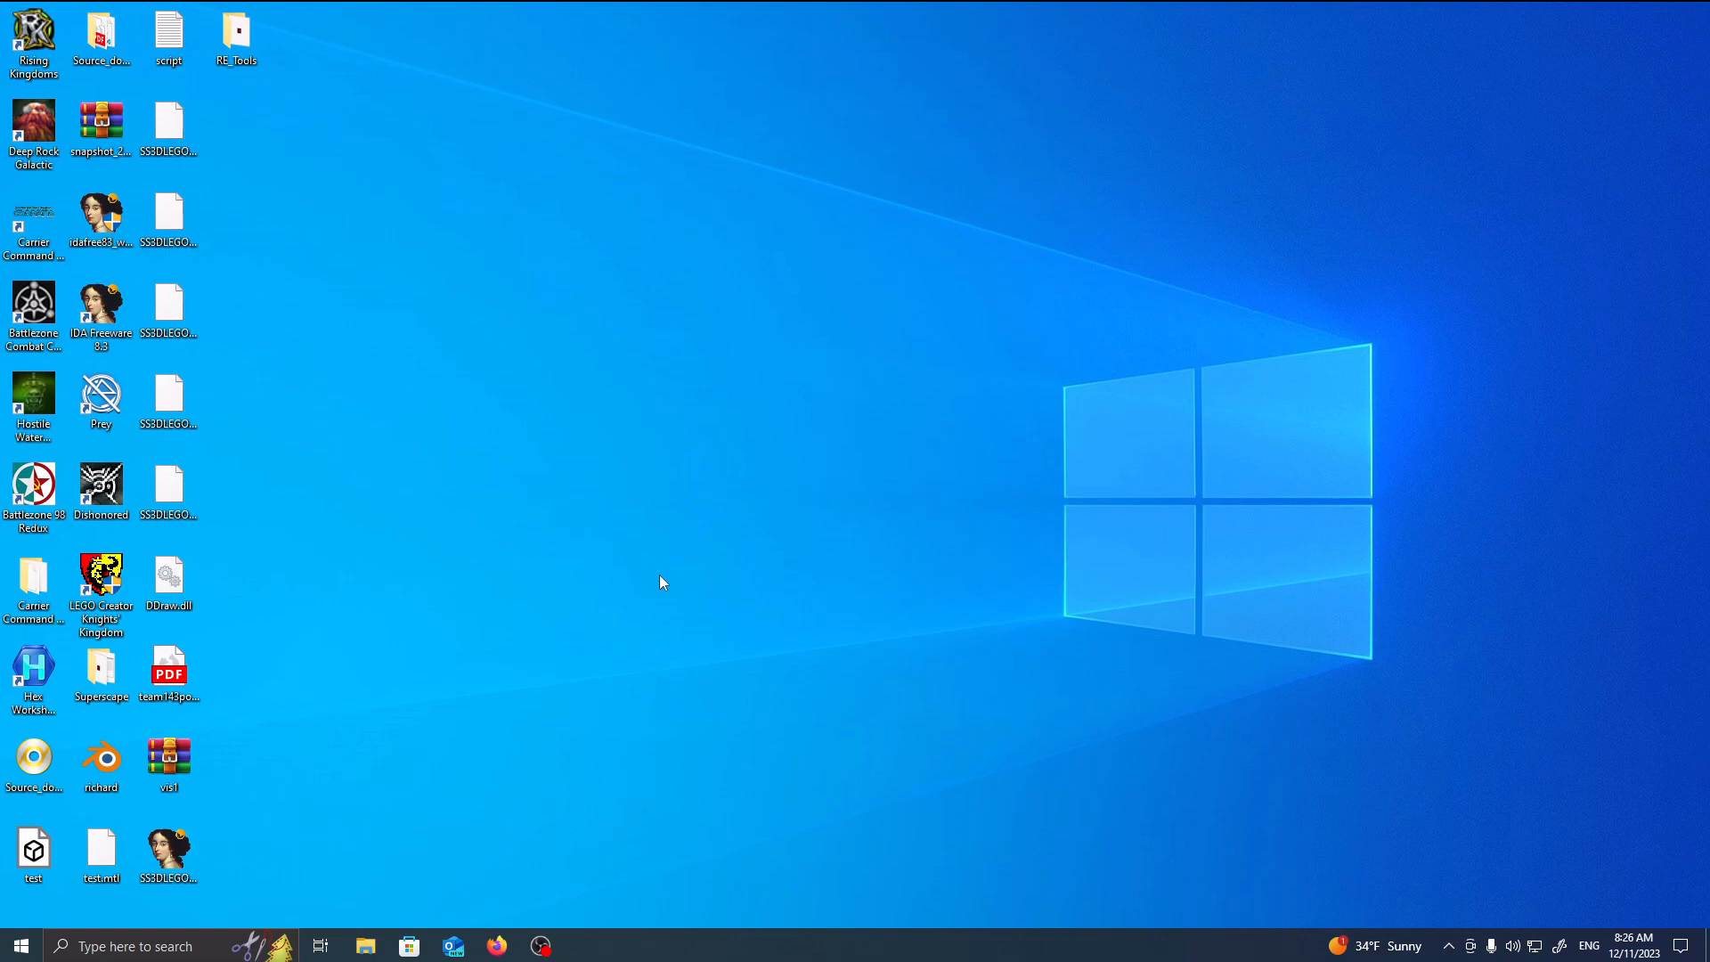
mouse_move(210, 636)
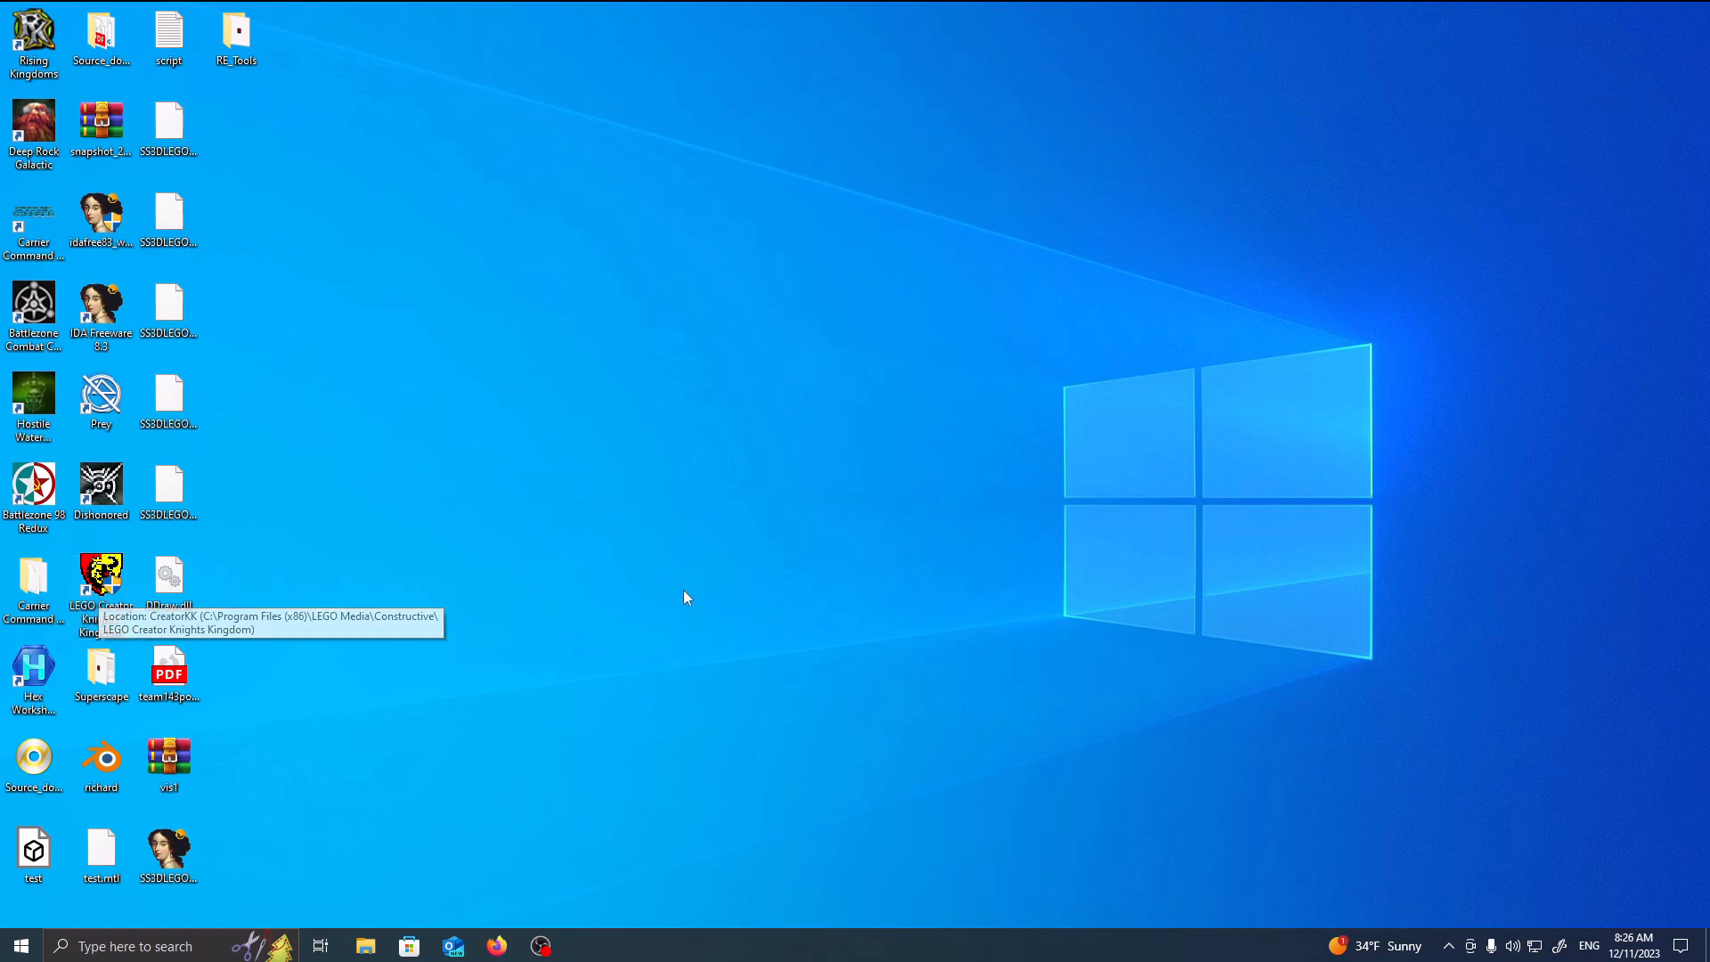
mouse_move(800, 771)
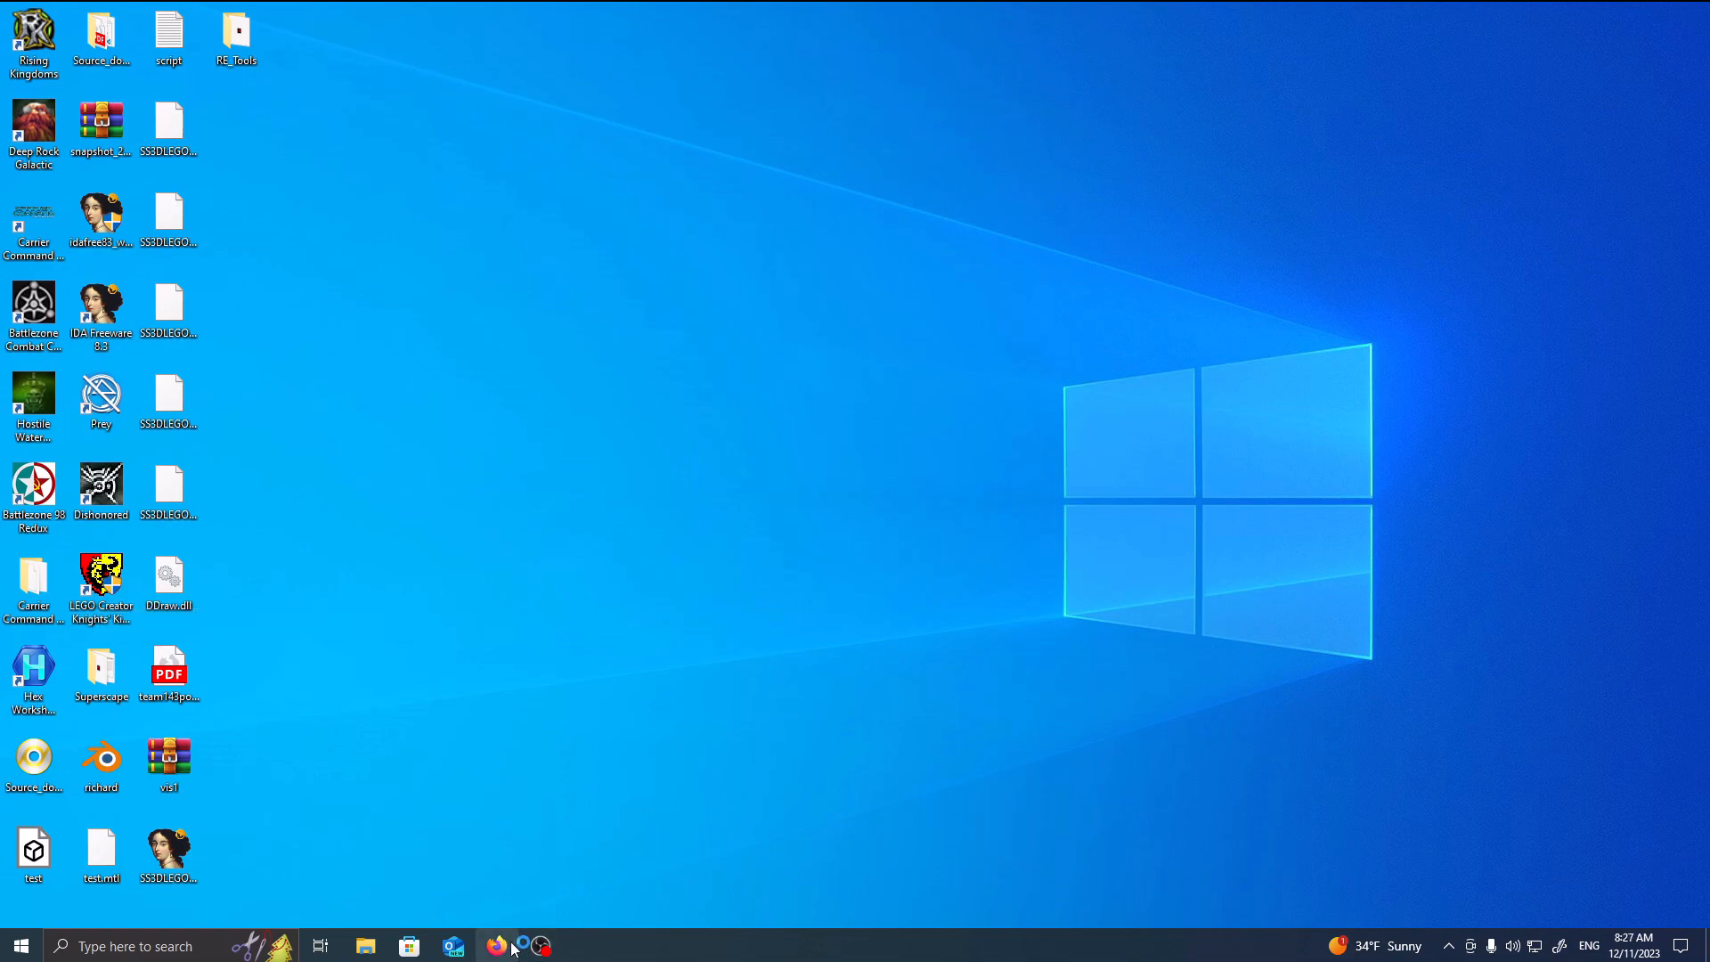
Step: Launch Firefox and load archive.org from the address bar suggestion
click(497, 946)
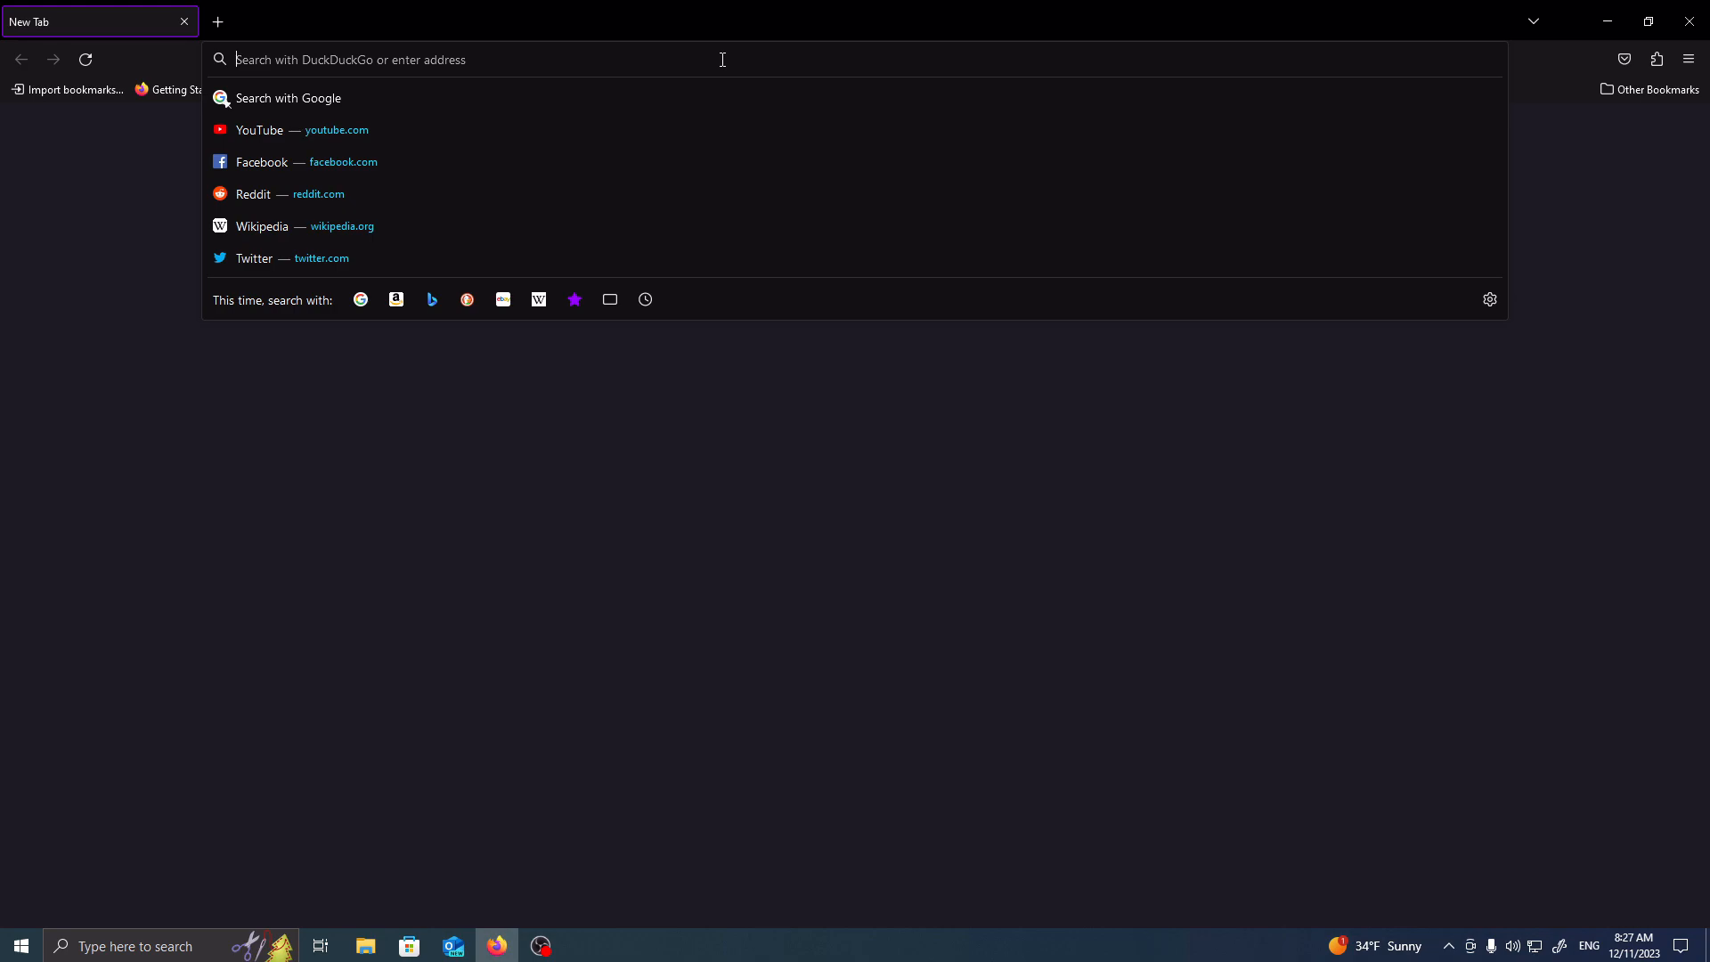
text(archive.org)
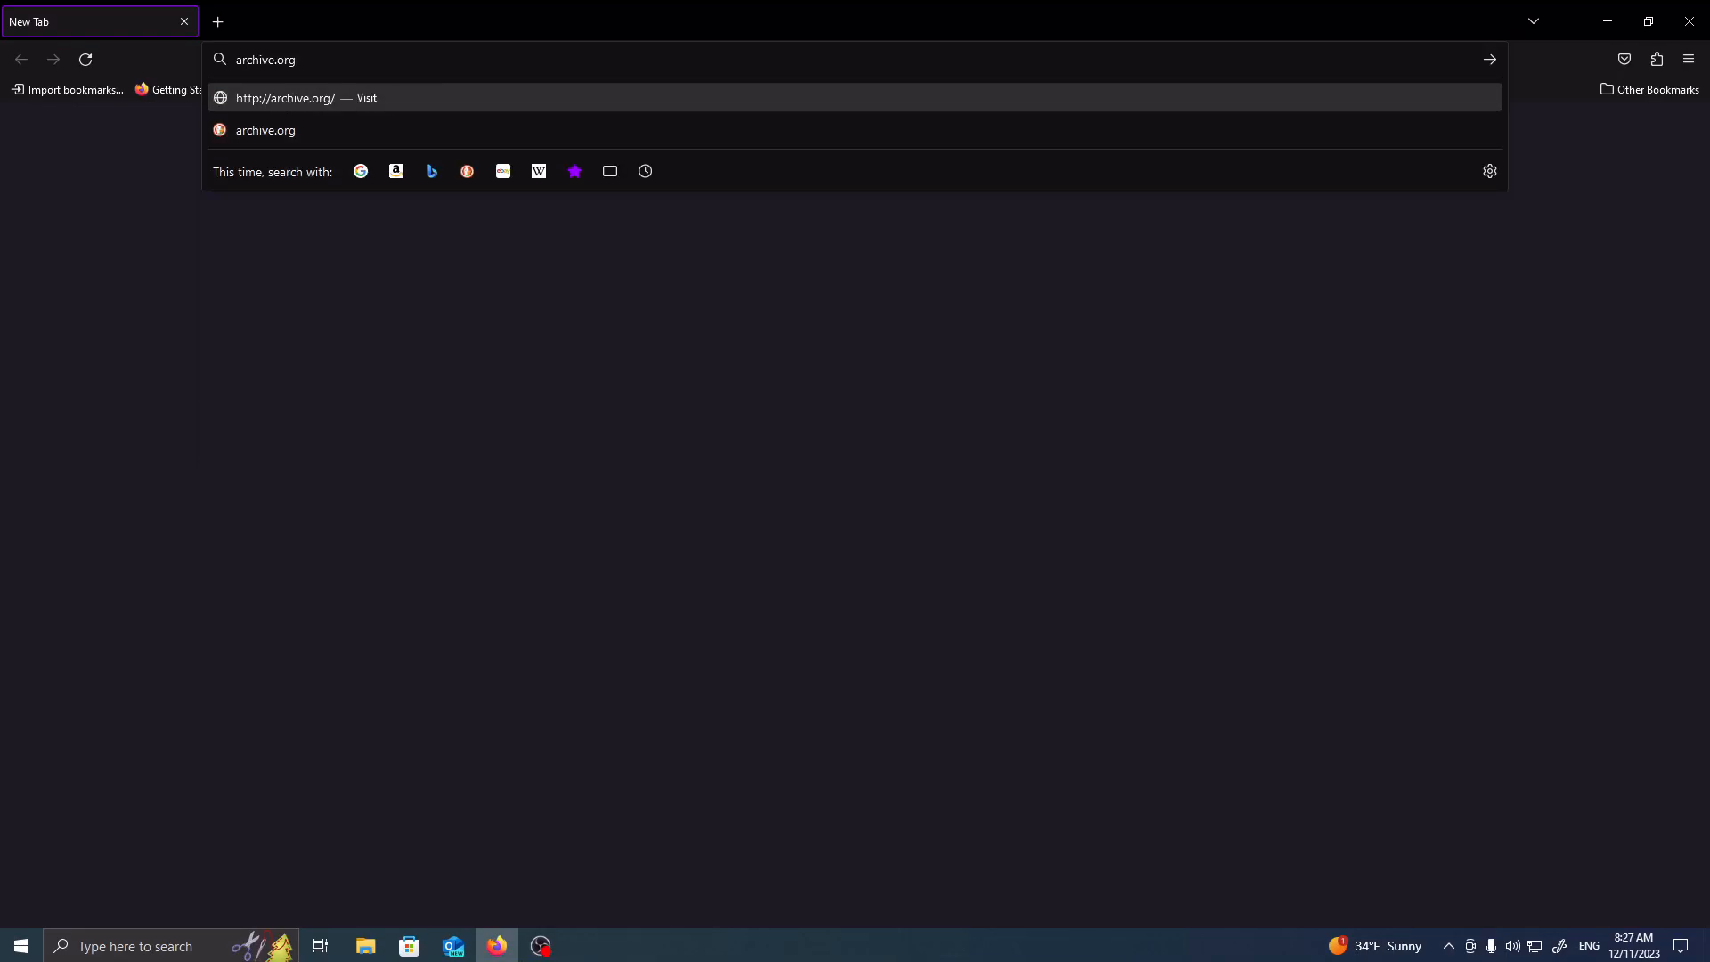
click(283, 96)
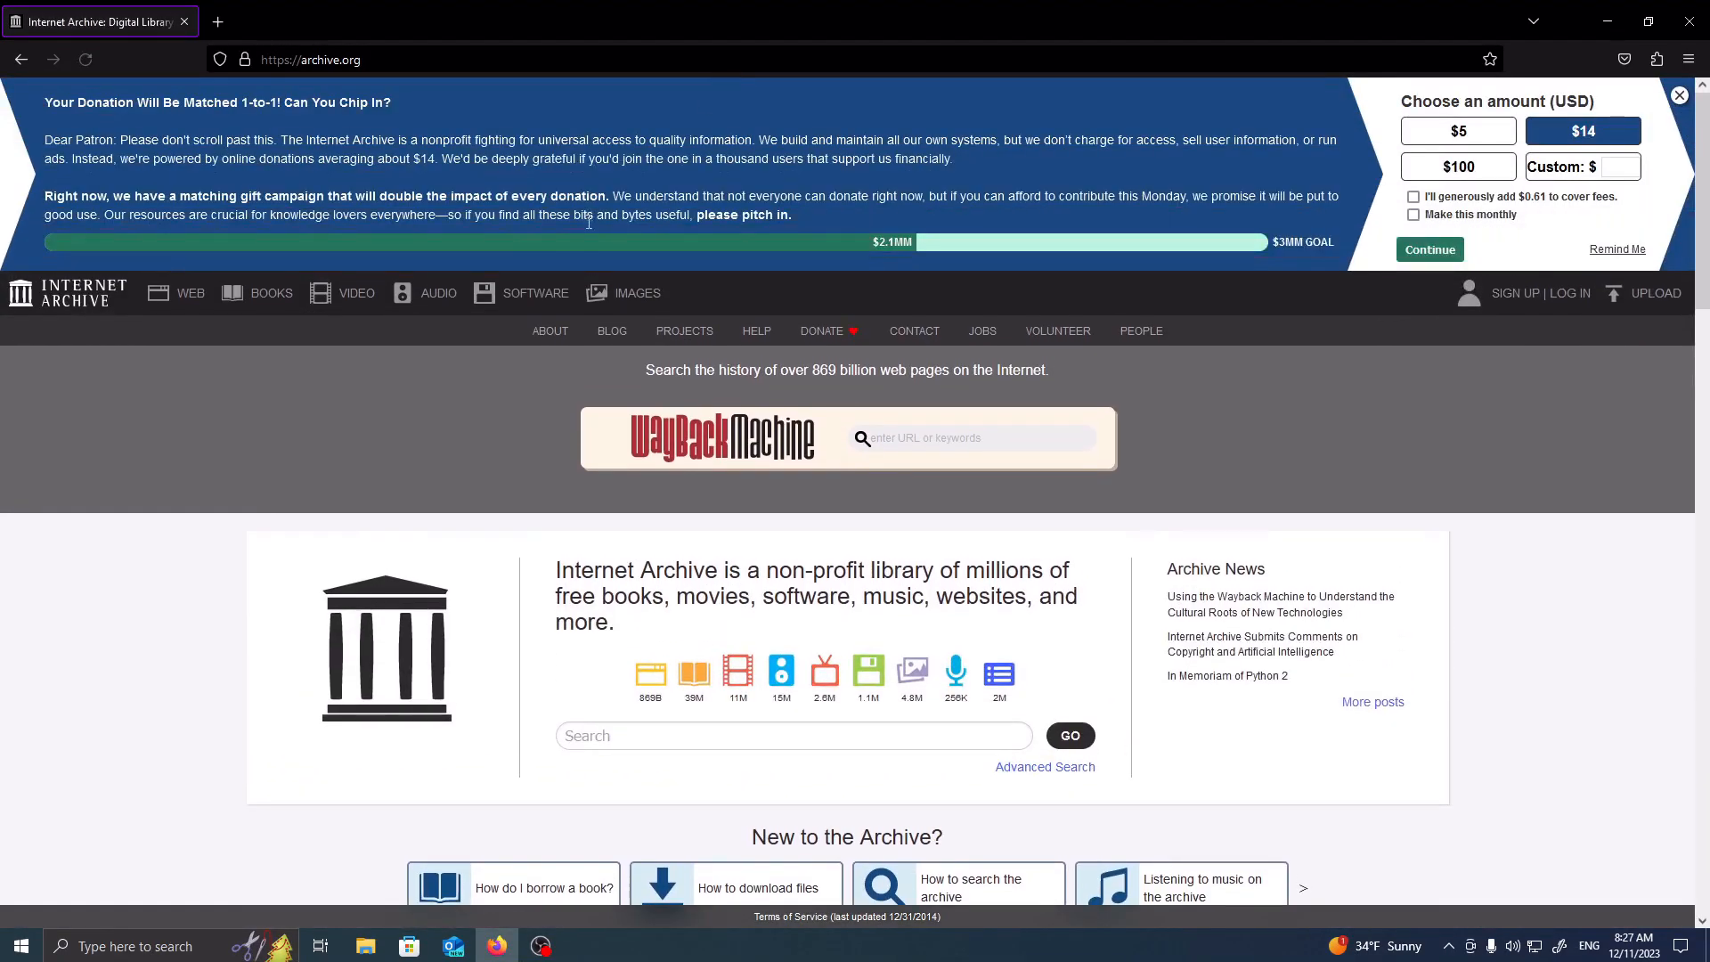
Step: Dismiss the donation appeal and scroll through the Software Collection listings
click(1680, 95)
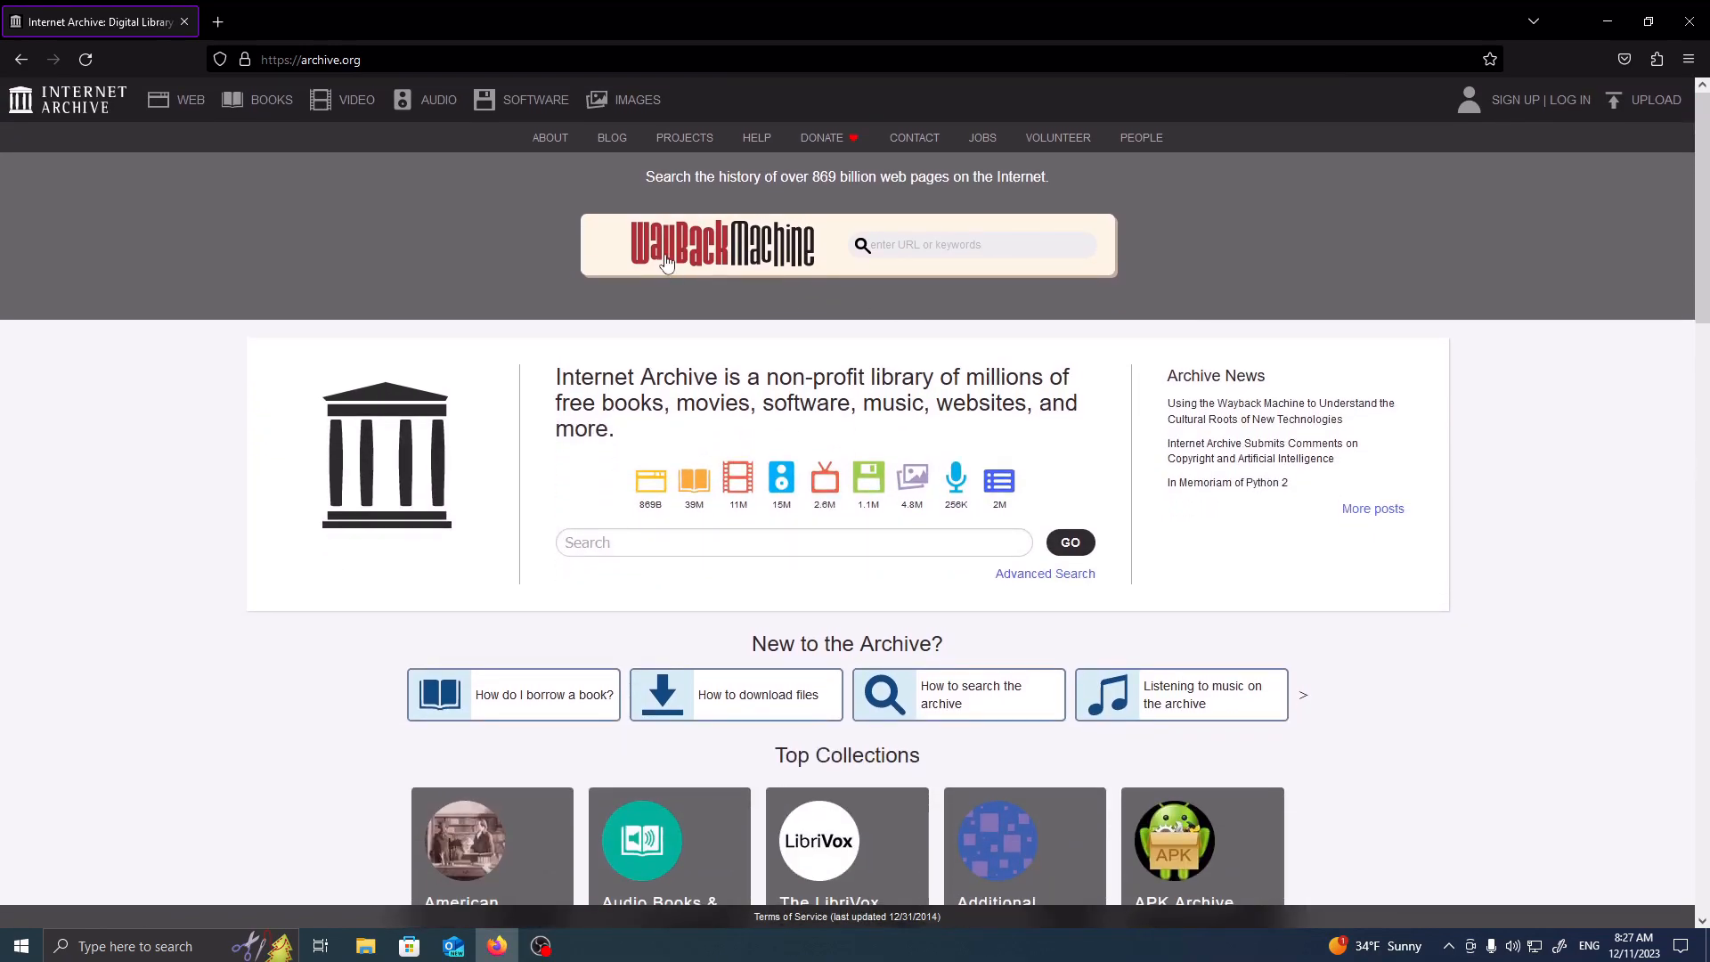
mouse_move(623, 276)
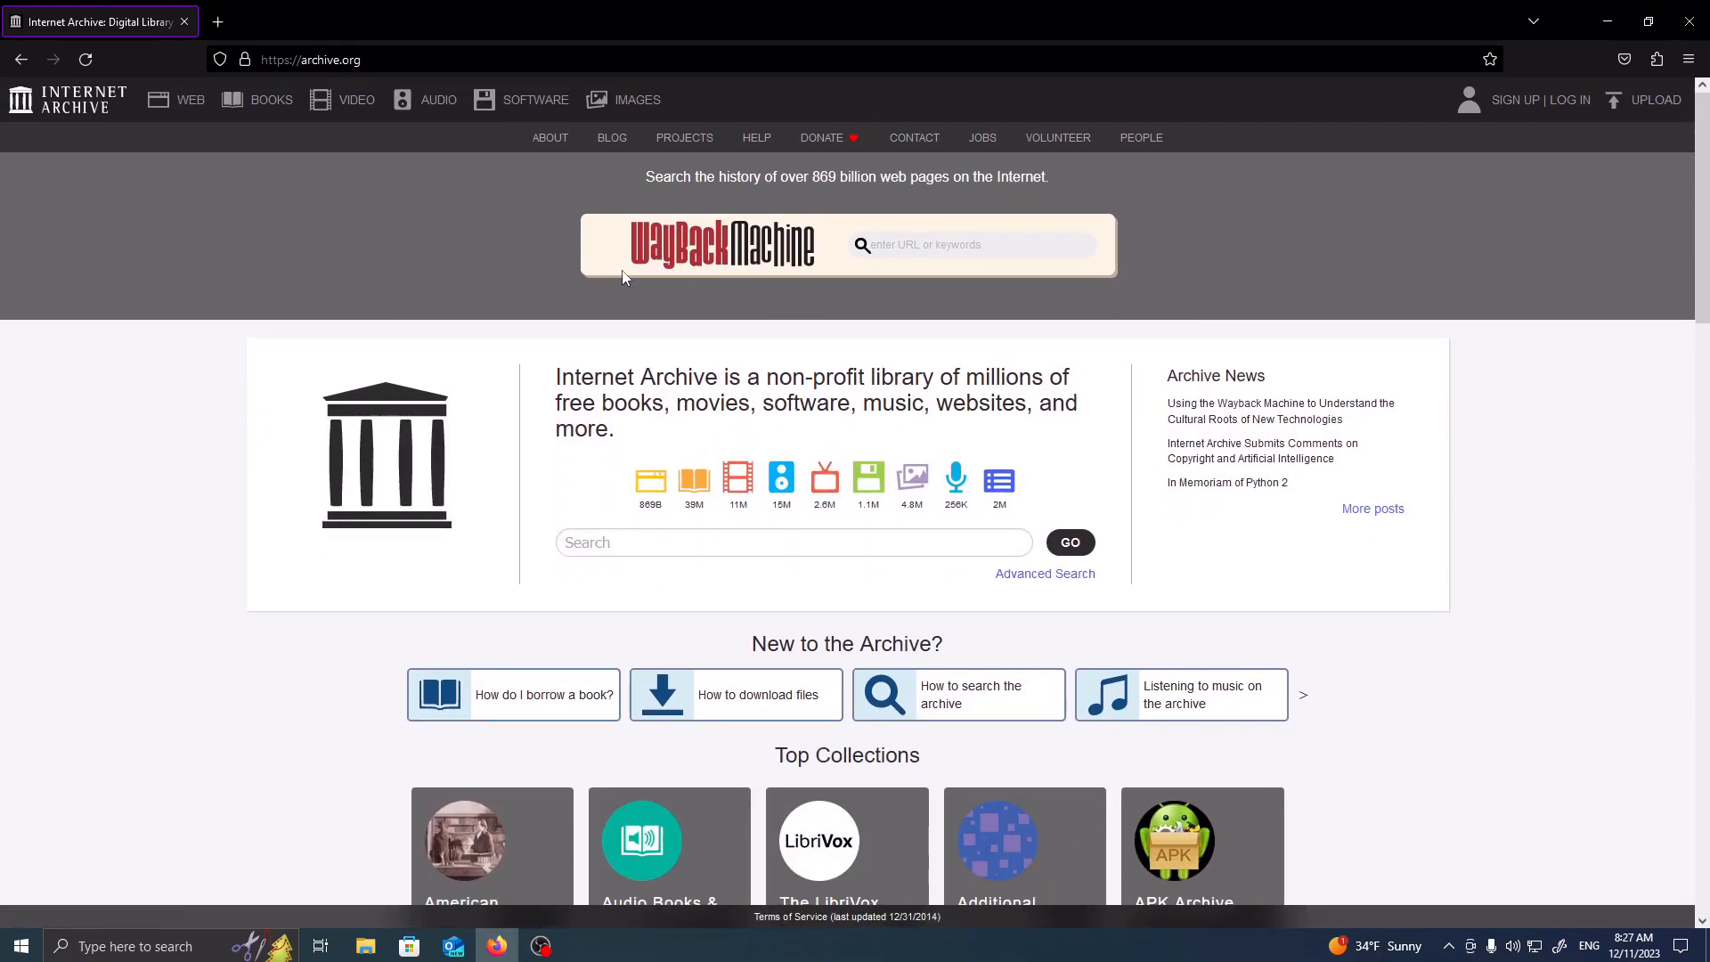
mouse_move(356, 100)
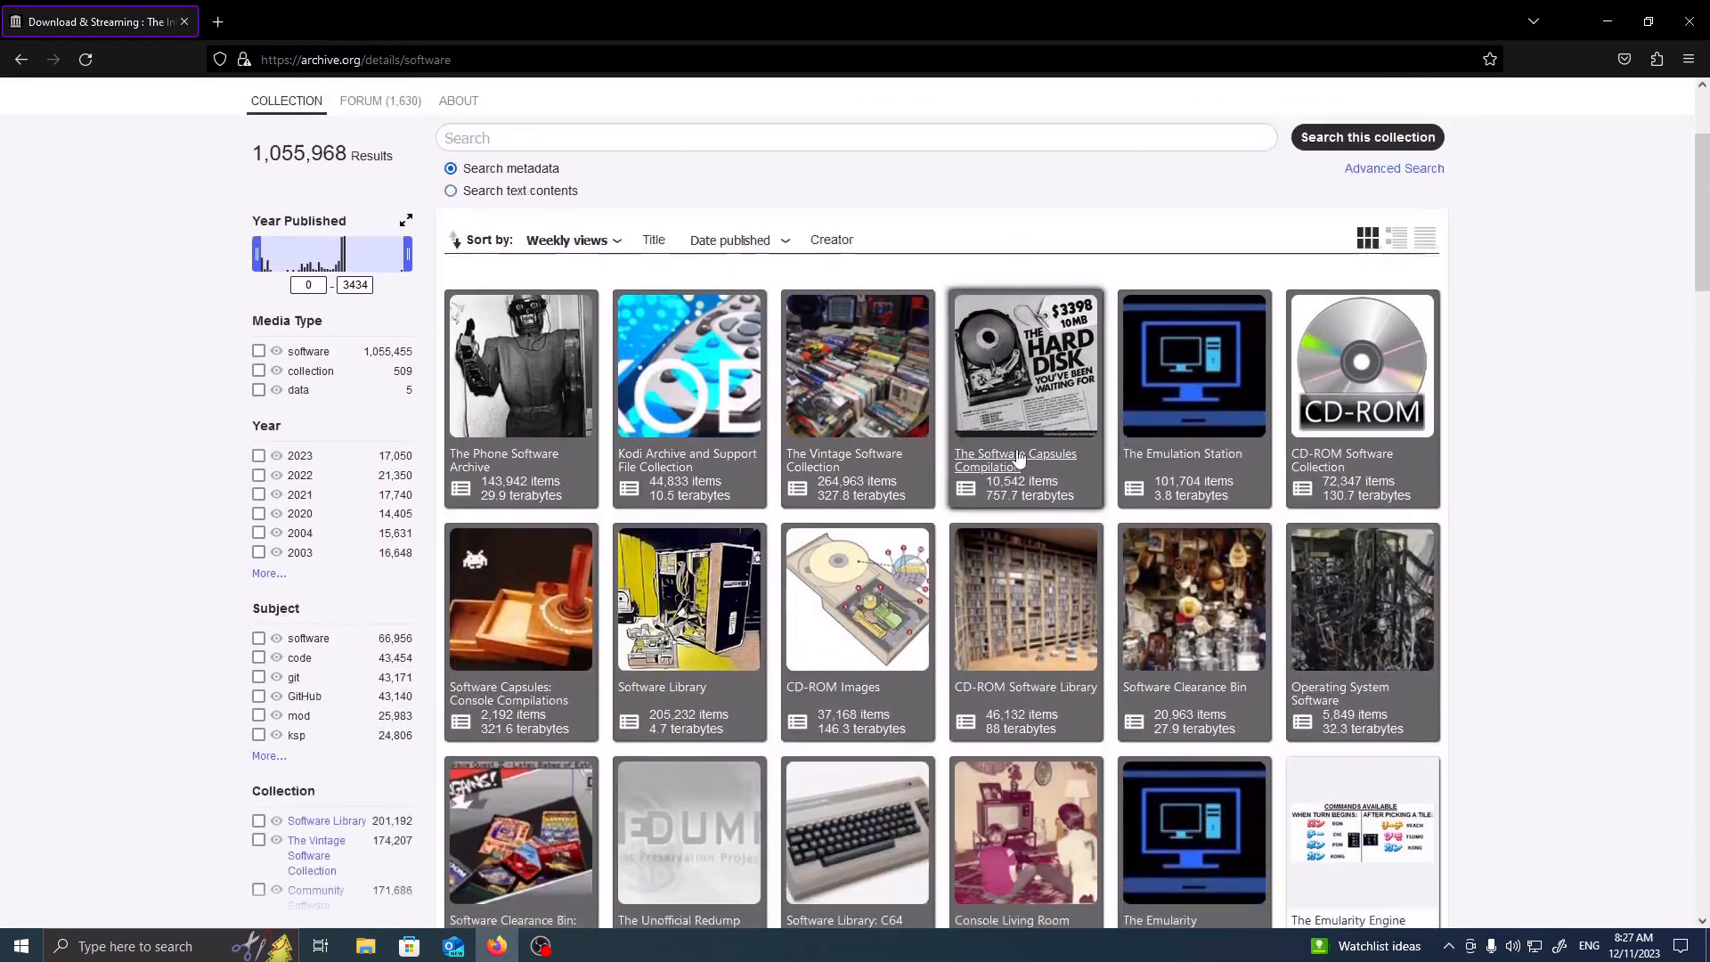
scroll(down, 3)
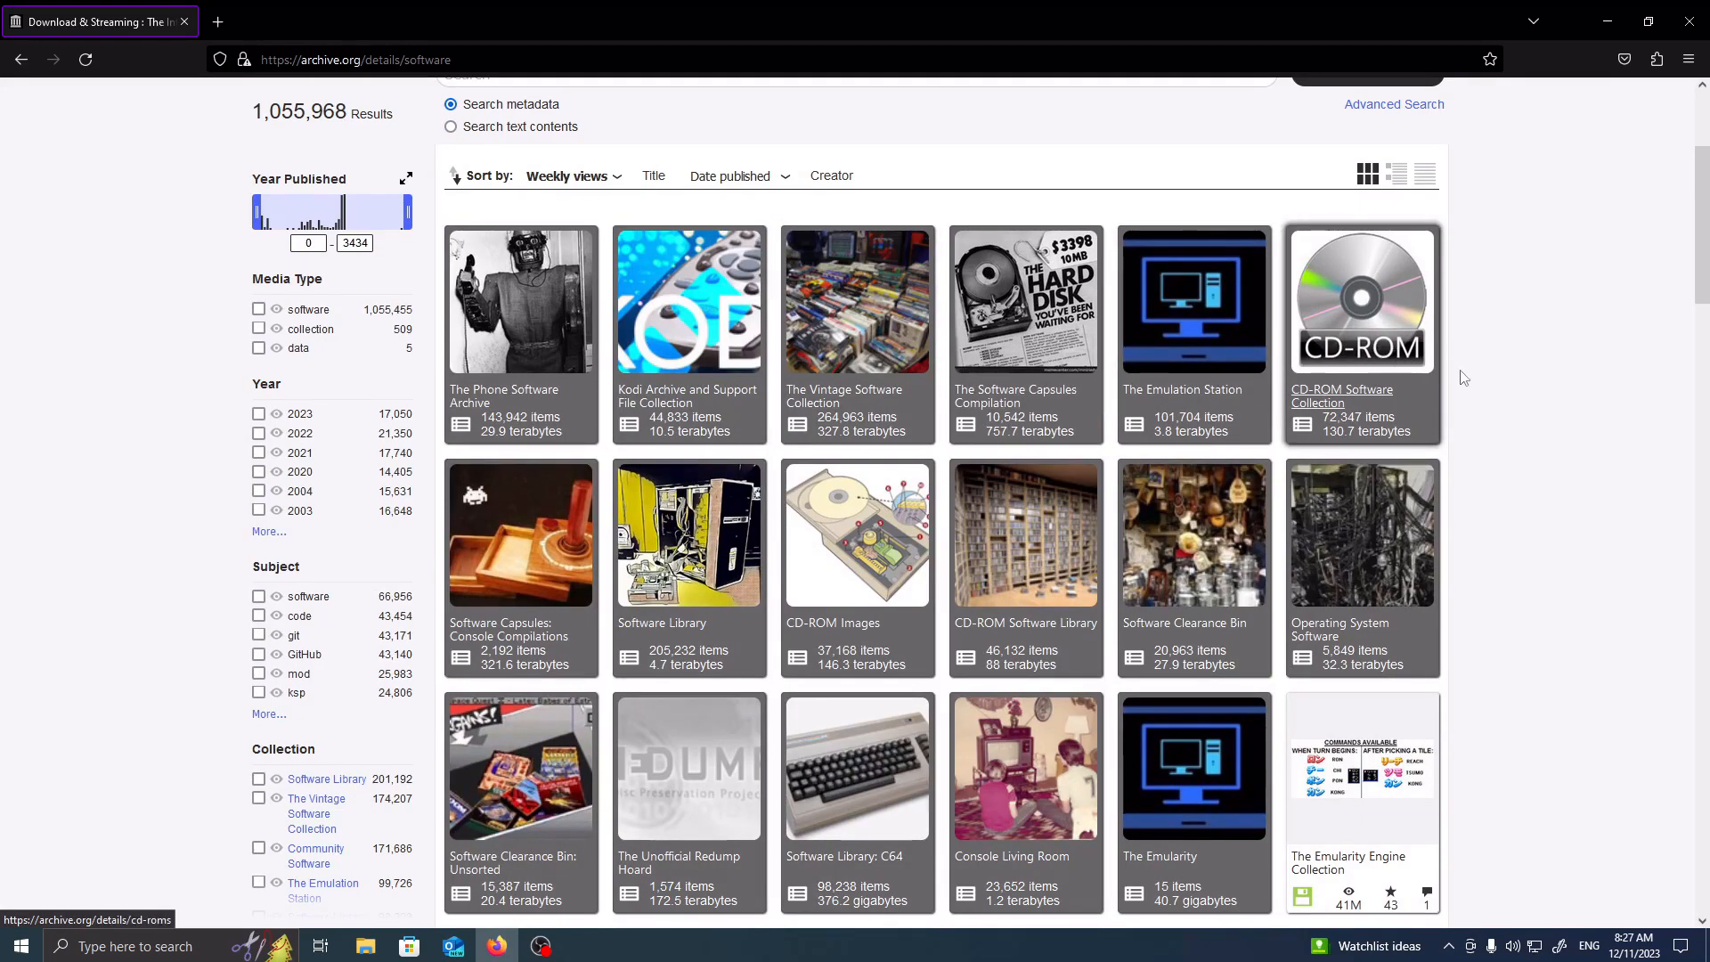
scroll(down, 3)
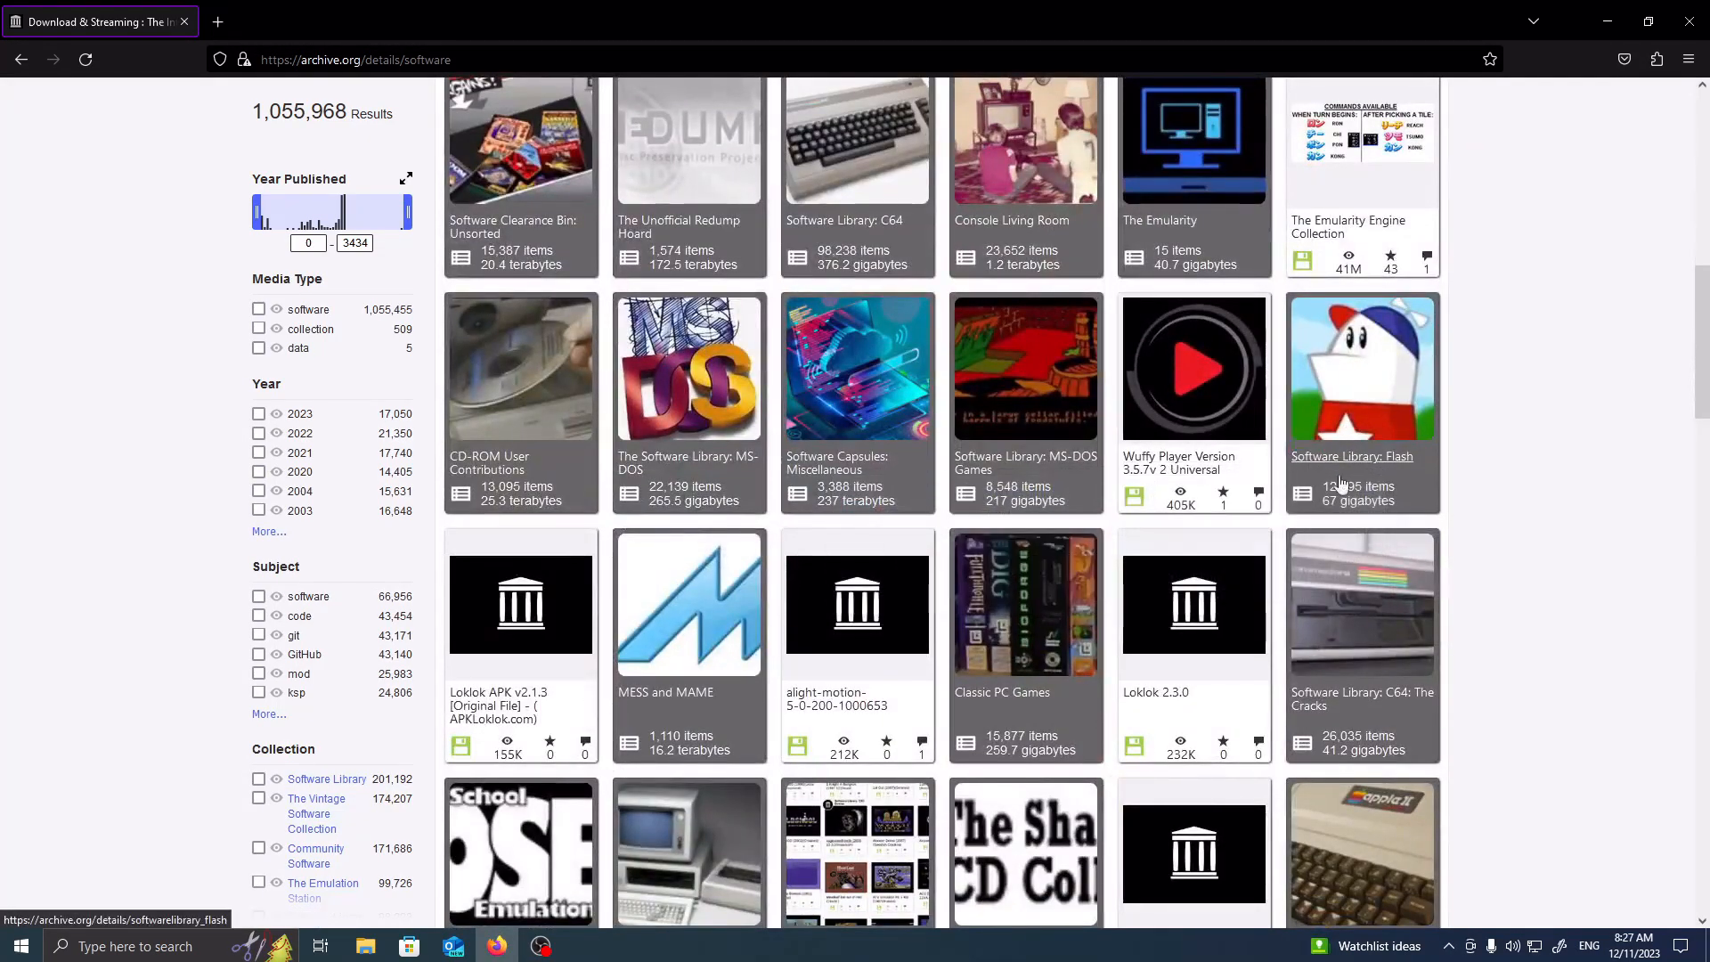
scroll(down, 3)
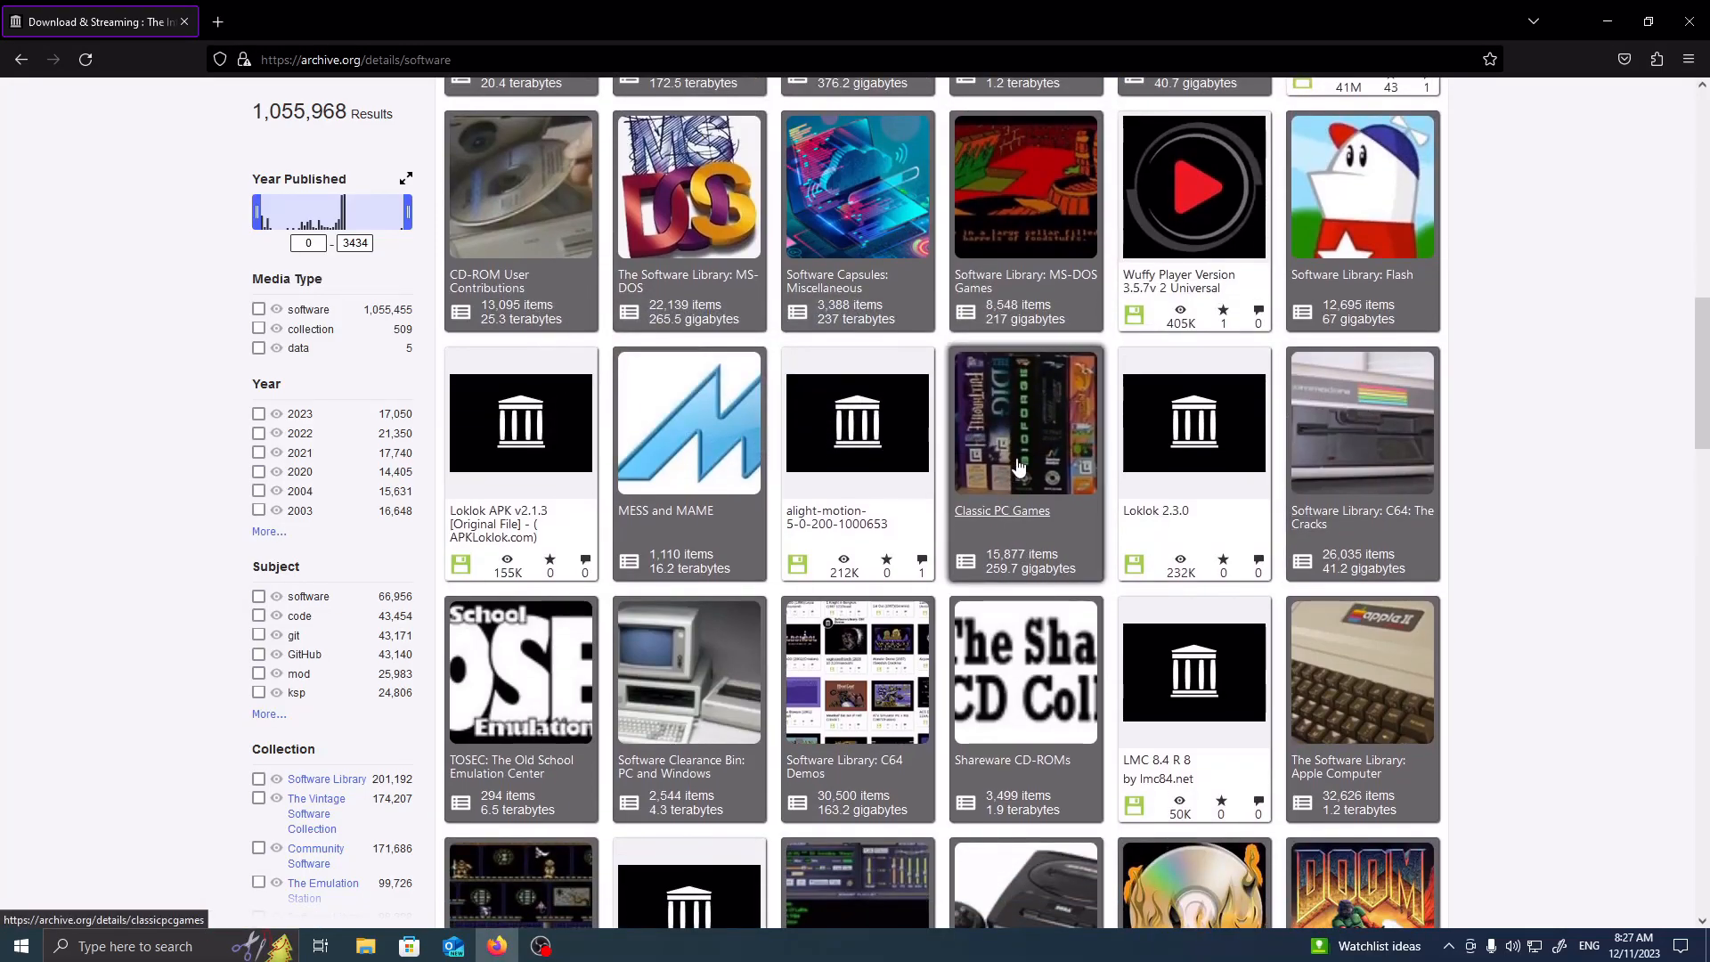
scroll(down, 3)
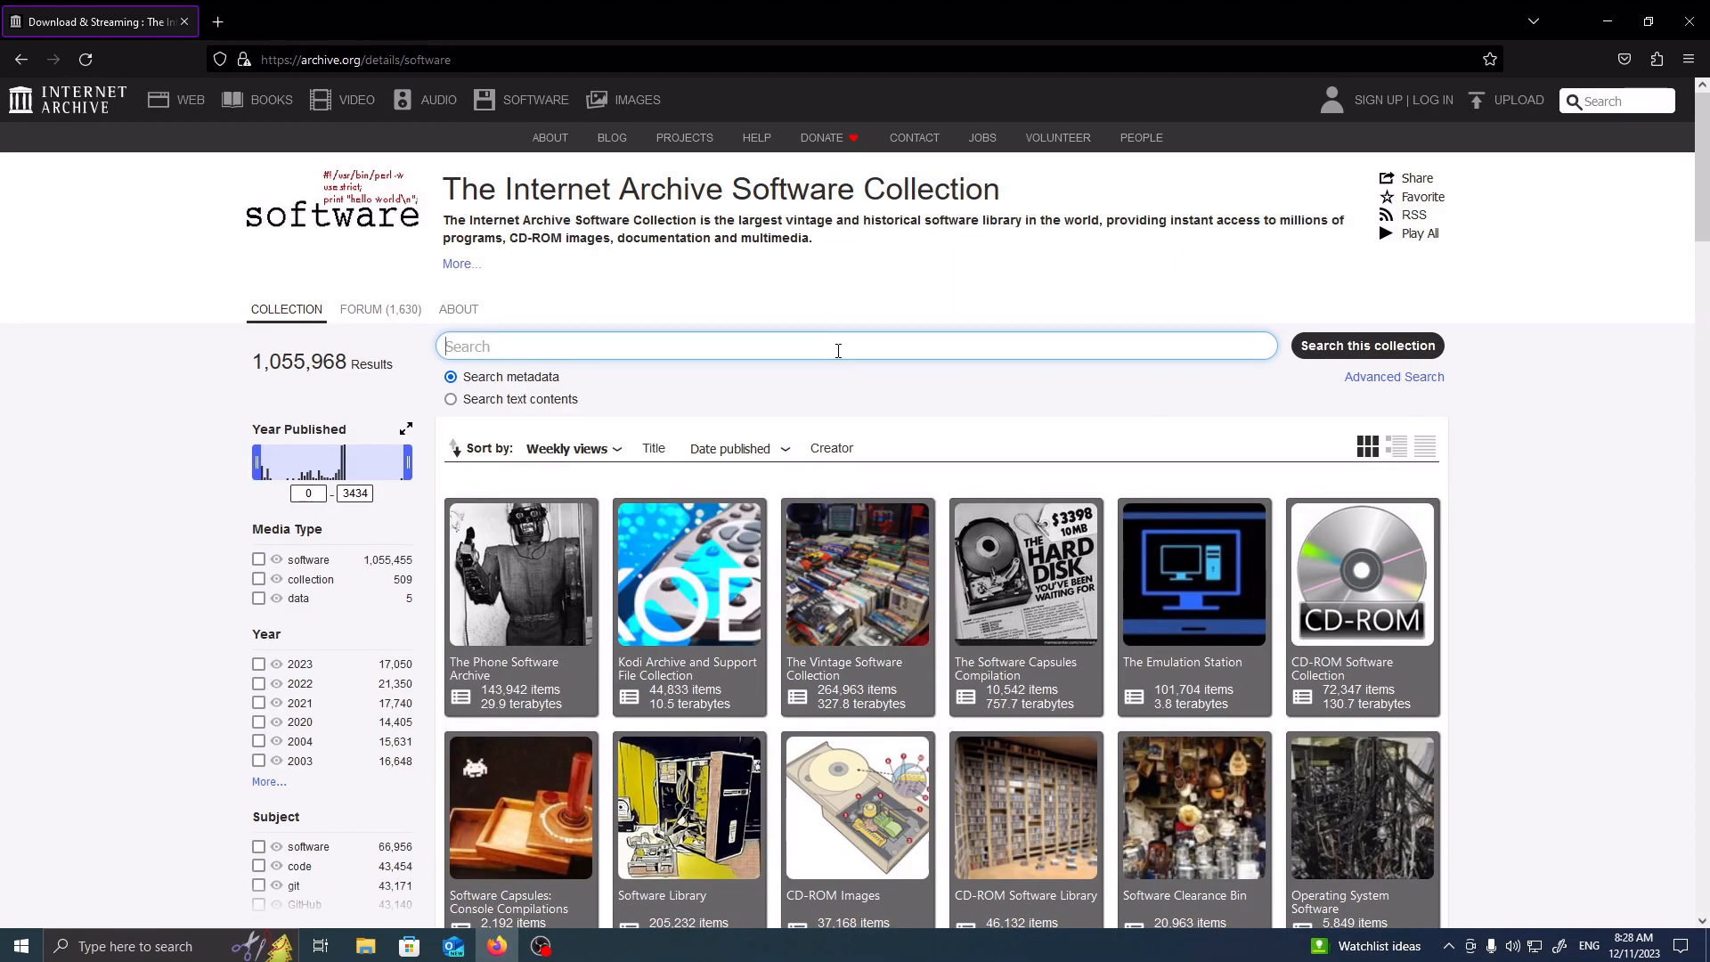
Step: Search the Software Collection for 'lego creator knights kingdom' and review the 14 results
text(lego creator knight)
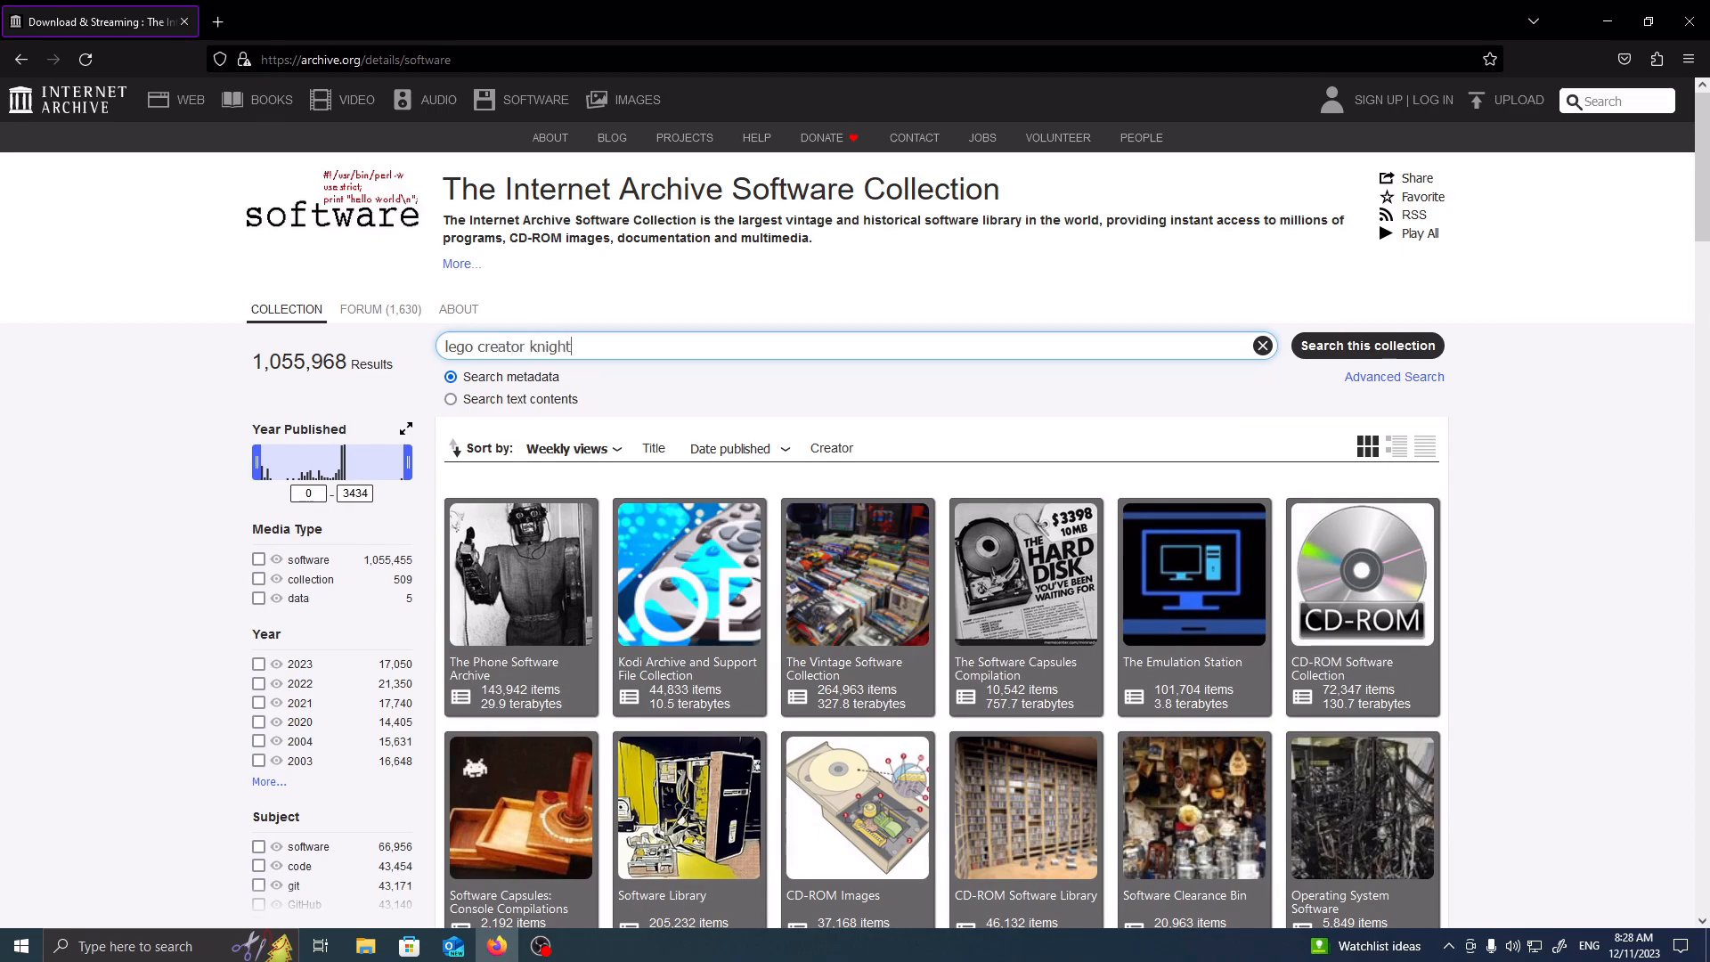
text(s kingdom)
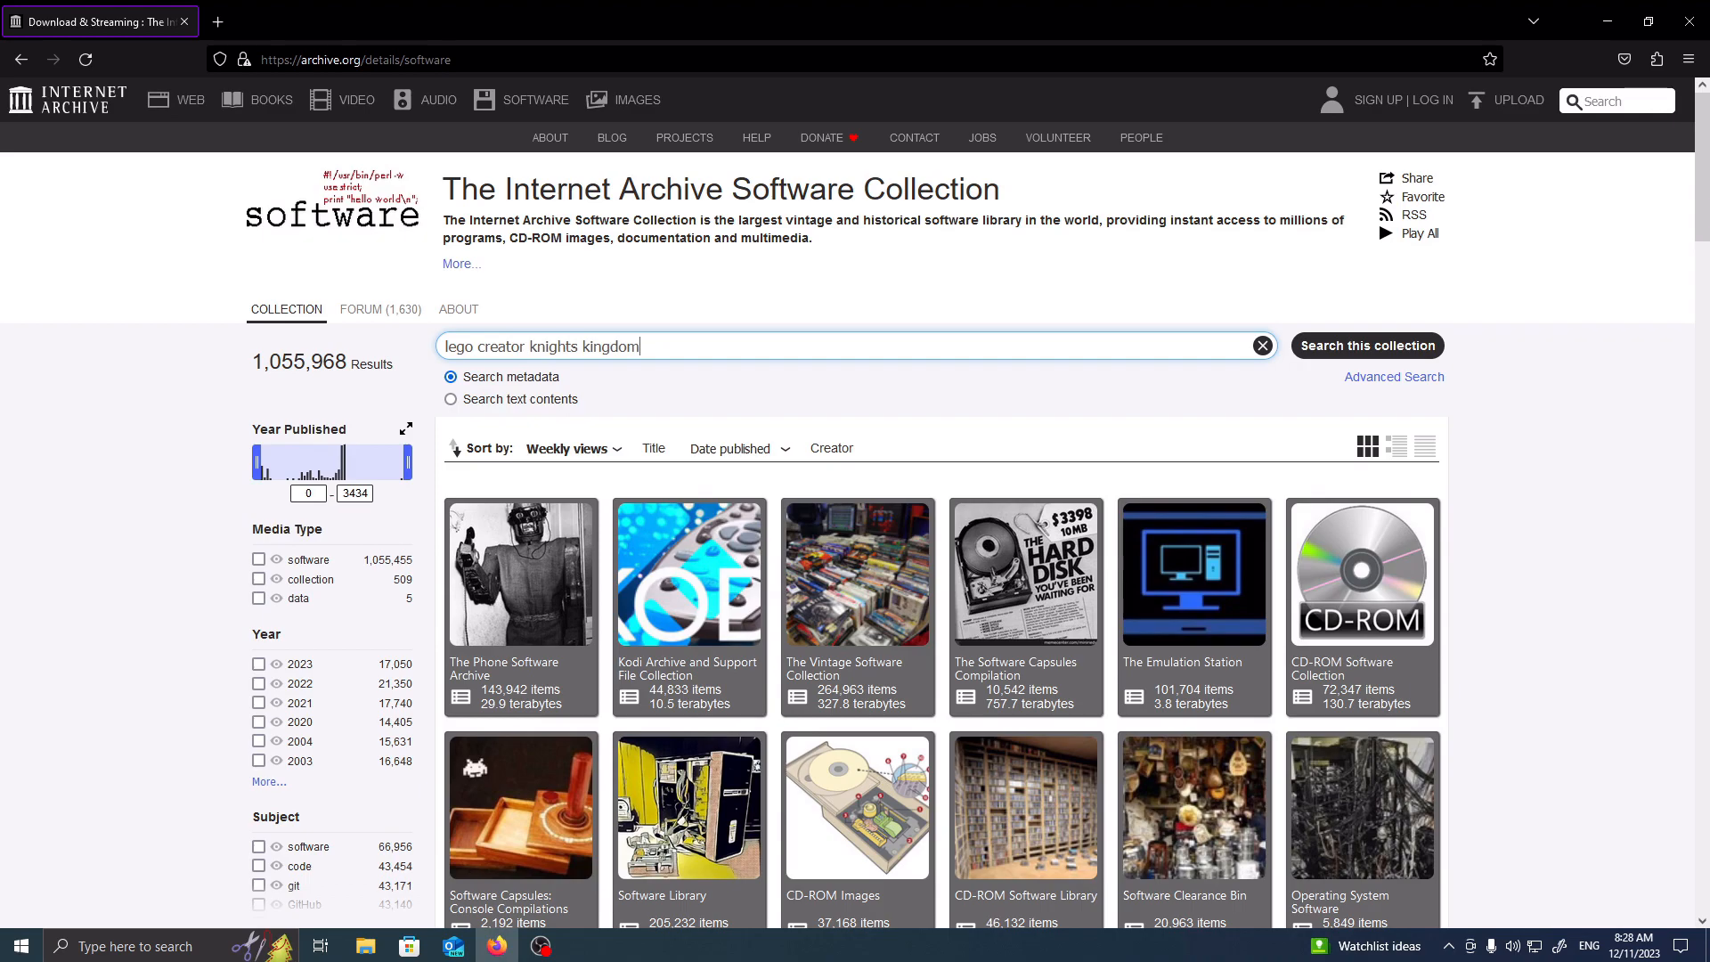
click(1366, 346)
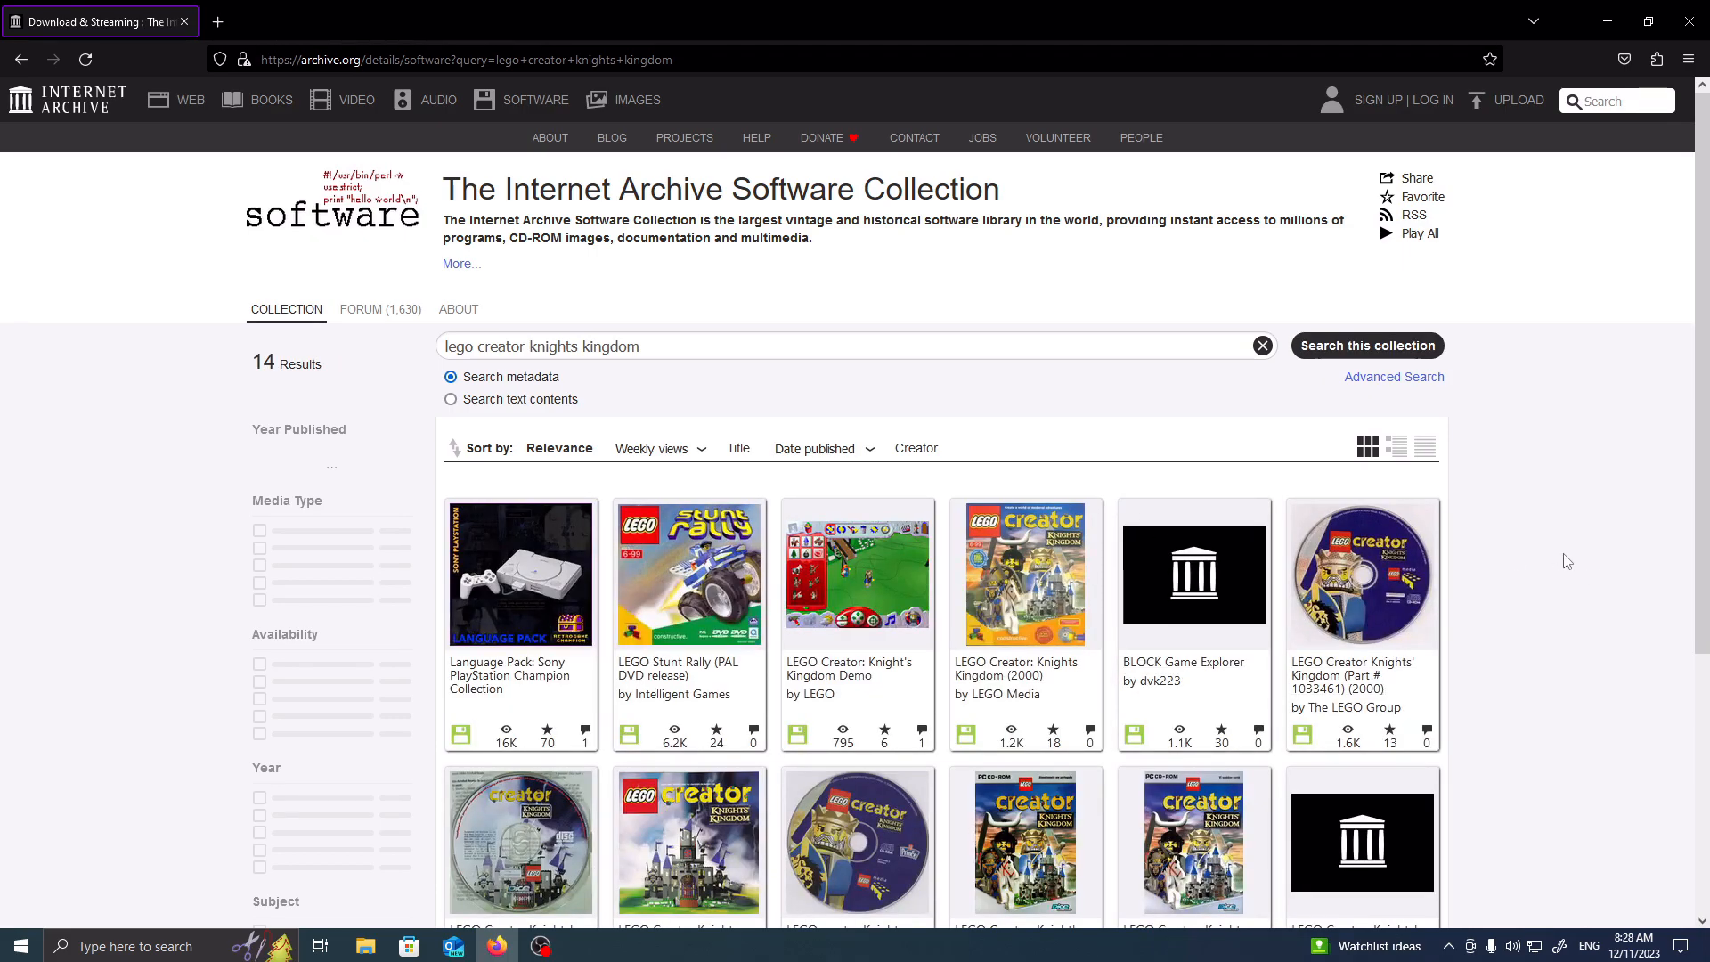
scroll(down, 3)
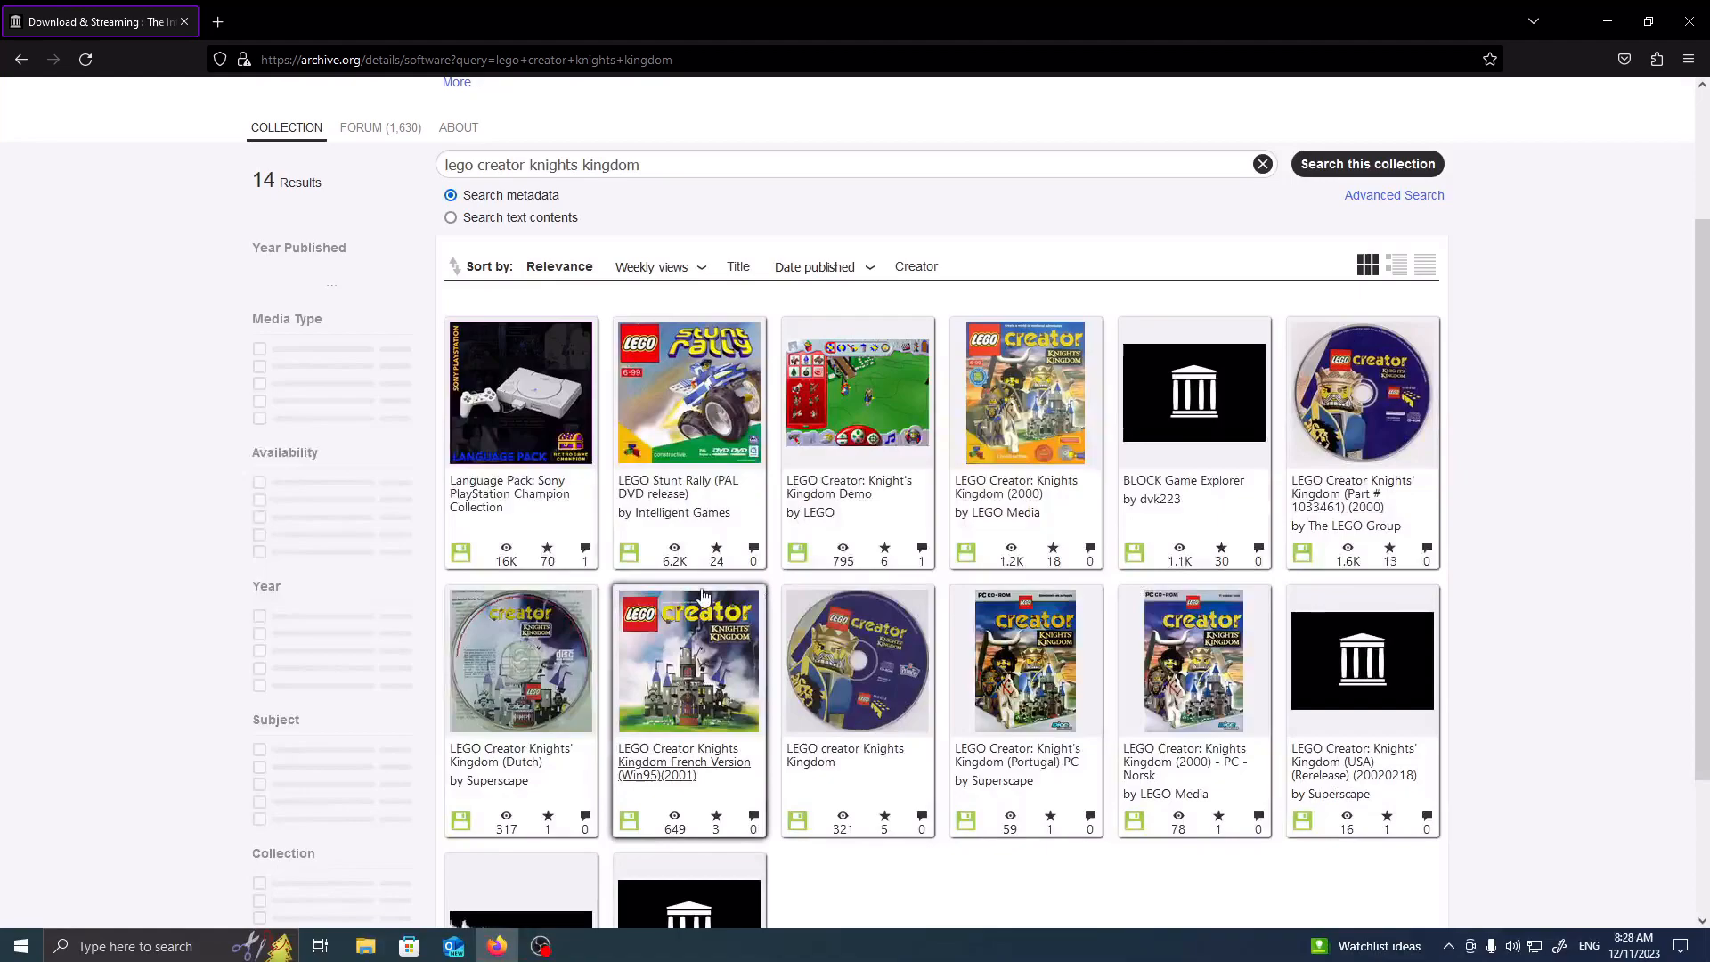
scroll(down, 3)
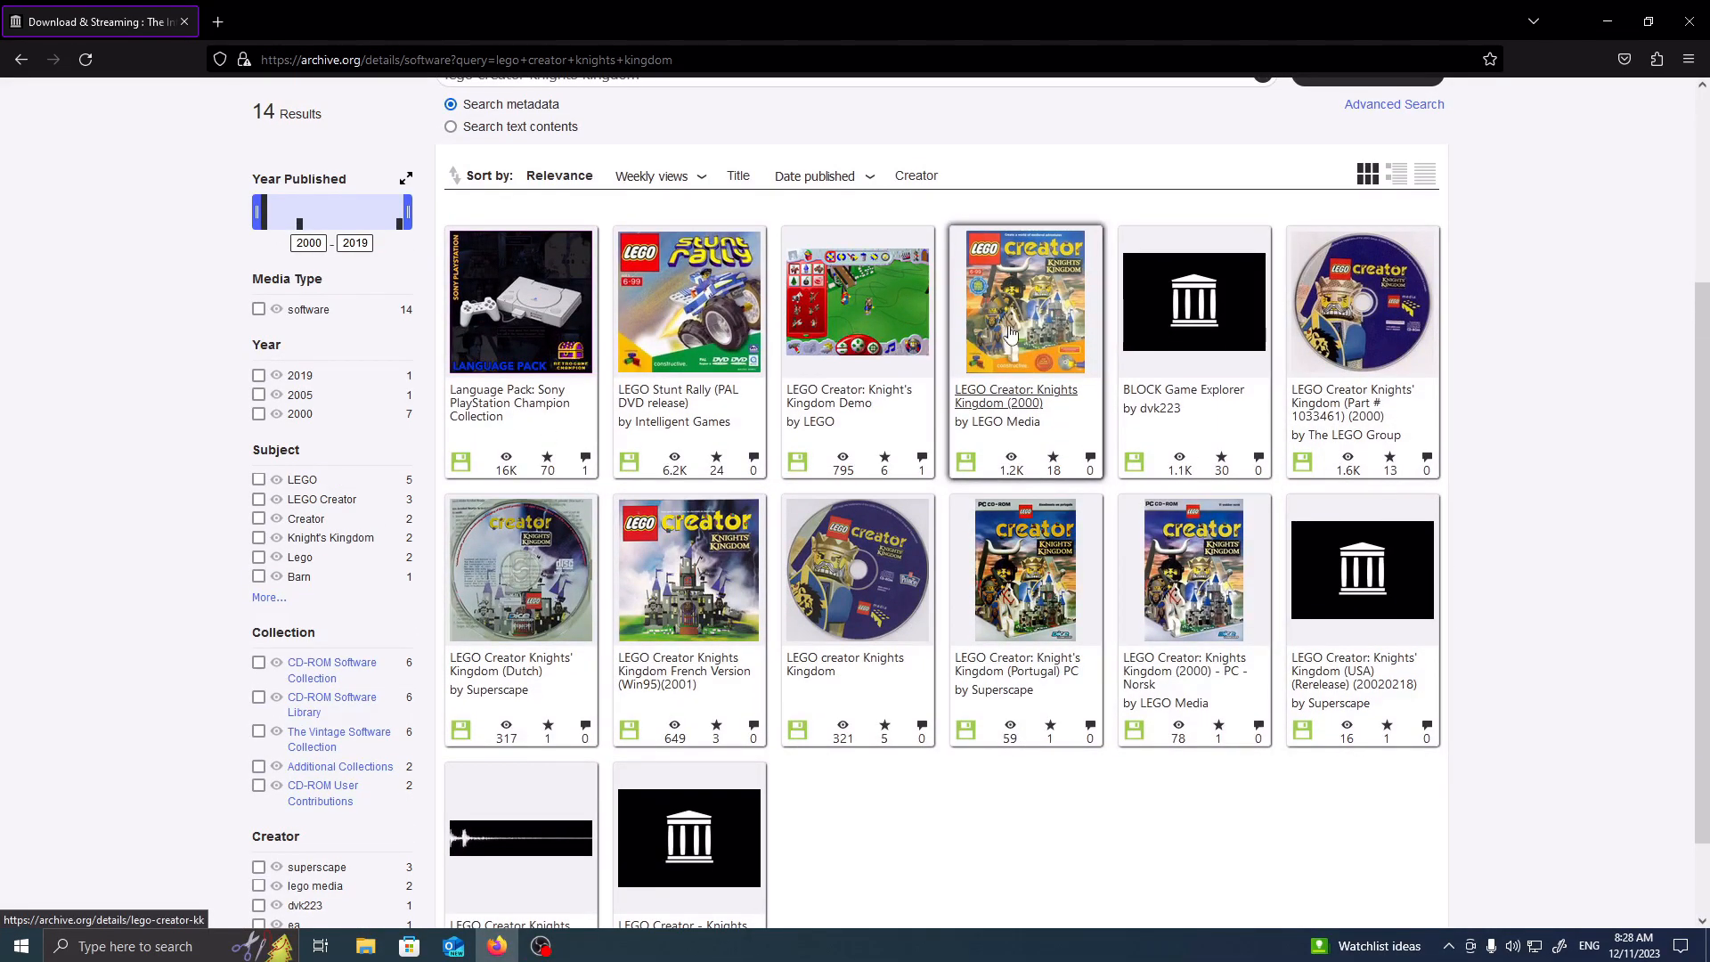
Step: Open the LEGO Creator: Knights Kingdom (2000) item and reach its 358 MB ISO image download
click(1015, 396)
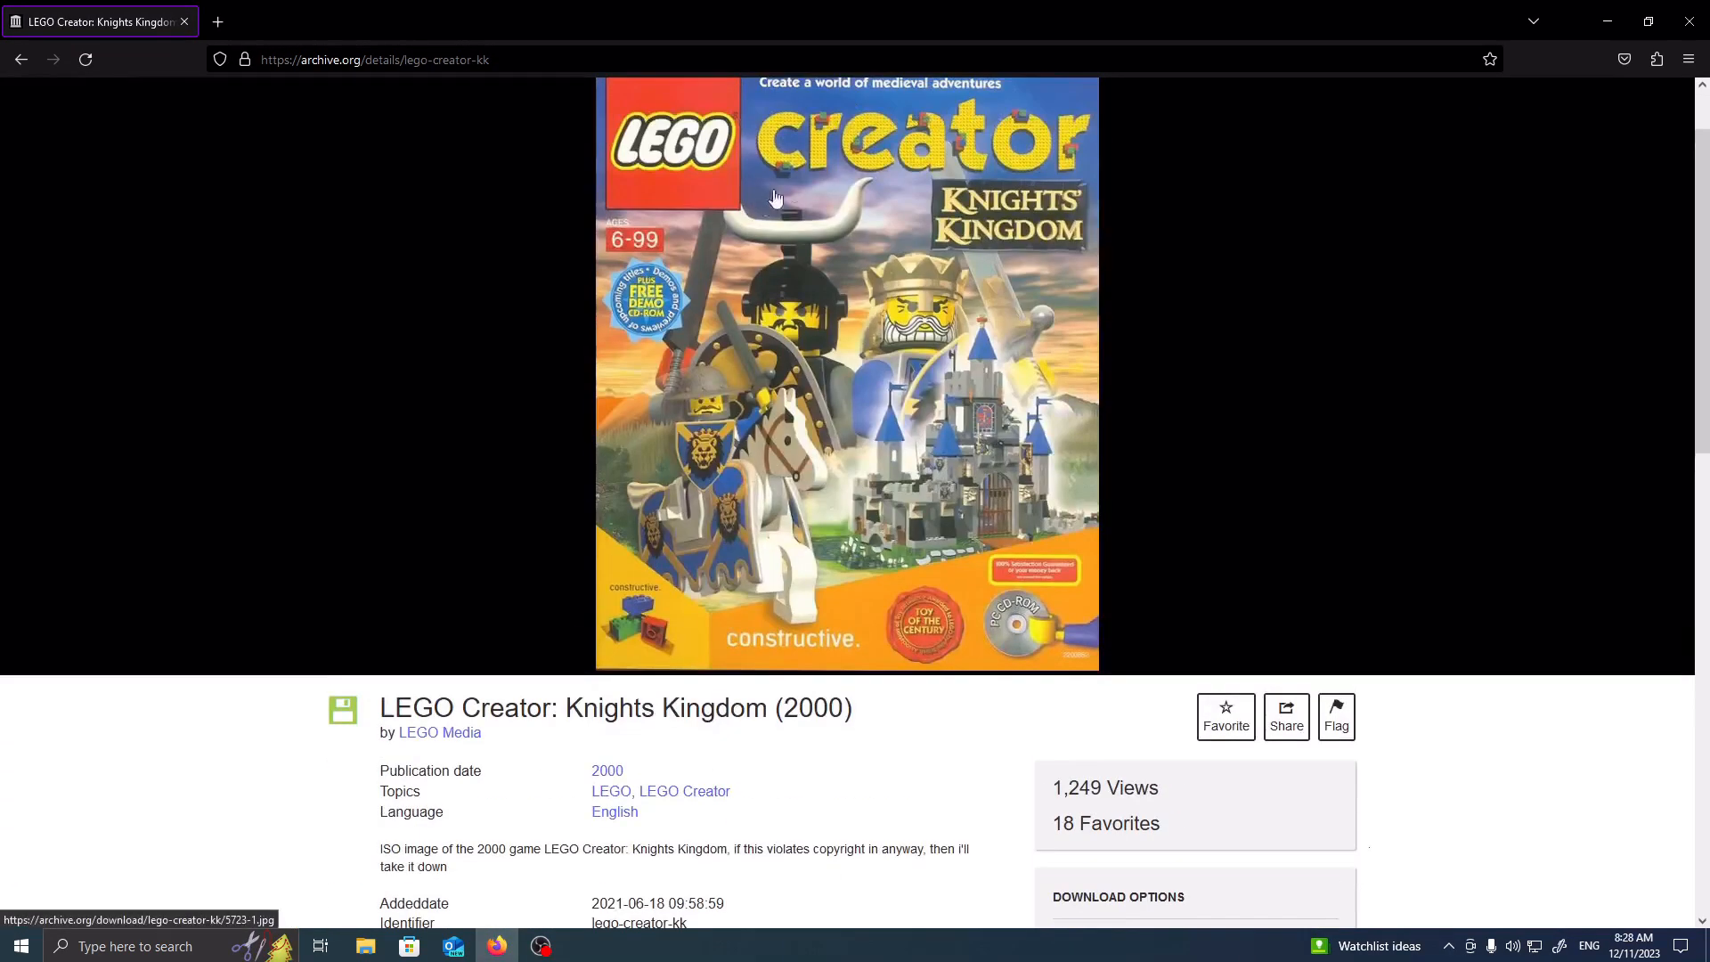
scroll(down, 3)
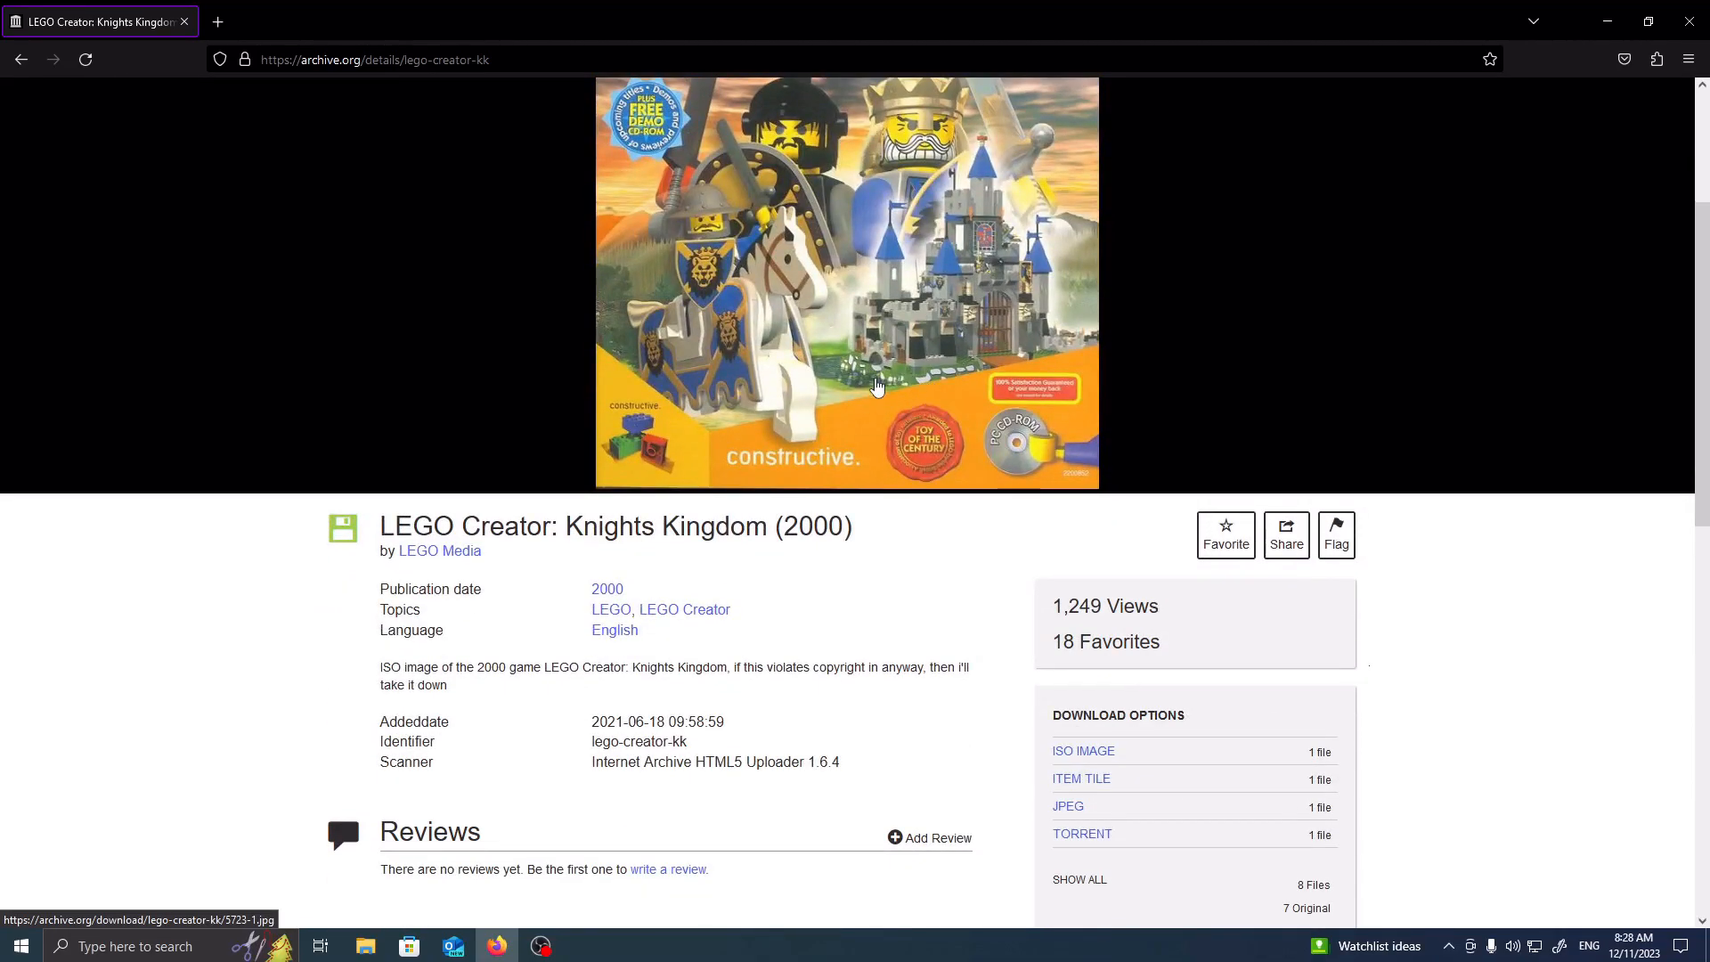
scroll(down, 3)
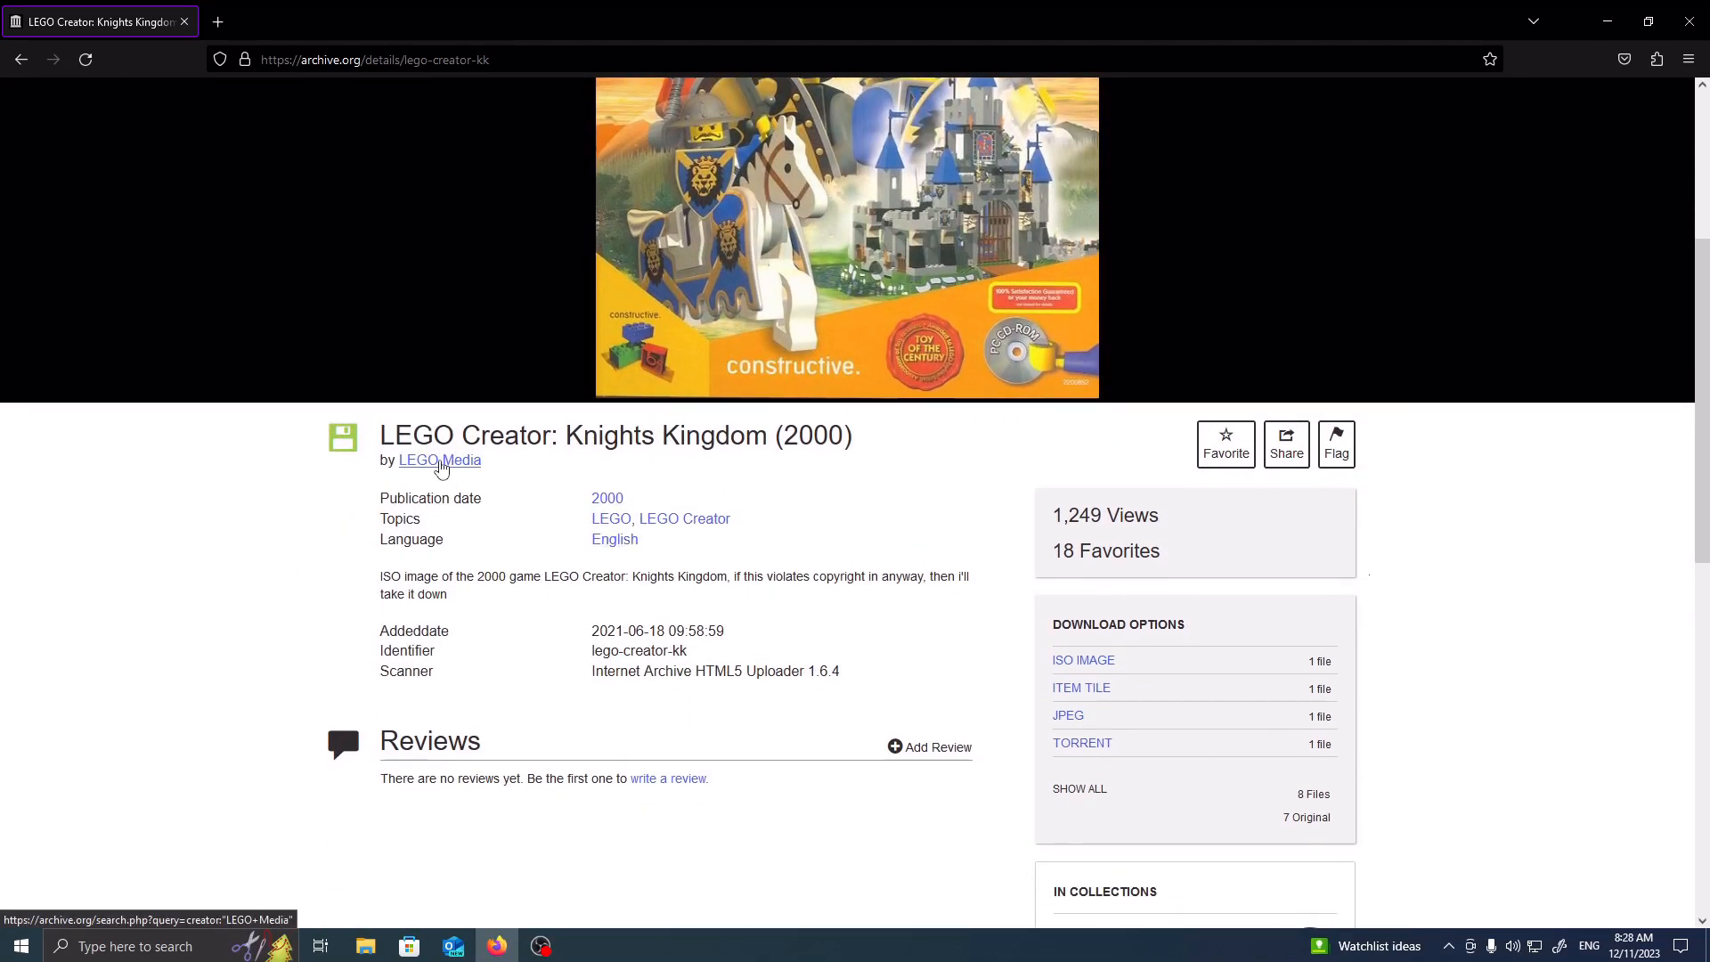
mouse_move(796, 590)
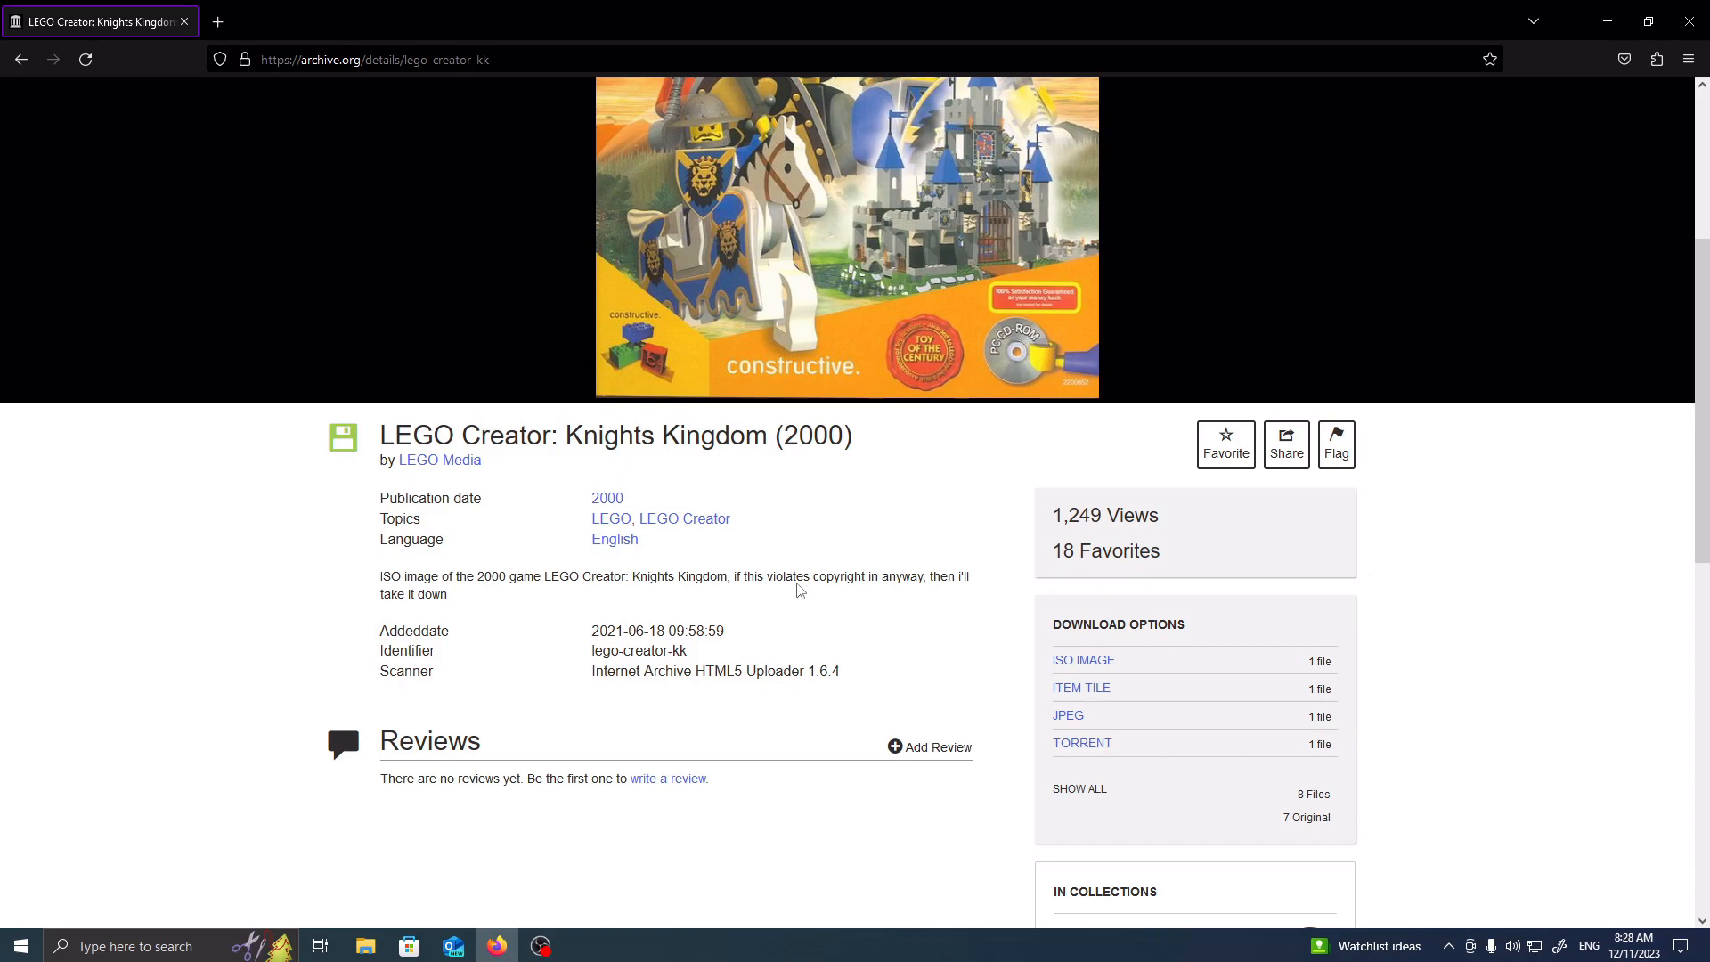
scroll(down, 3)
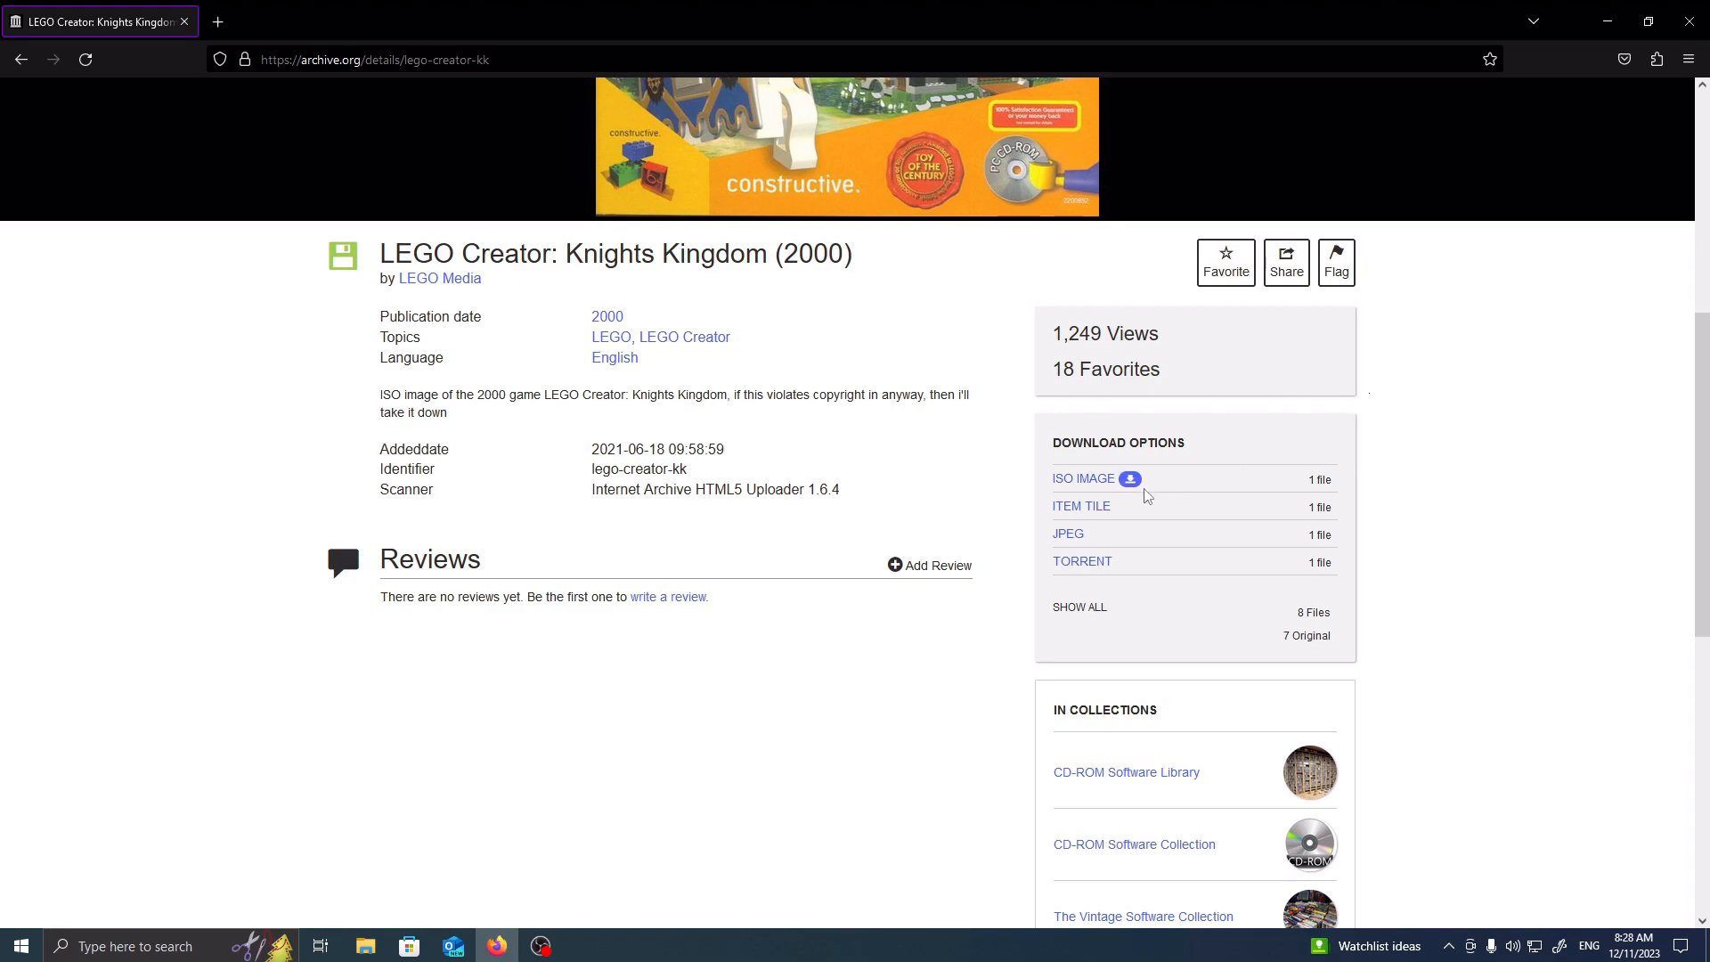
mouse_move(1081, 479)
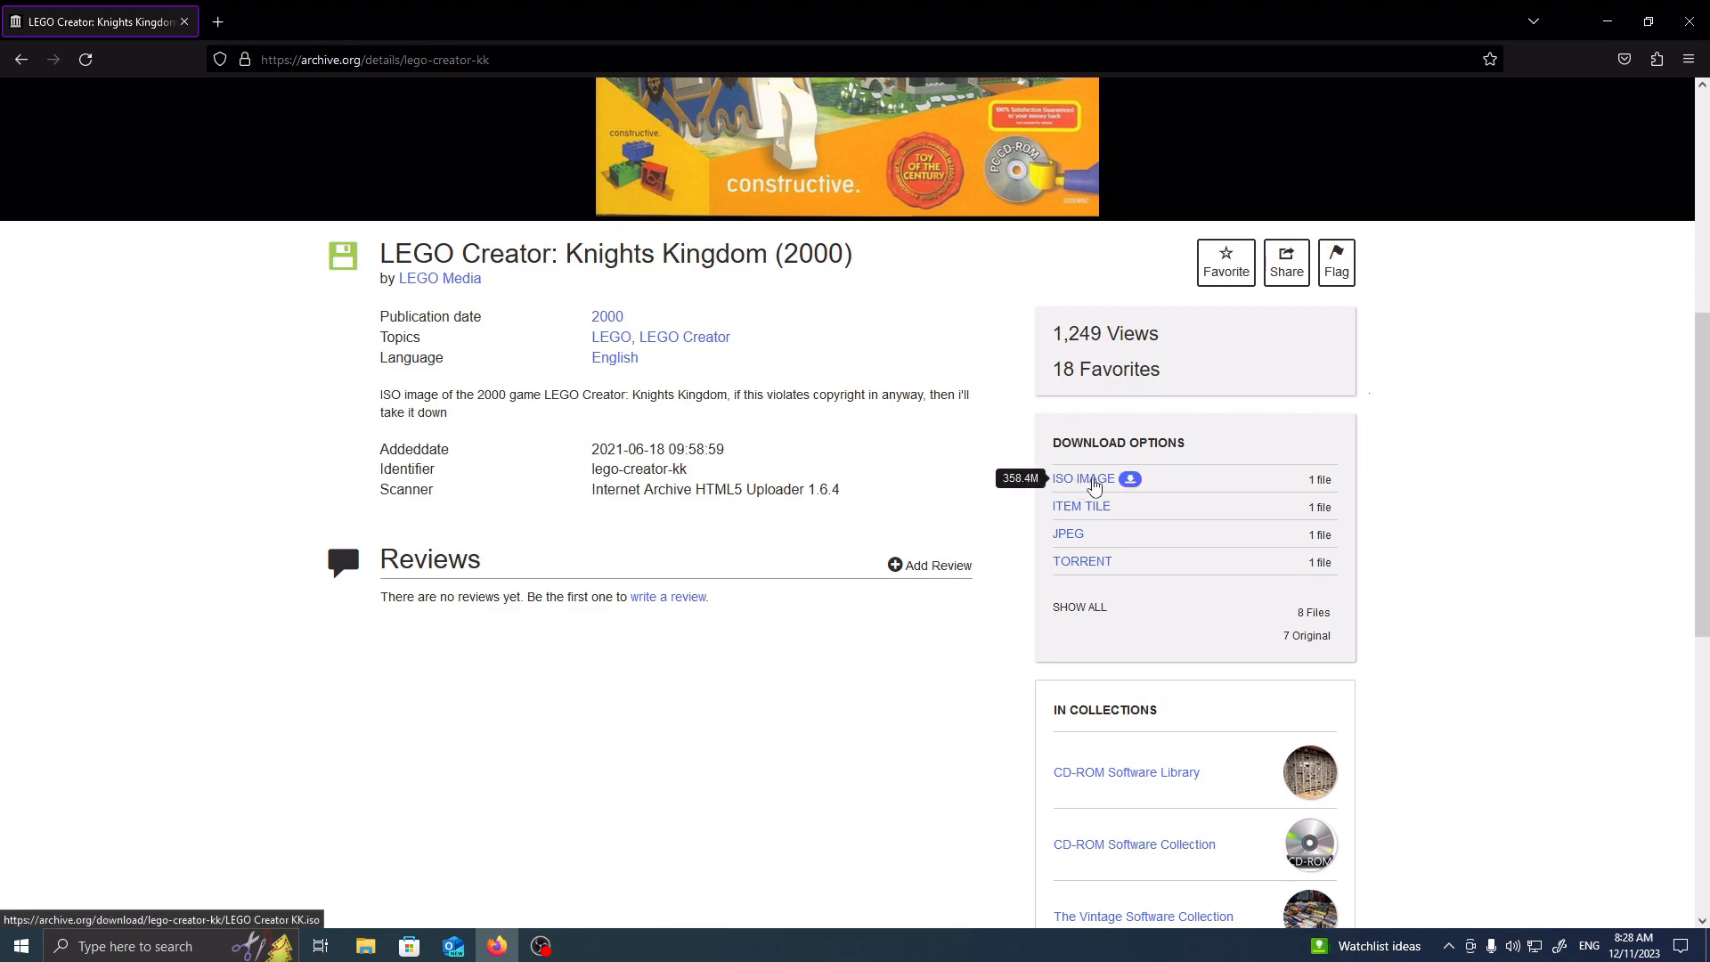
click(1129, 479)
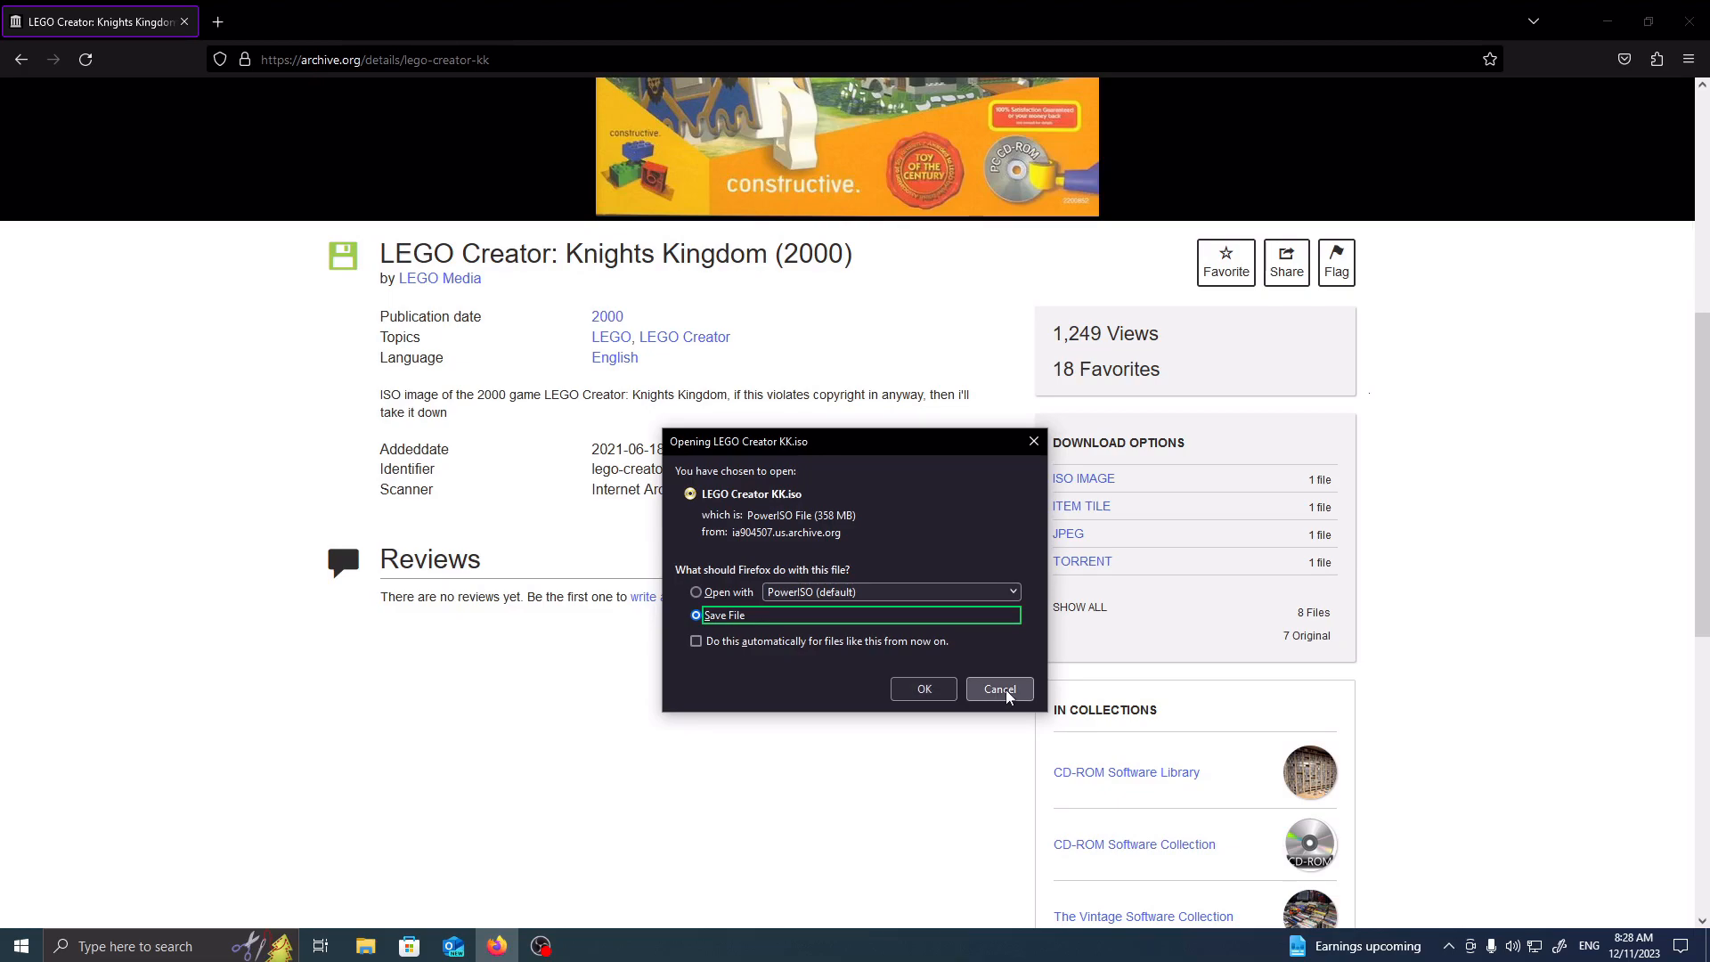
click(997, 688)
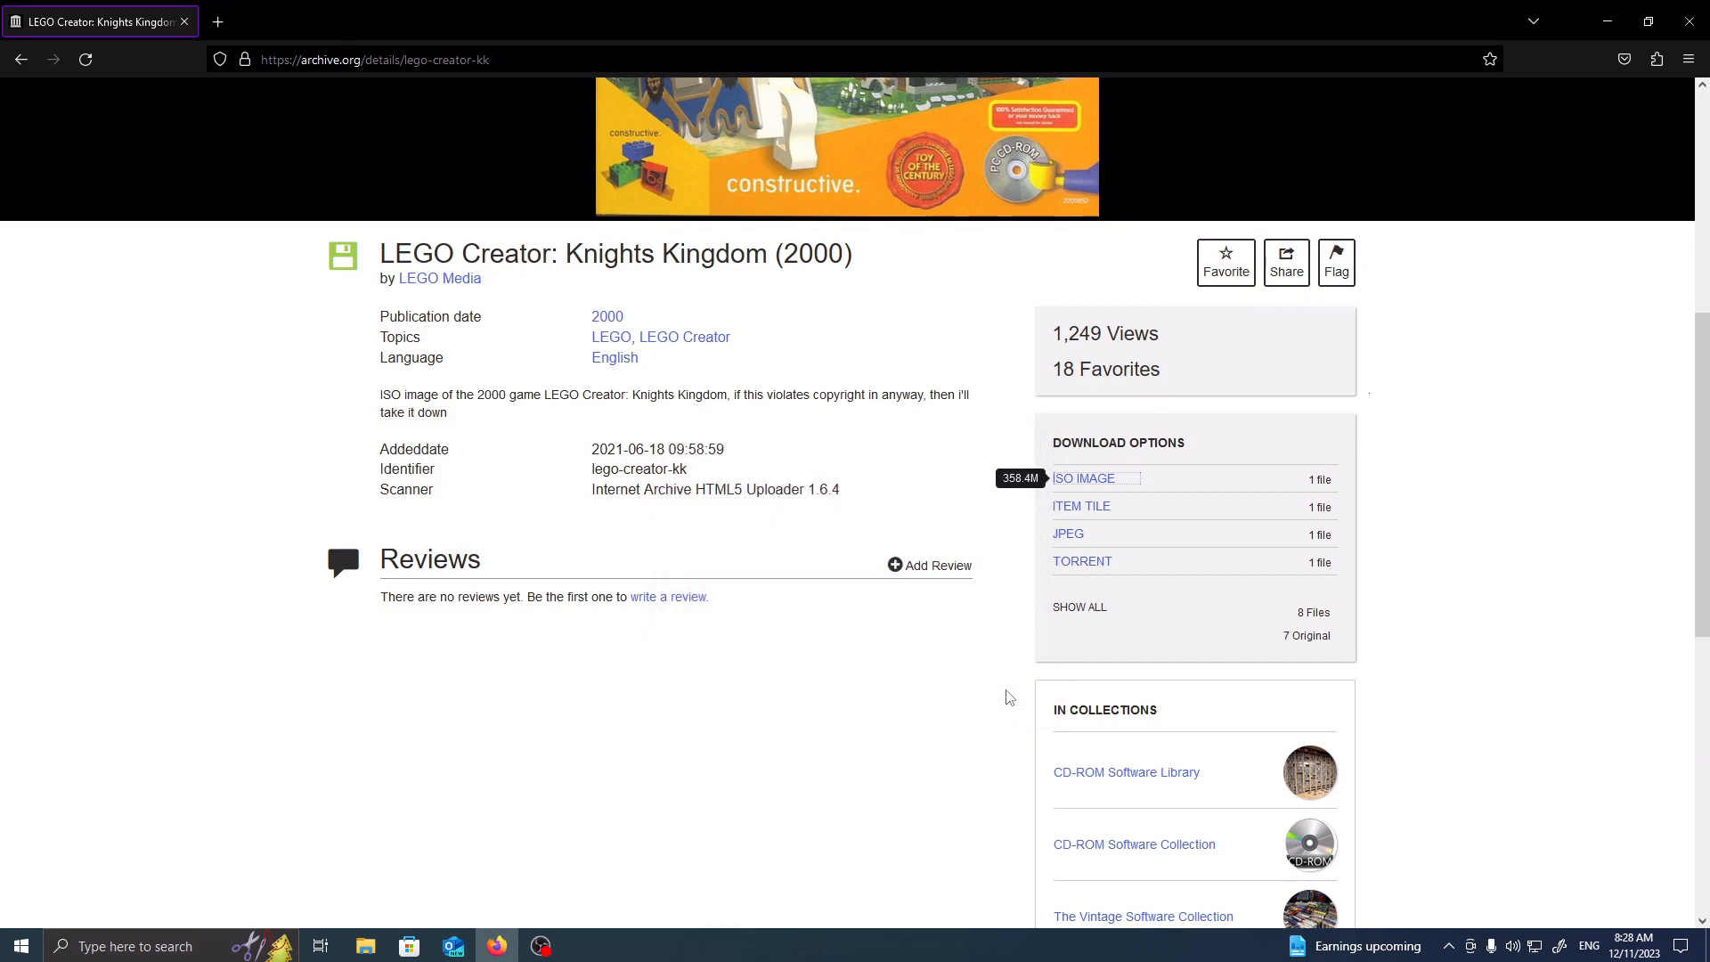
mouse_move(1431, 293)
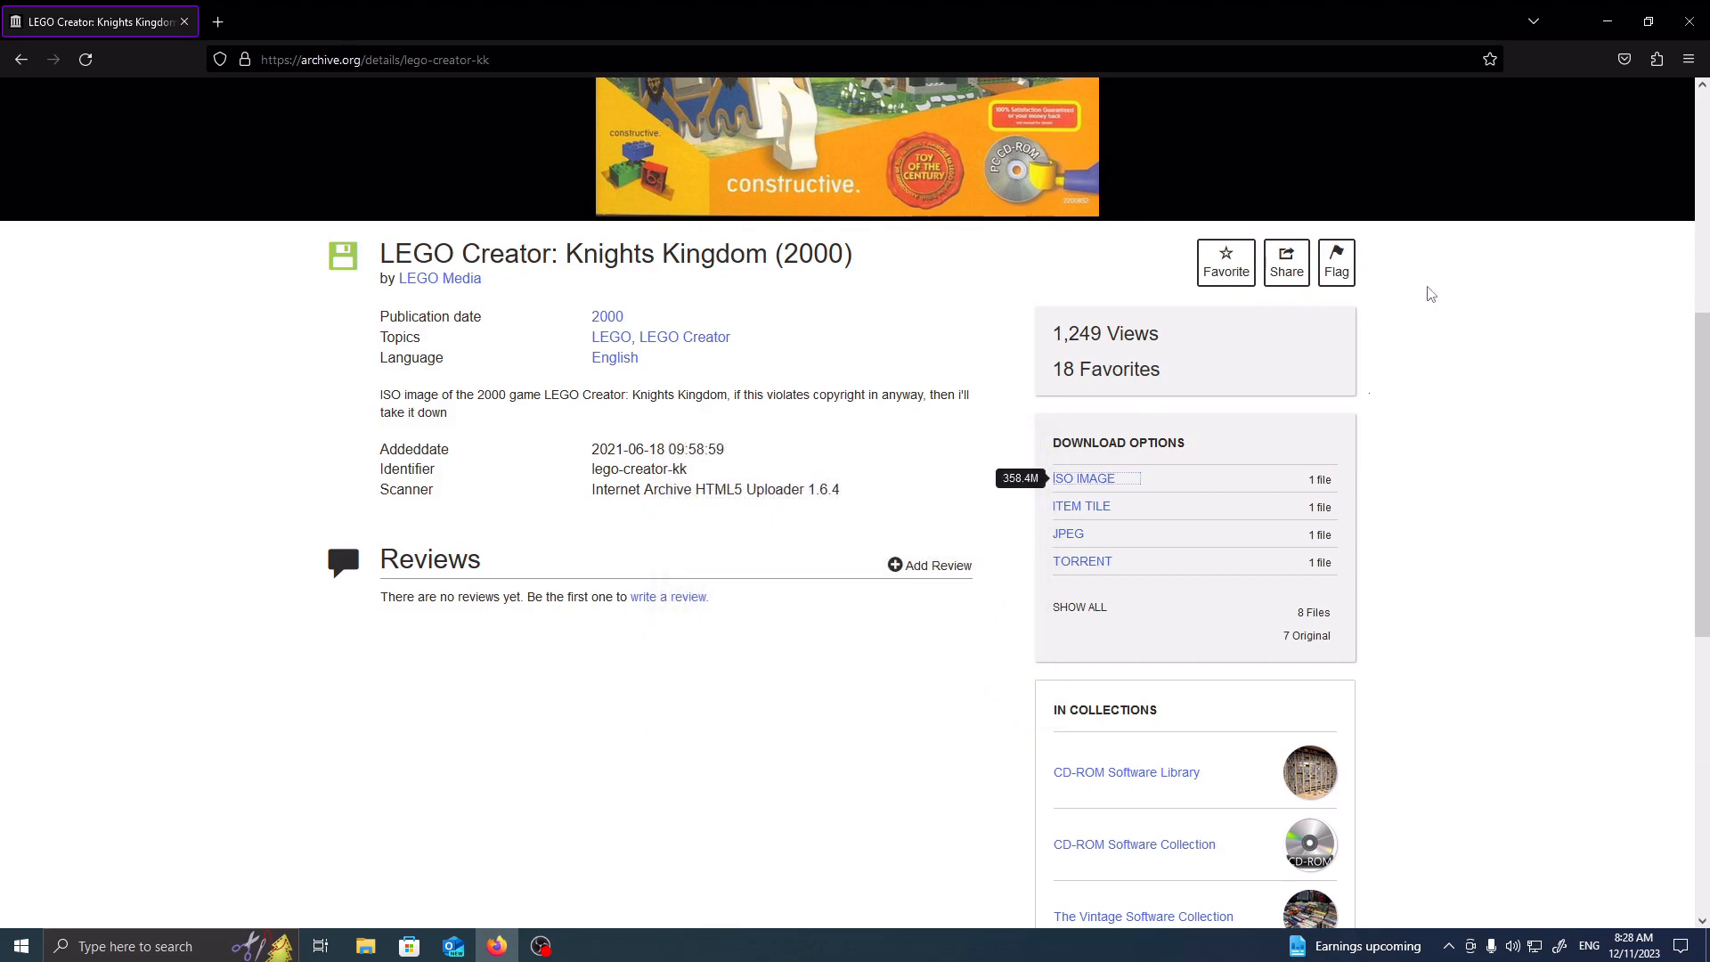
mouse_move(1080, 497)
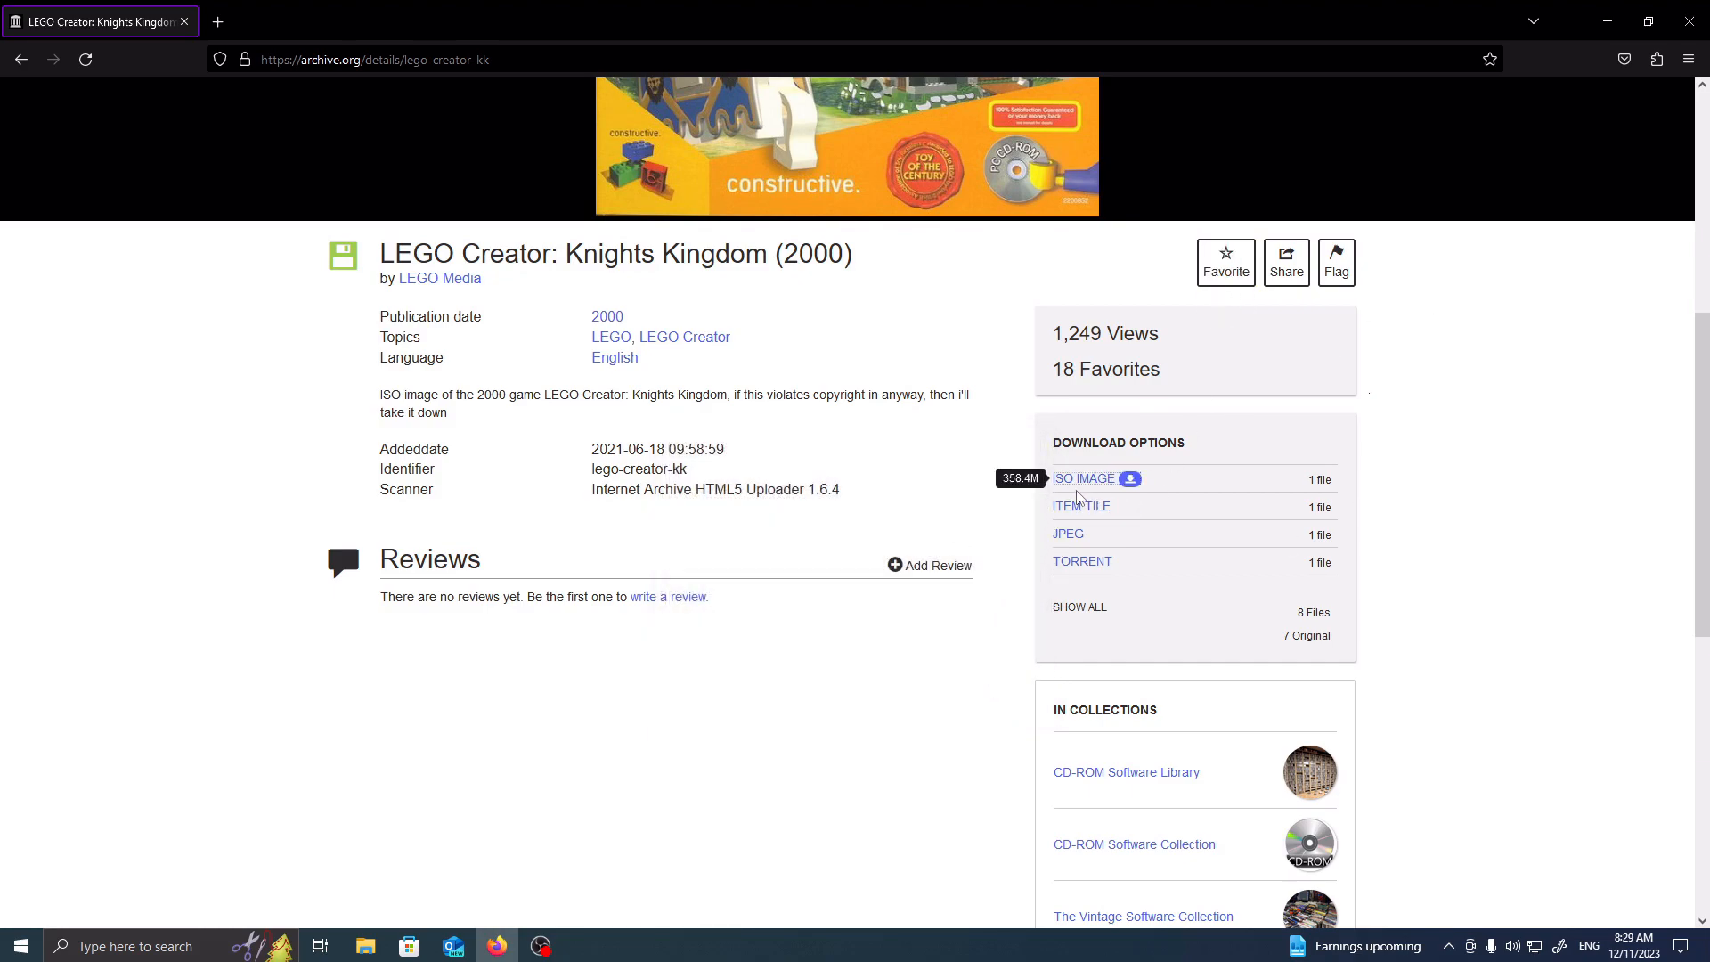
mouse_move(564, 290)
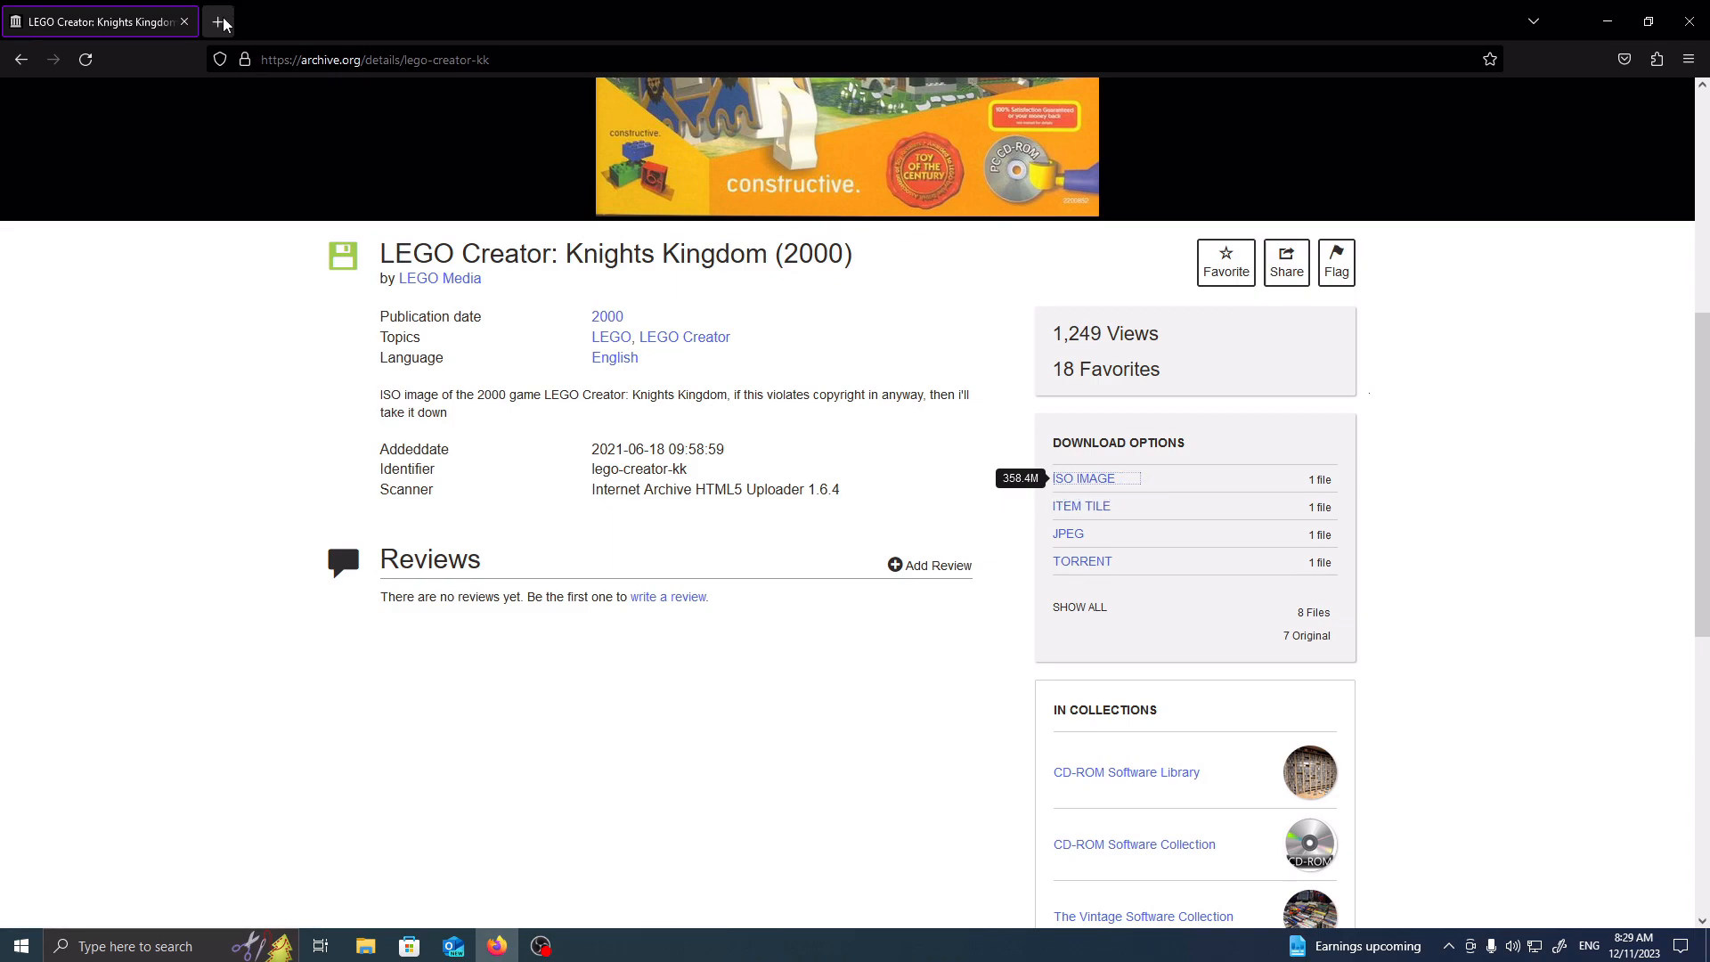
Step: Search the web for 'power iso' in a new tab
text(power iso)
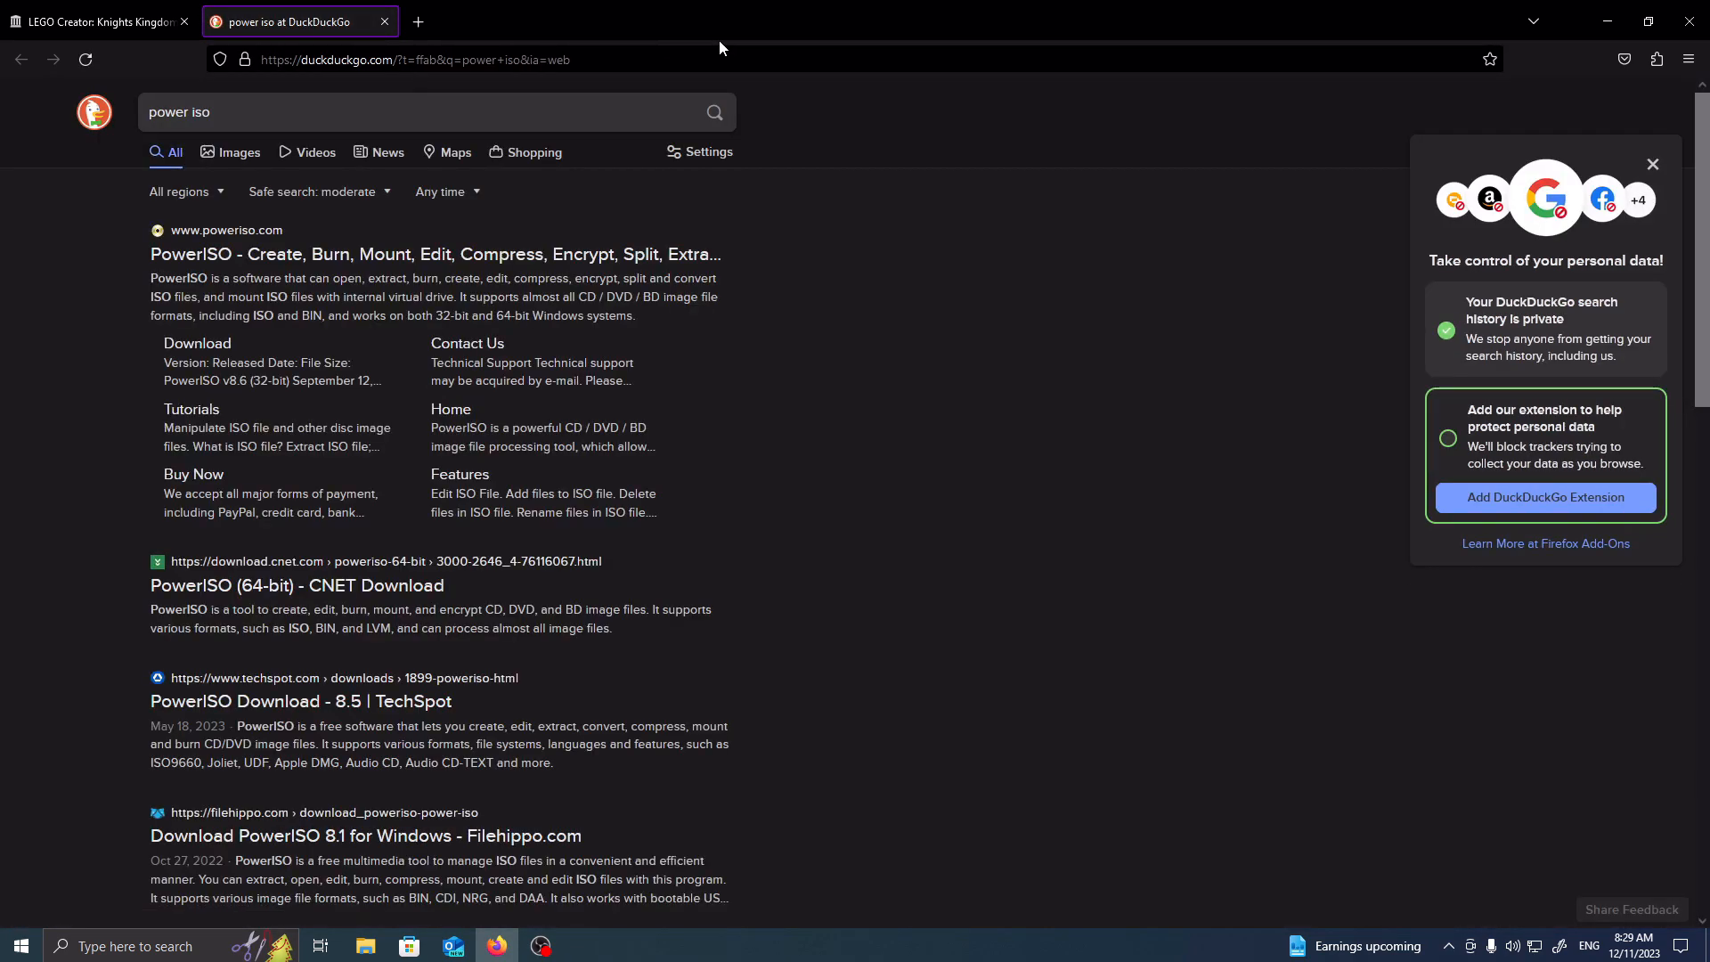
mouse_move(376, 262)
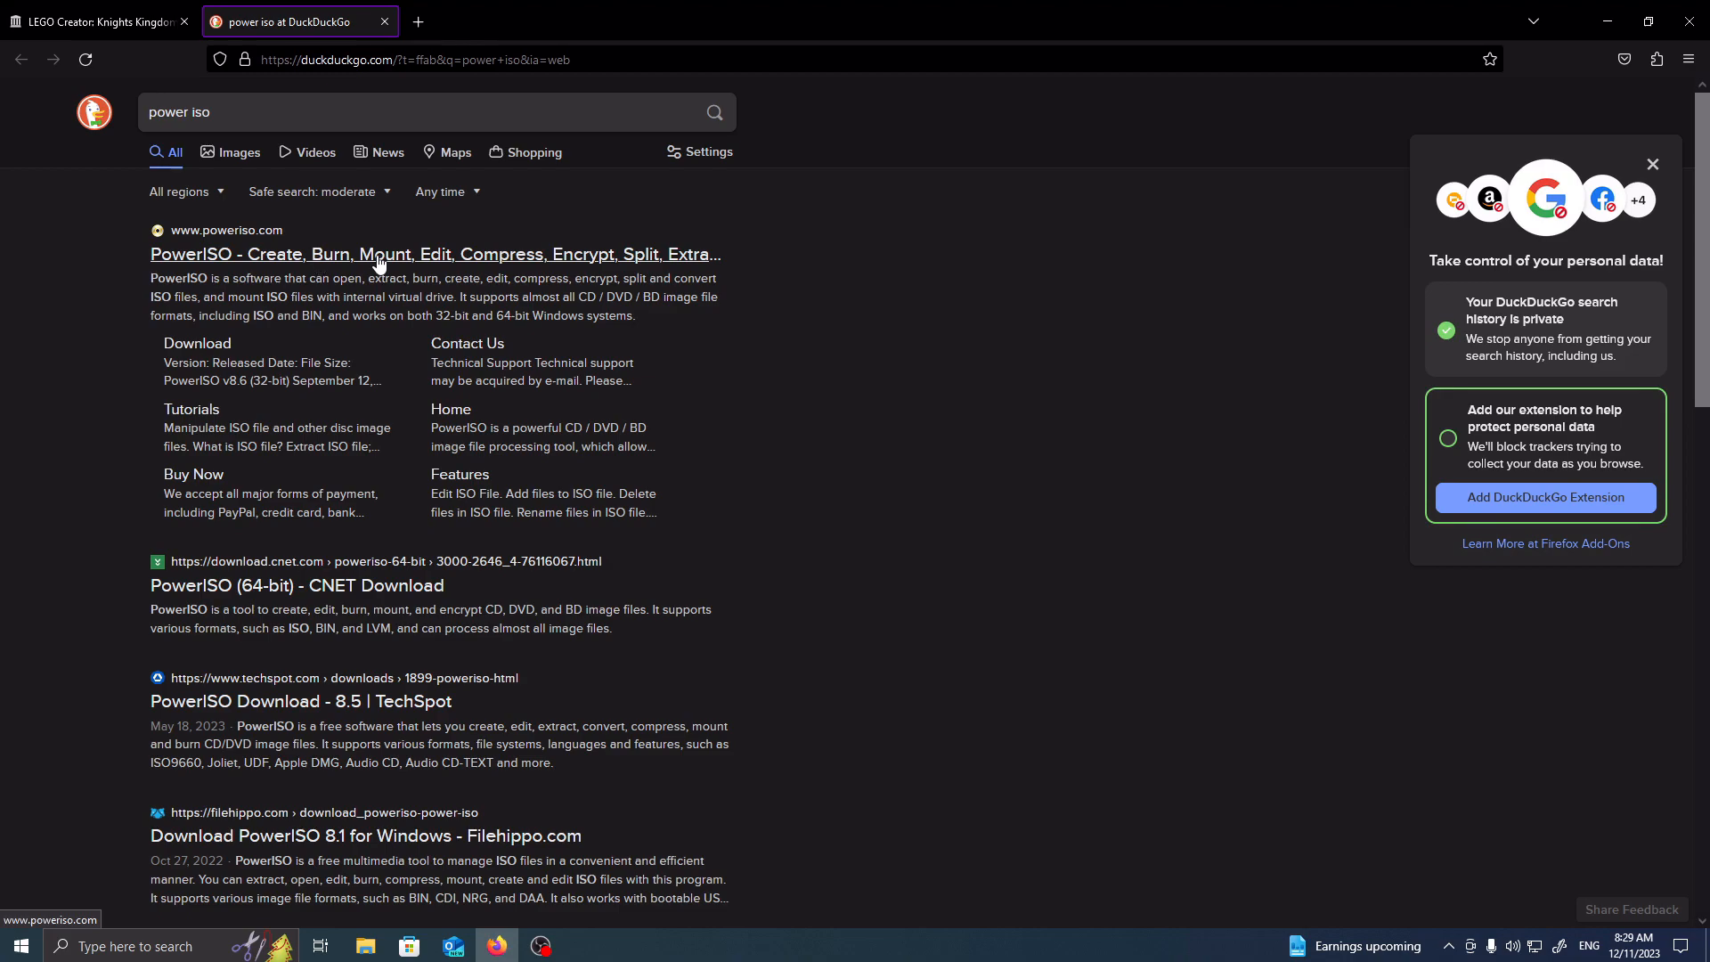
mouse_move(528, 270)
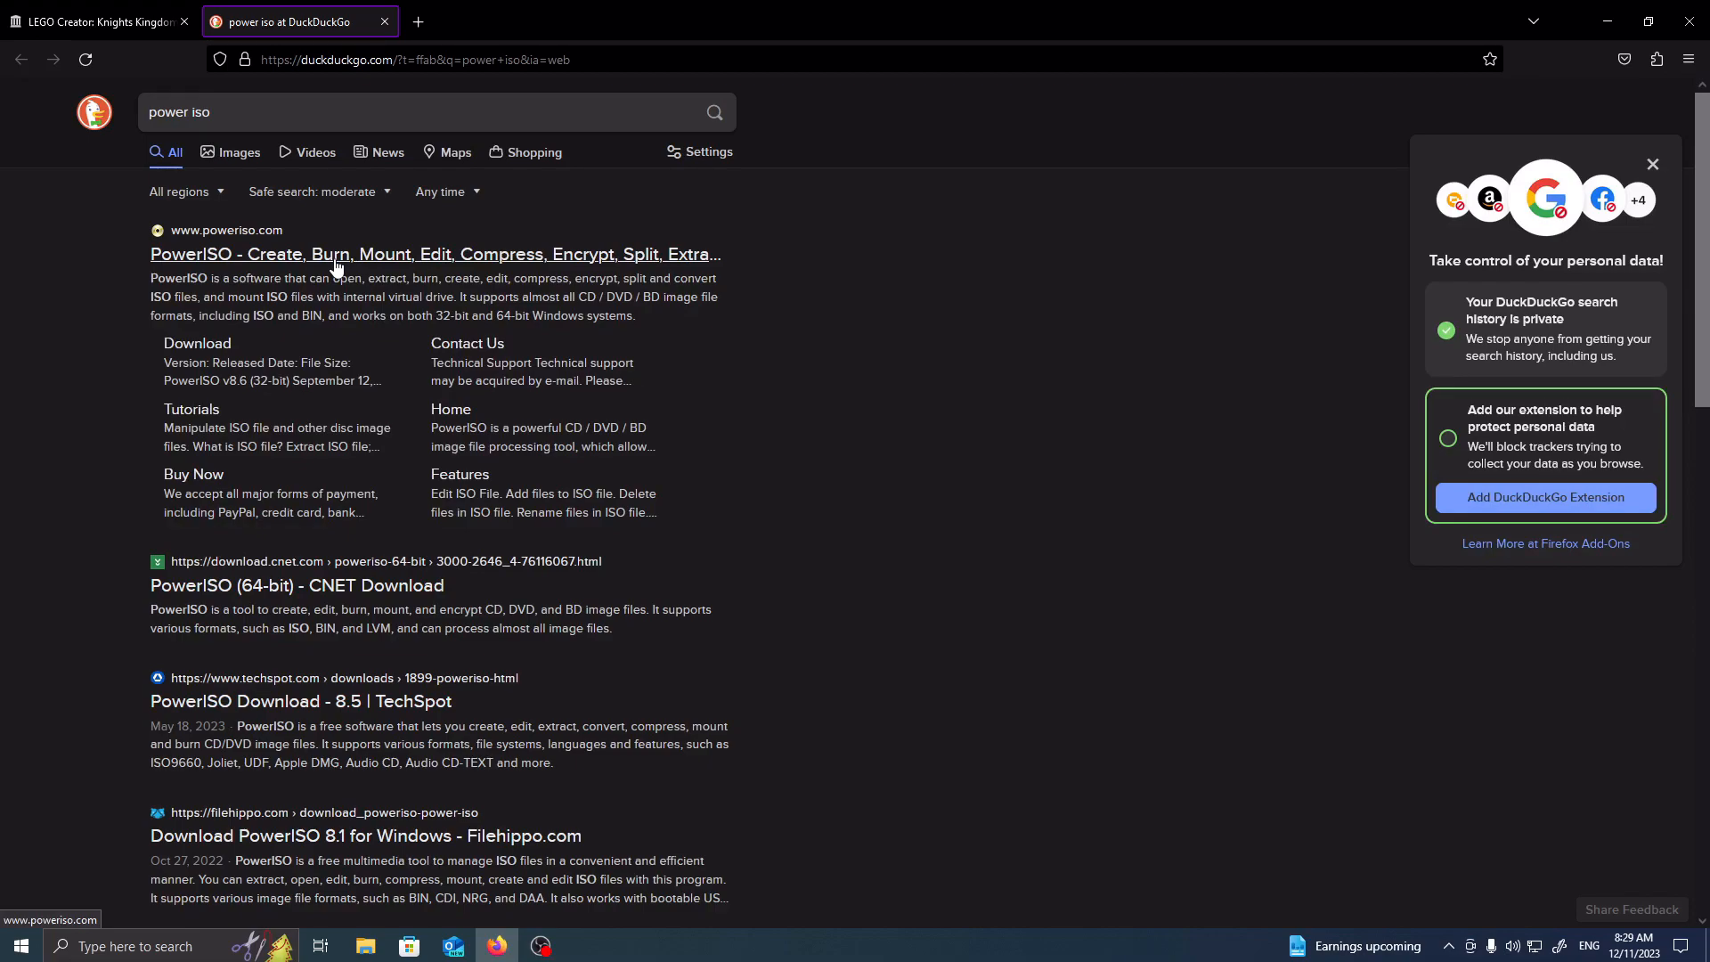
Step: Visit the PowerISO v8.7 download page, then close it and minimize Firefox to the desktop
click(435, 253)
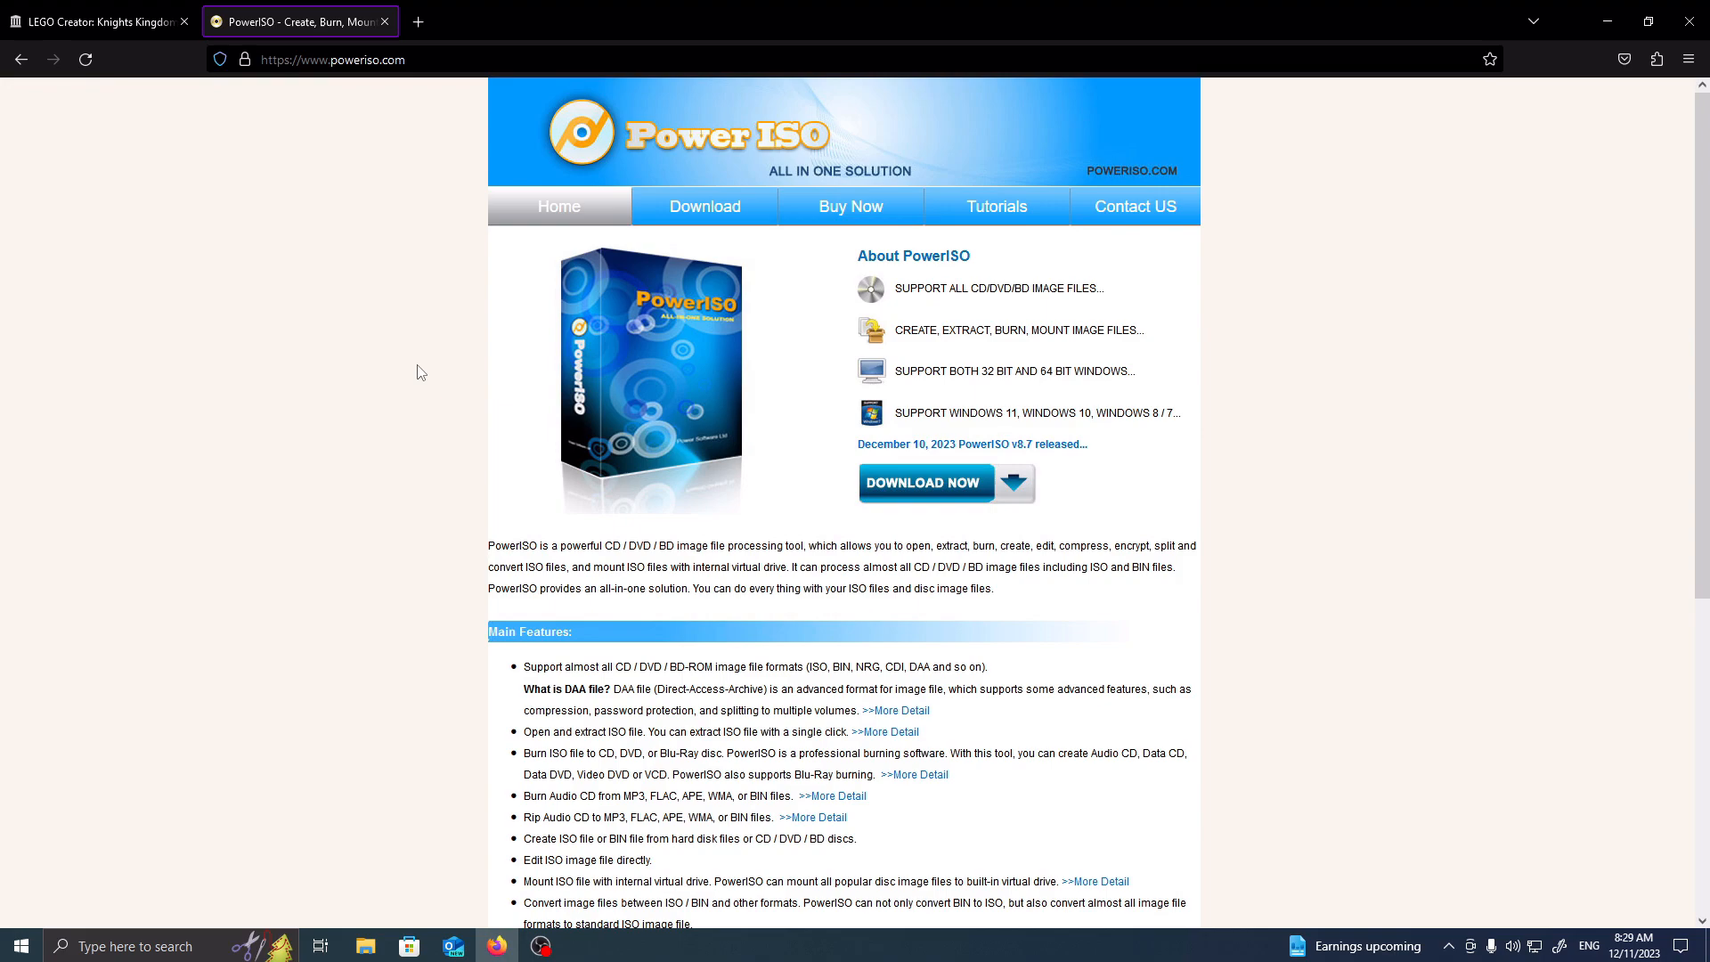
mouse_move(504, 465)
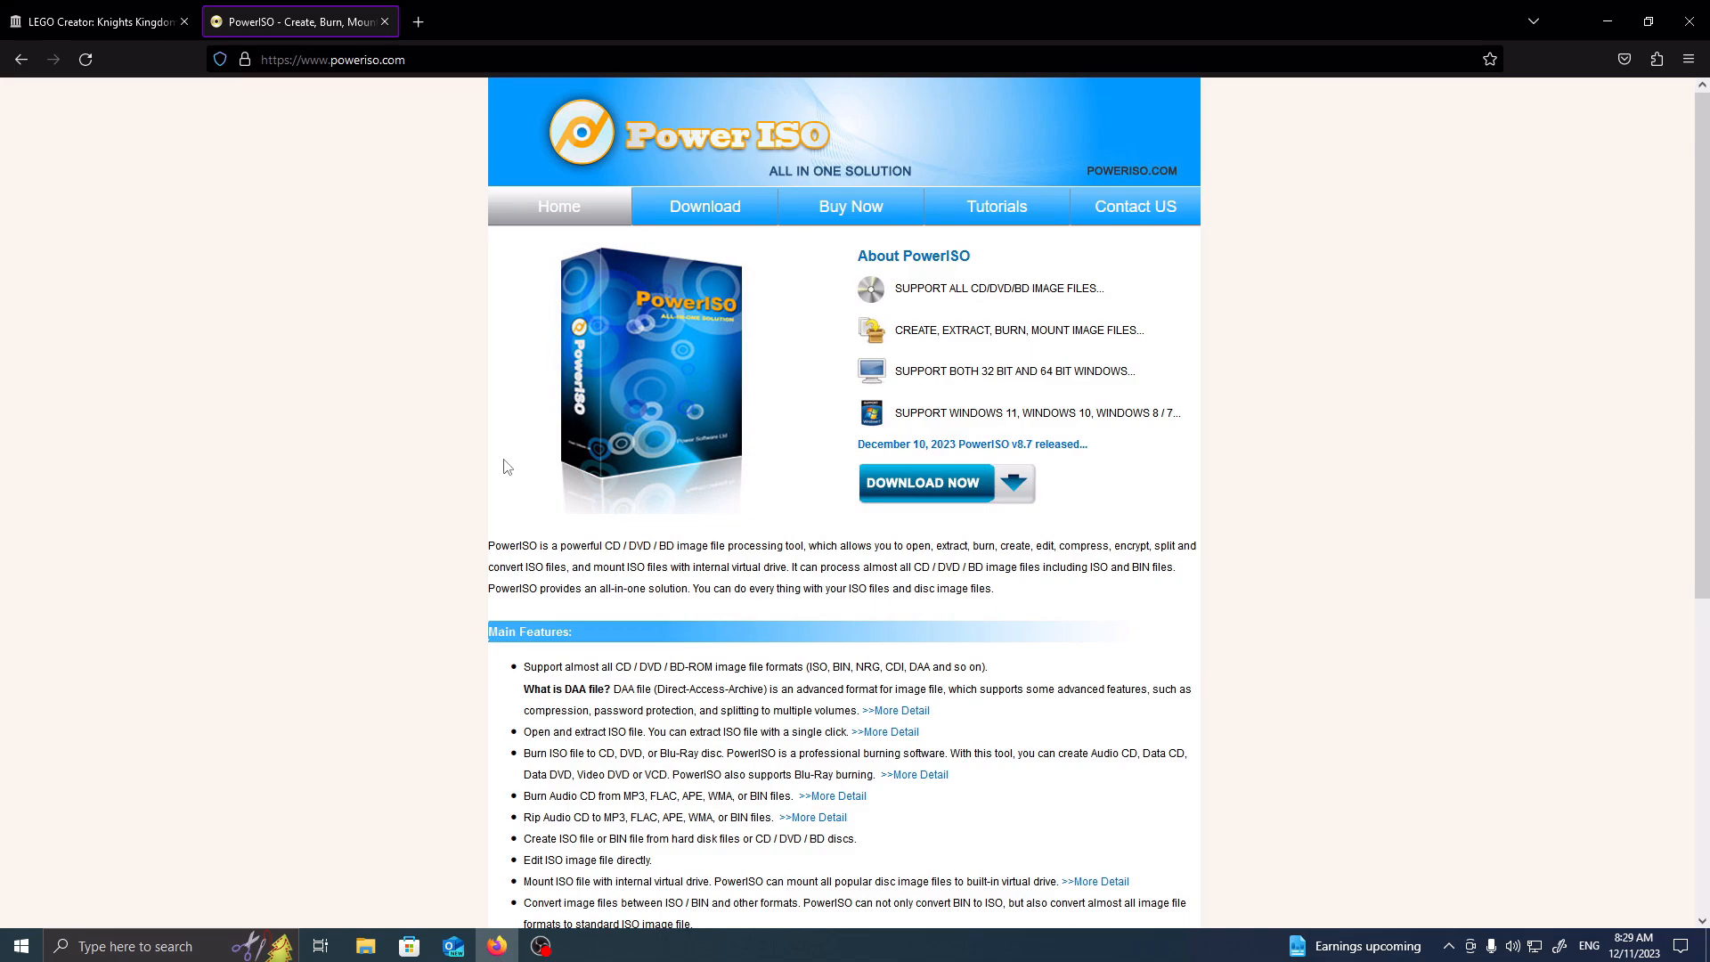
mouse_move(1356, 456)
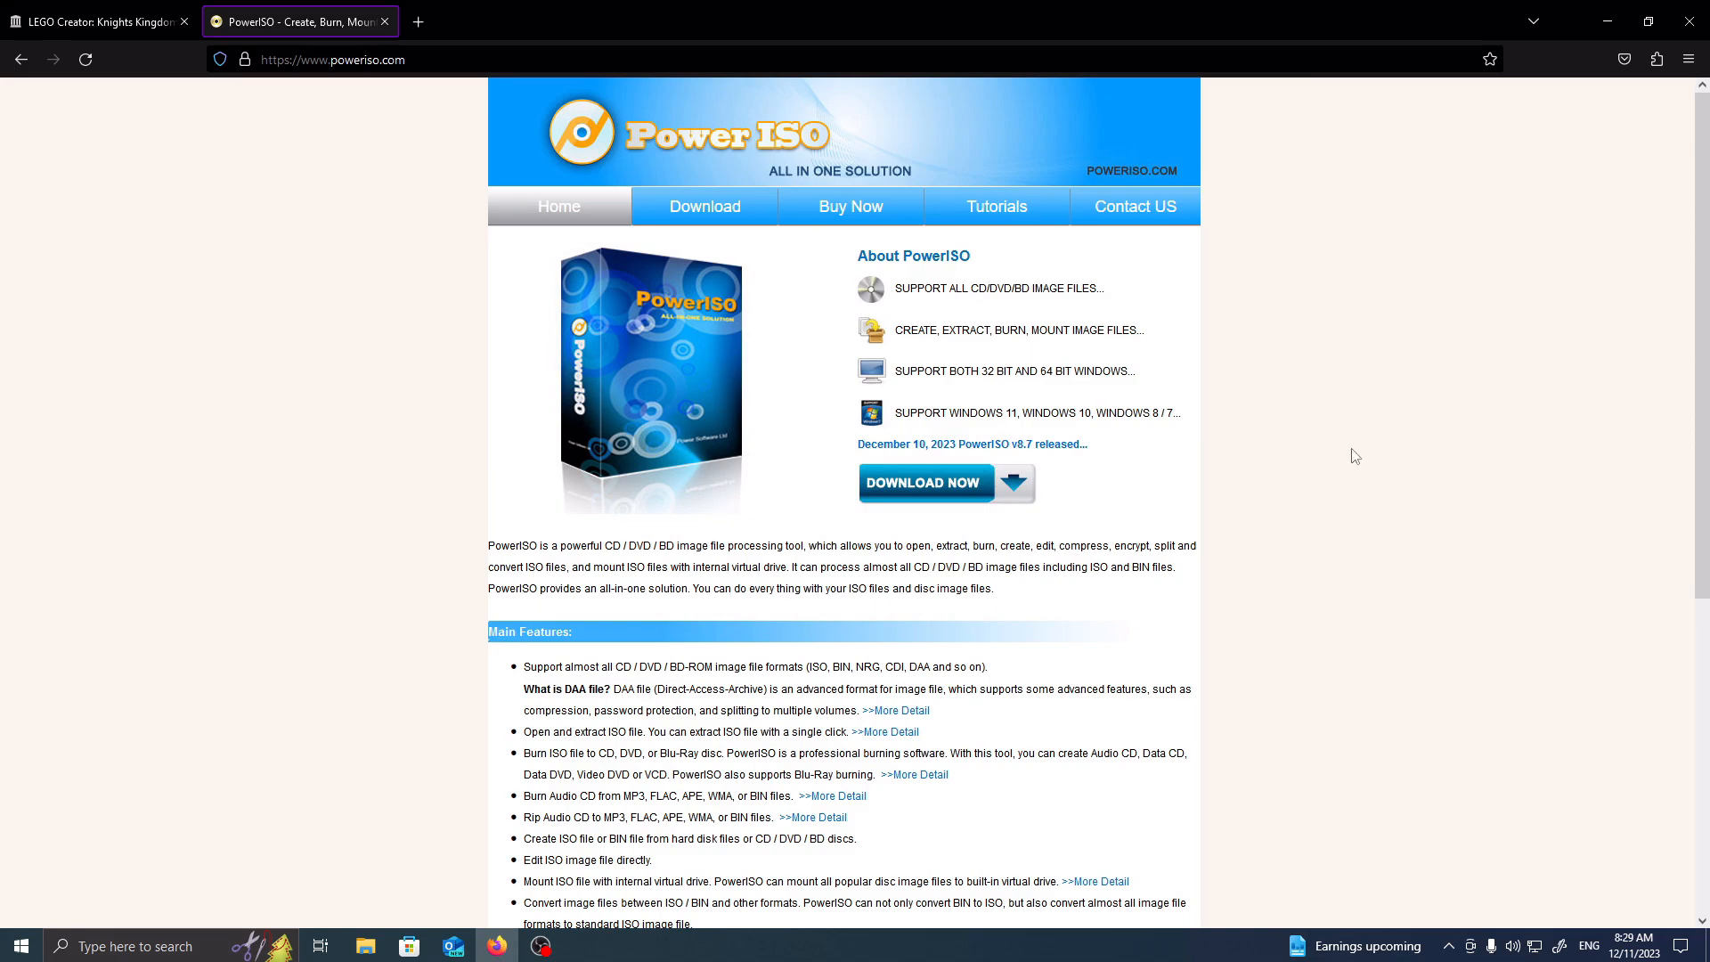
mouse_move(377, 192)
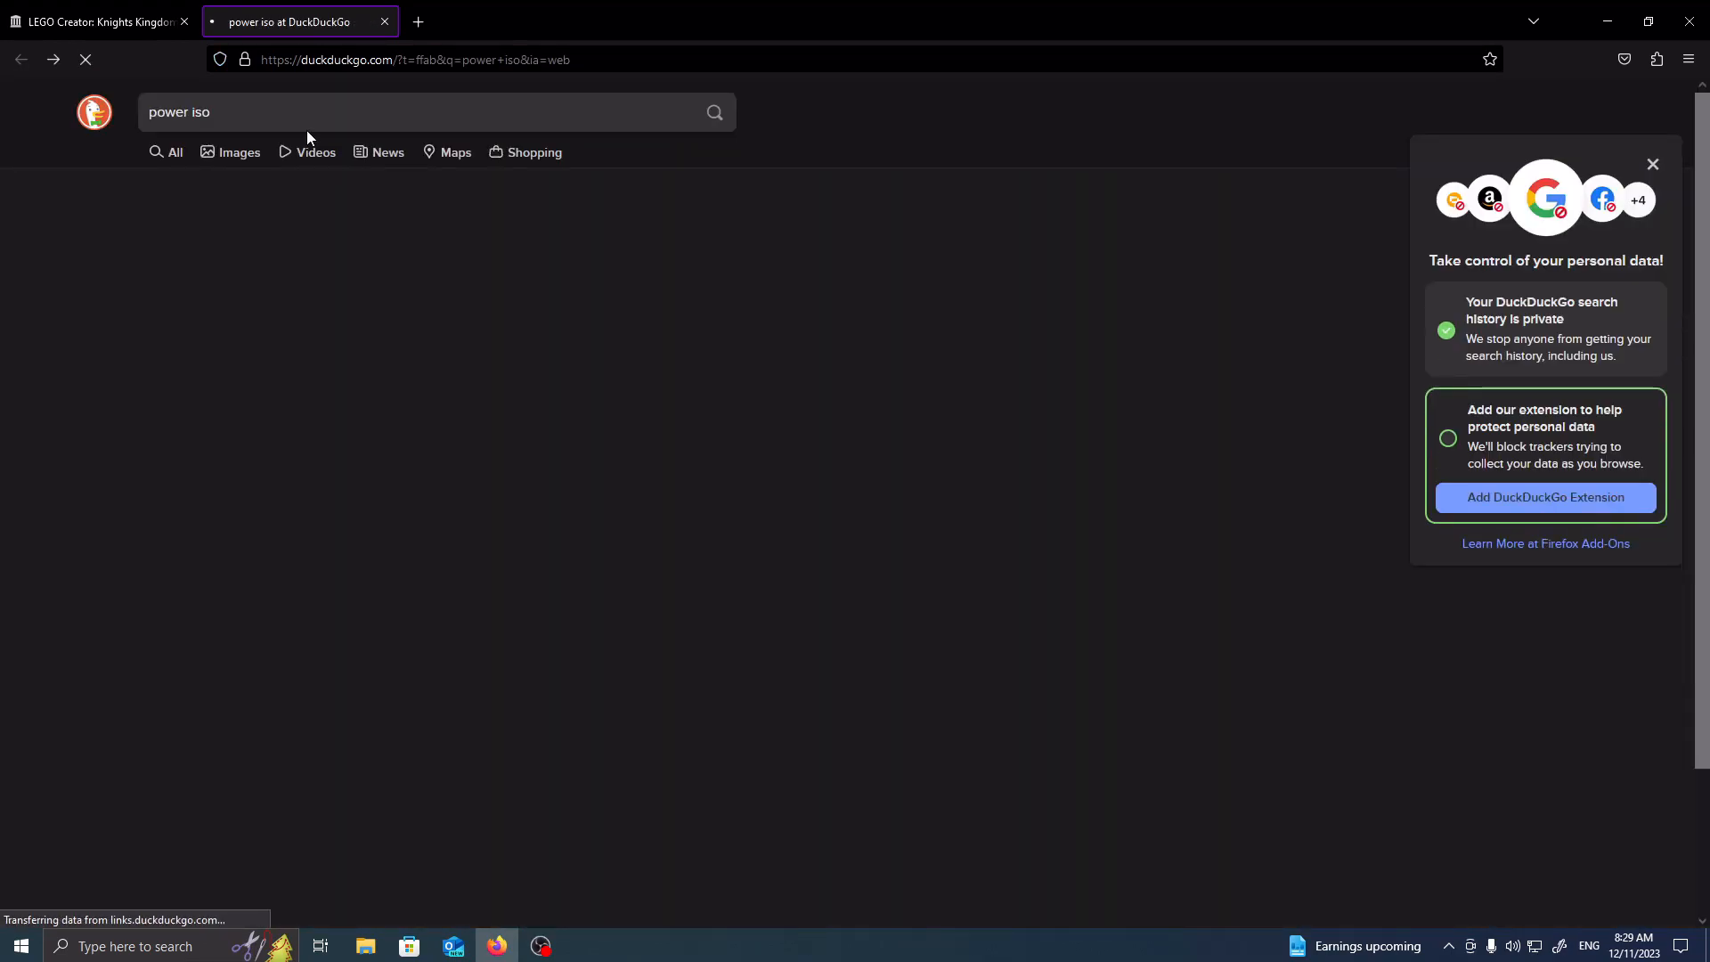
click(426, 111)
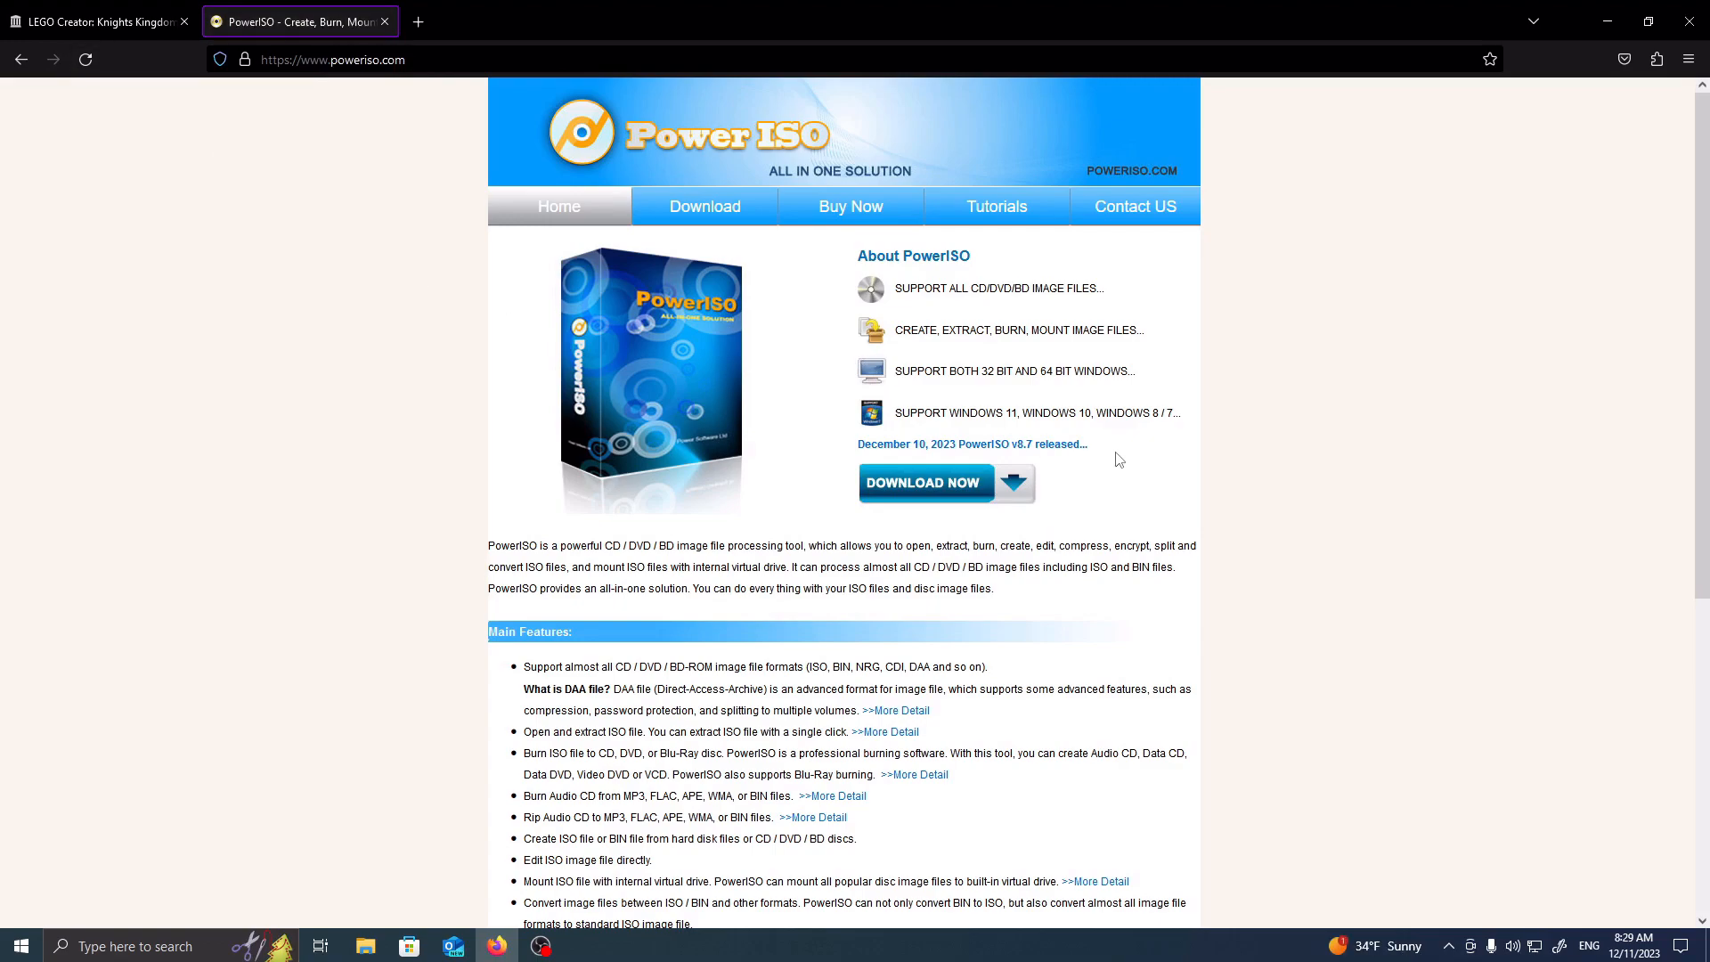
mouse_move(959, 502)
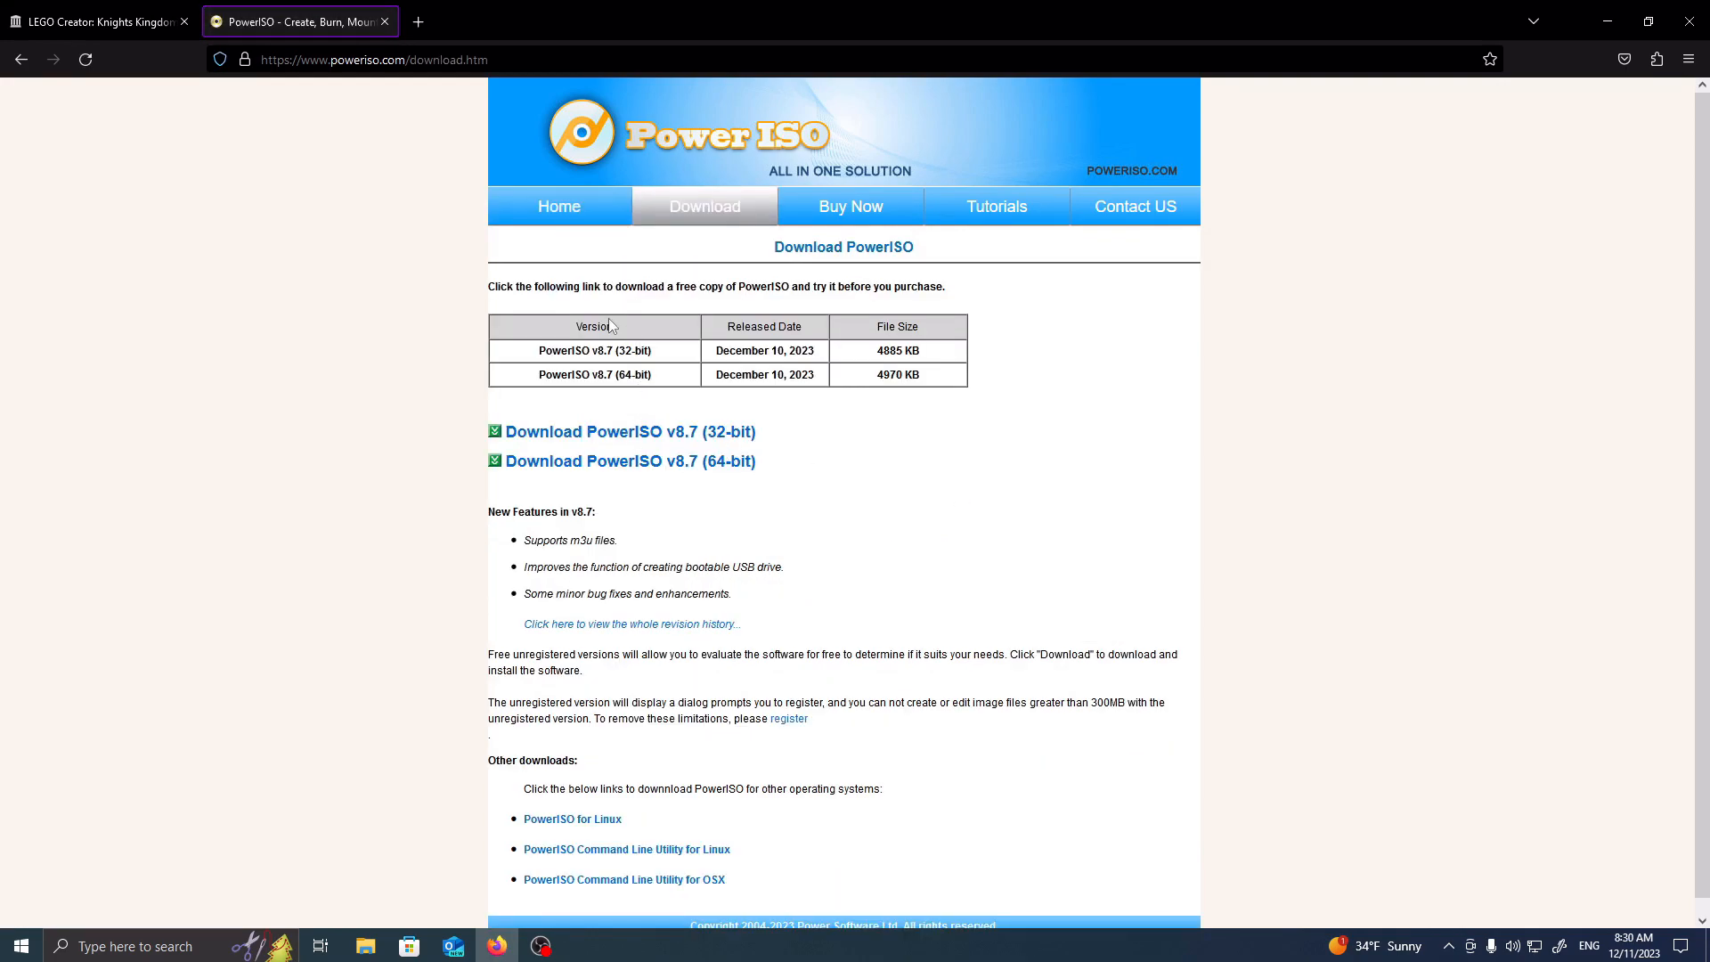
double_click(559, 374)
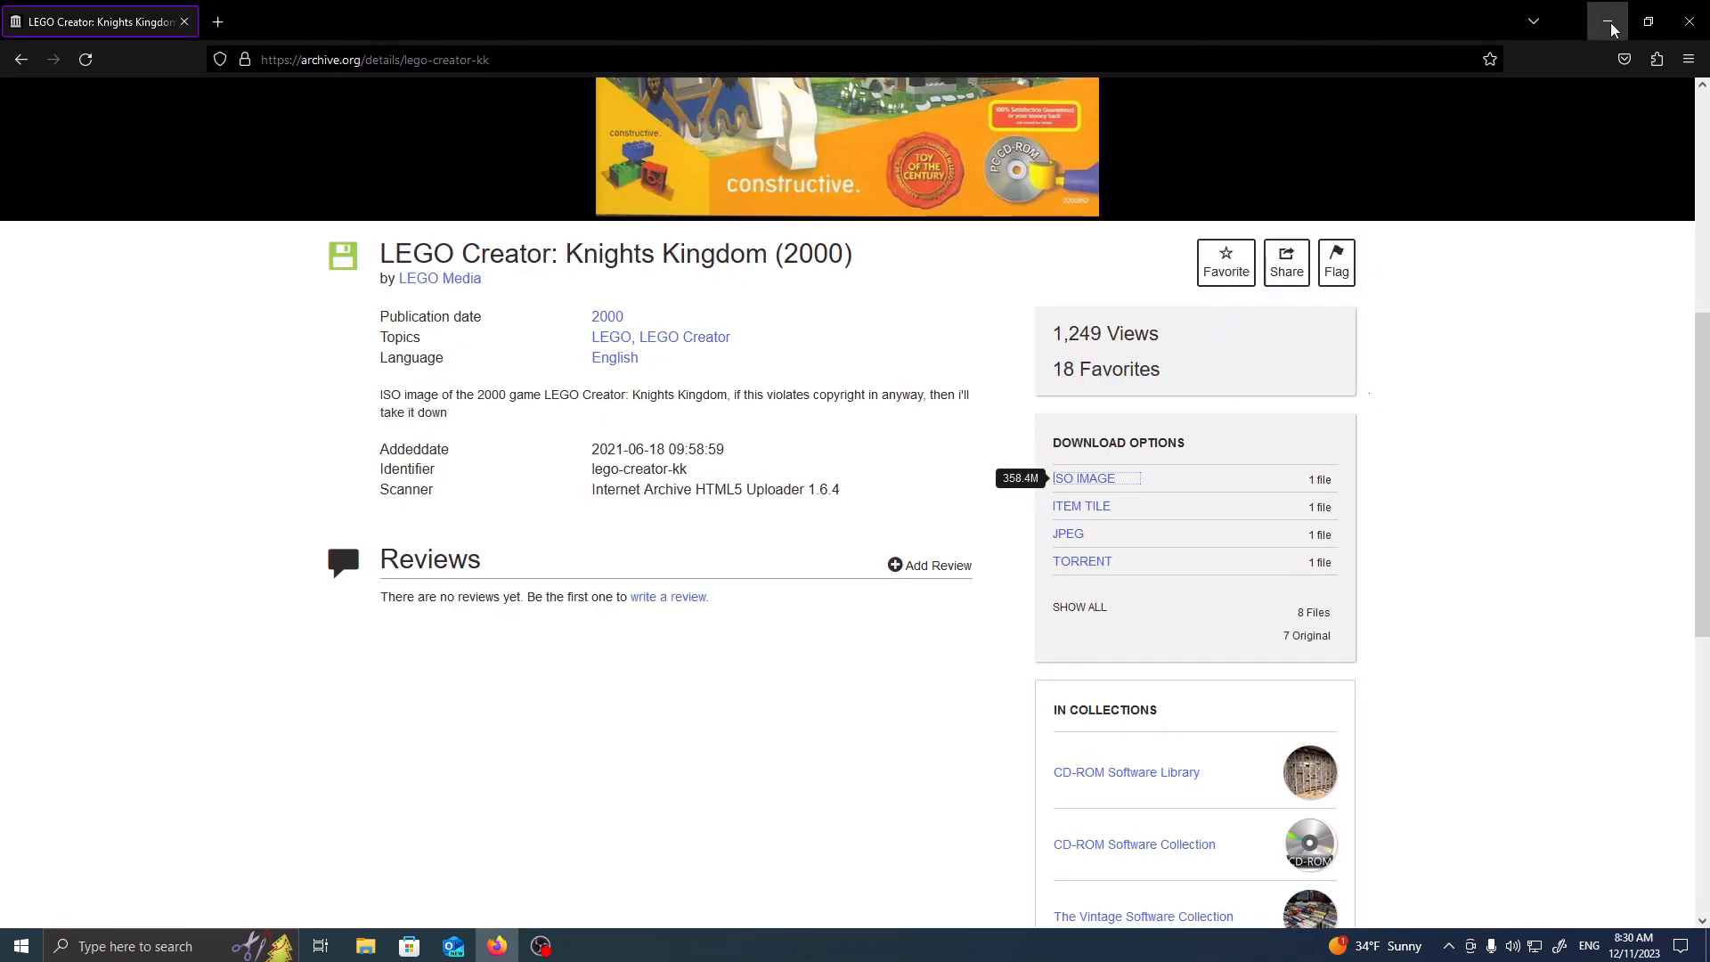
click(1611, 22)
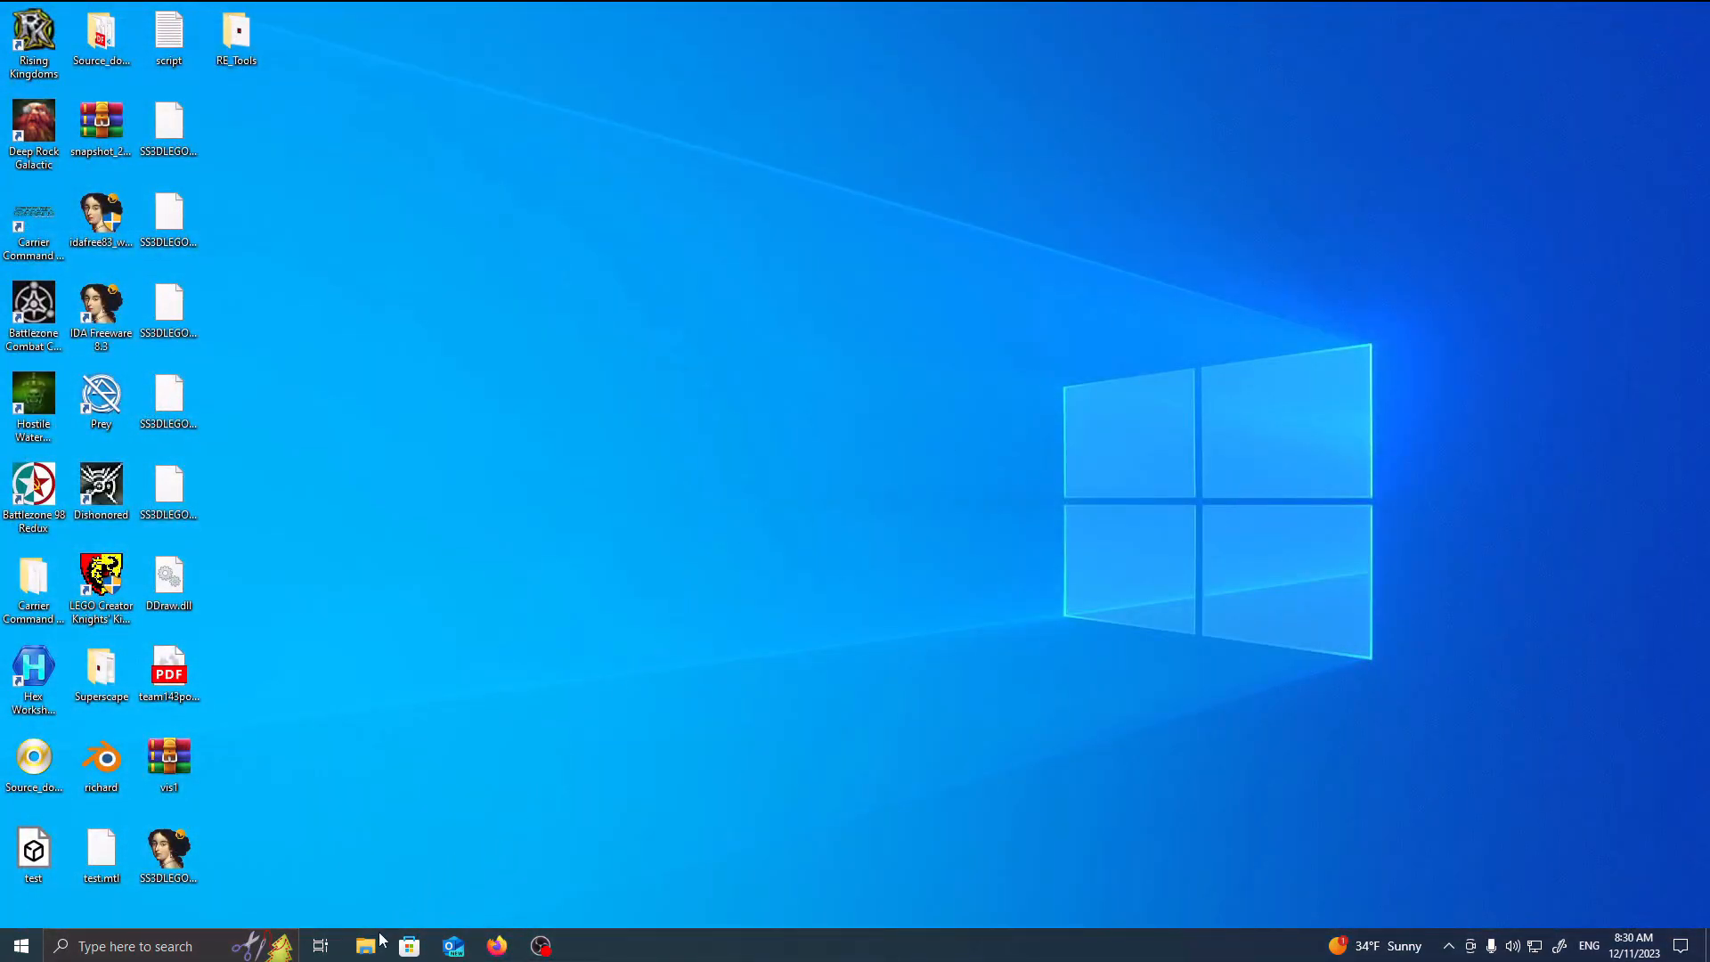
mouse_move(444, 718)
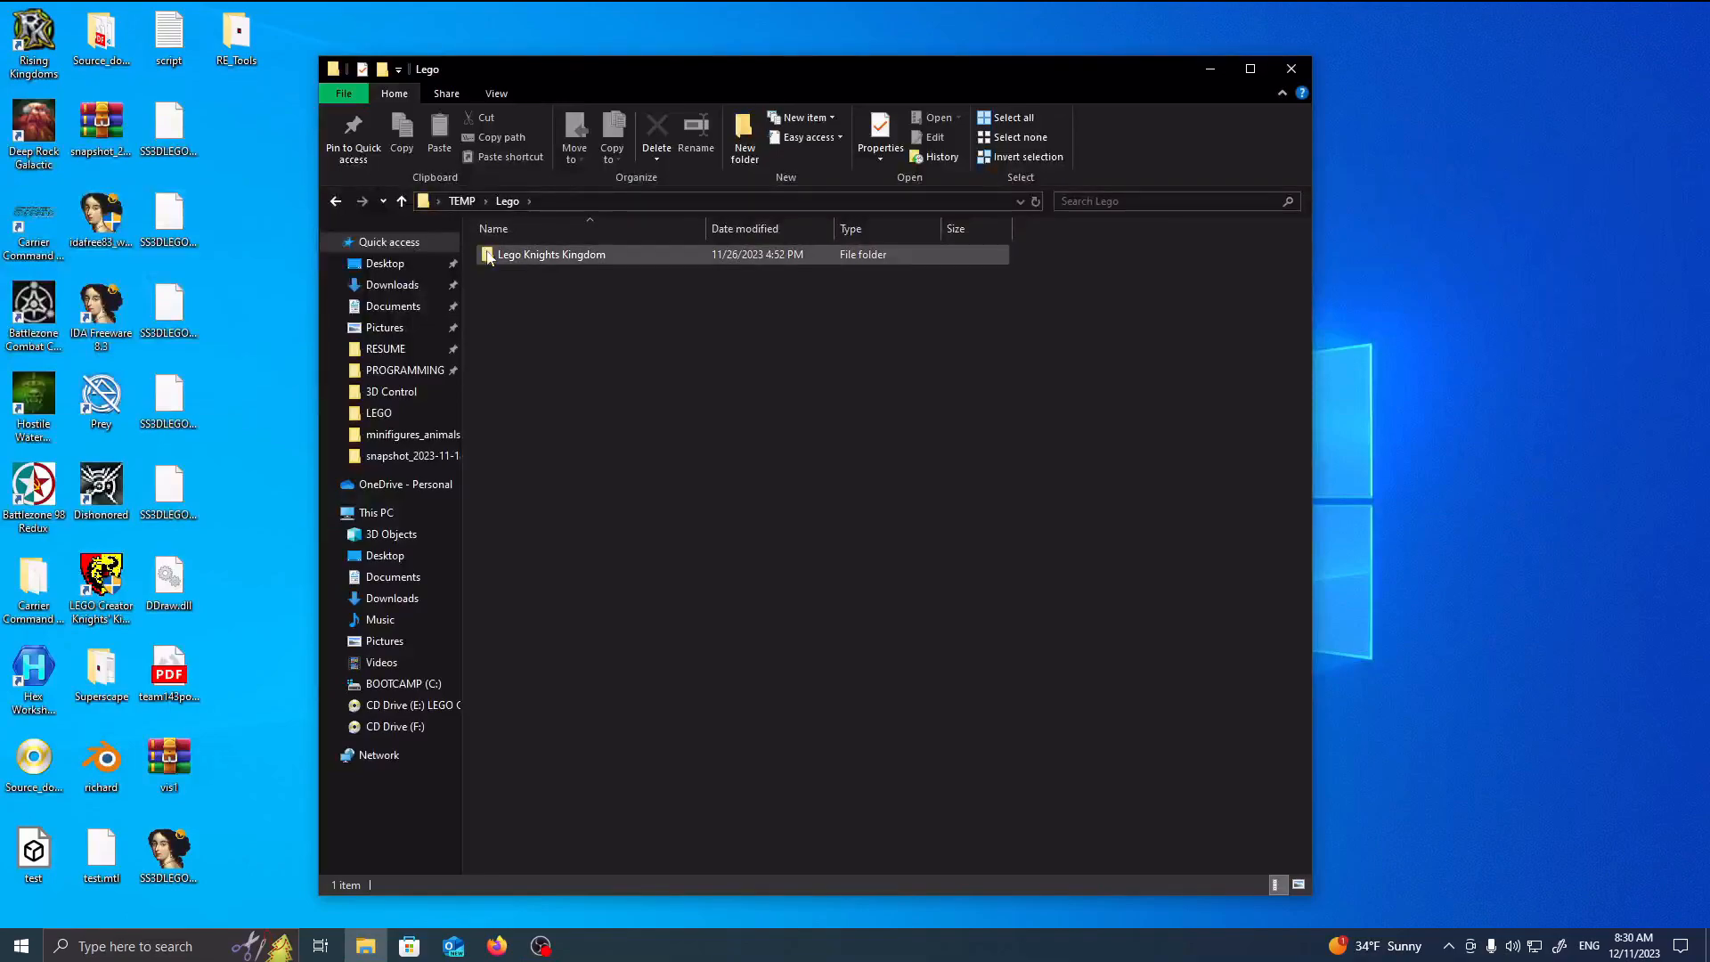
Step: Open the TEMP\Lego\Lego Knights Kingdom folder and select the LEGO Creator KK disc image
double_click(550, 255)
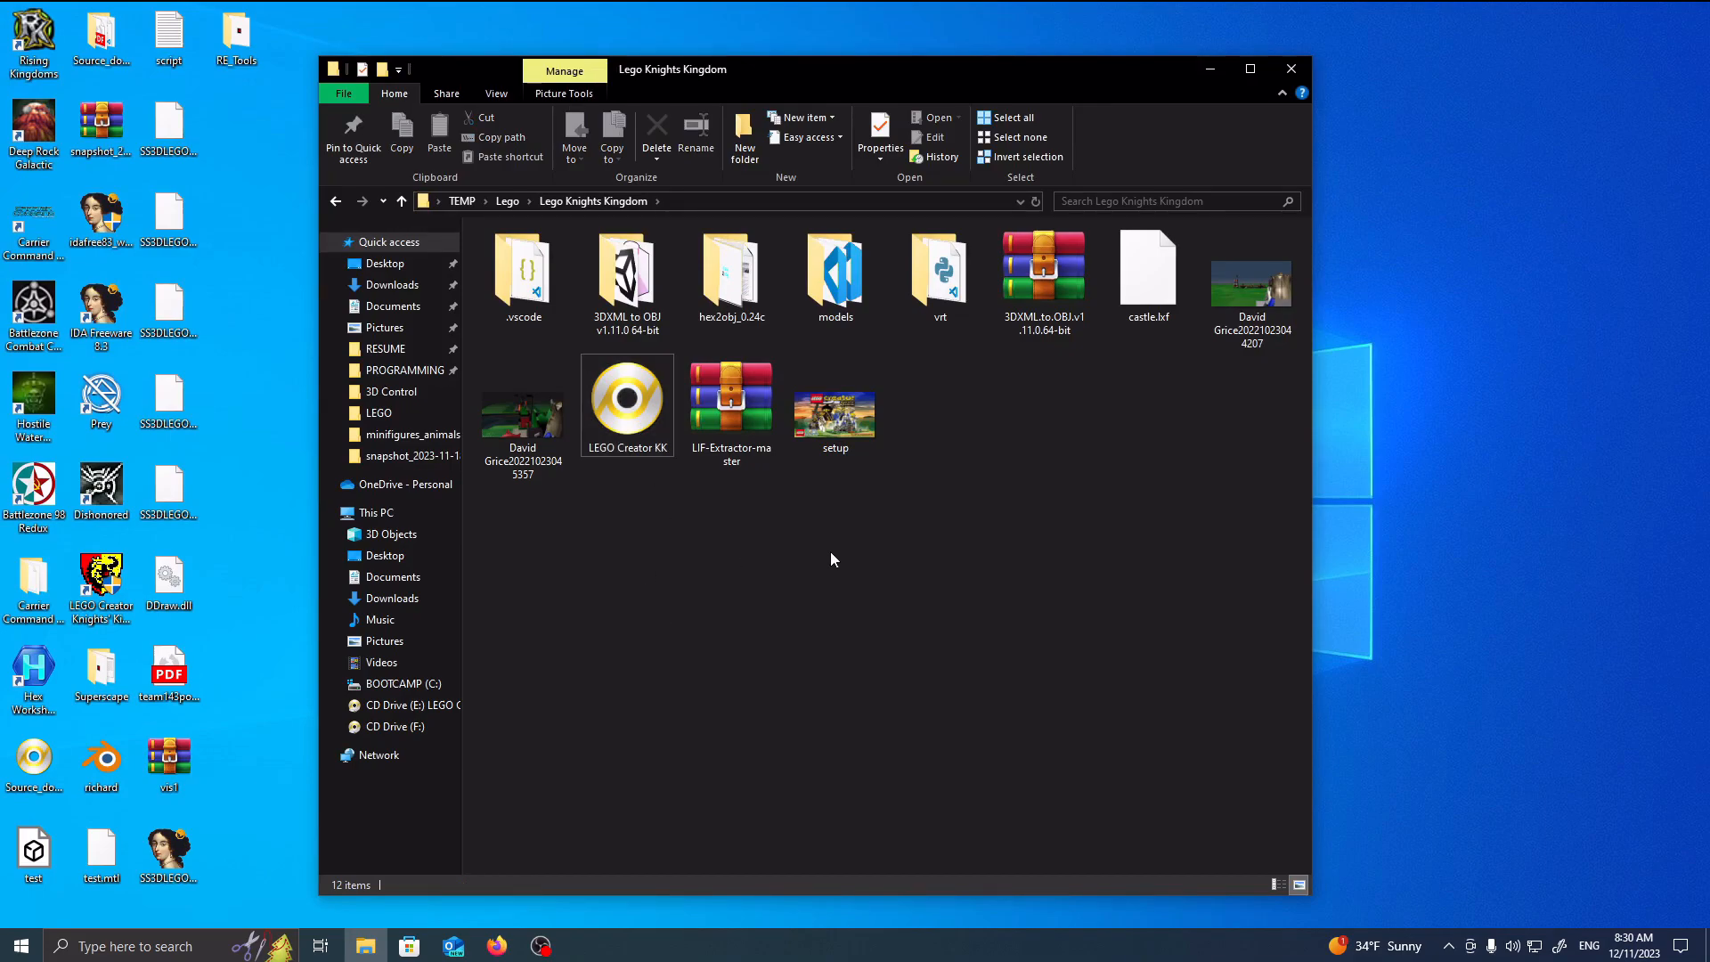
click(627, 397)
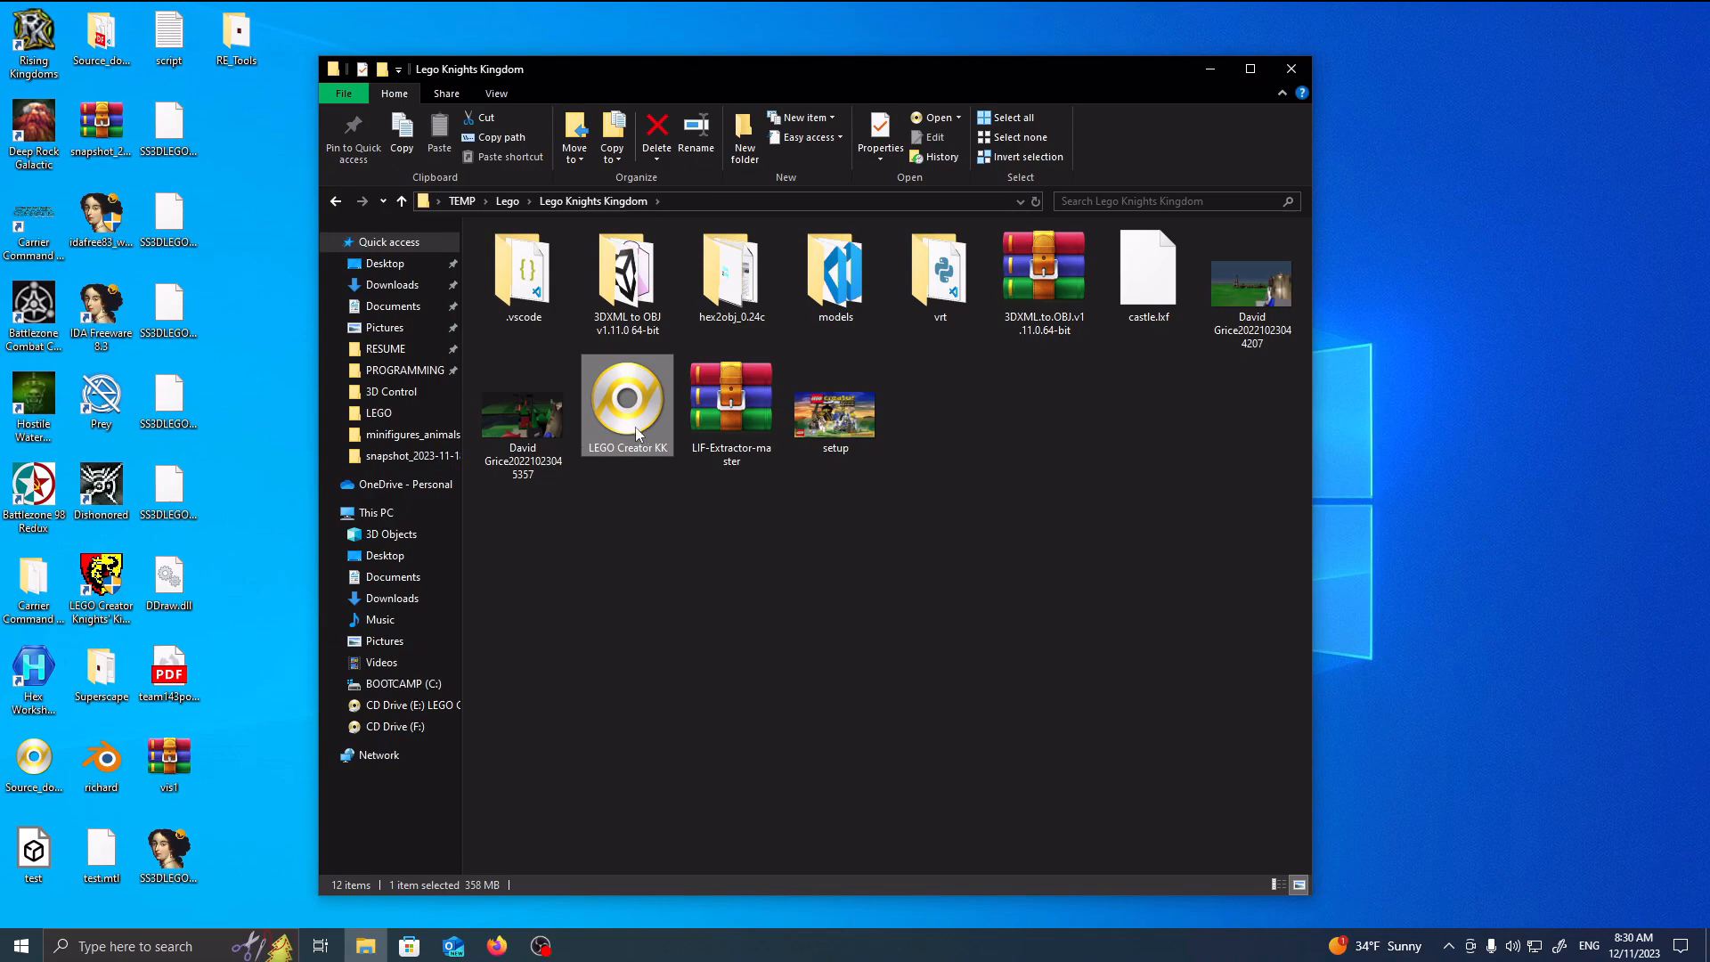
Step: Mount LEGO Creator KK.iso to drive F via the PowerISO context menu
right_click(627, 404)
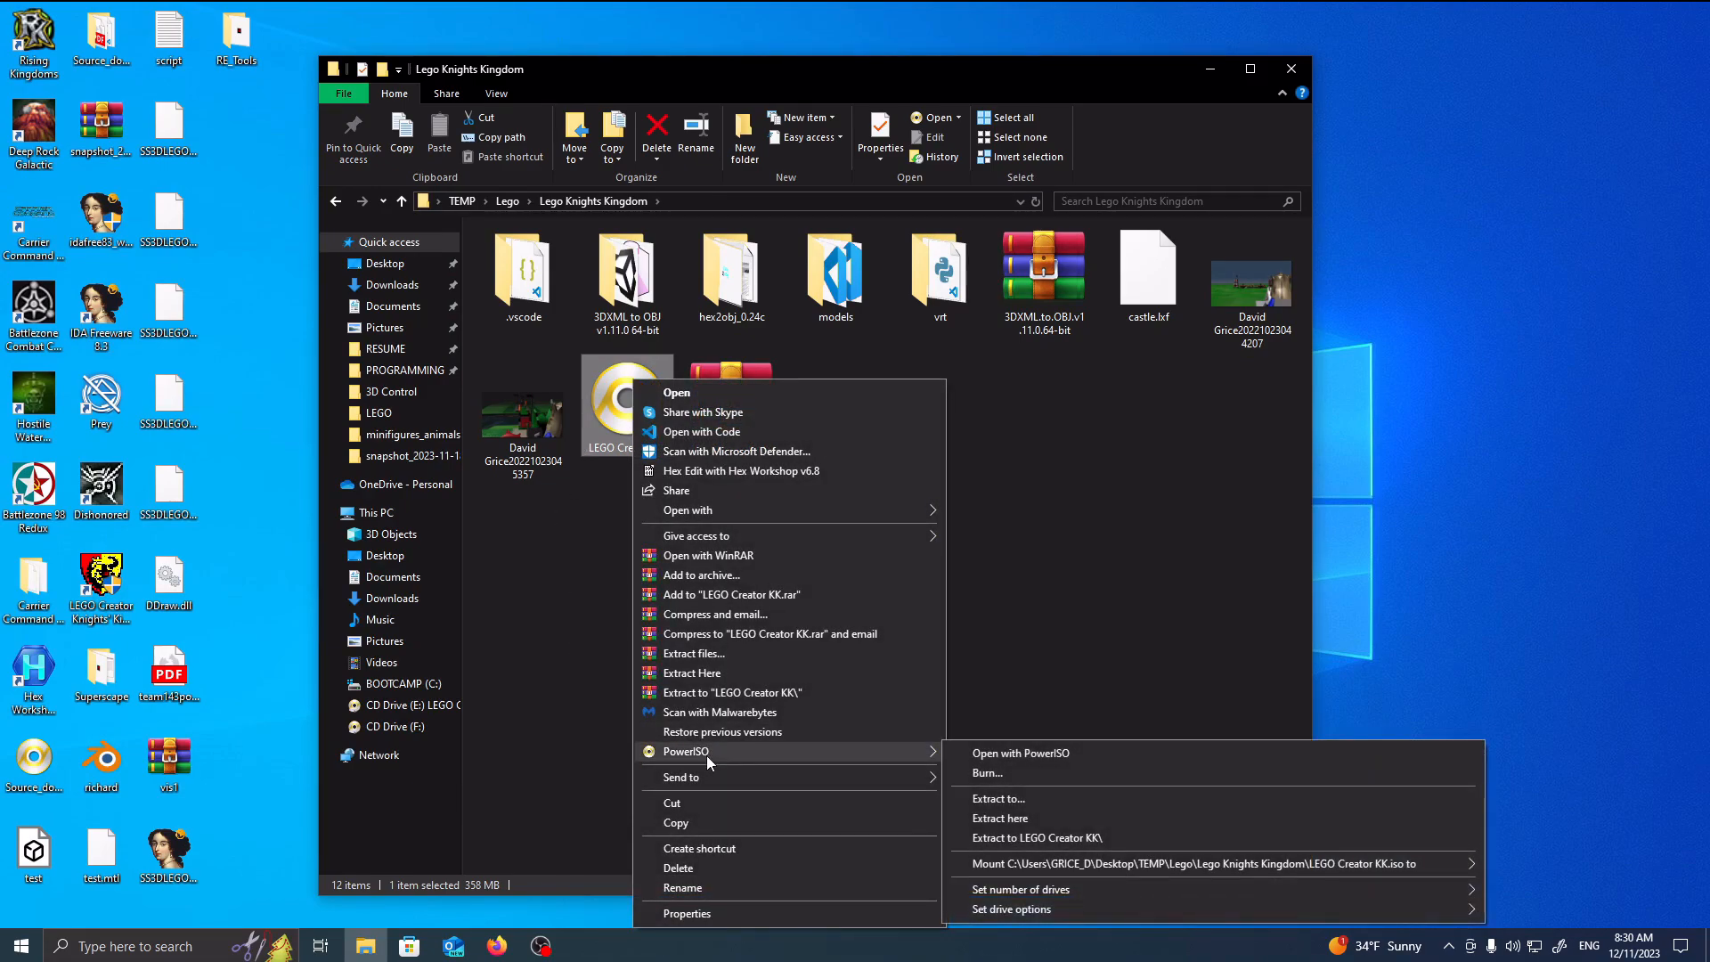
mouse_move(1183, 862)
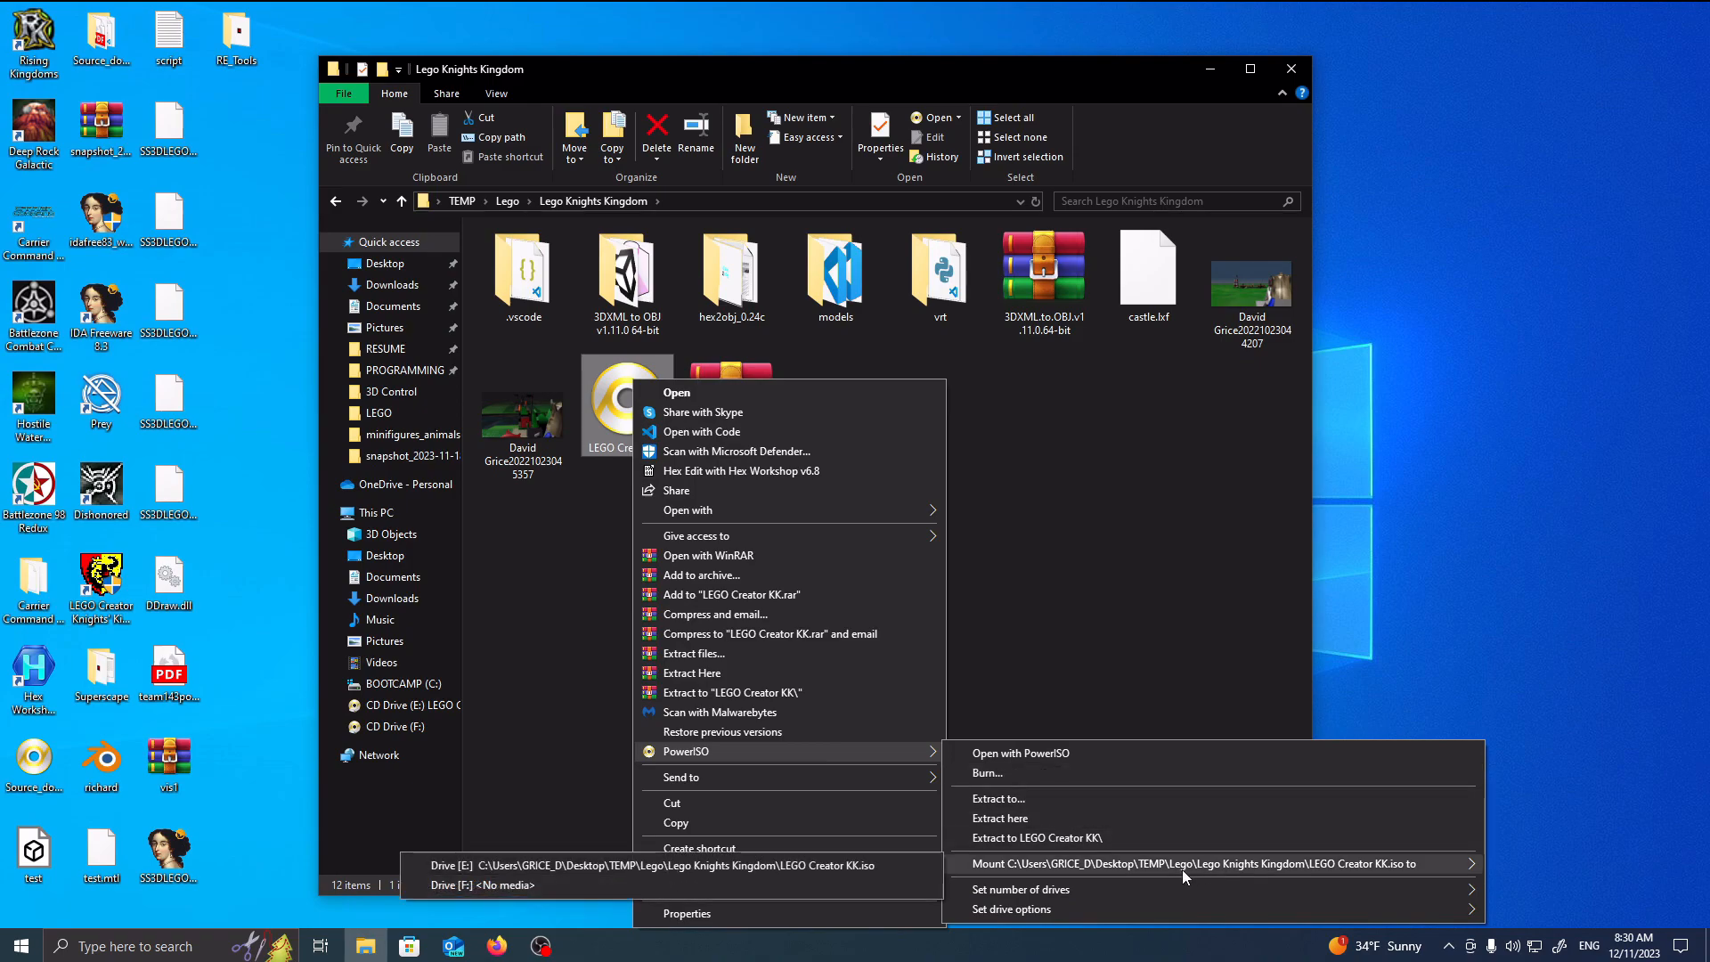
mouse_move(784, 878)
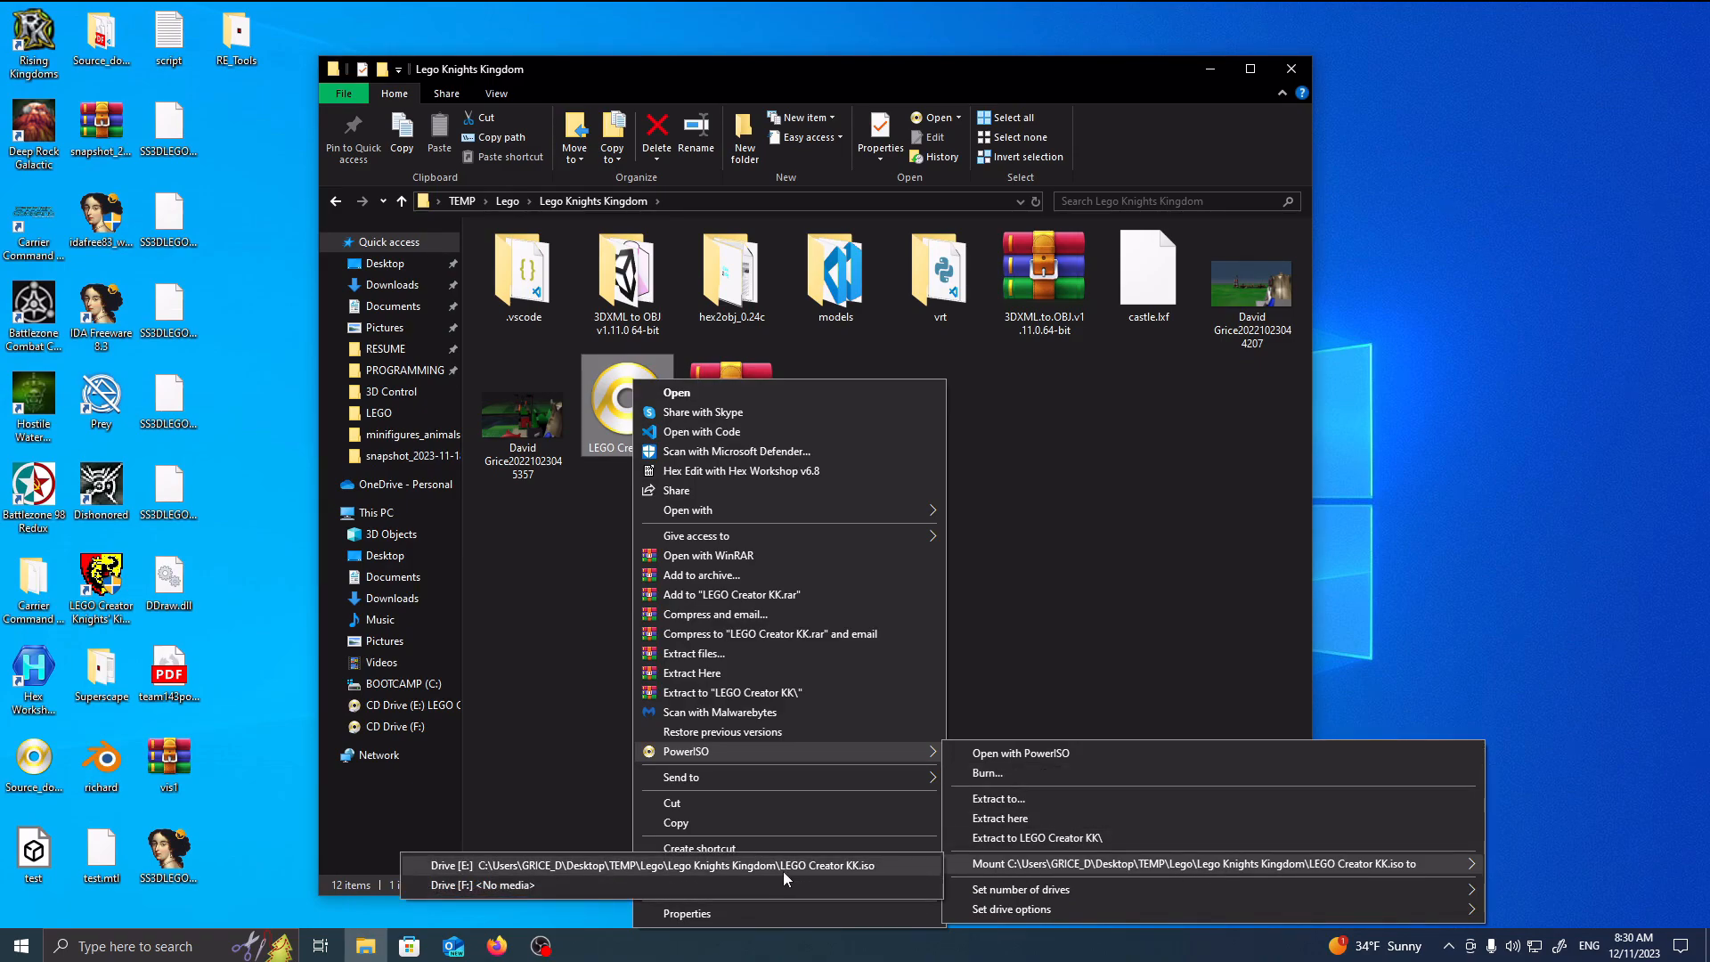
mouse_move(503, 868)
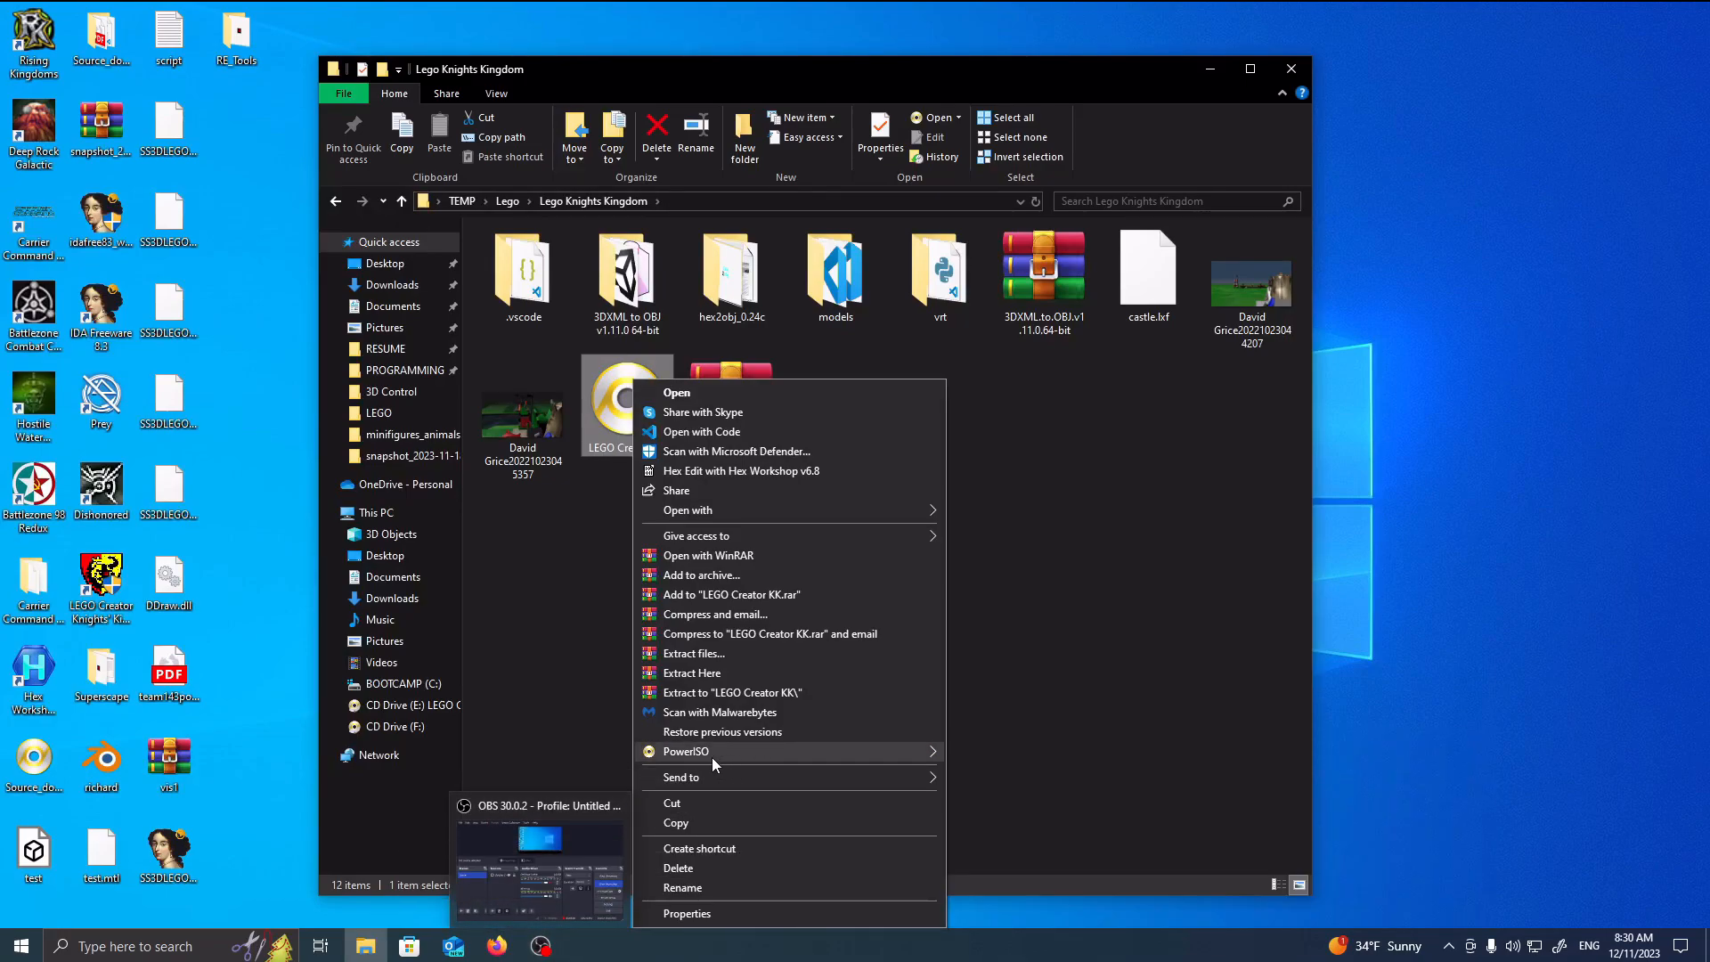
mouse_move(684, 749)
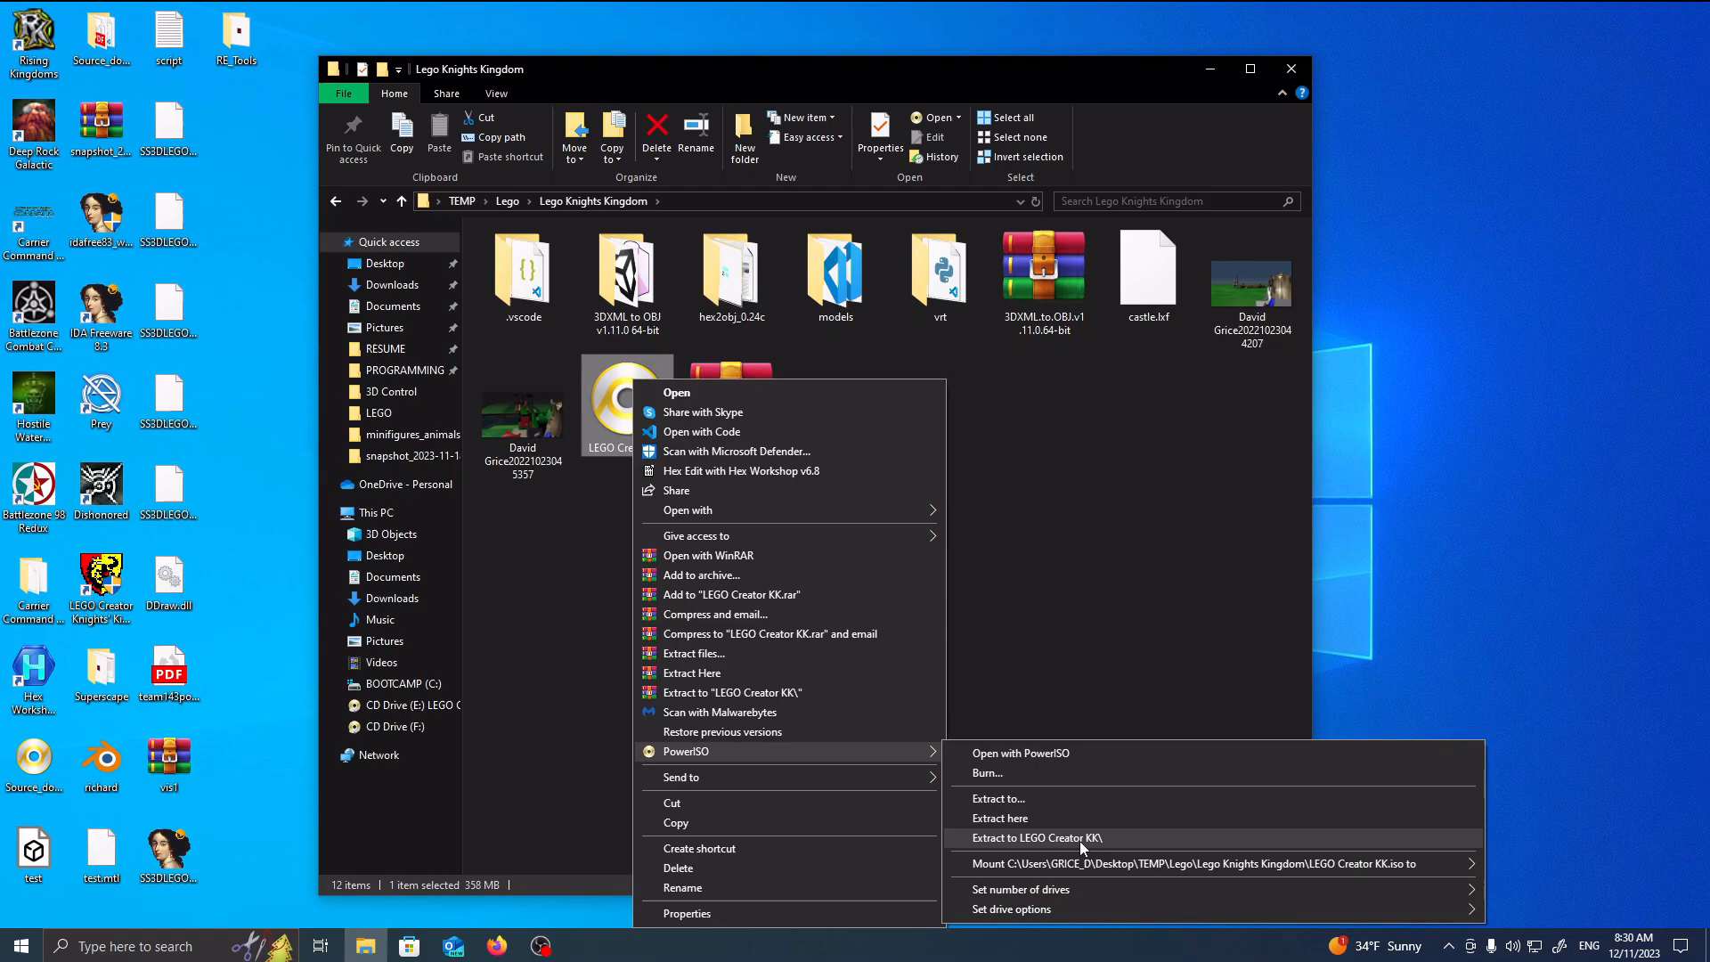
click(1035, 837)
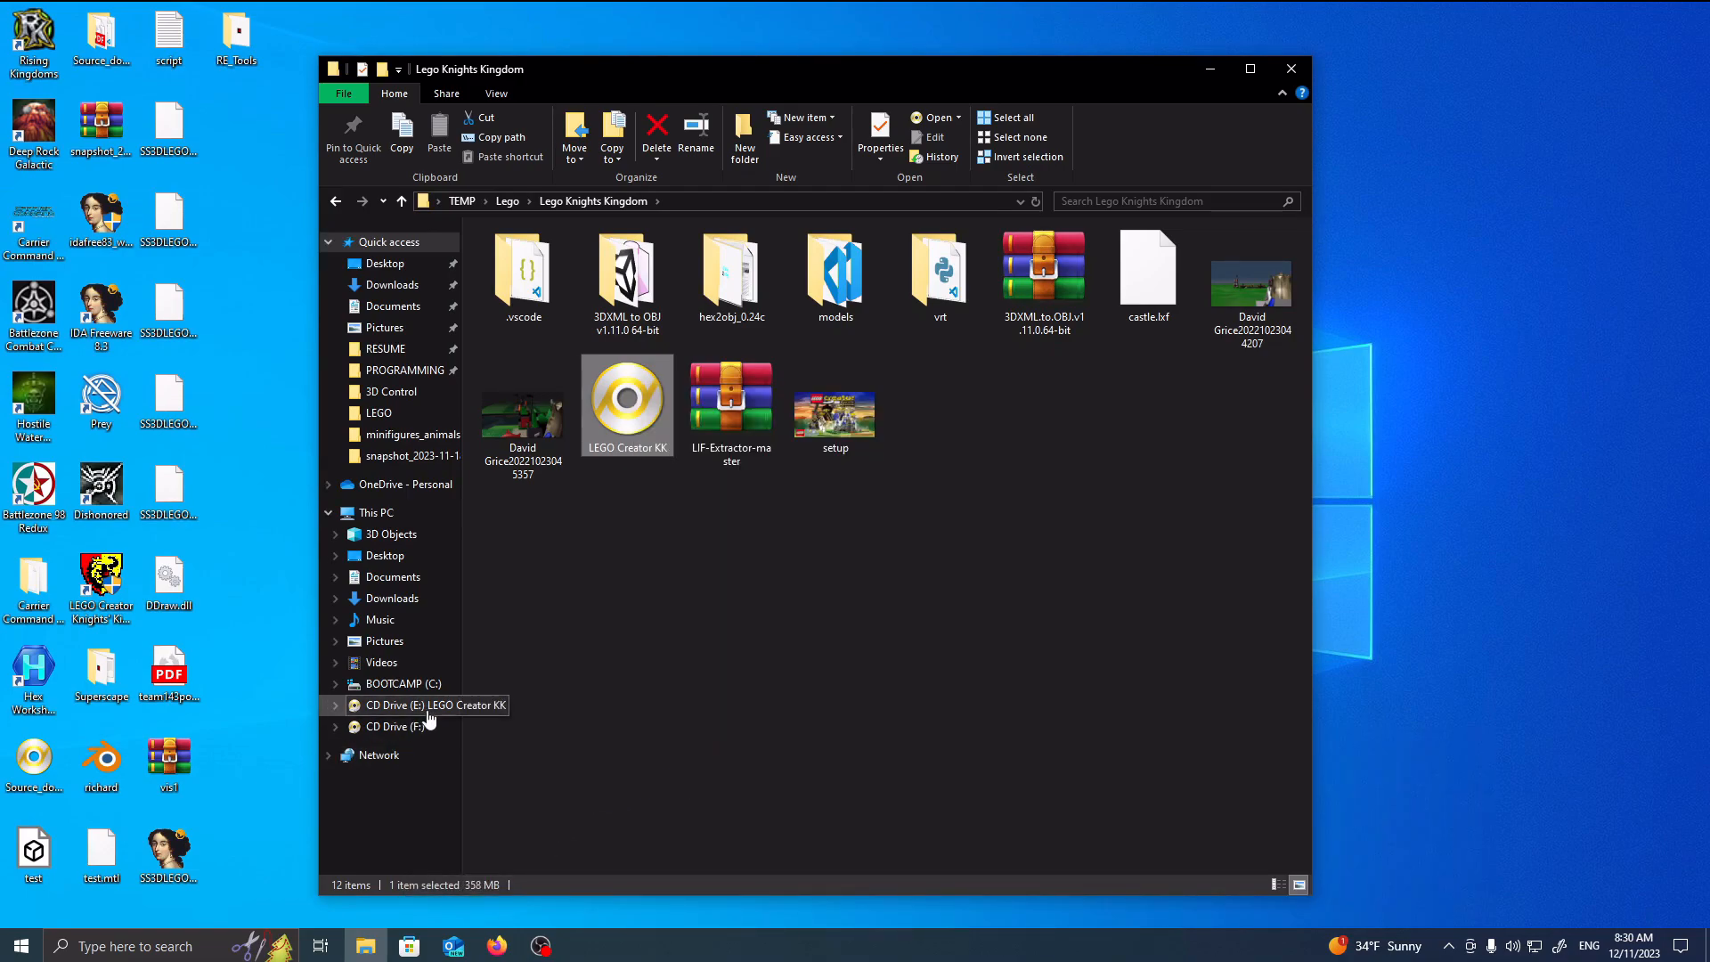
mouse_move(436, 726)
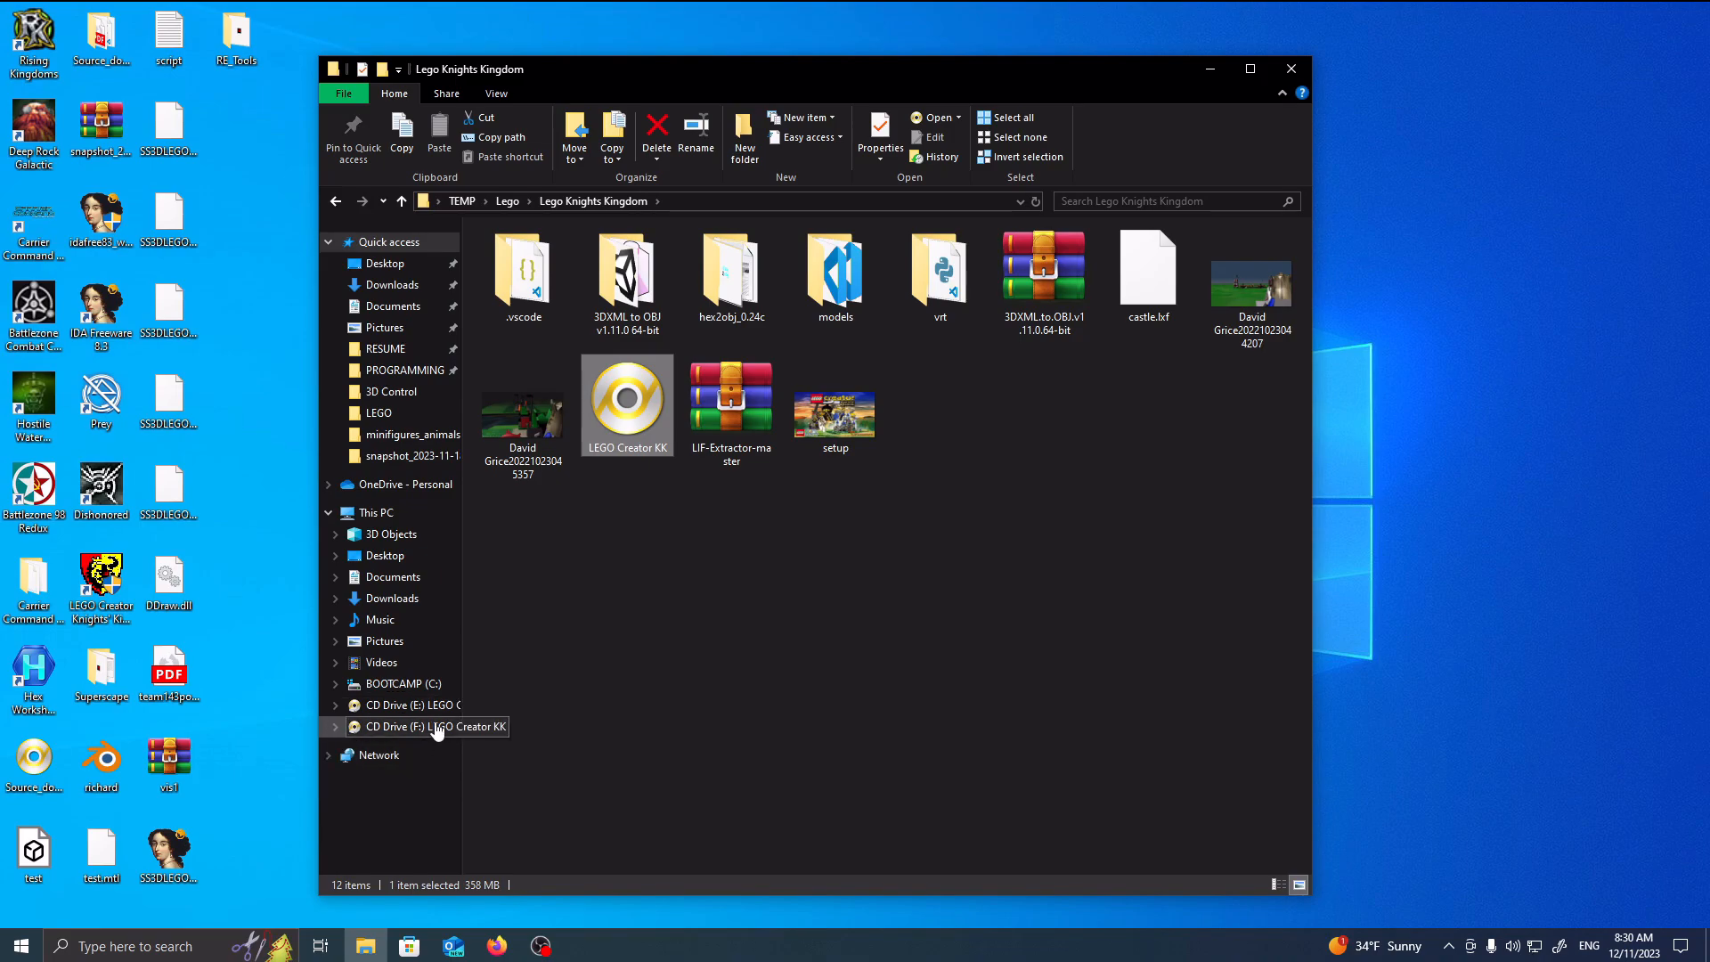
mouse_move(420, 663)
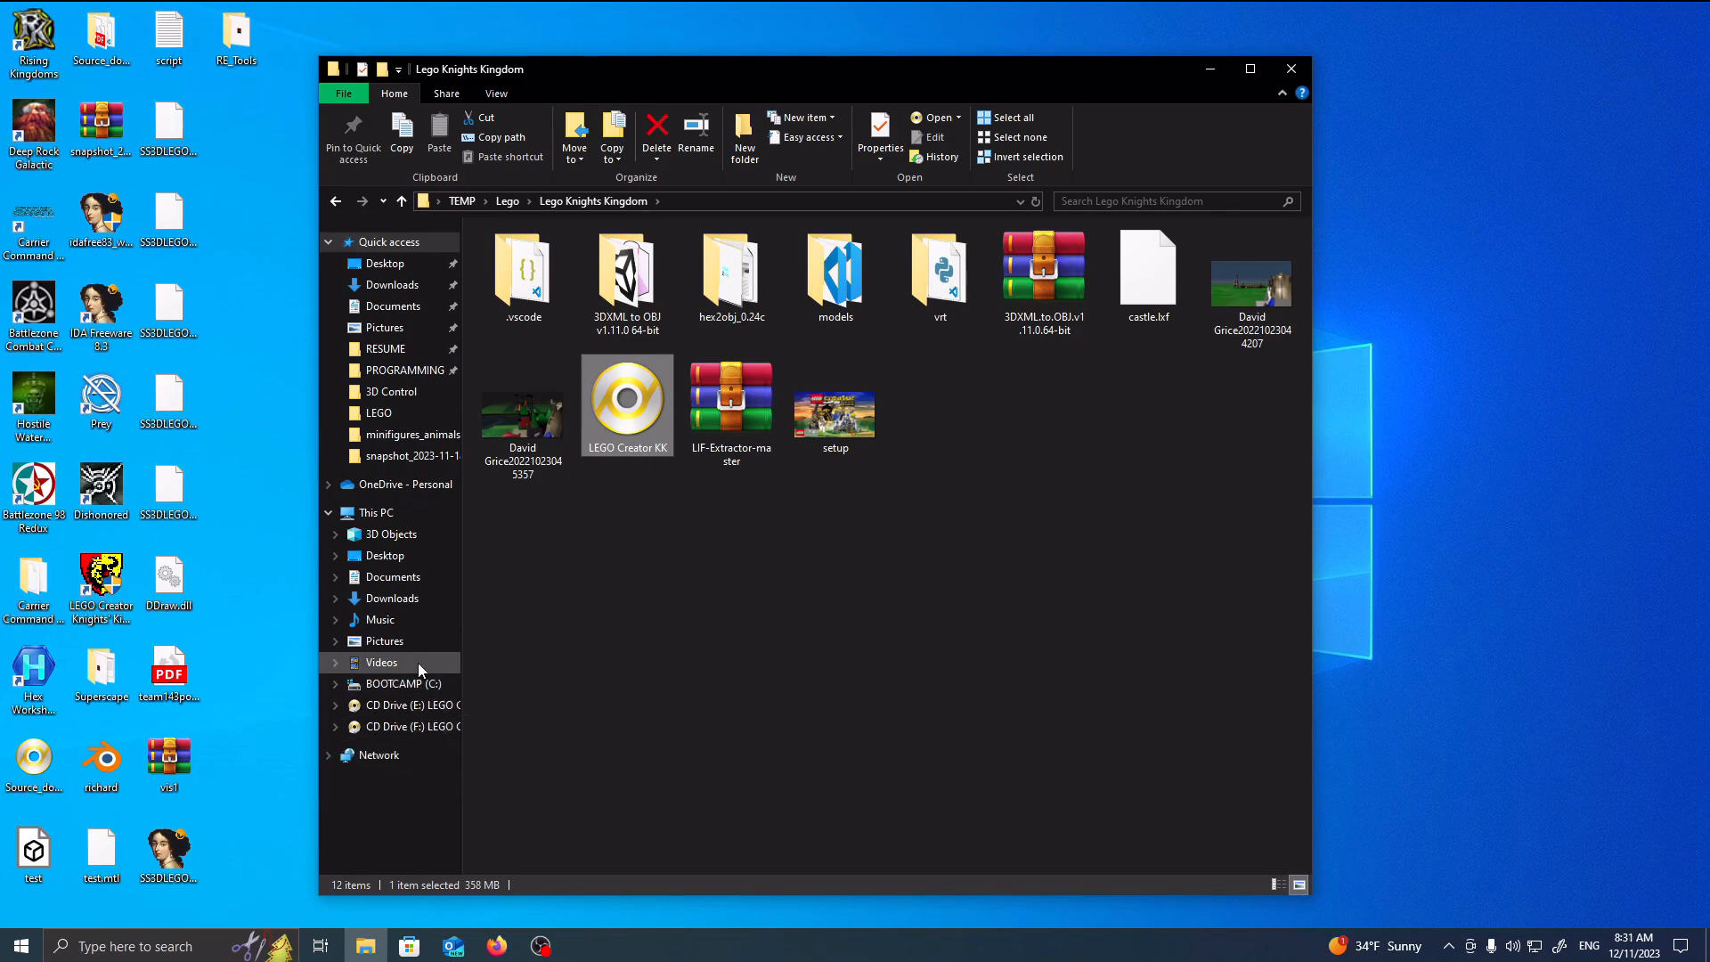
Step: From This PC, open CD Drive (E:) LEGO Creator KK in a new window to show its setup files
click(408, 682)
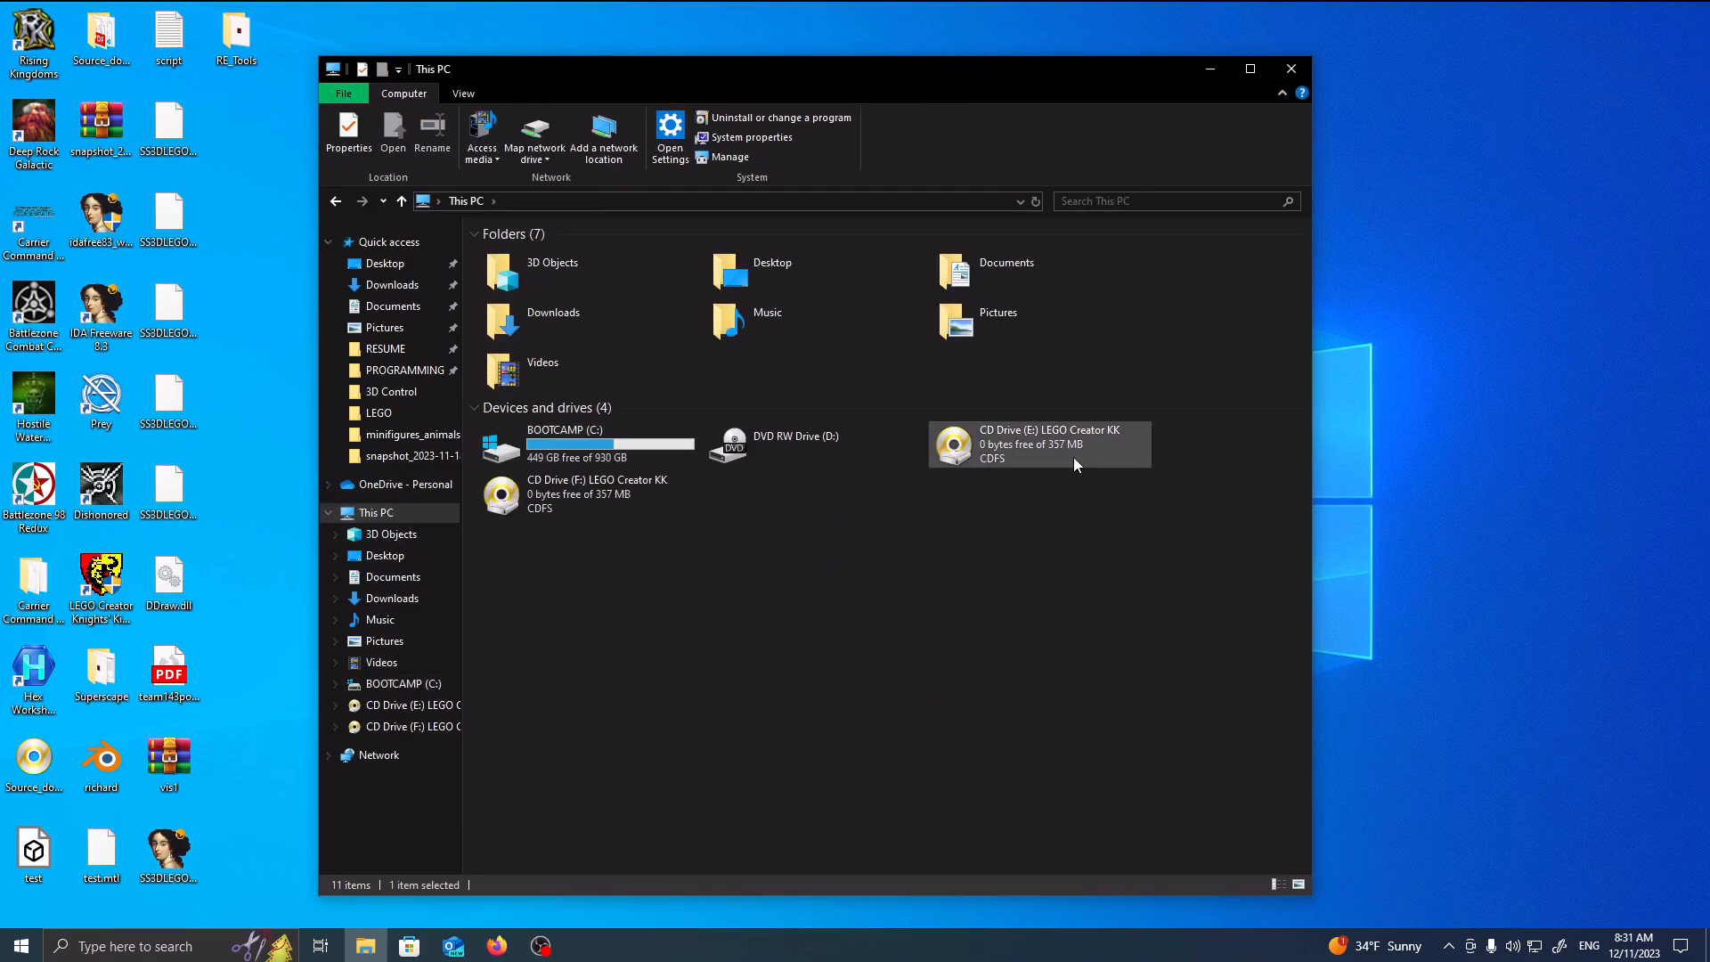
click(599, 493)
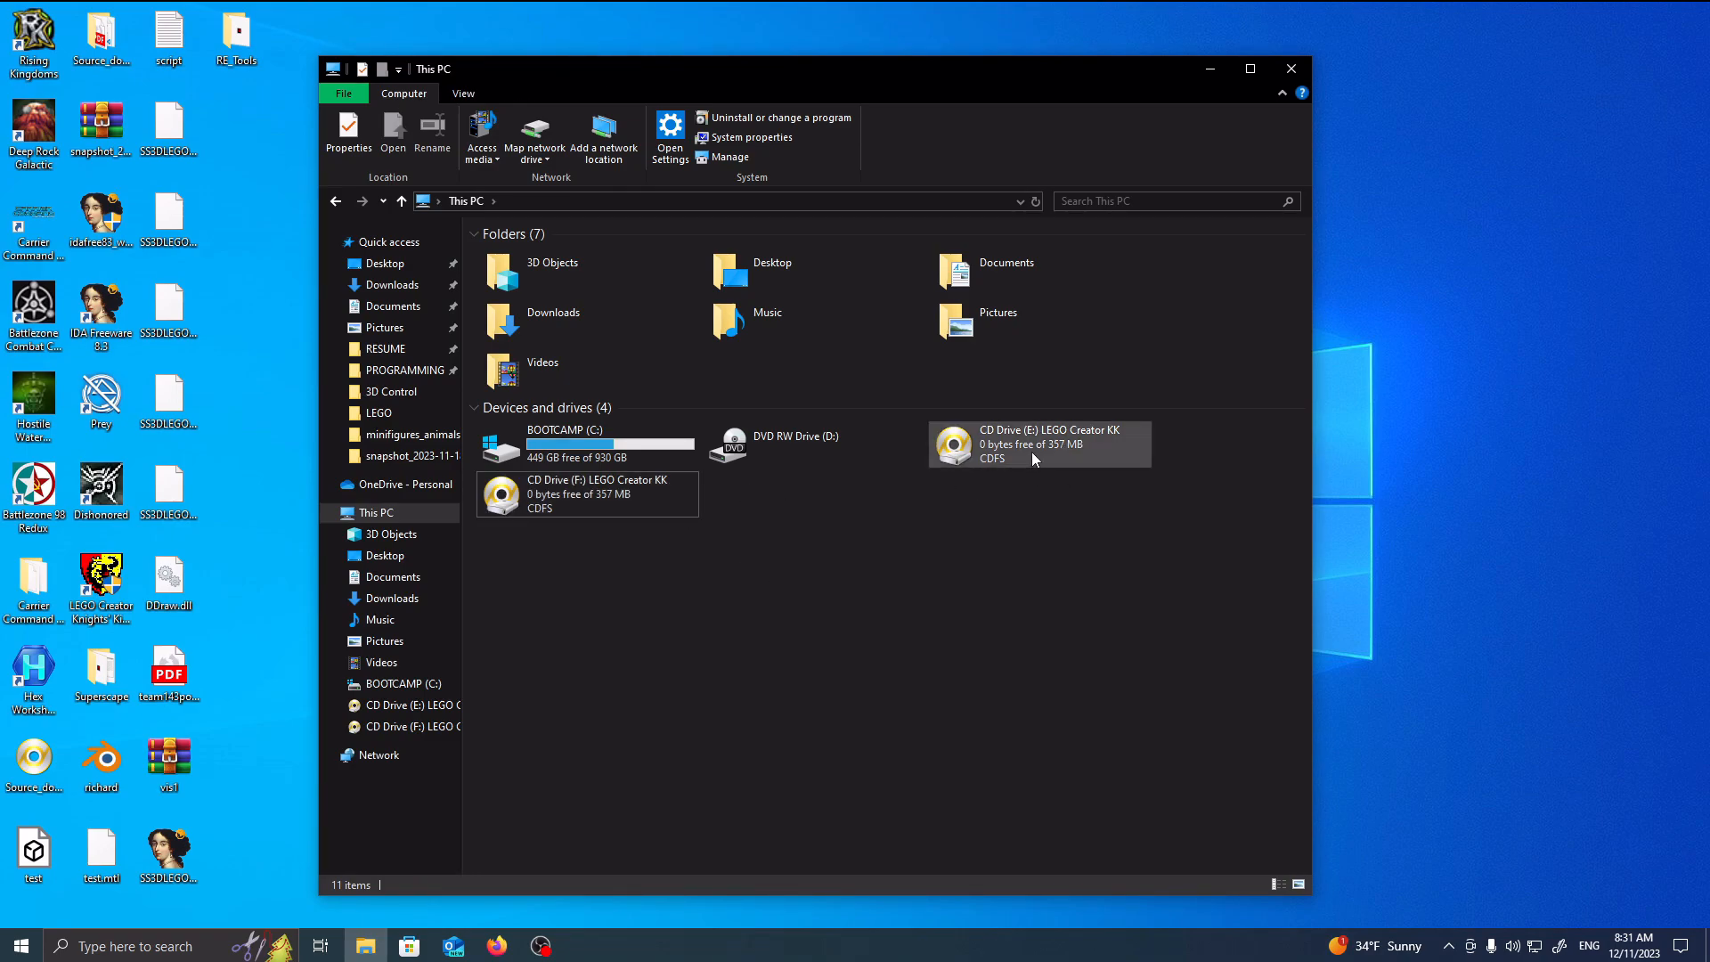
click(1037, 444)
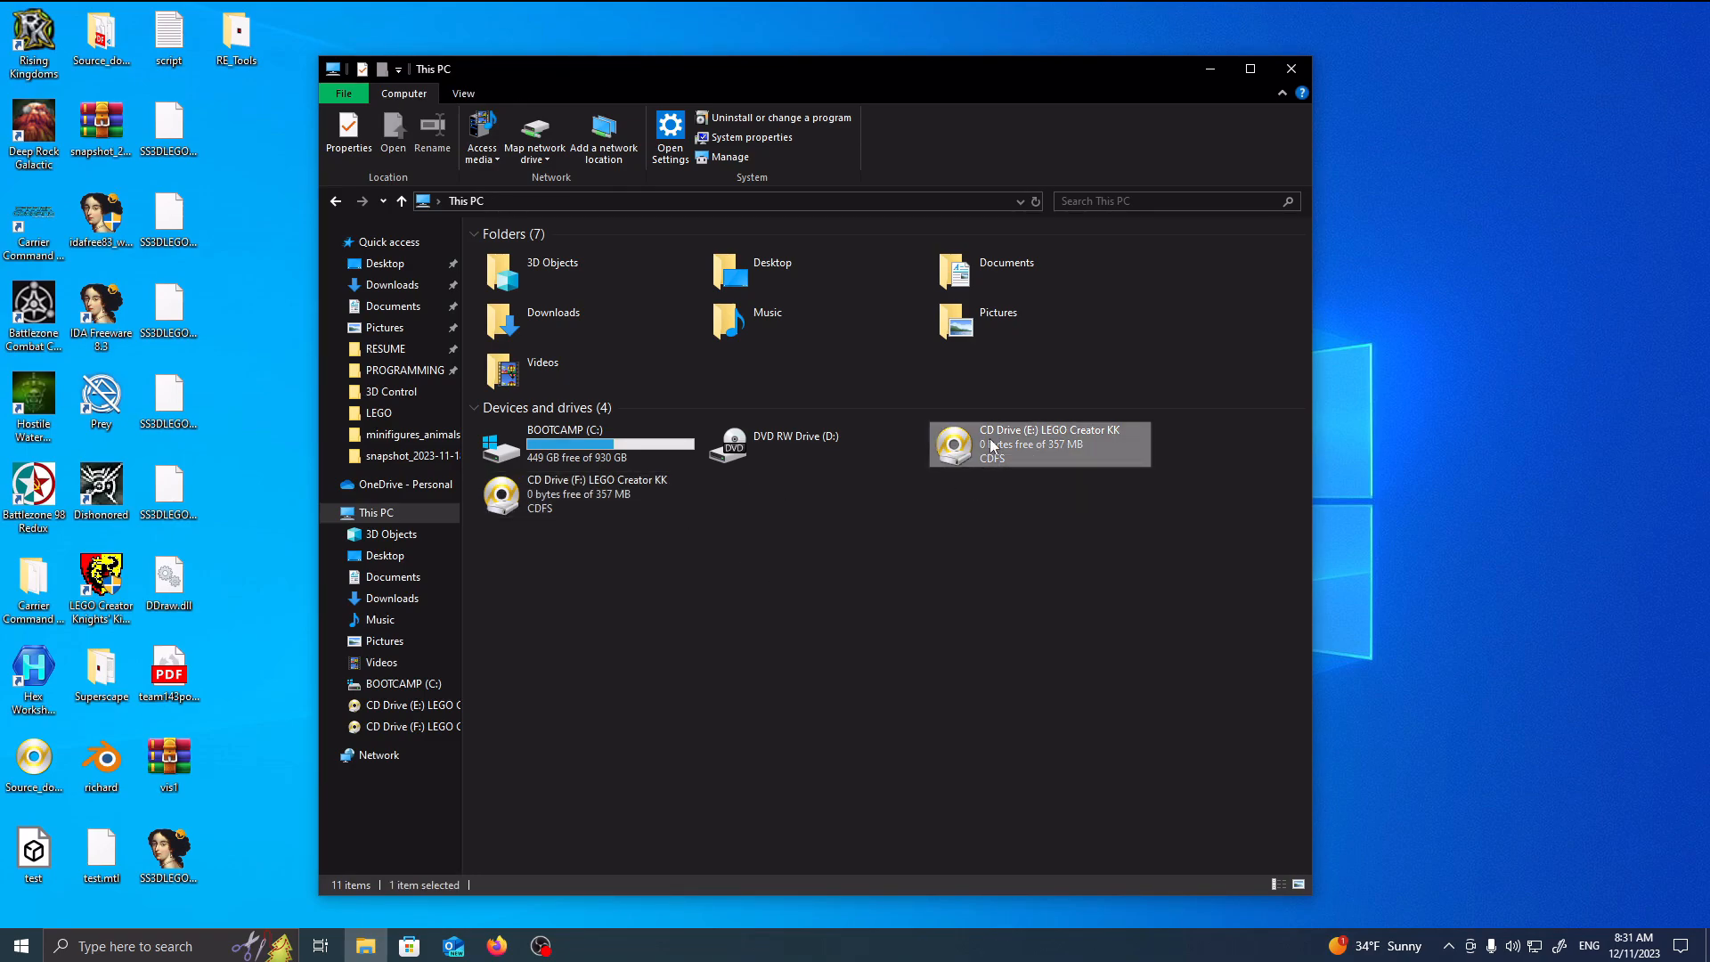
right_click(1039, 444)
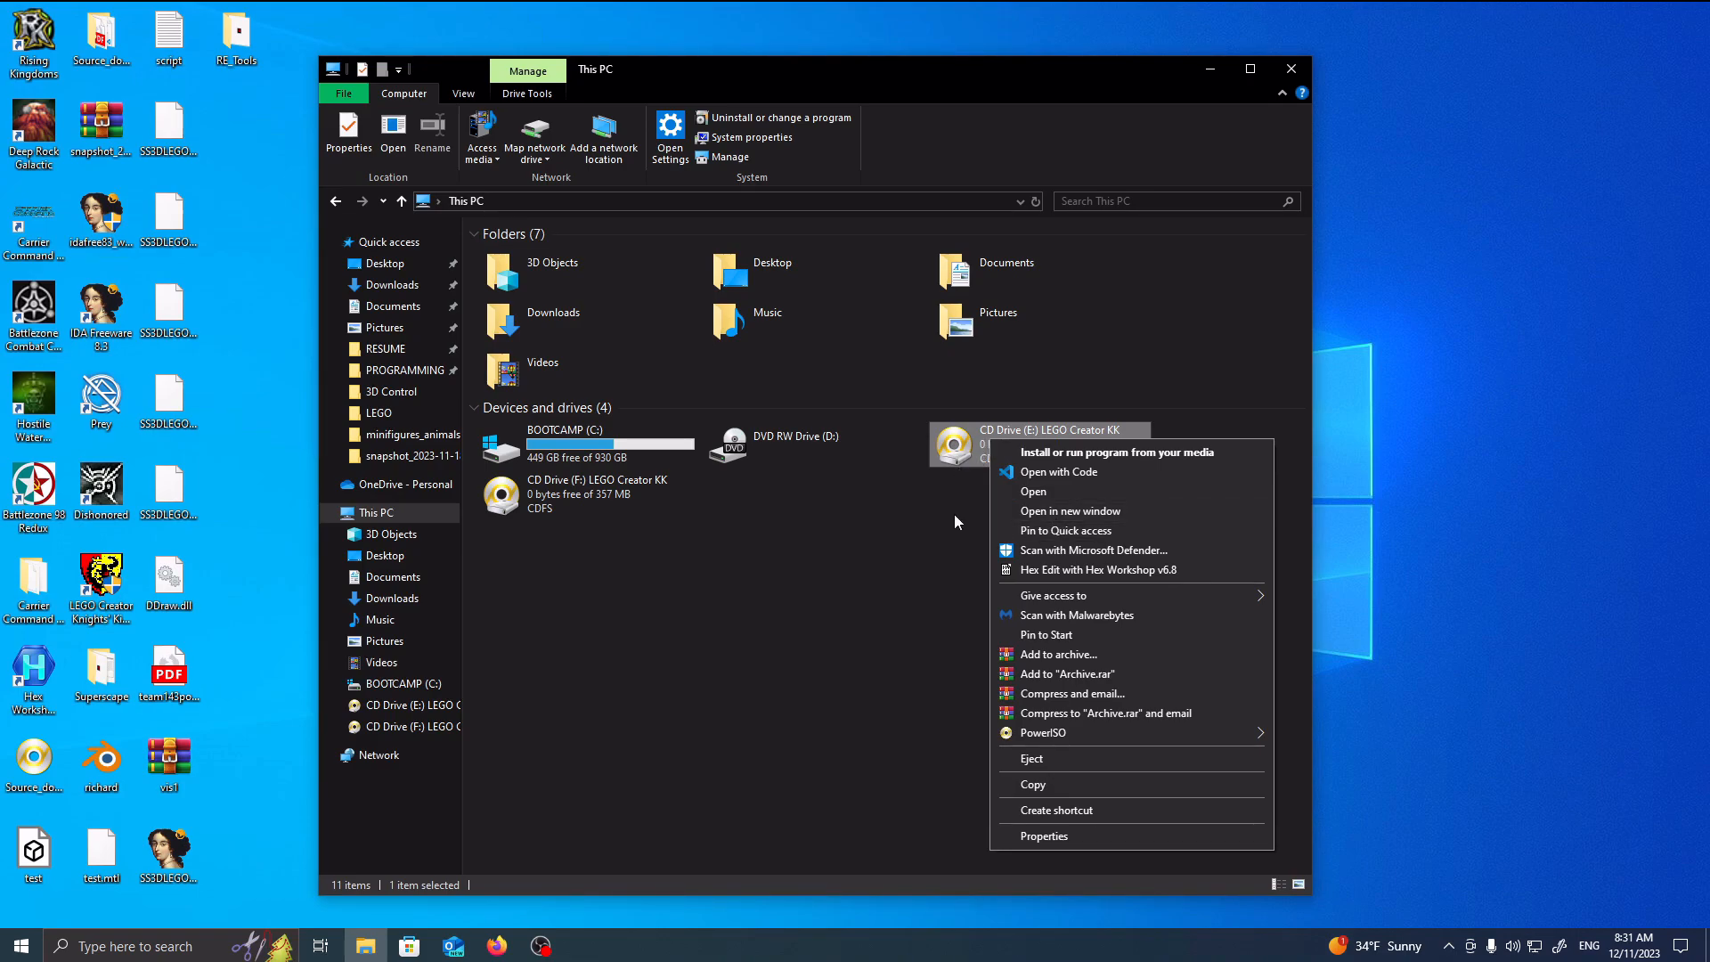
mouse_move(1071, 511)
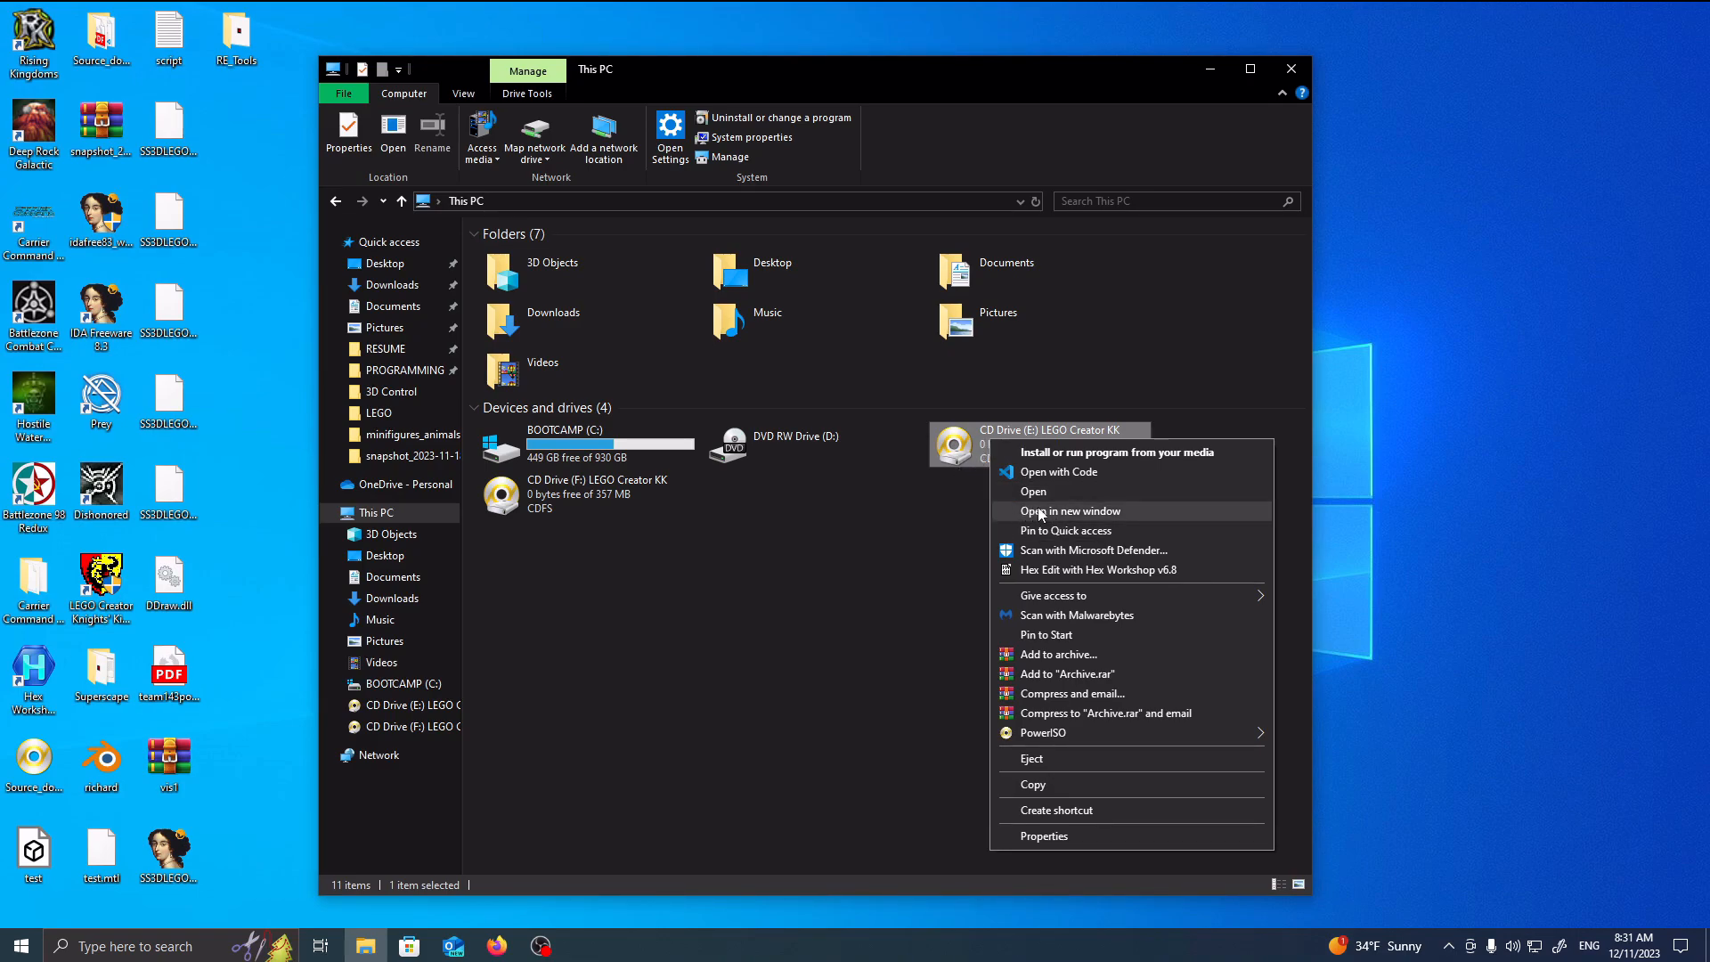
click(1071, 512)
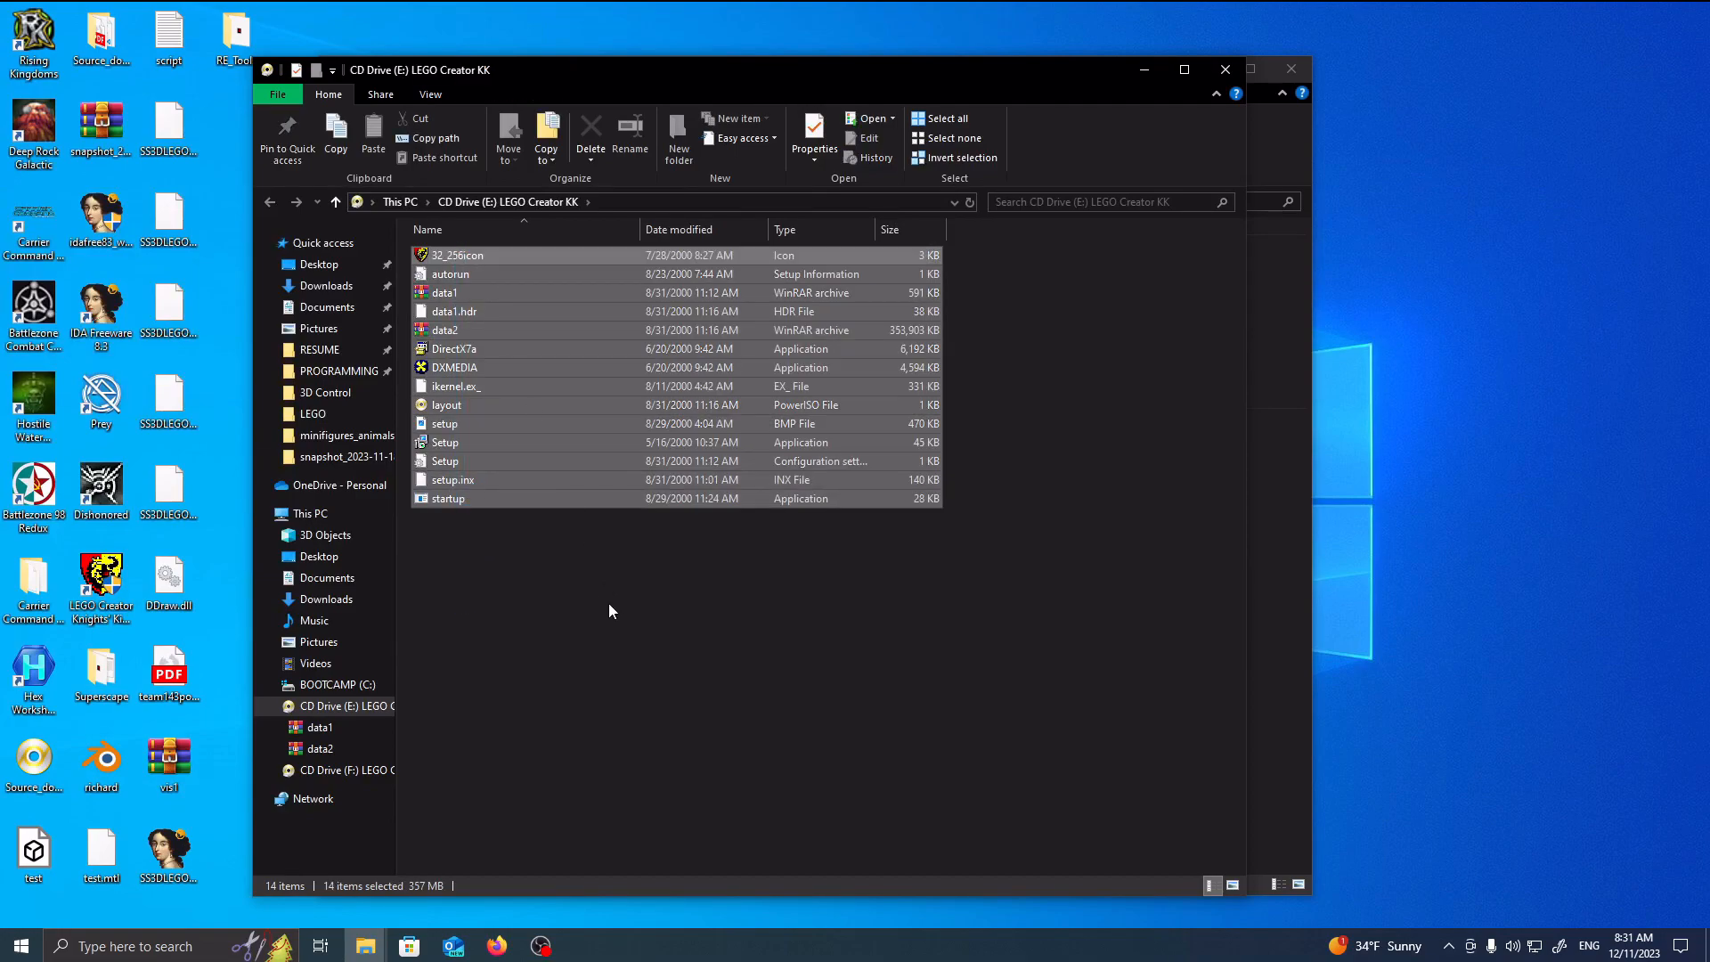
Step: Select the disc's Setup application and bring up its Properties dialog
click(447, 499)
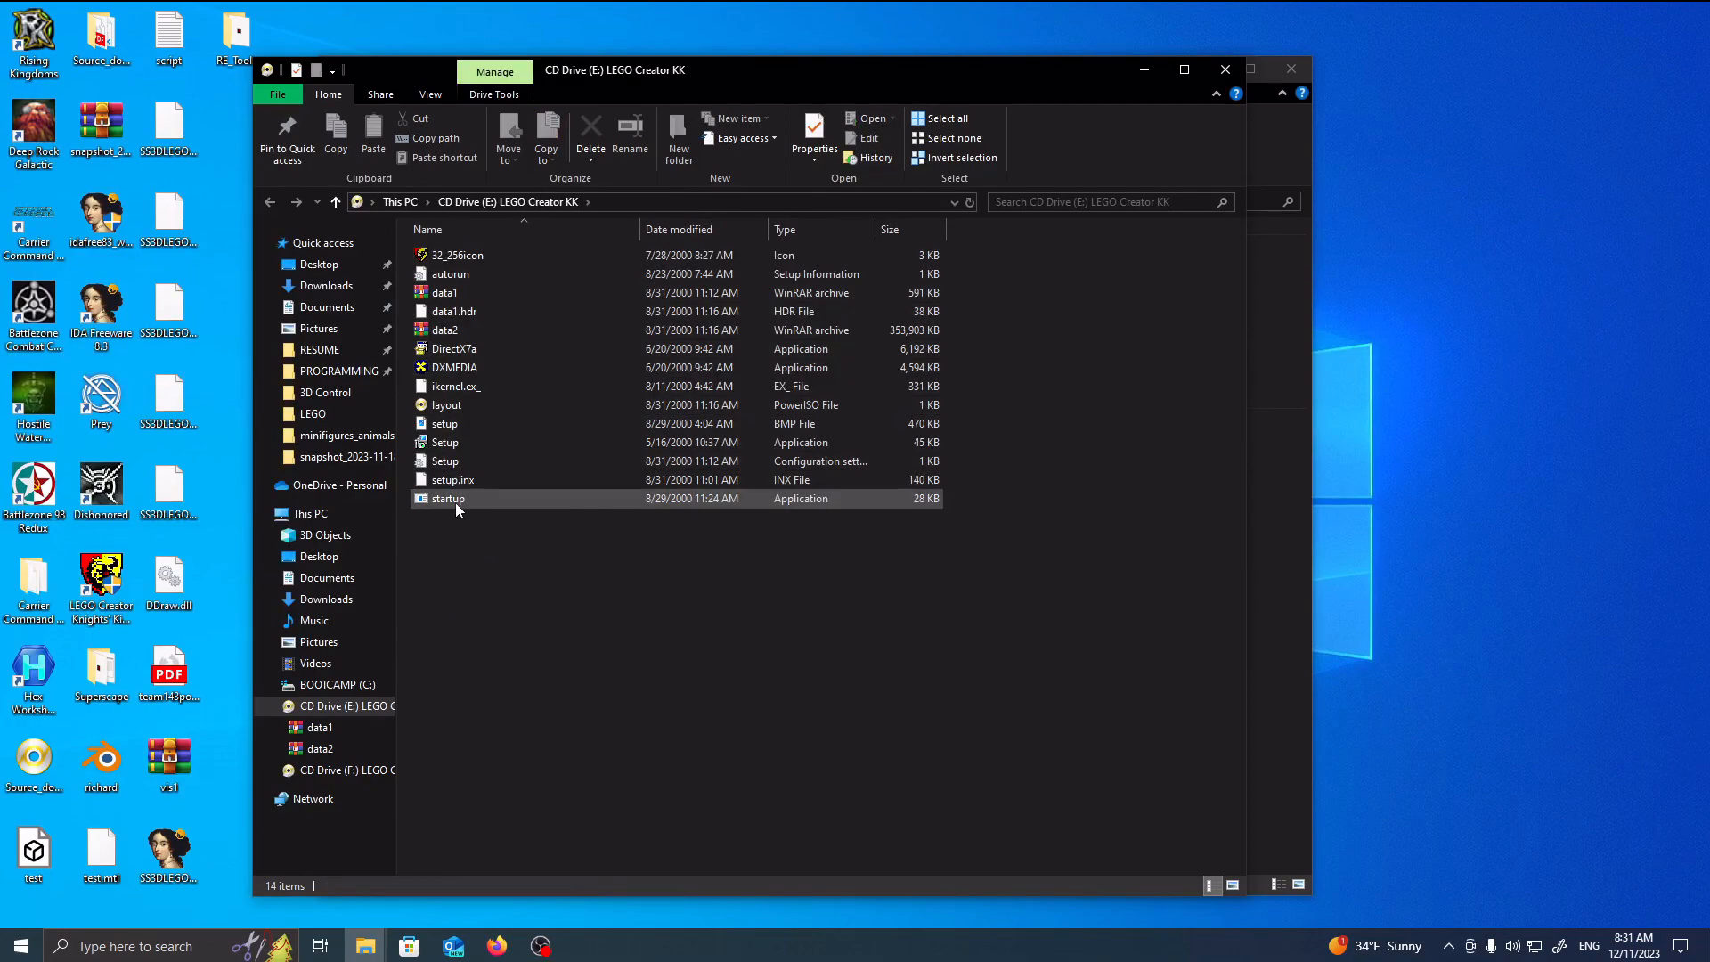
click(444, 459)
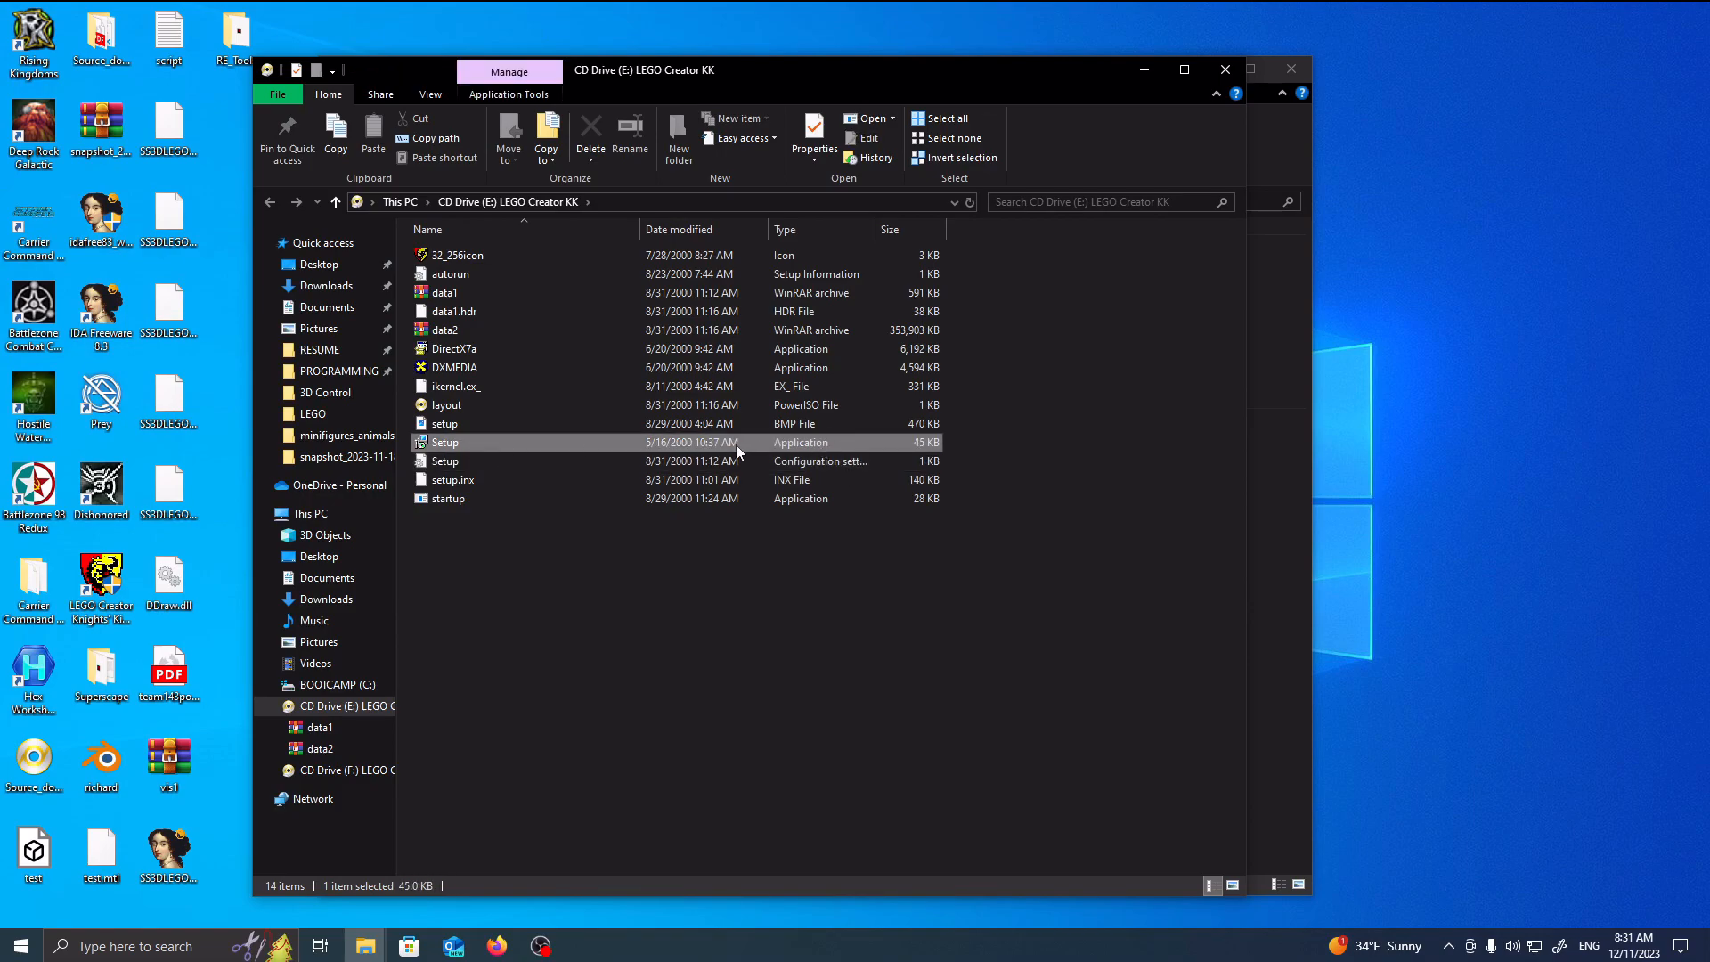
mouse_move(652, 212)
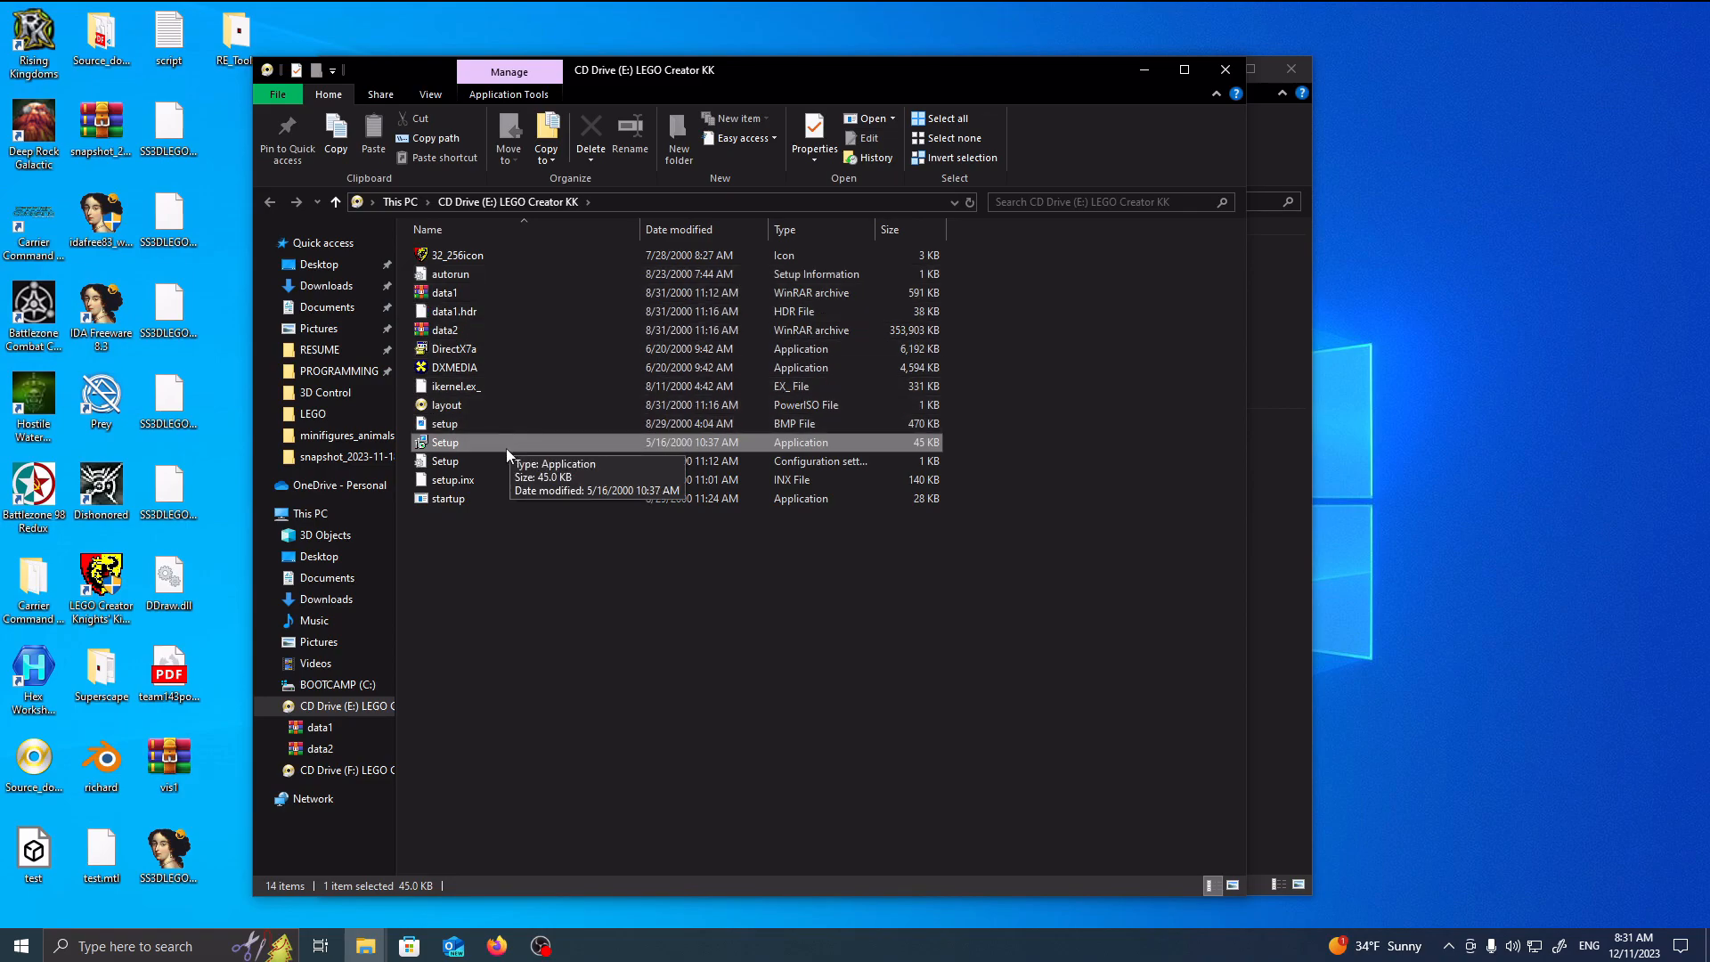
mouse_move(463, 451)
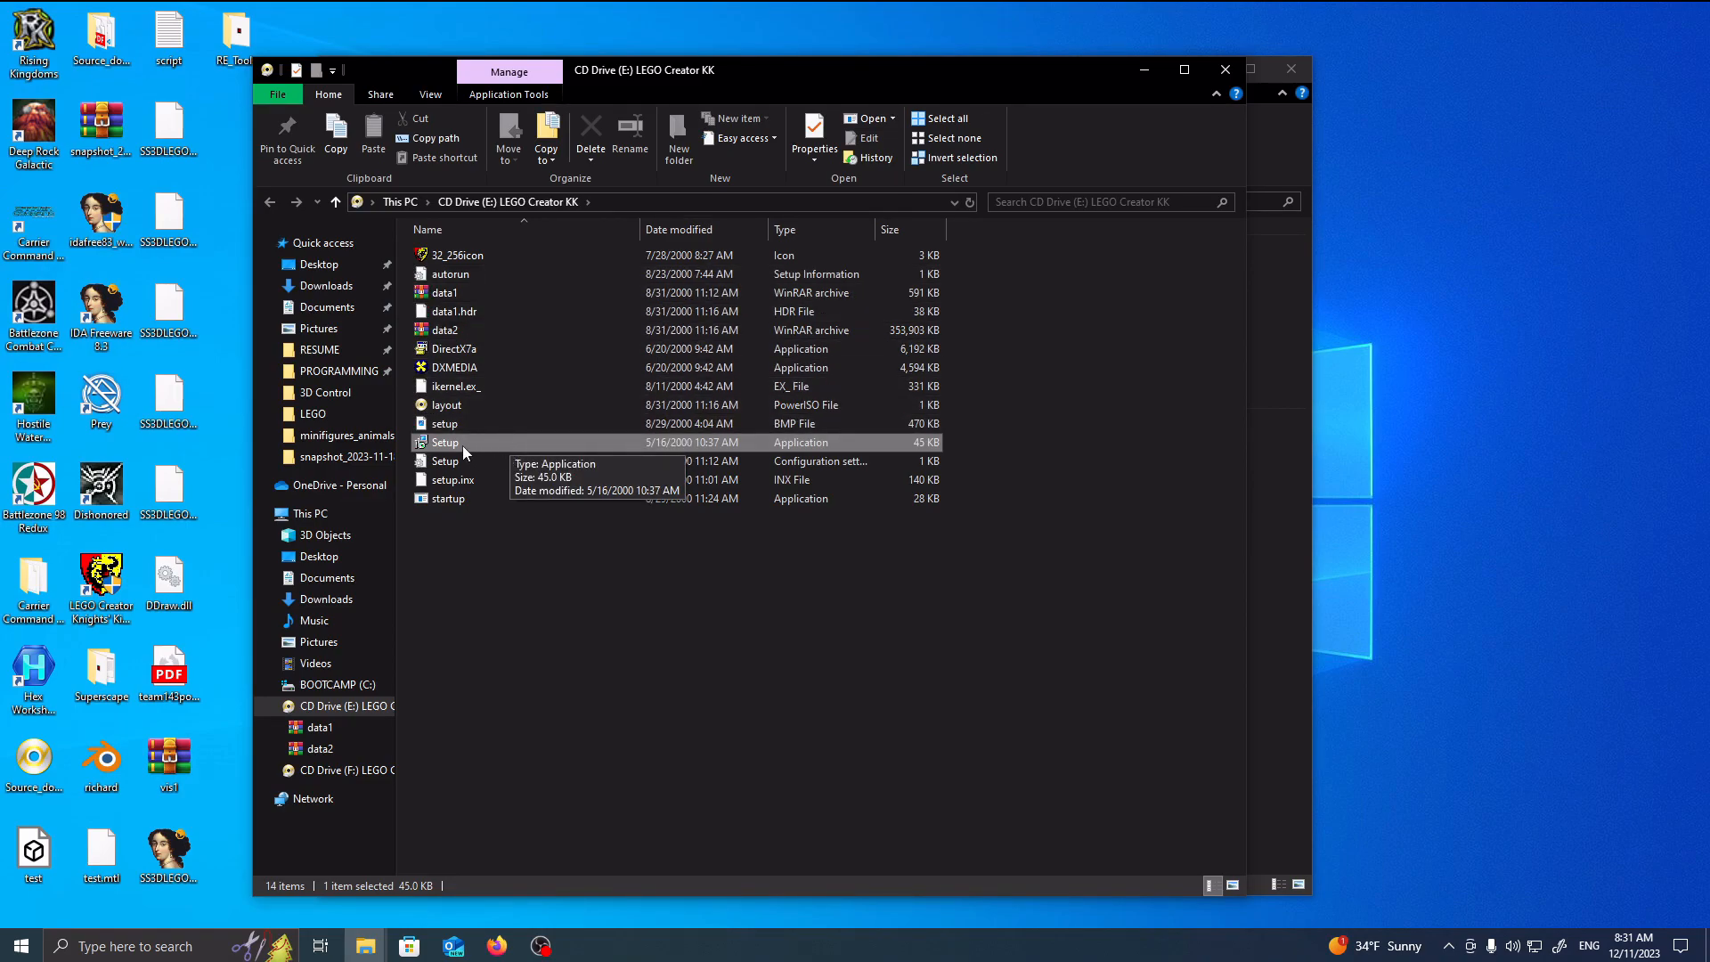
mouse_move(443, 452)
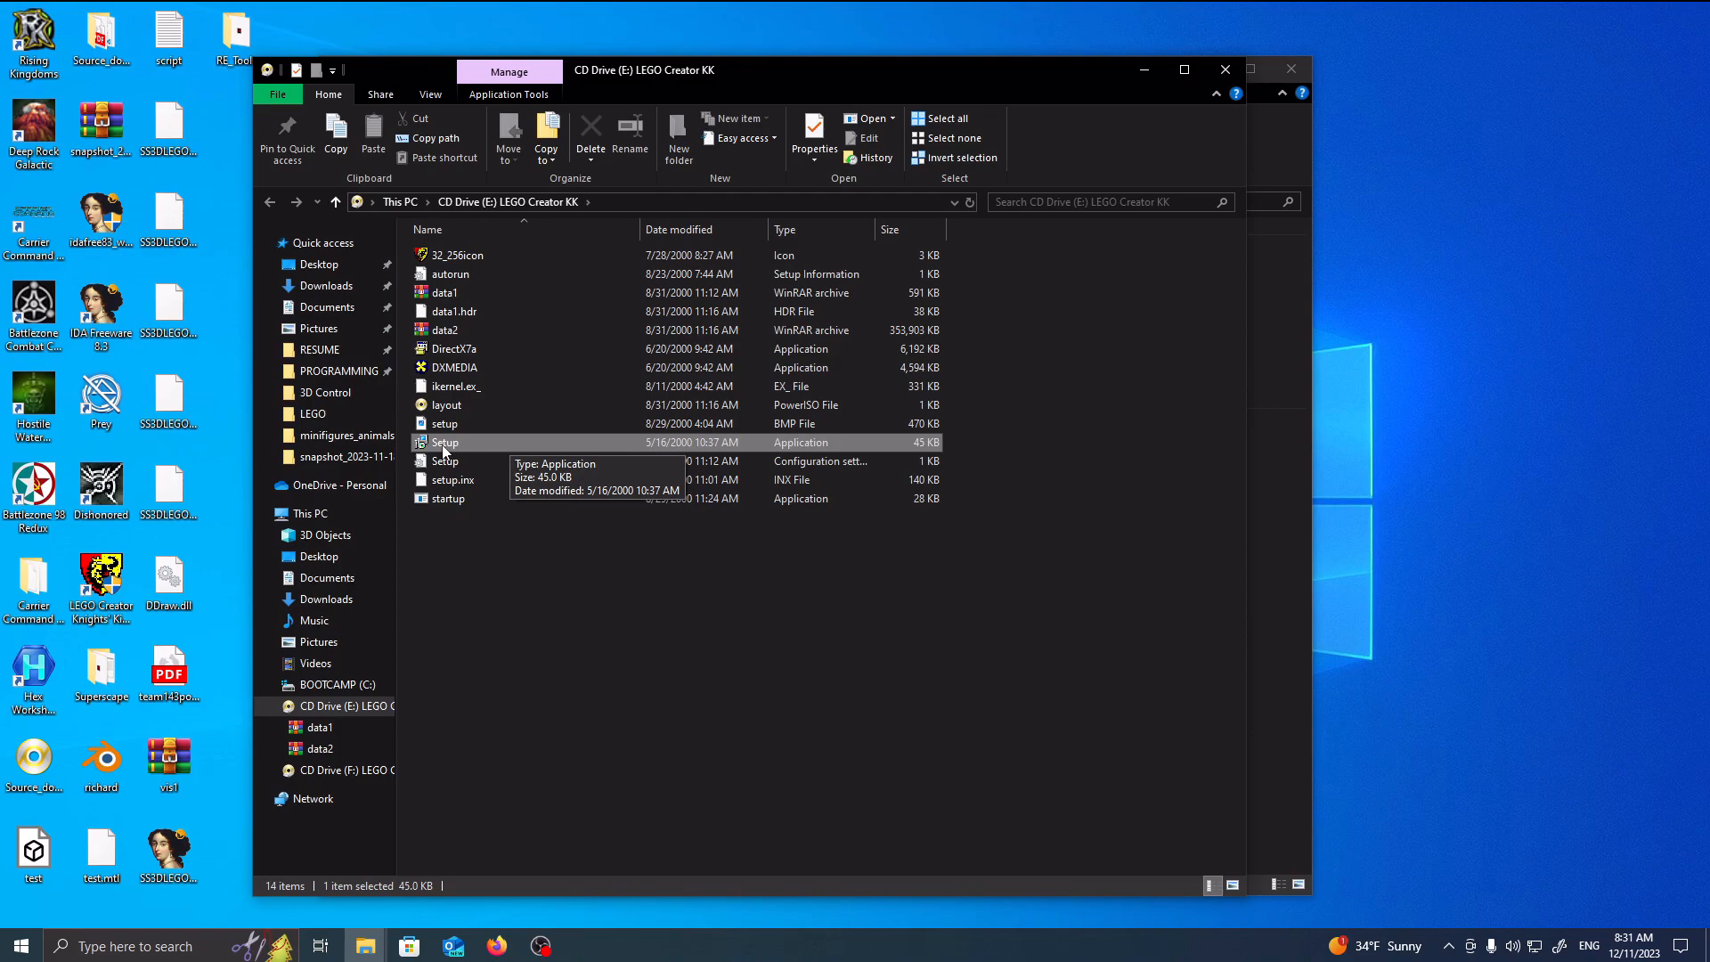
right_click(446, 442)
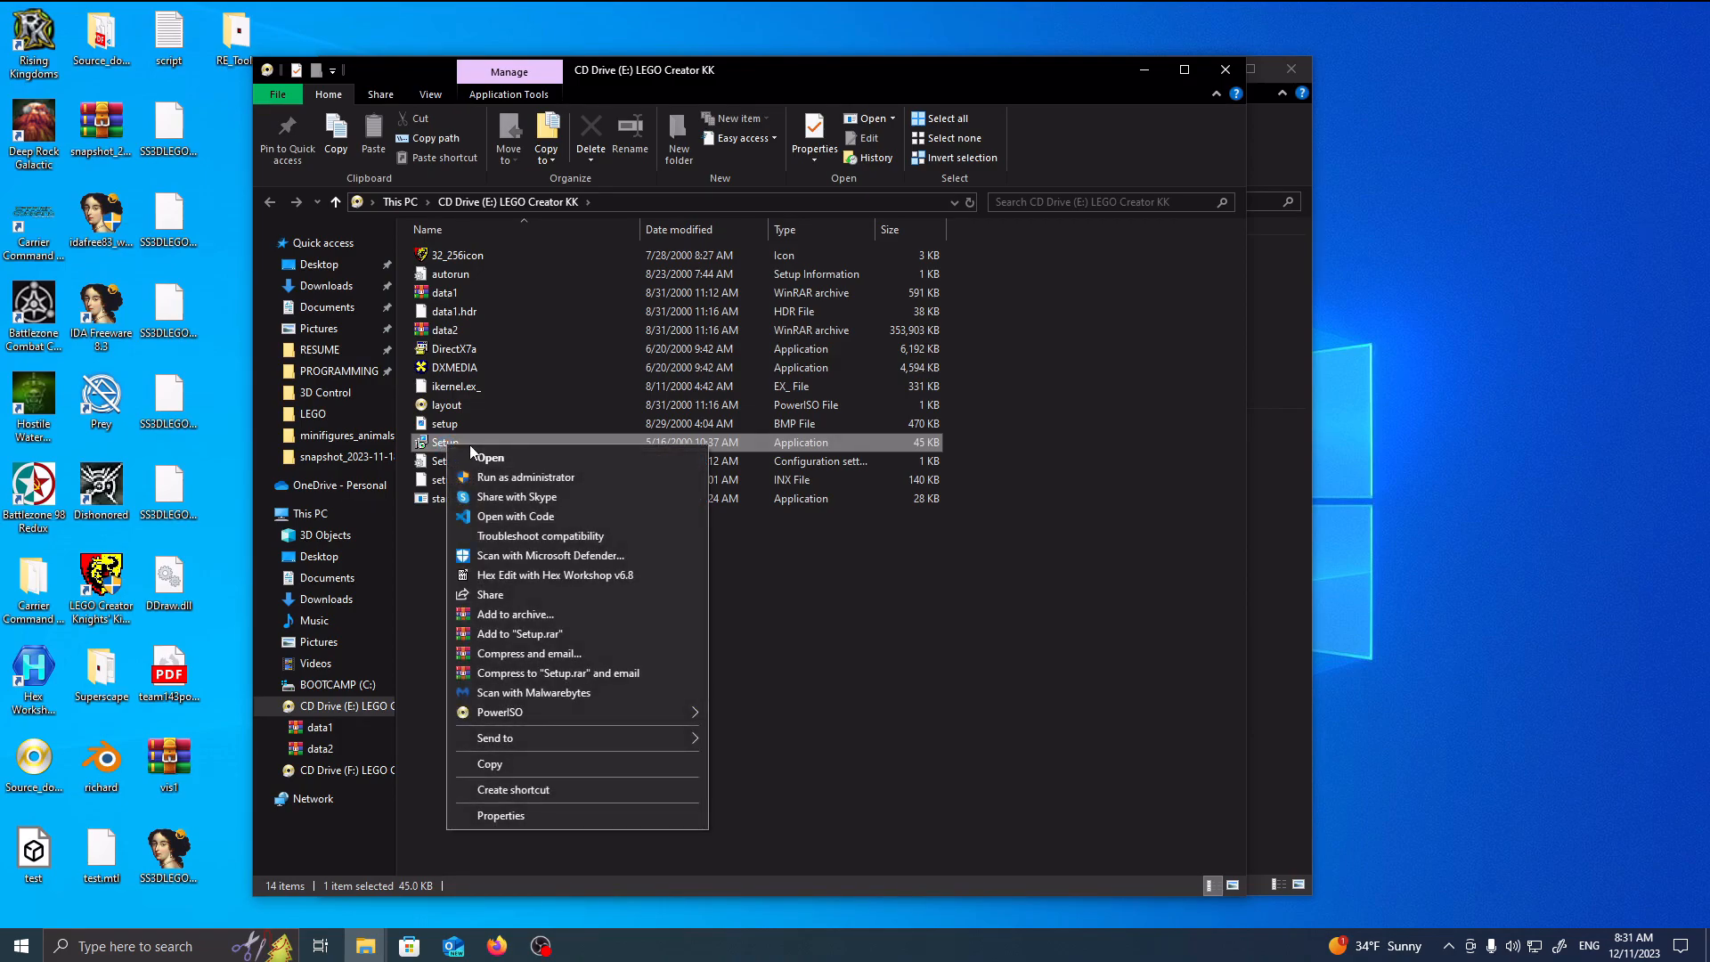
click(499, 814)
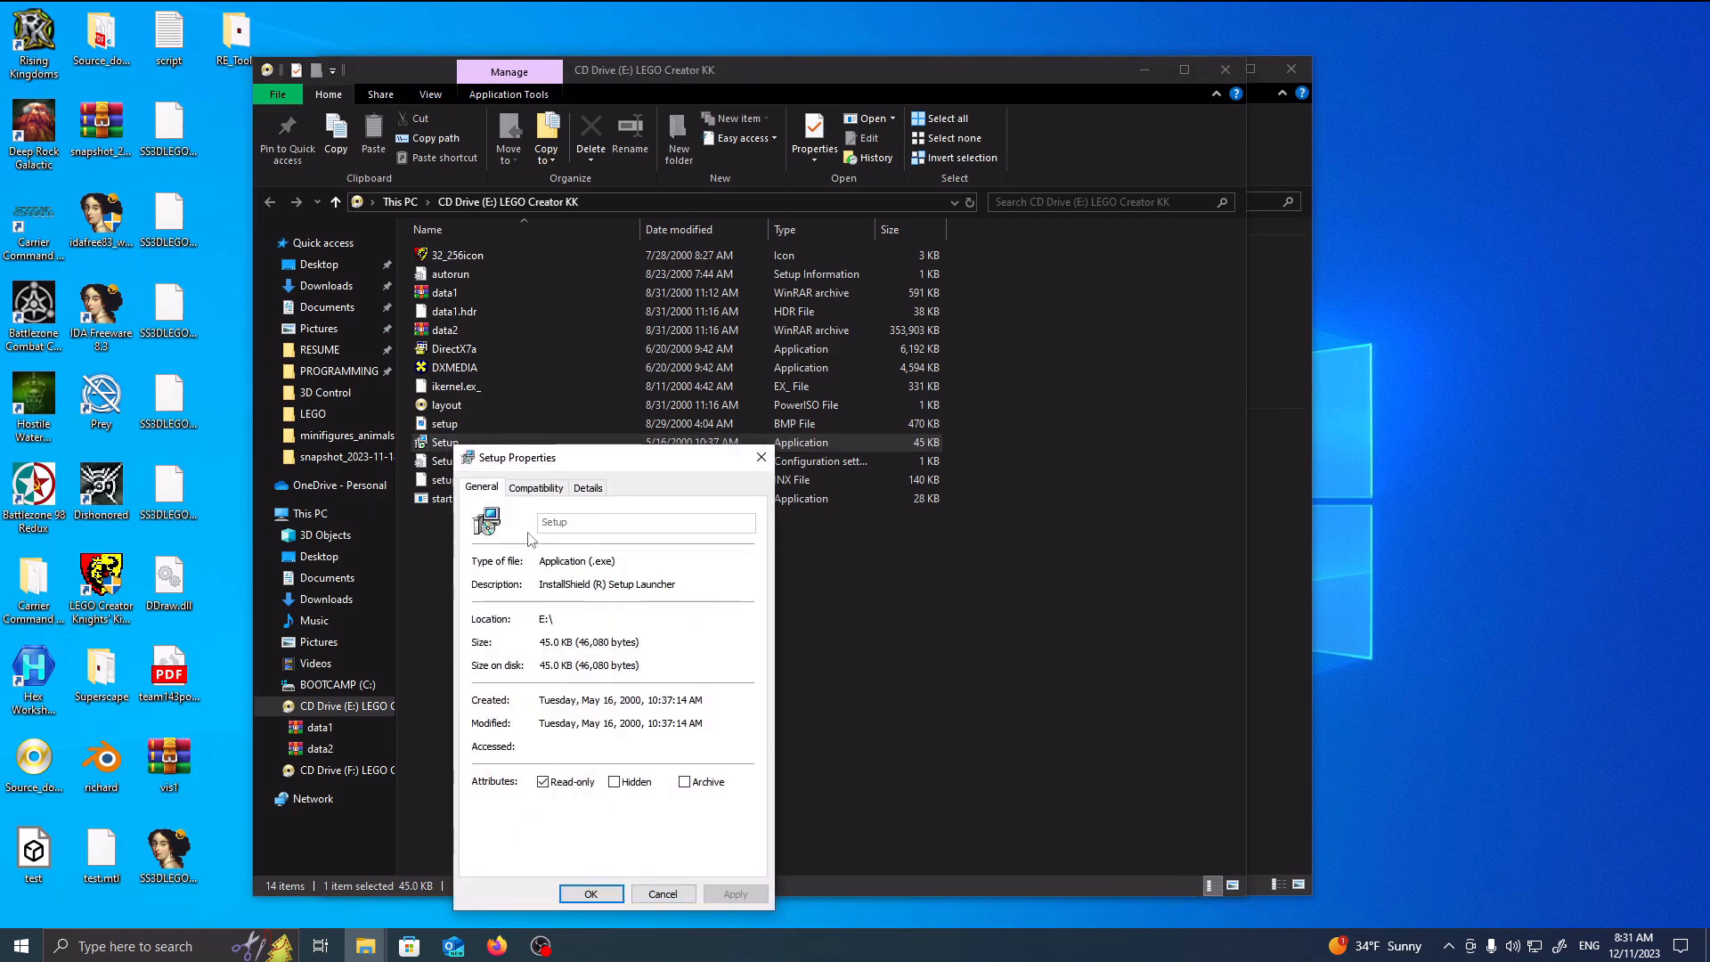
Step: Set Setup.exe to Windows XP (Service Pack 3) compatibility mode and apply it
click(536, 488)
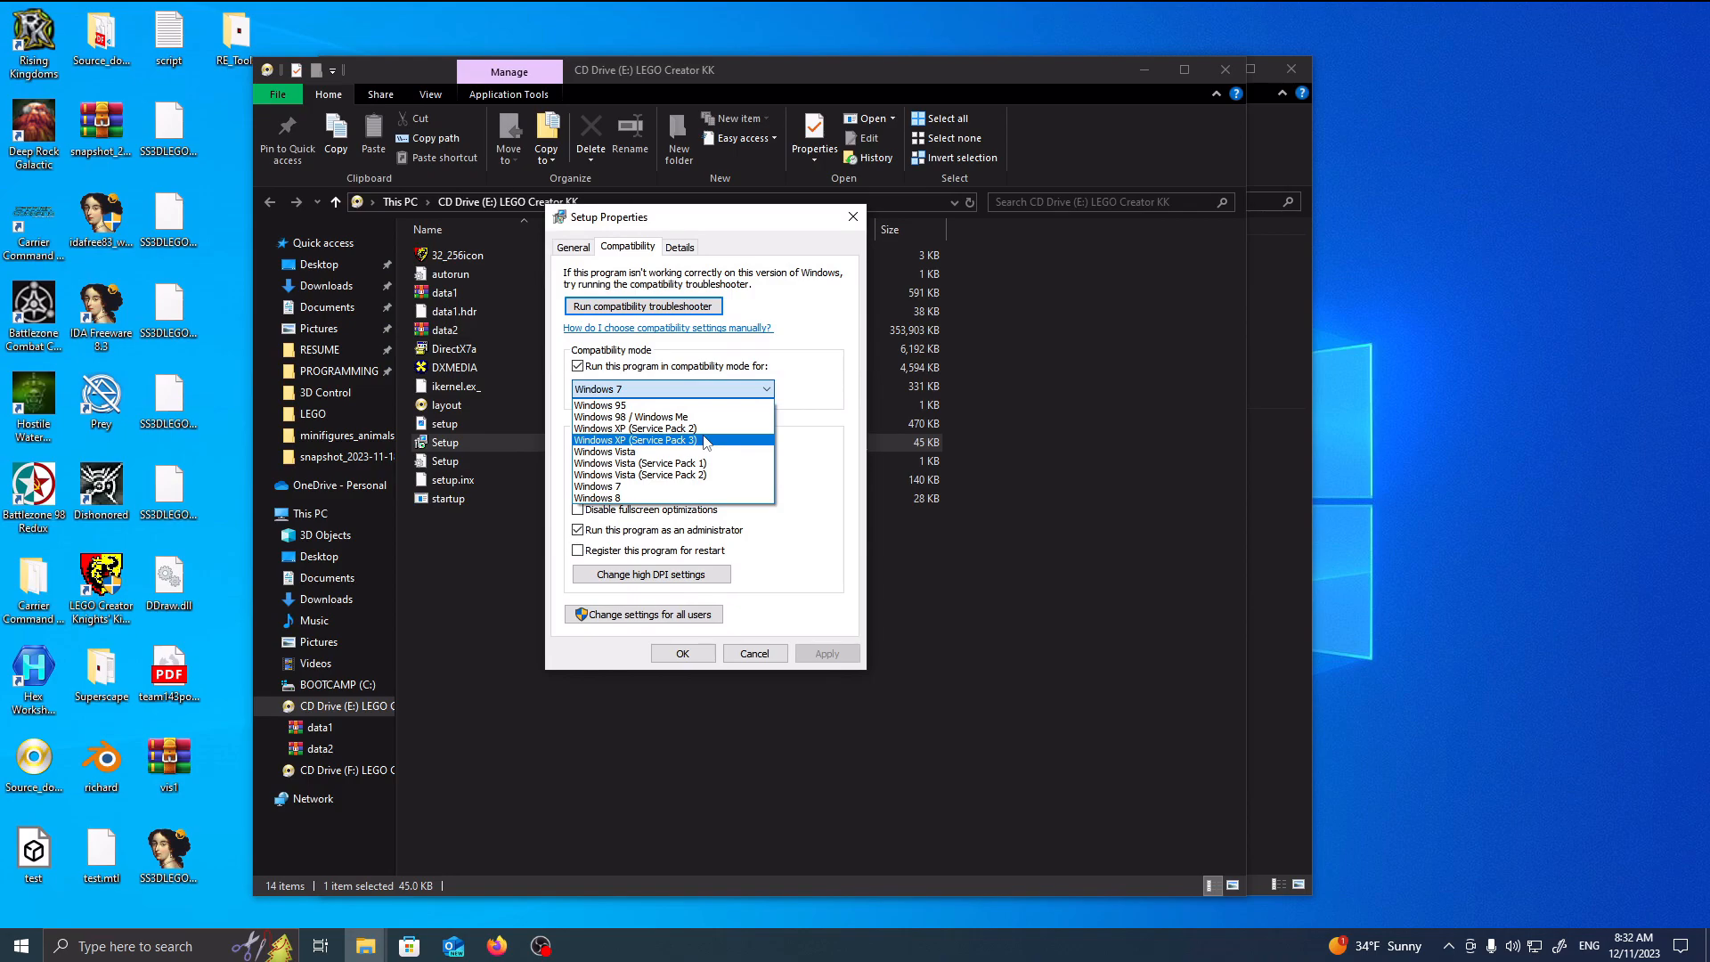
mouse_move(670, 486)
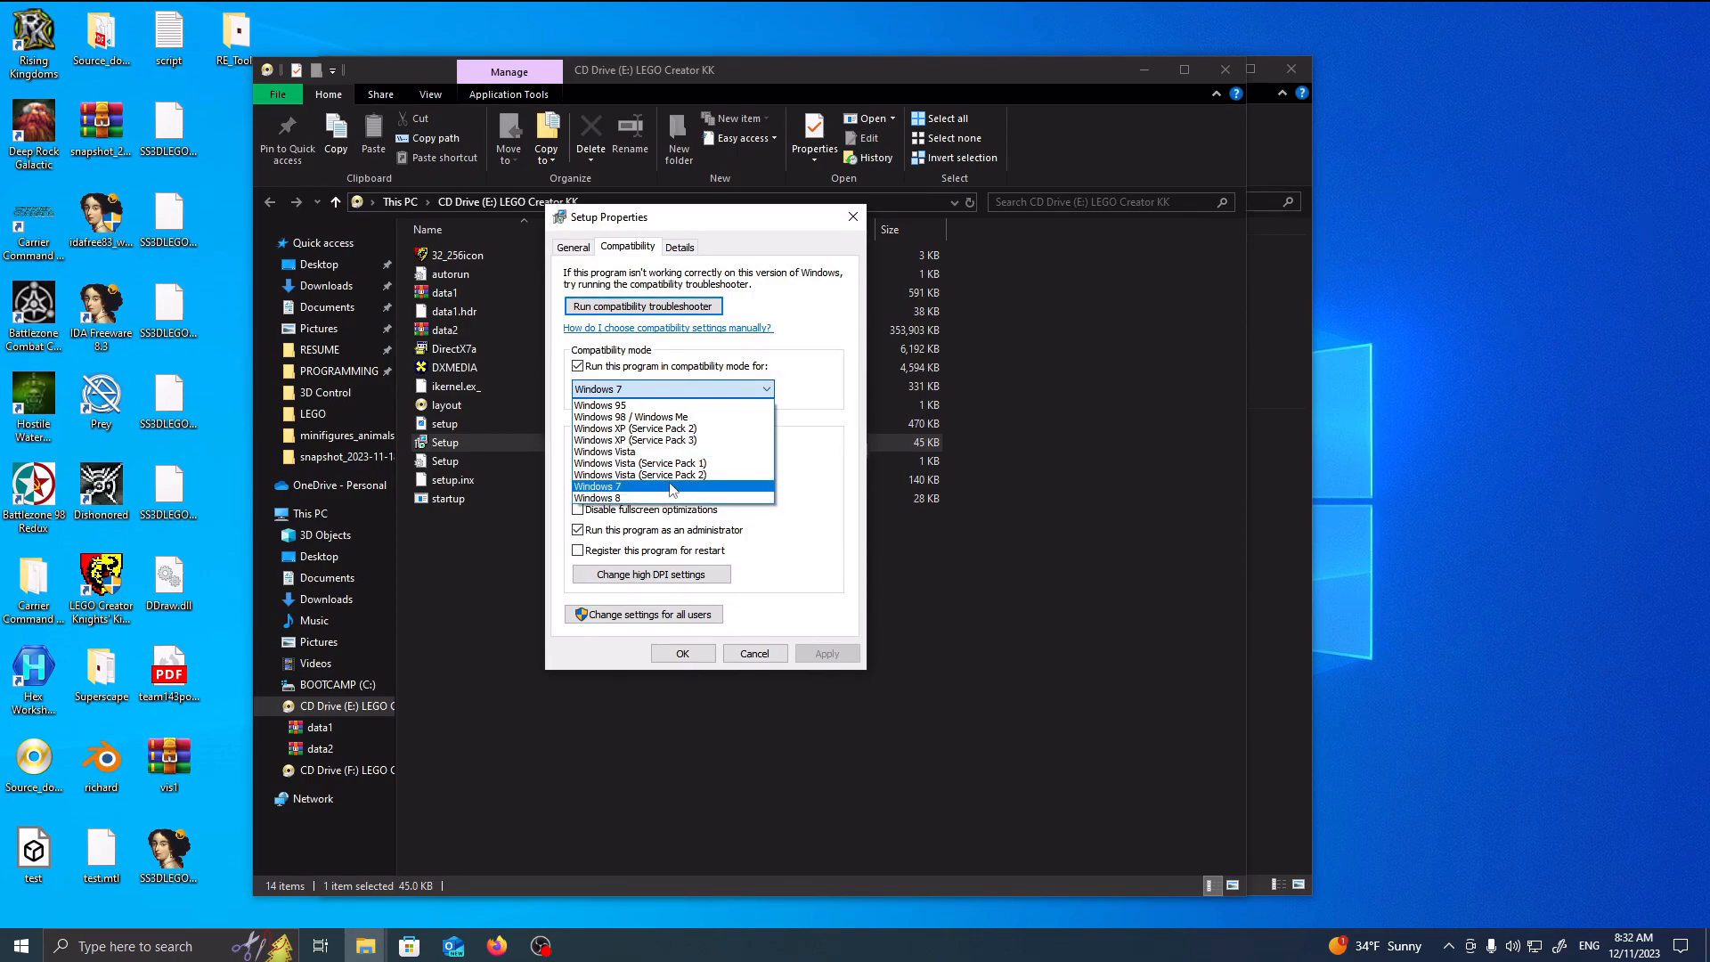
click(635, 440)
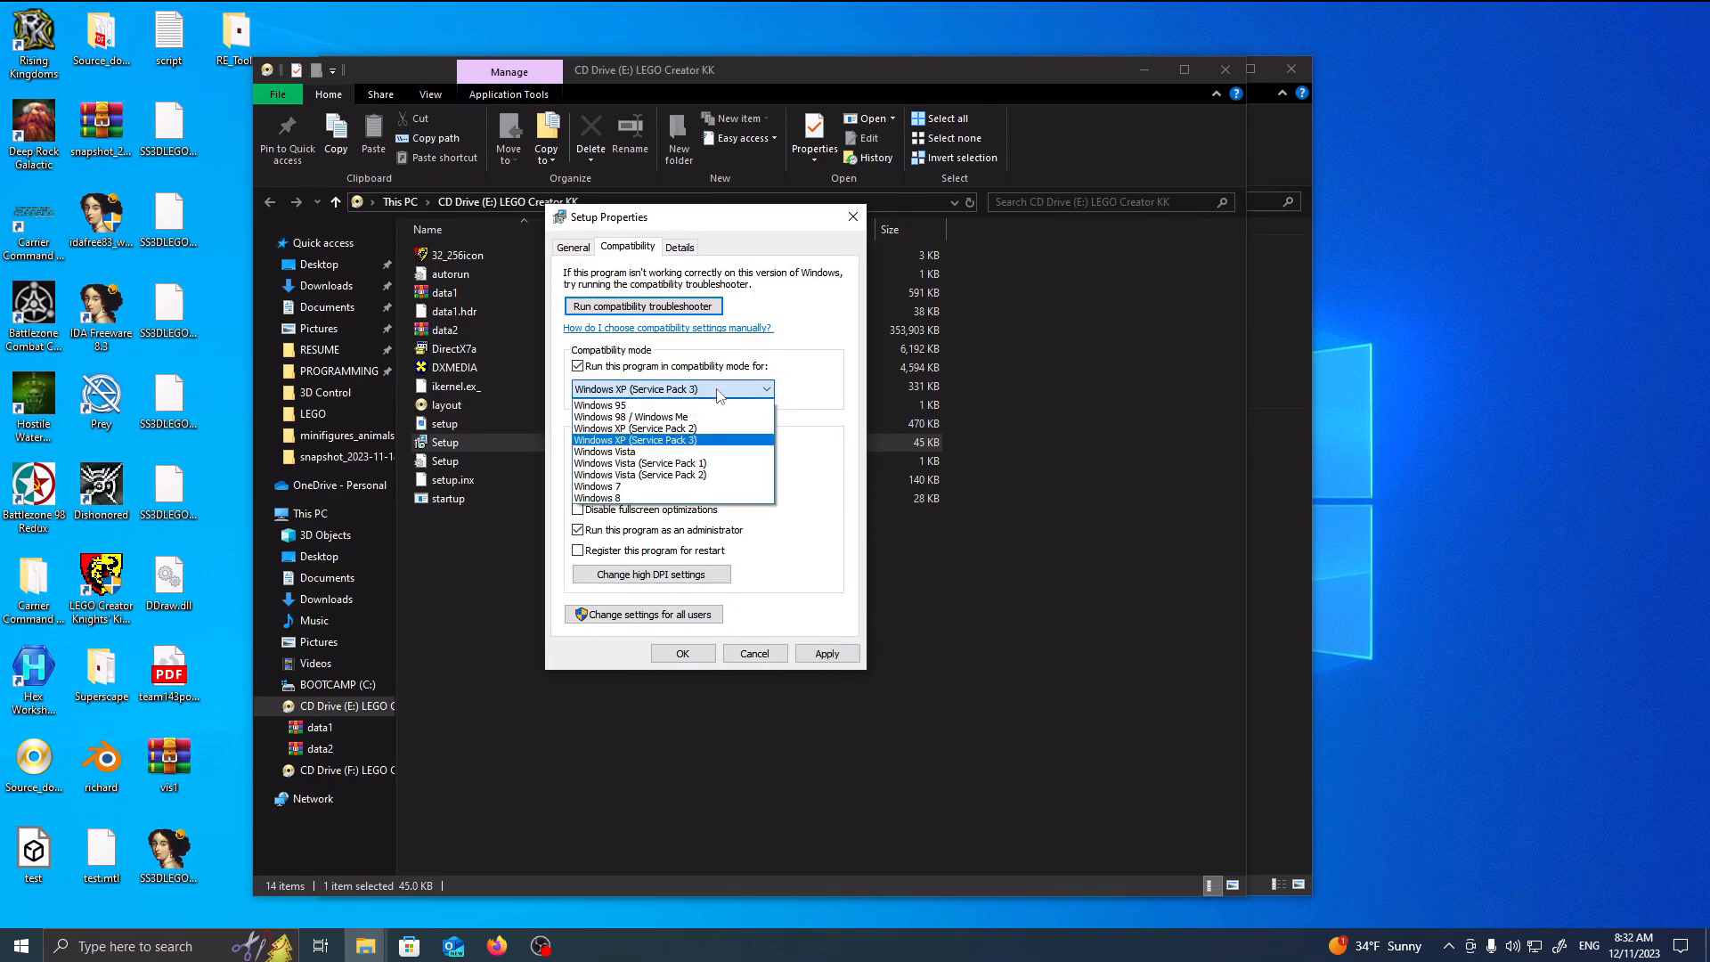
mouse_move(633, 416)
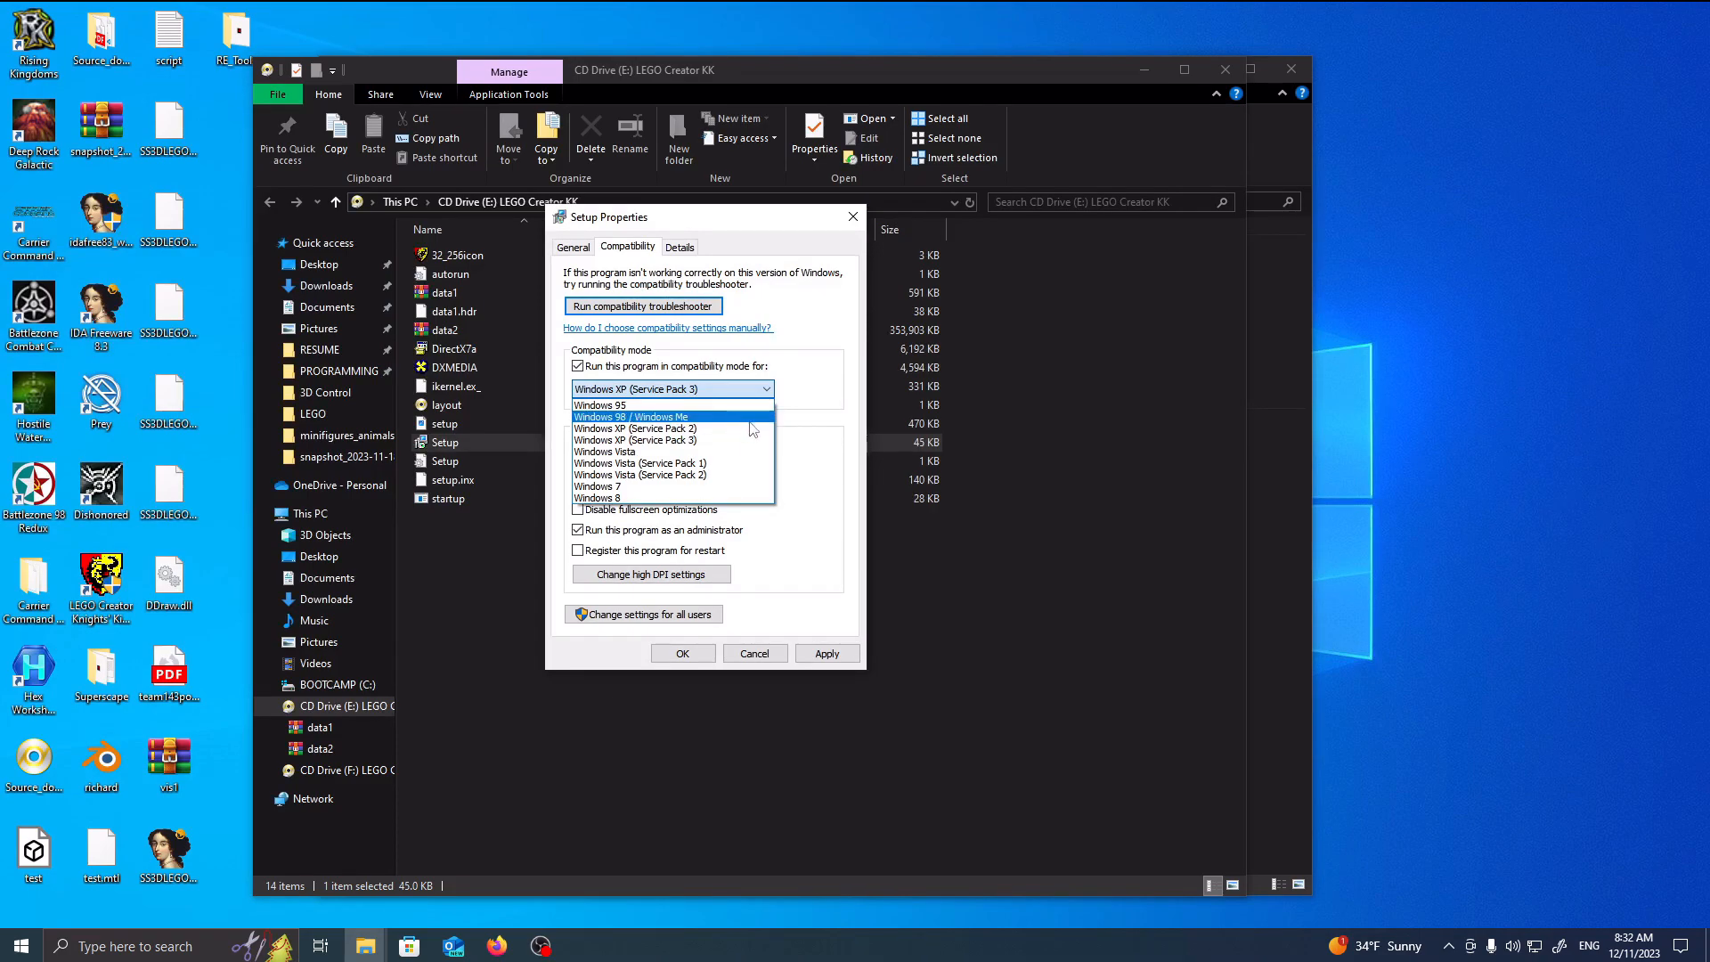
mouse_move(638, 427)
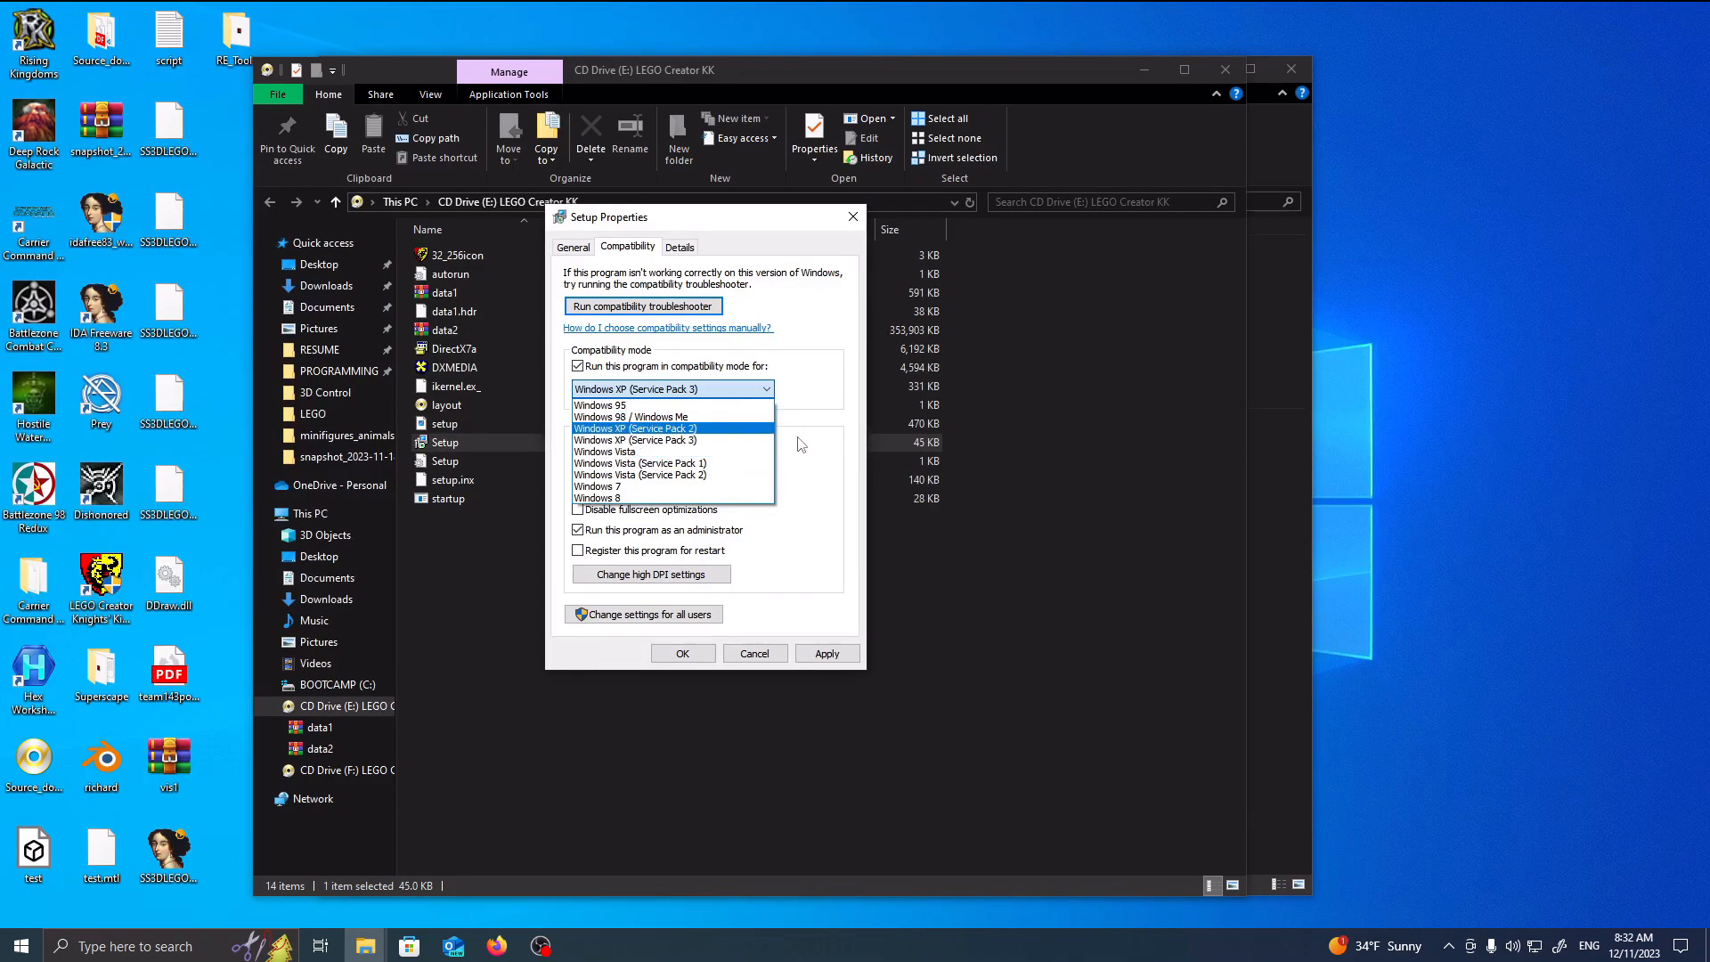
mouse_move(636, 440)
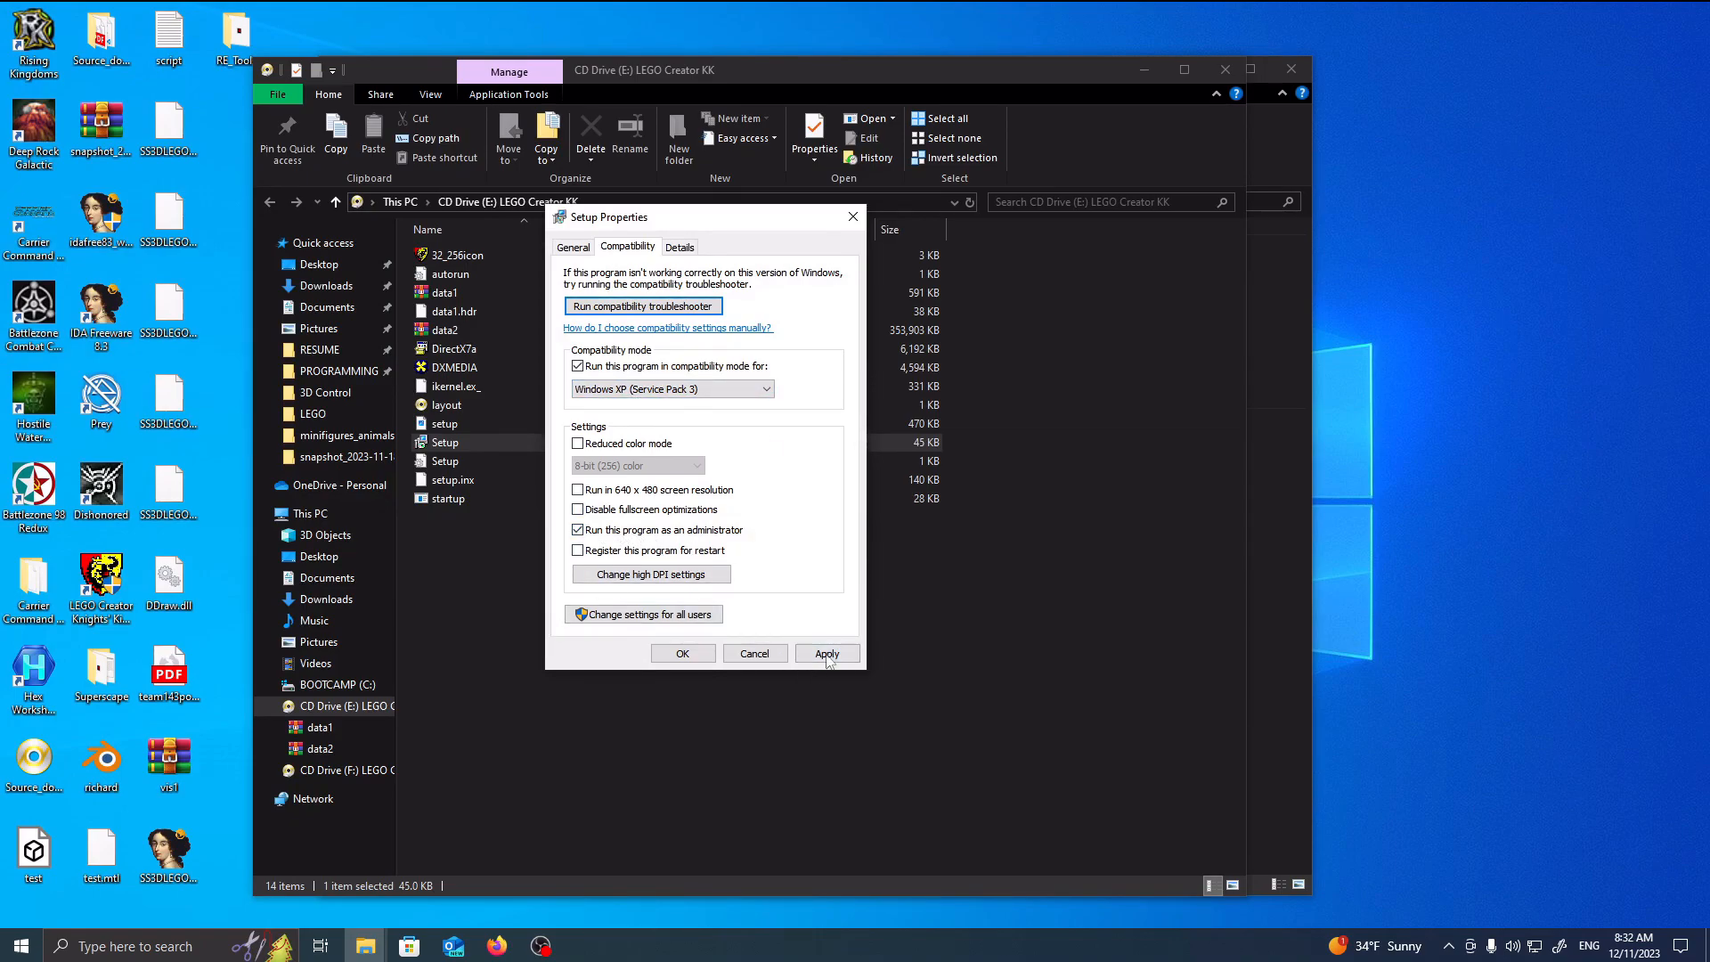
click(682, 652)
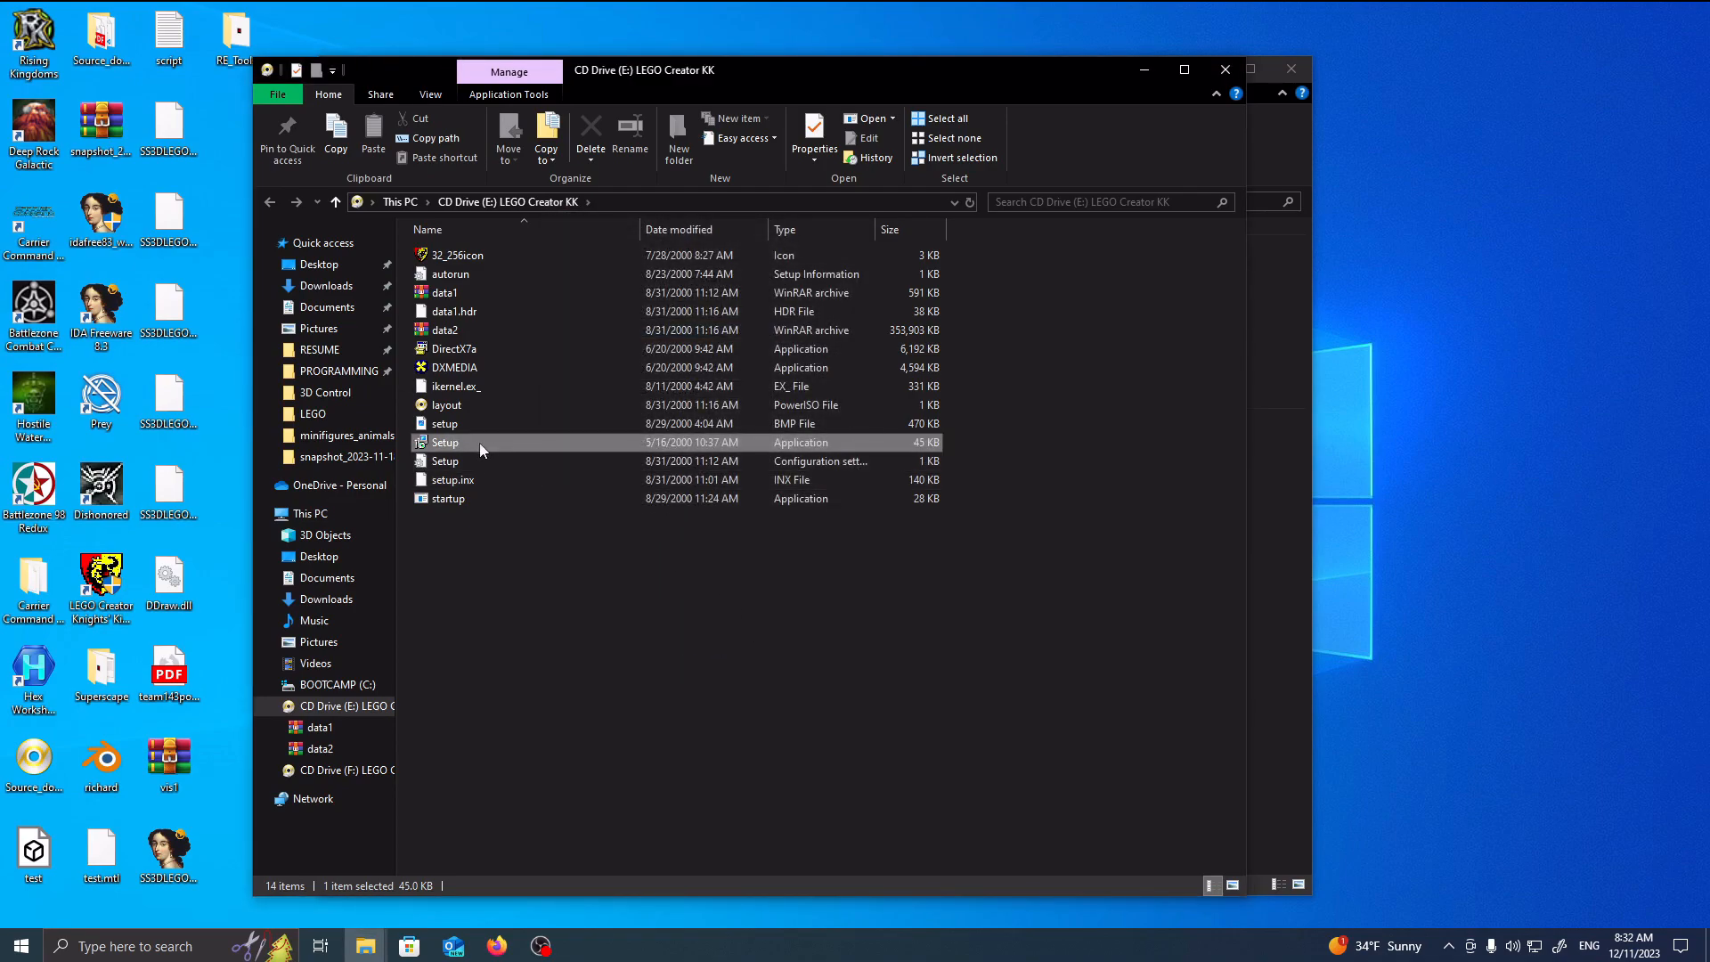
mouse_move(444, 442)
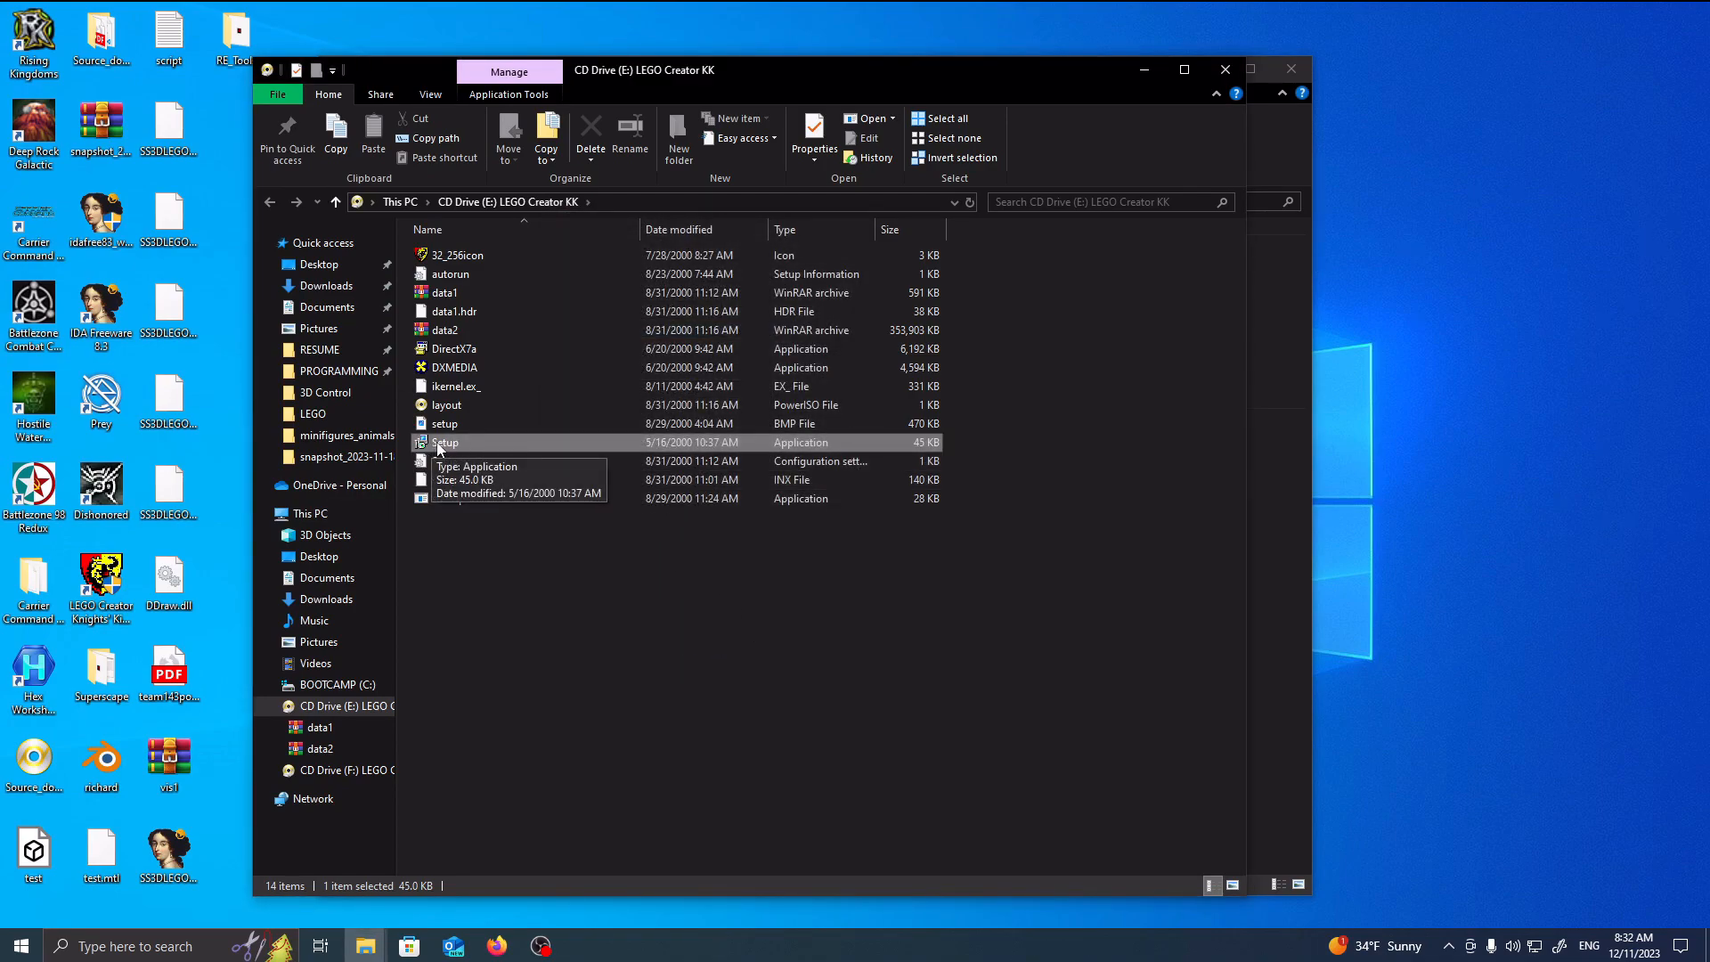
double_click(443, 442)
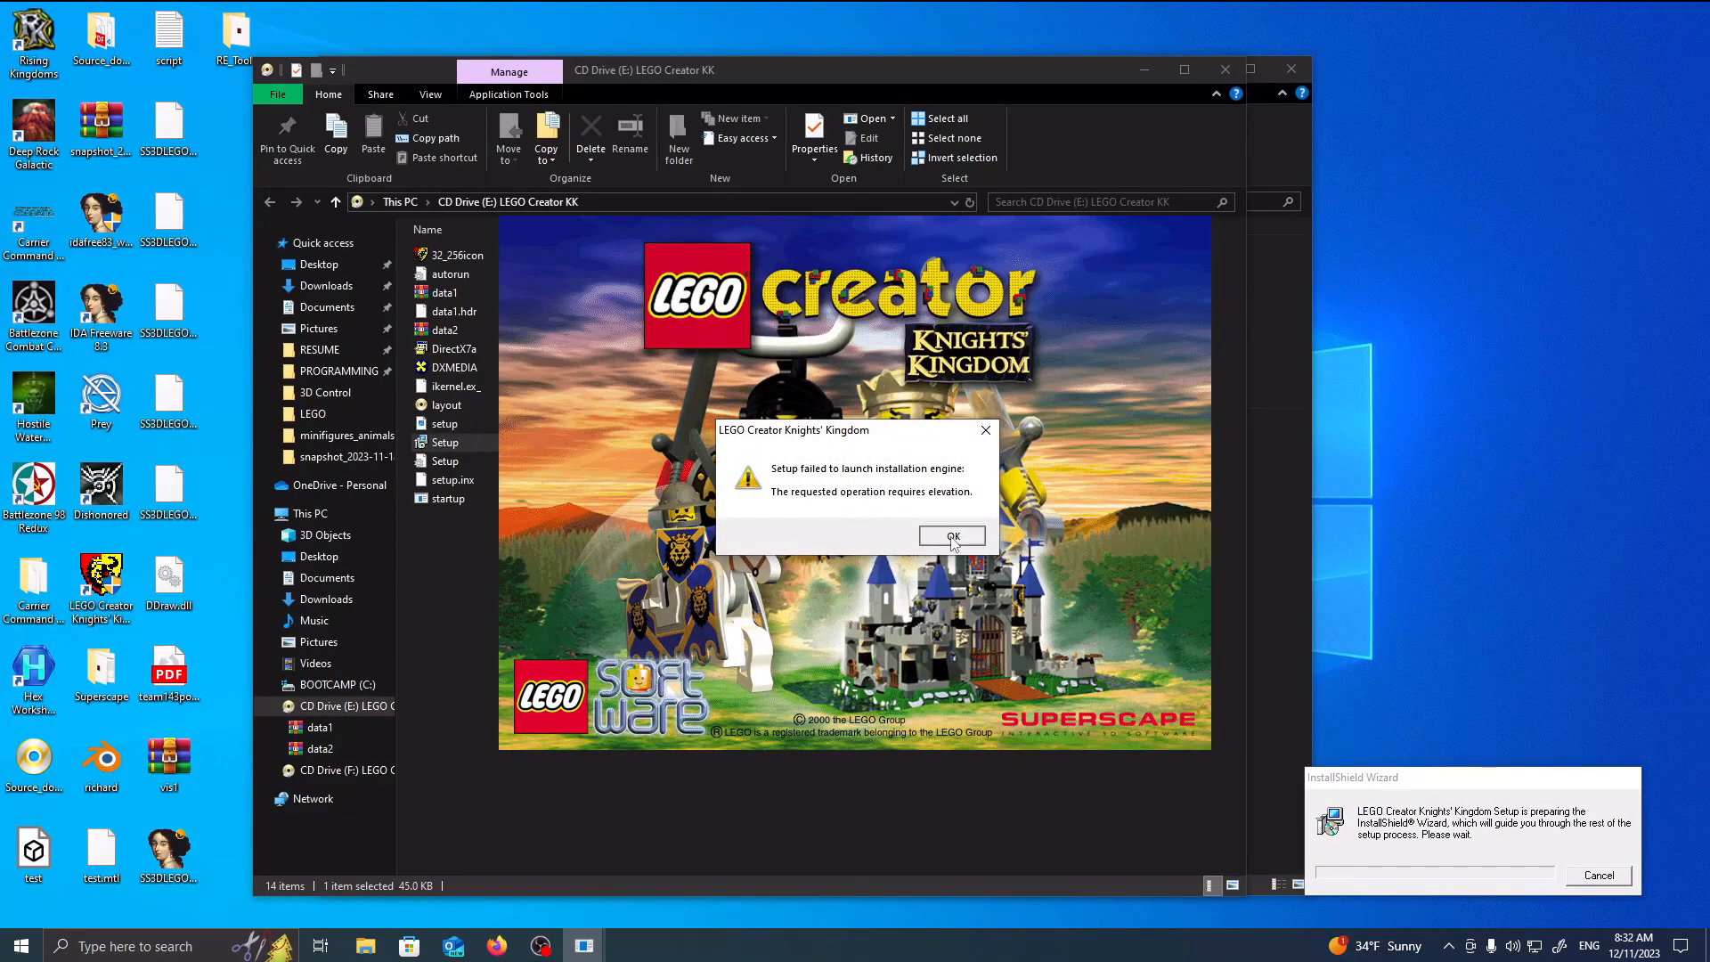
right_click(444, 442)
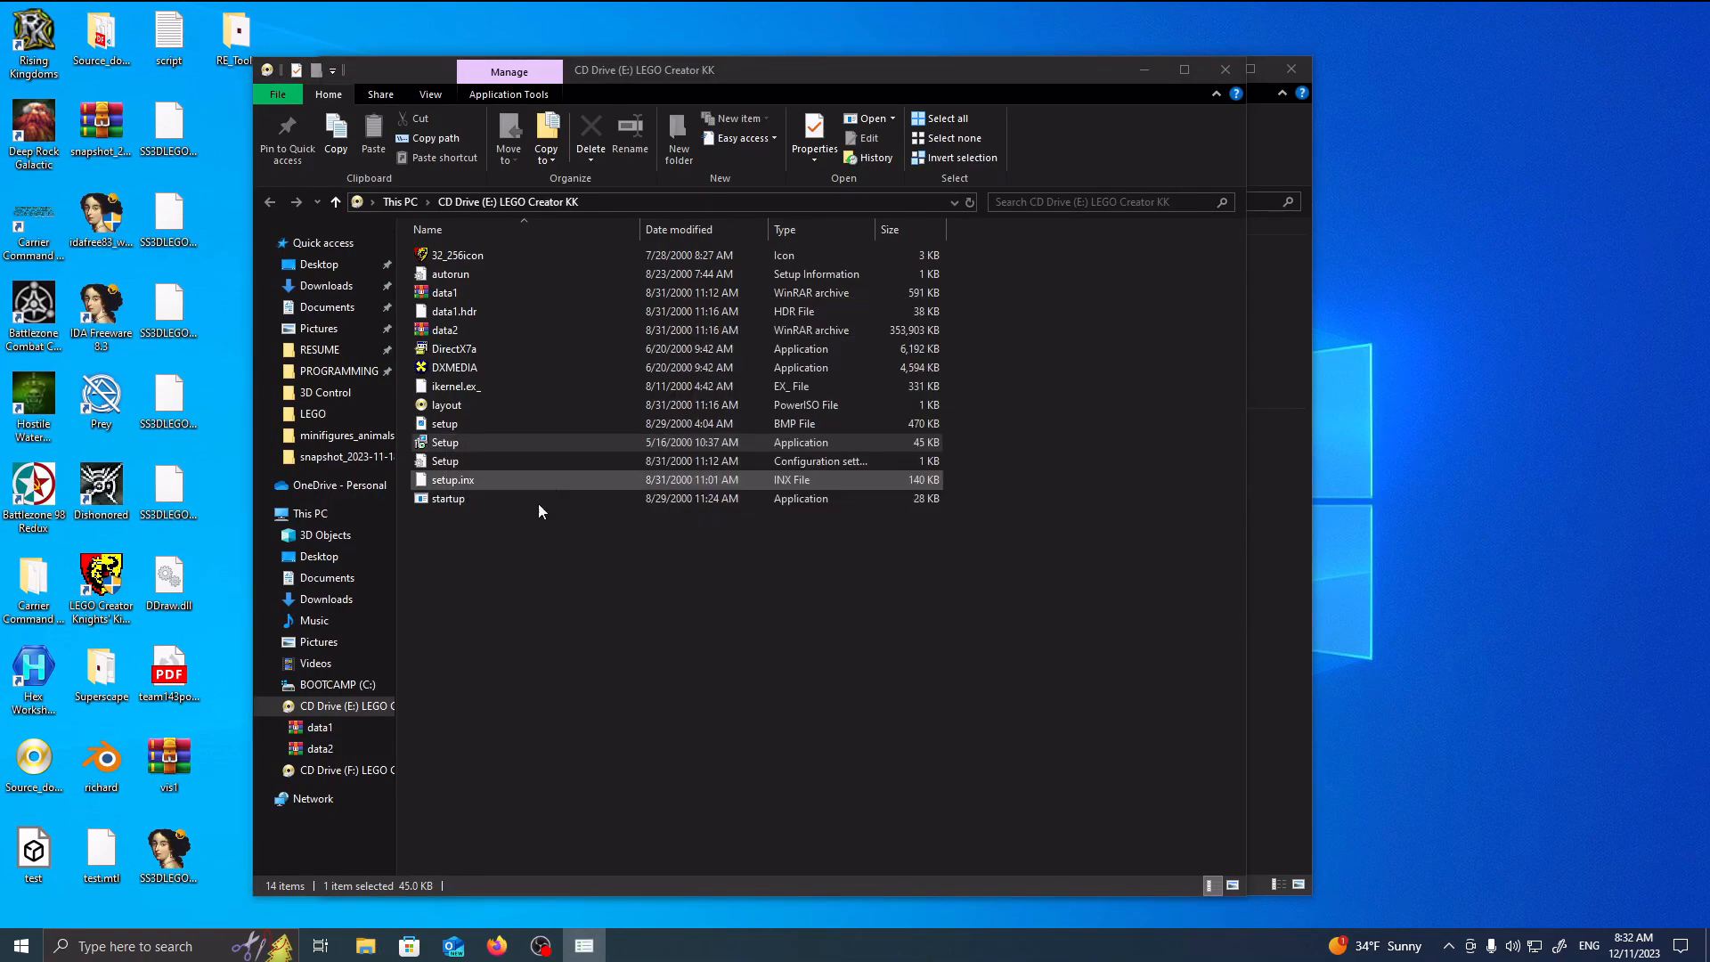
double_click(445, 442)
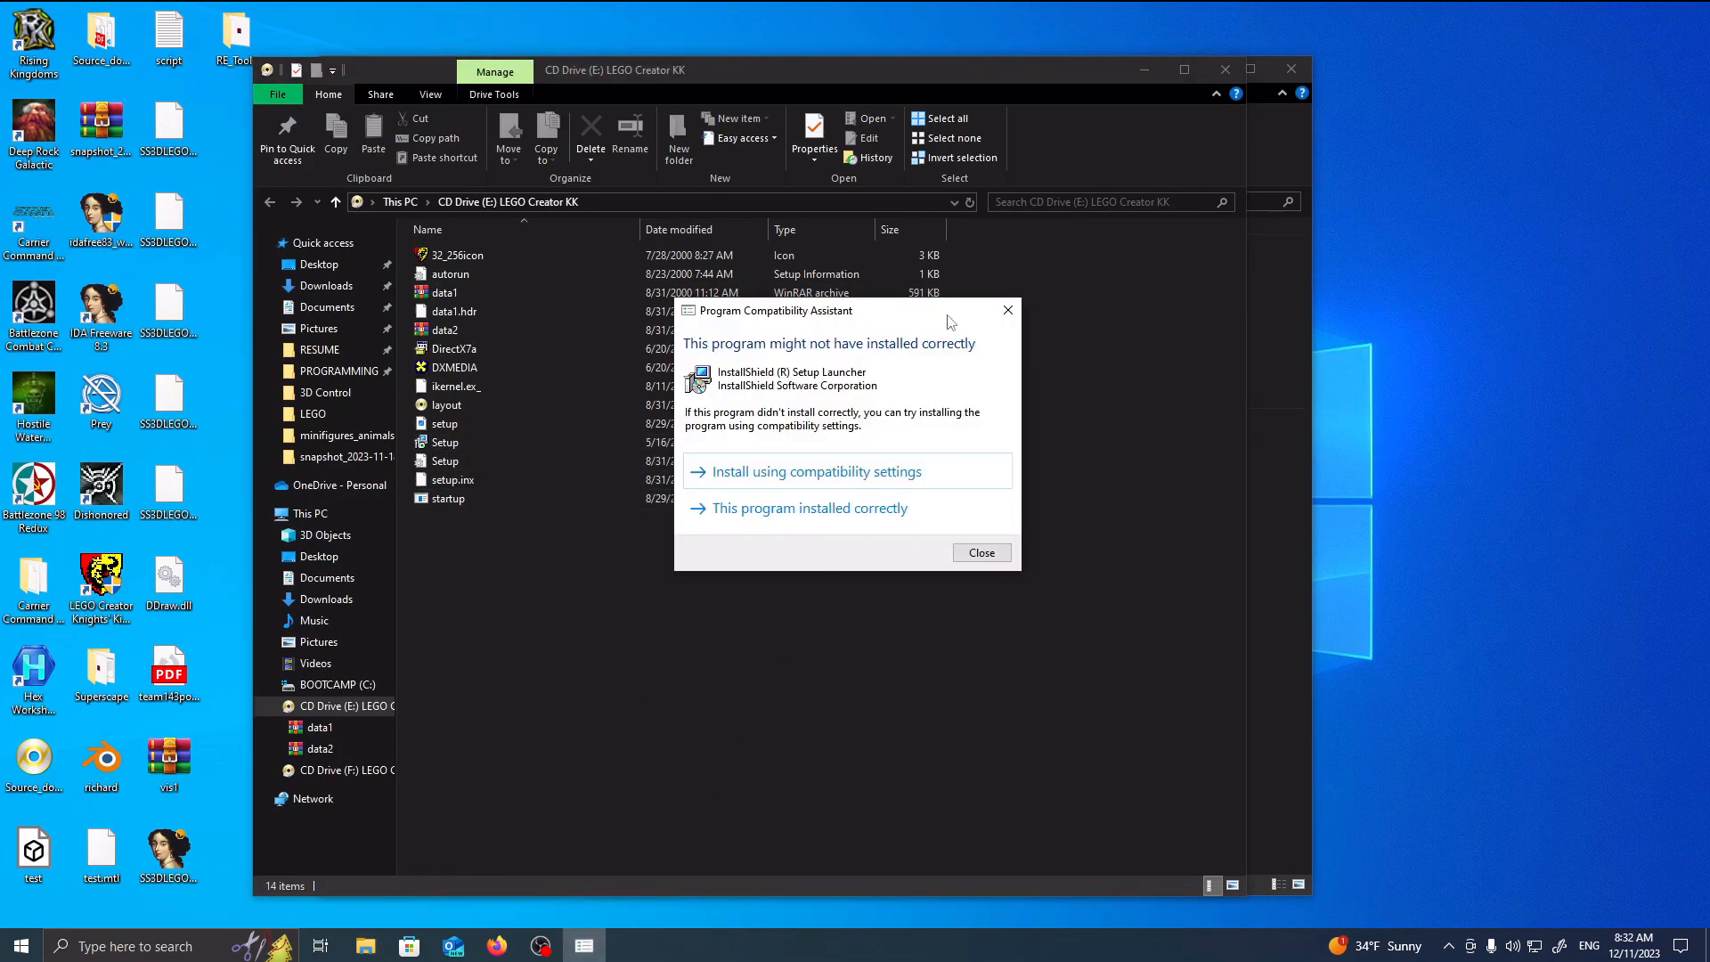
right_click(443, 442)
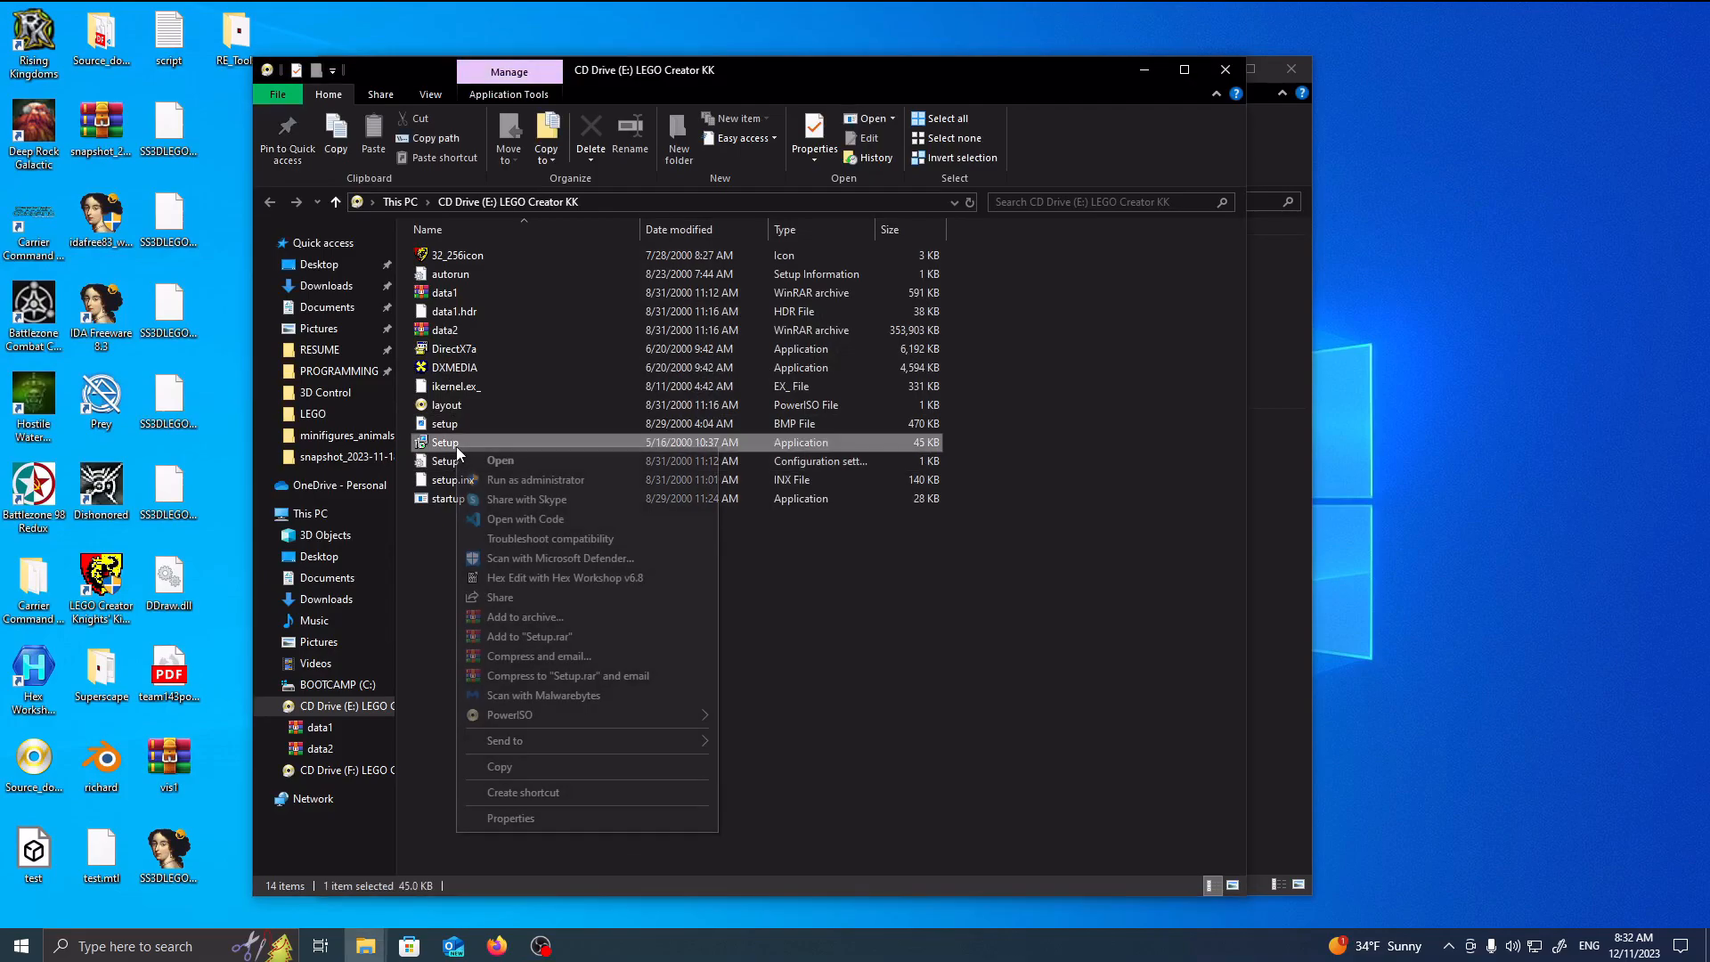
Step: Run Setup as administrator and let it uninstall the old LEGO Creator Knights' Kingdom copy
click(499, 460)
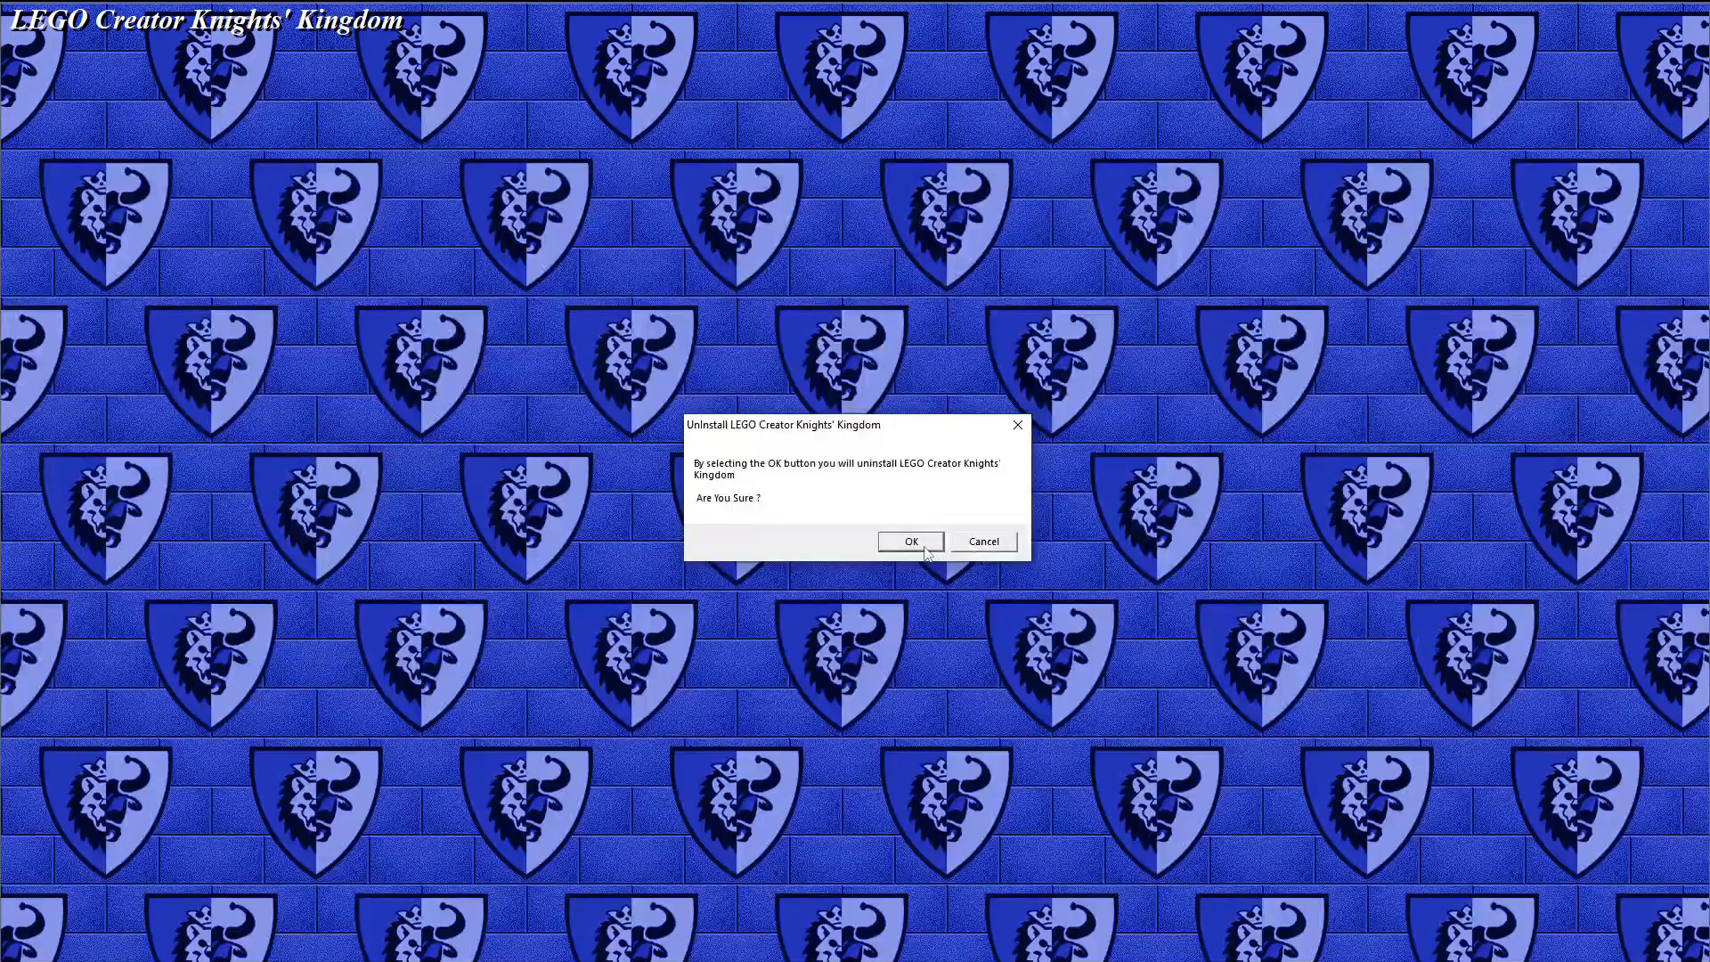
click(911, 542)
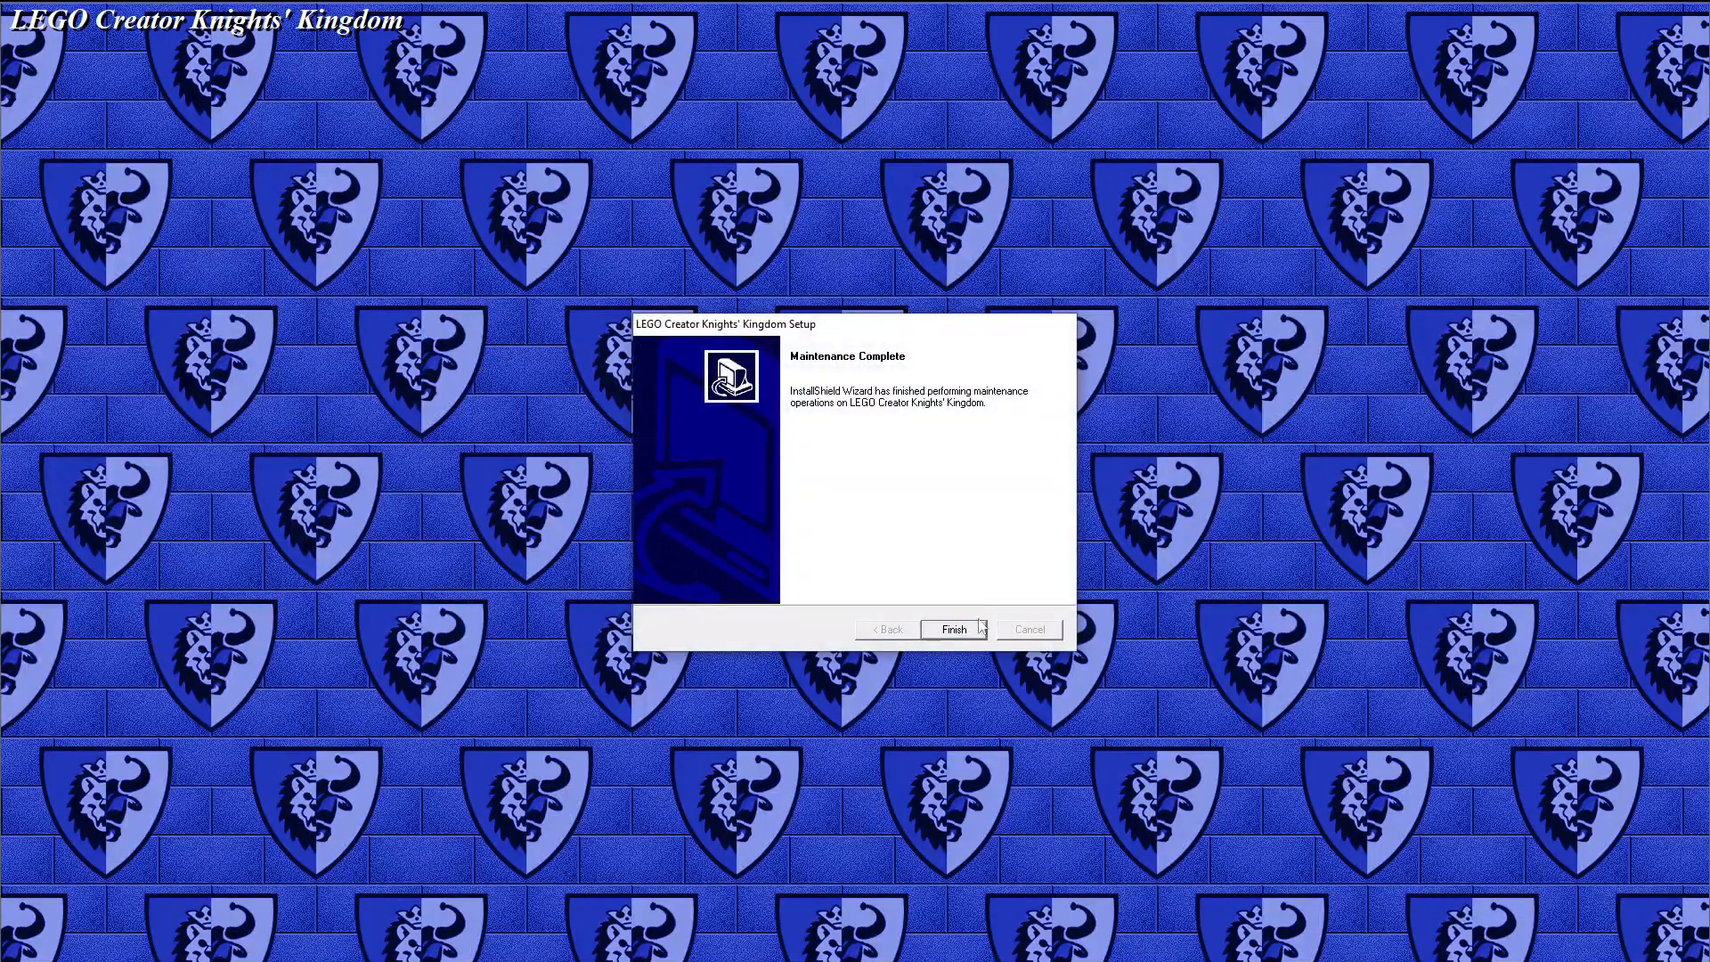
click(951, 628)
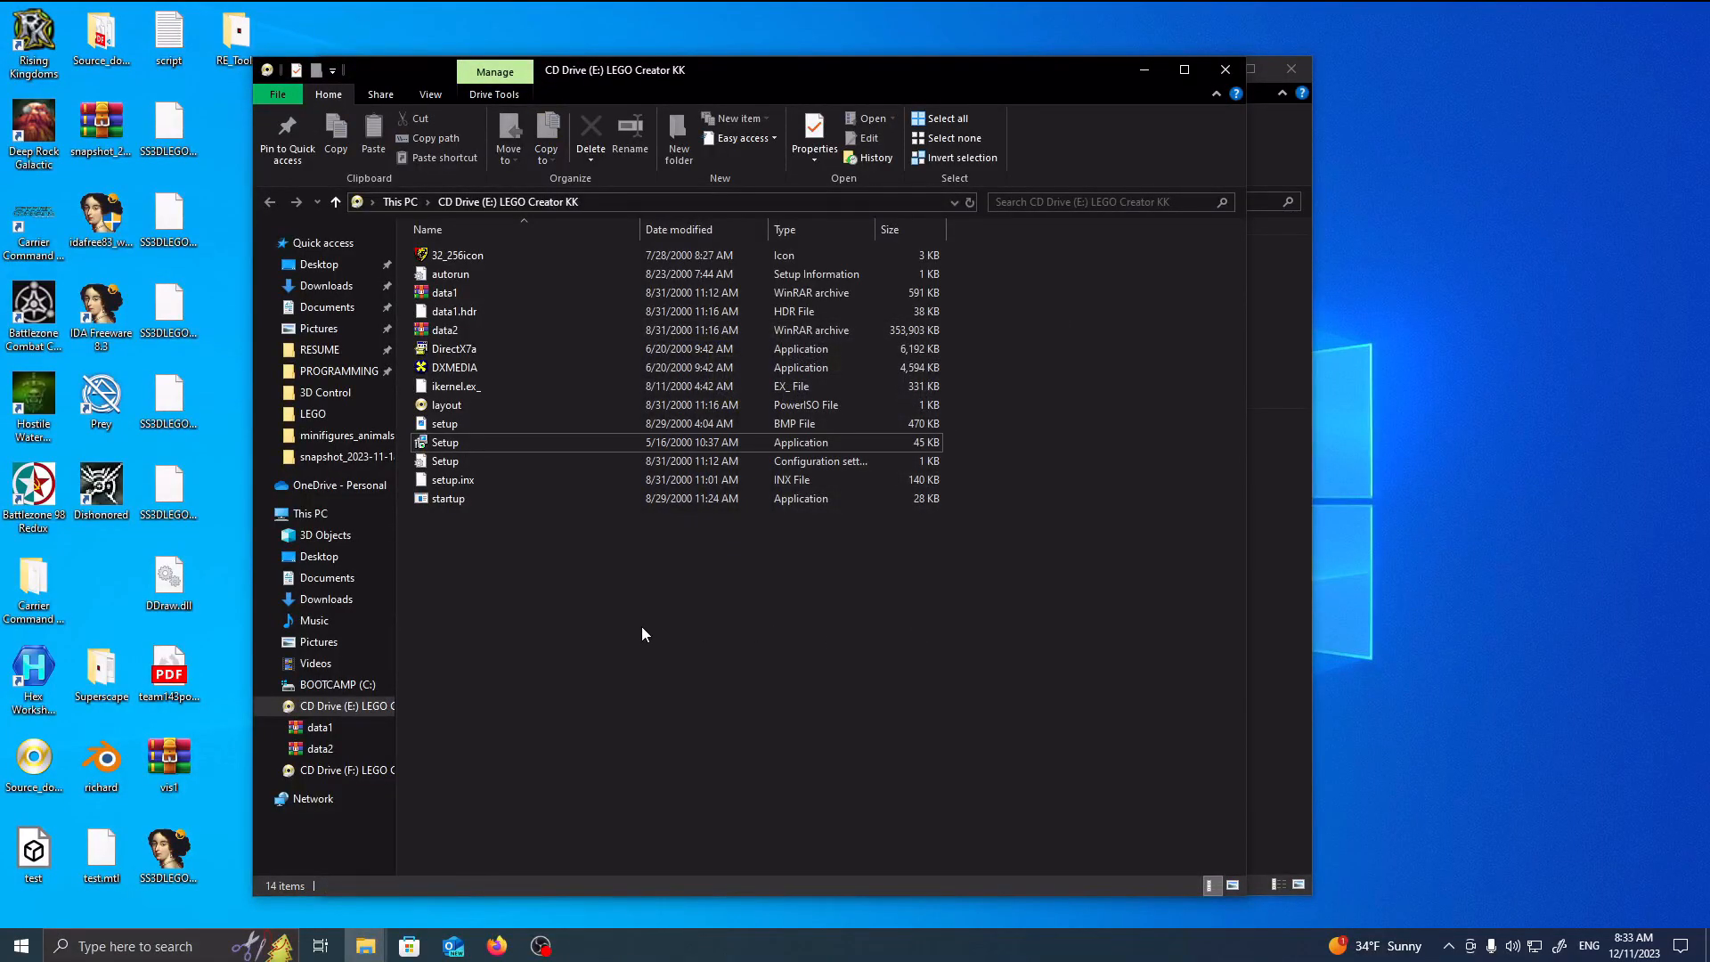
Step: Relaunch the CD's Setup as administrator to reach the License Agreement
right_click(443, 442)
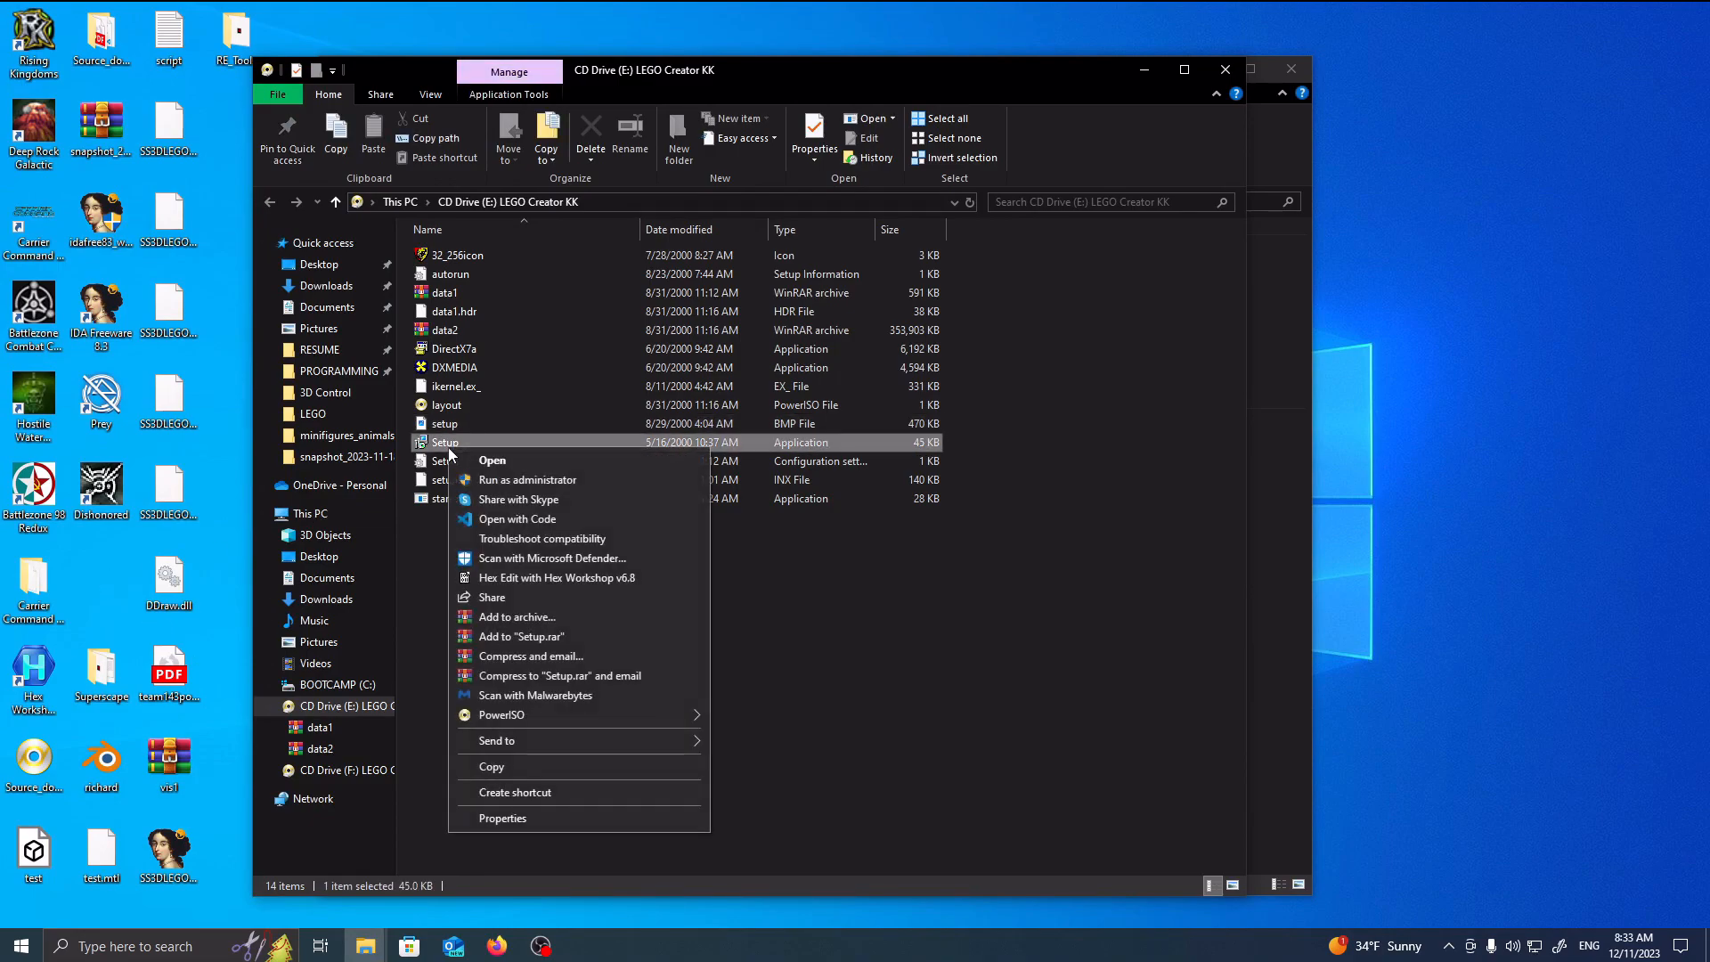
click(491, 460)
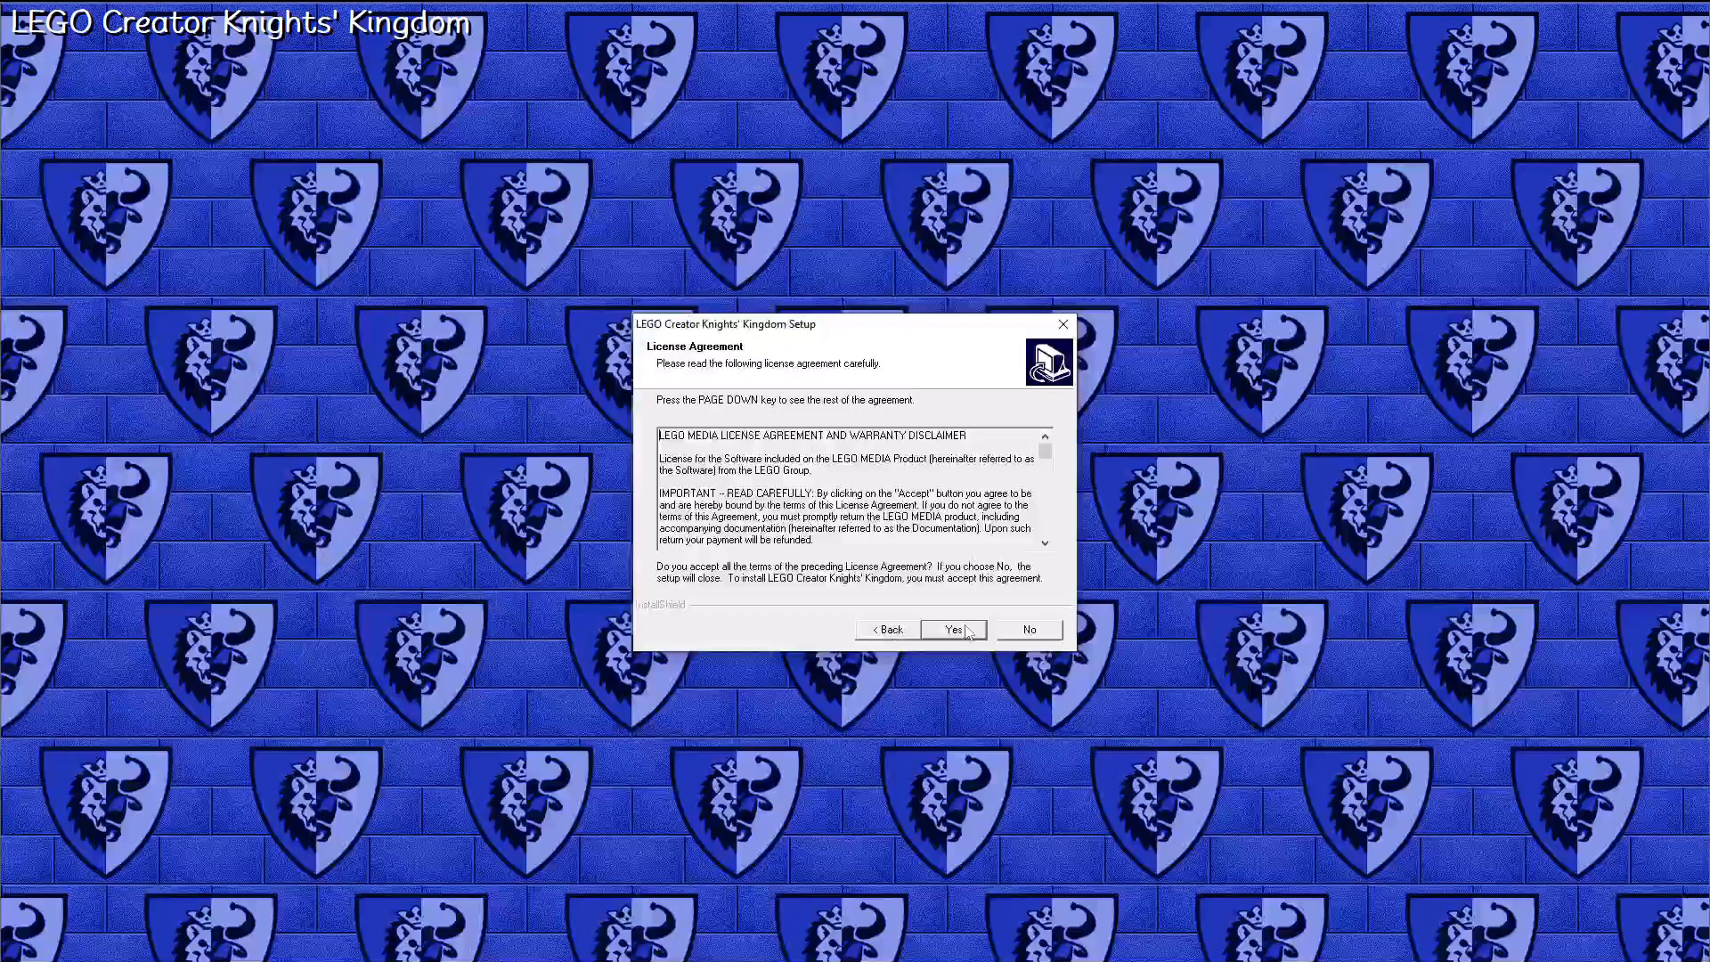
Step: Accept the licence and keep the default destination and program folders to start installing
click(951, 628)
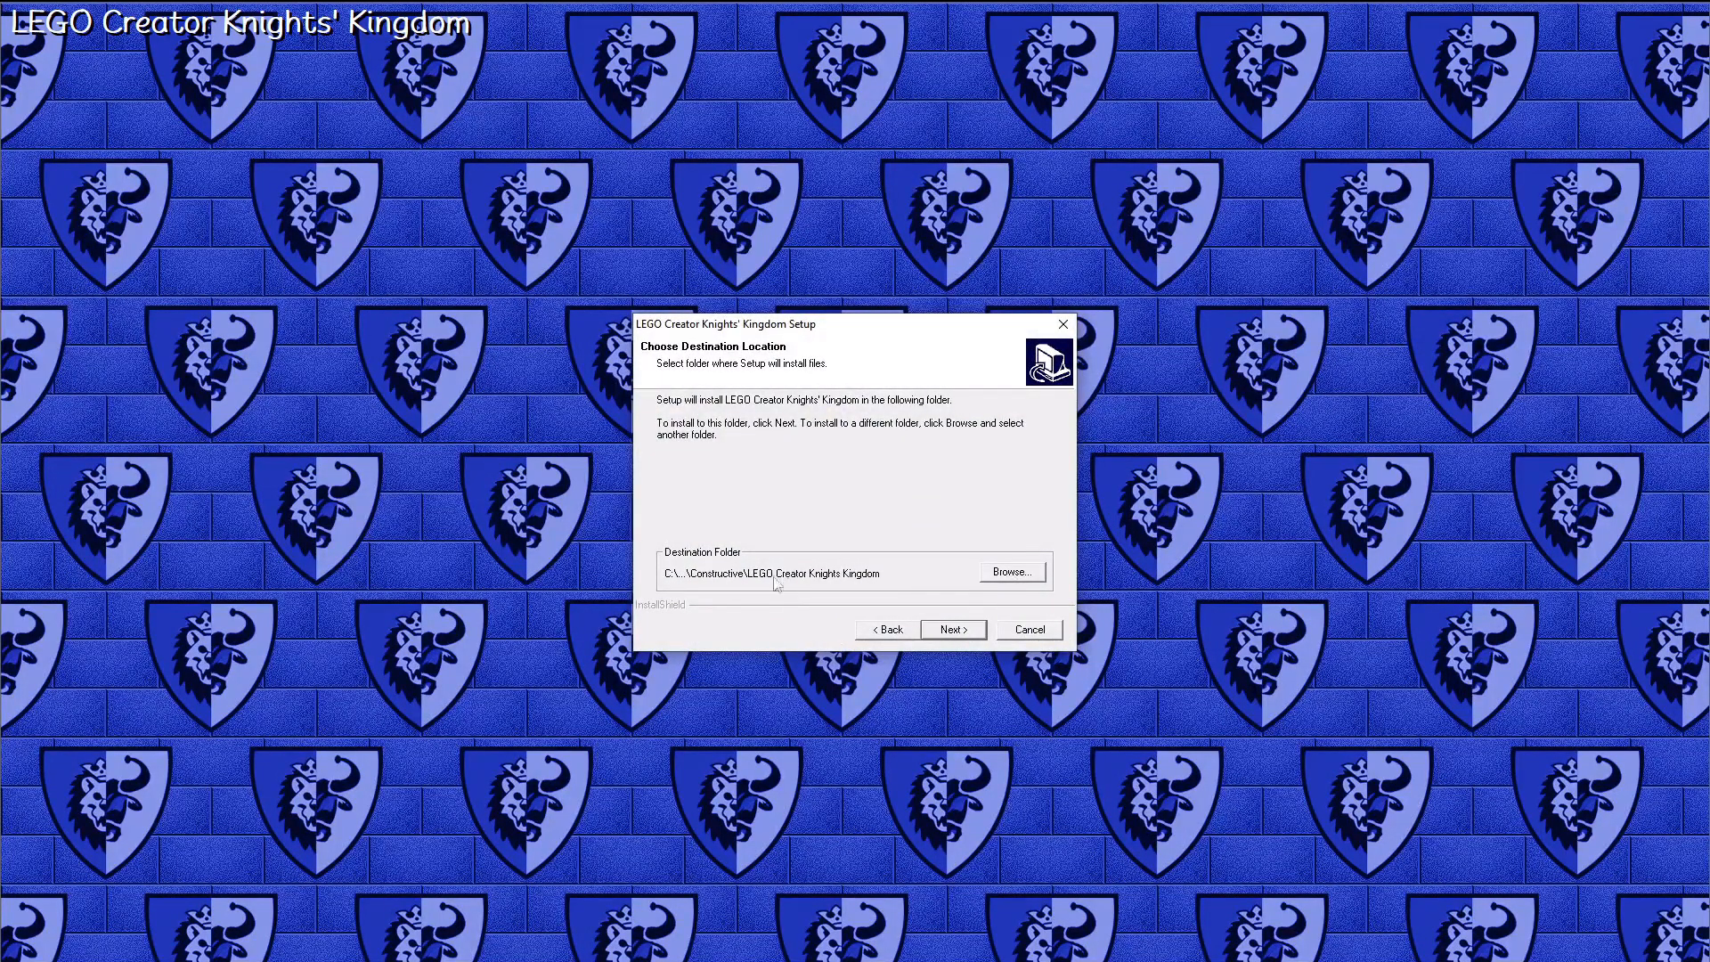
click(951, 628)
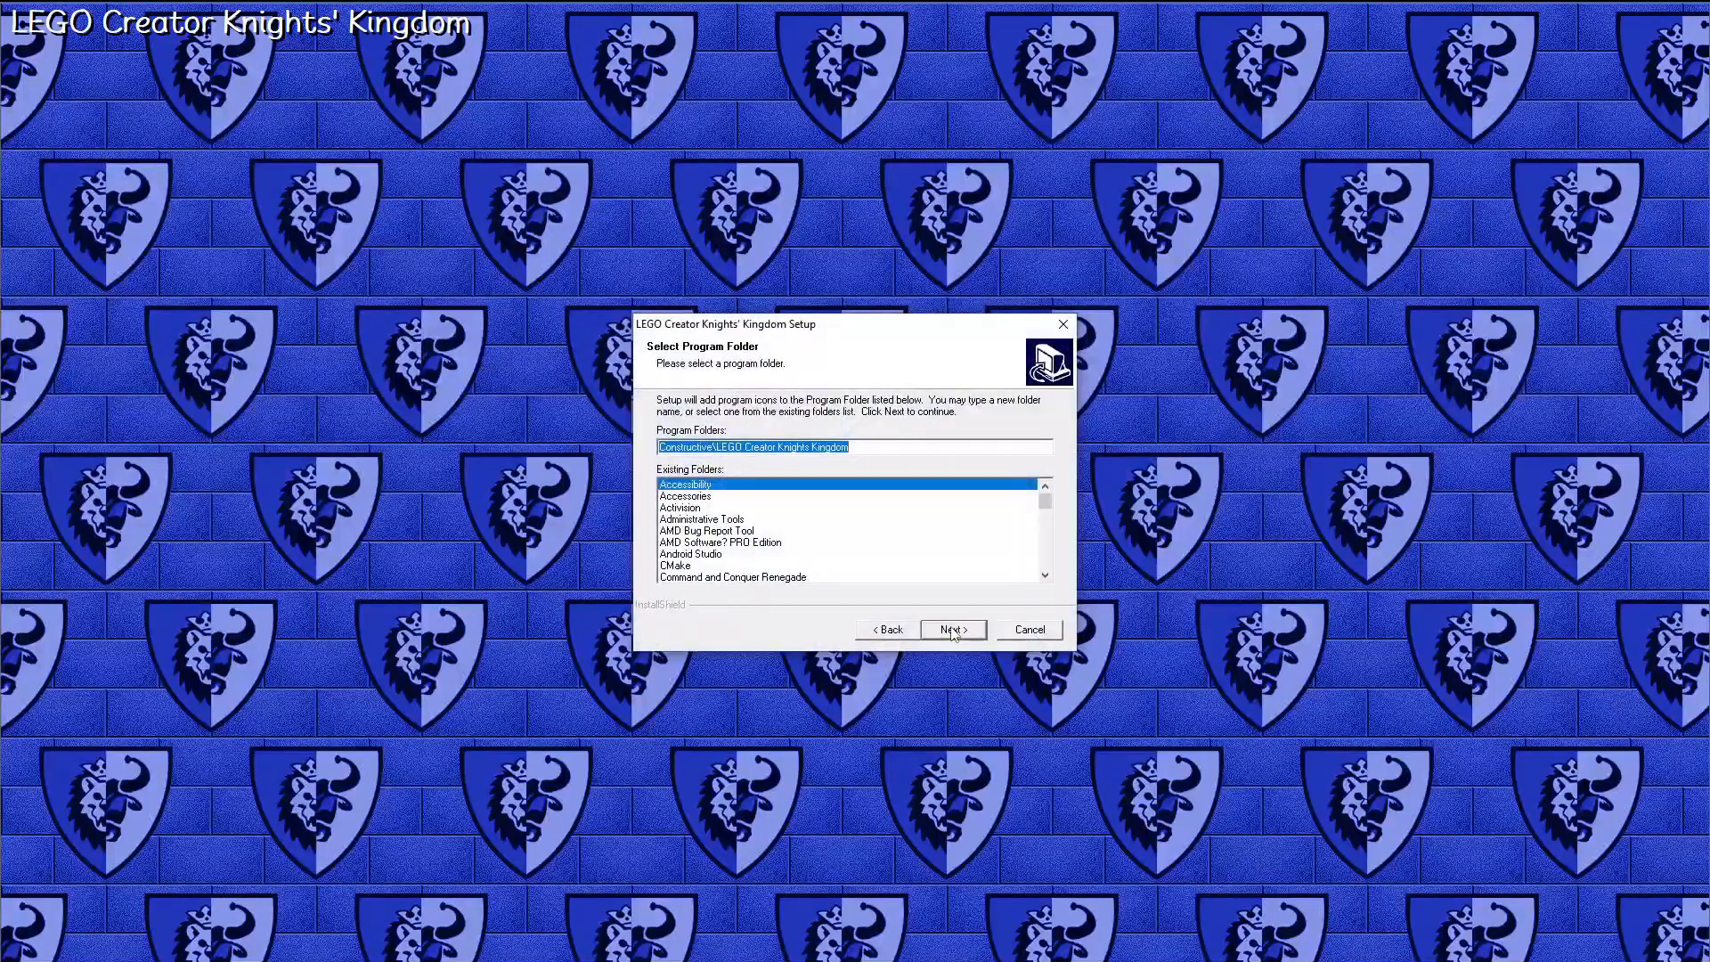
click(949, 628)
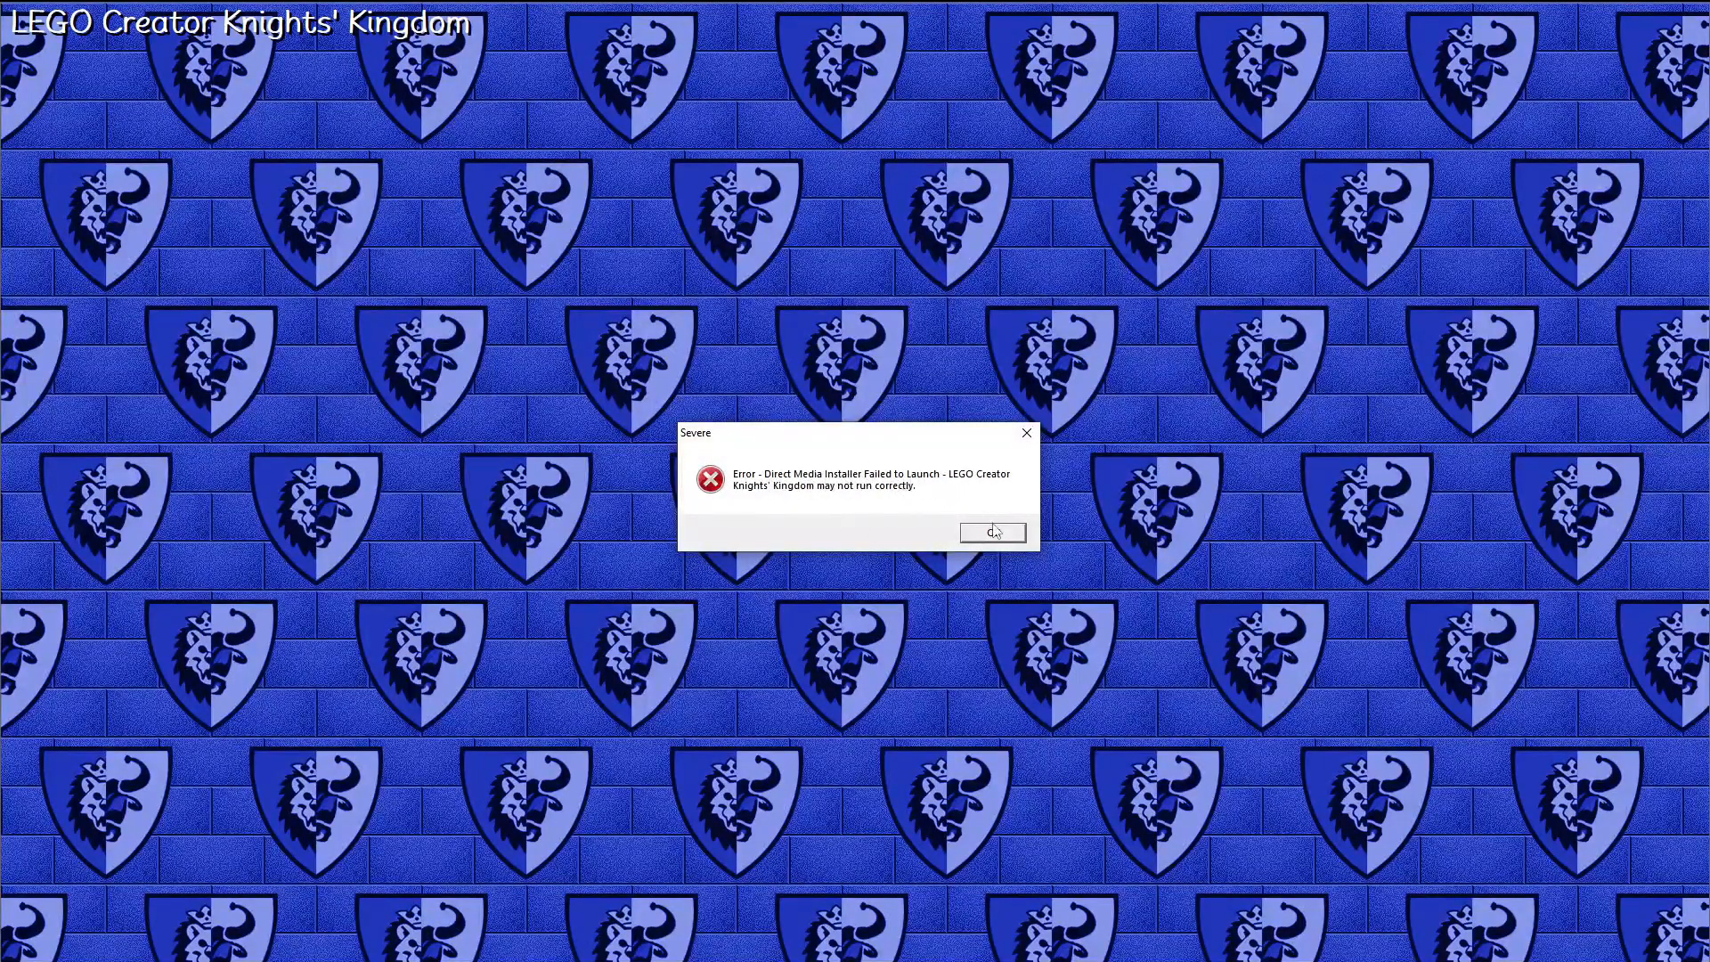
Step: Dismiss both Direct Media errors and finish setup choosing to restart later
click(991, 533)
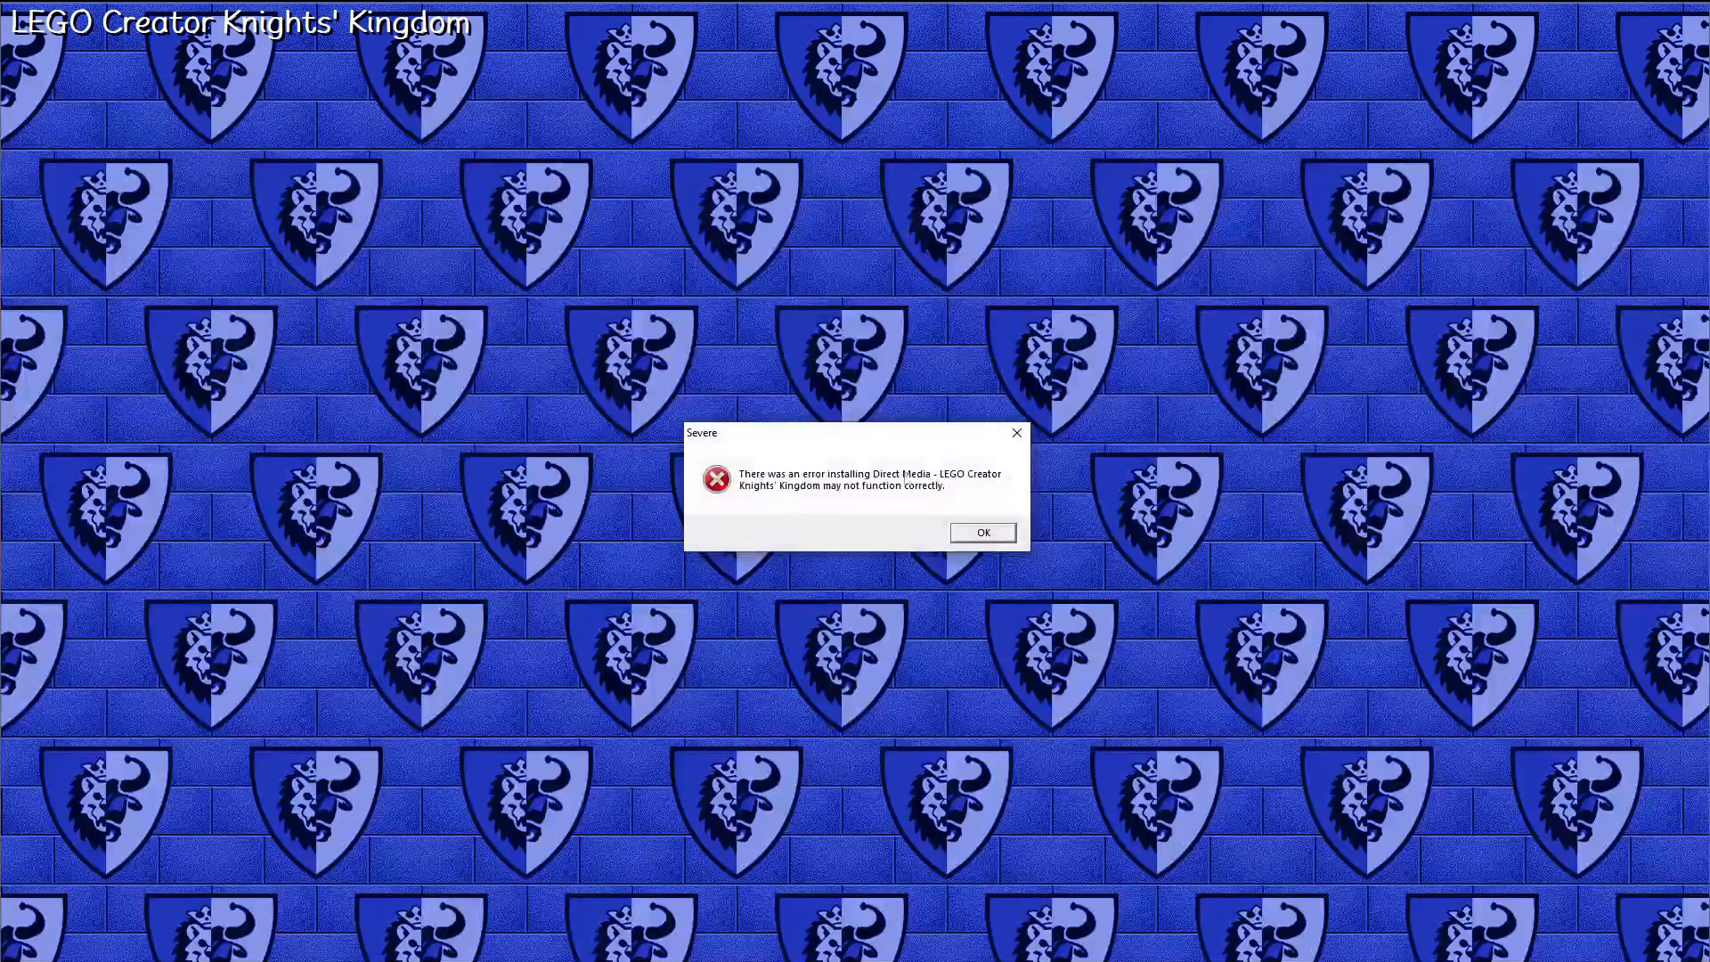
click(980, 533)
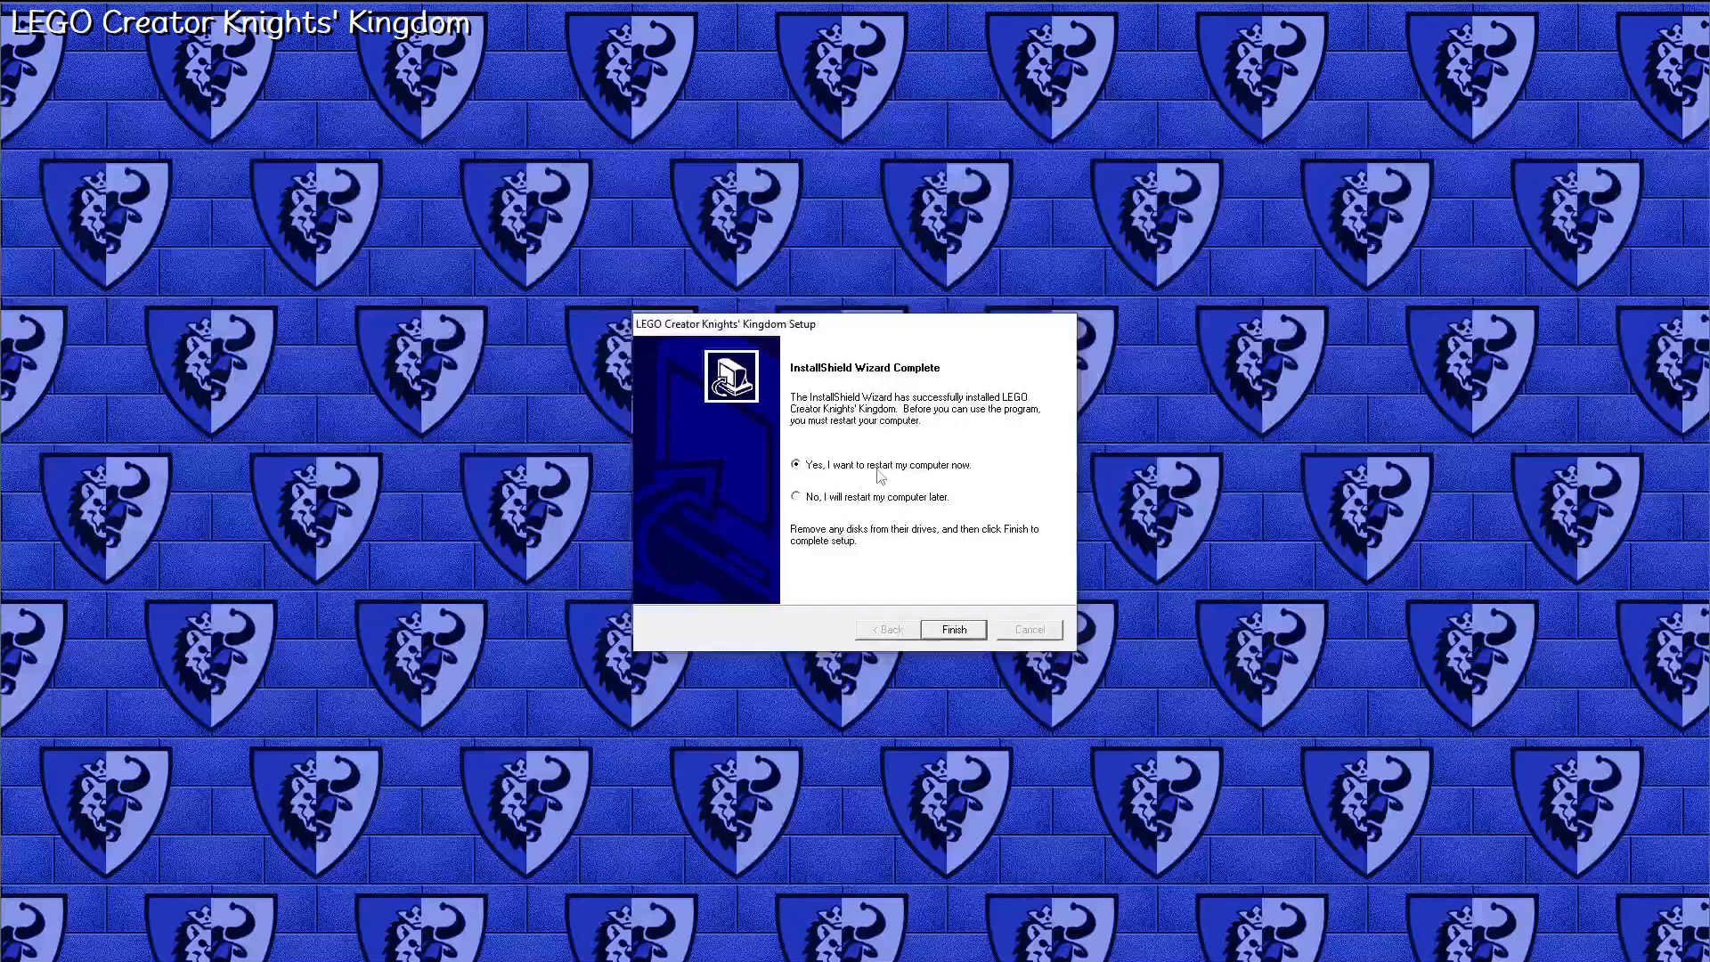
click(798, 497)
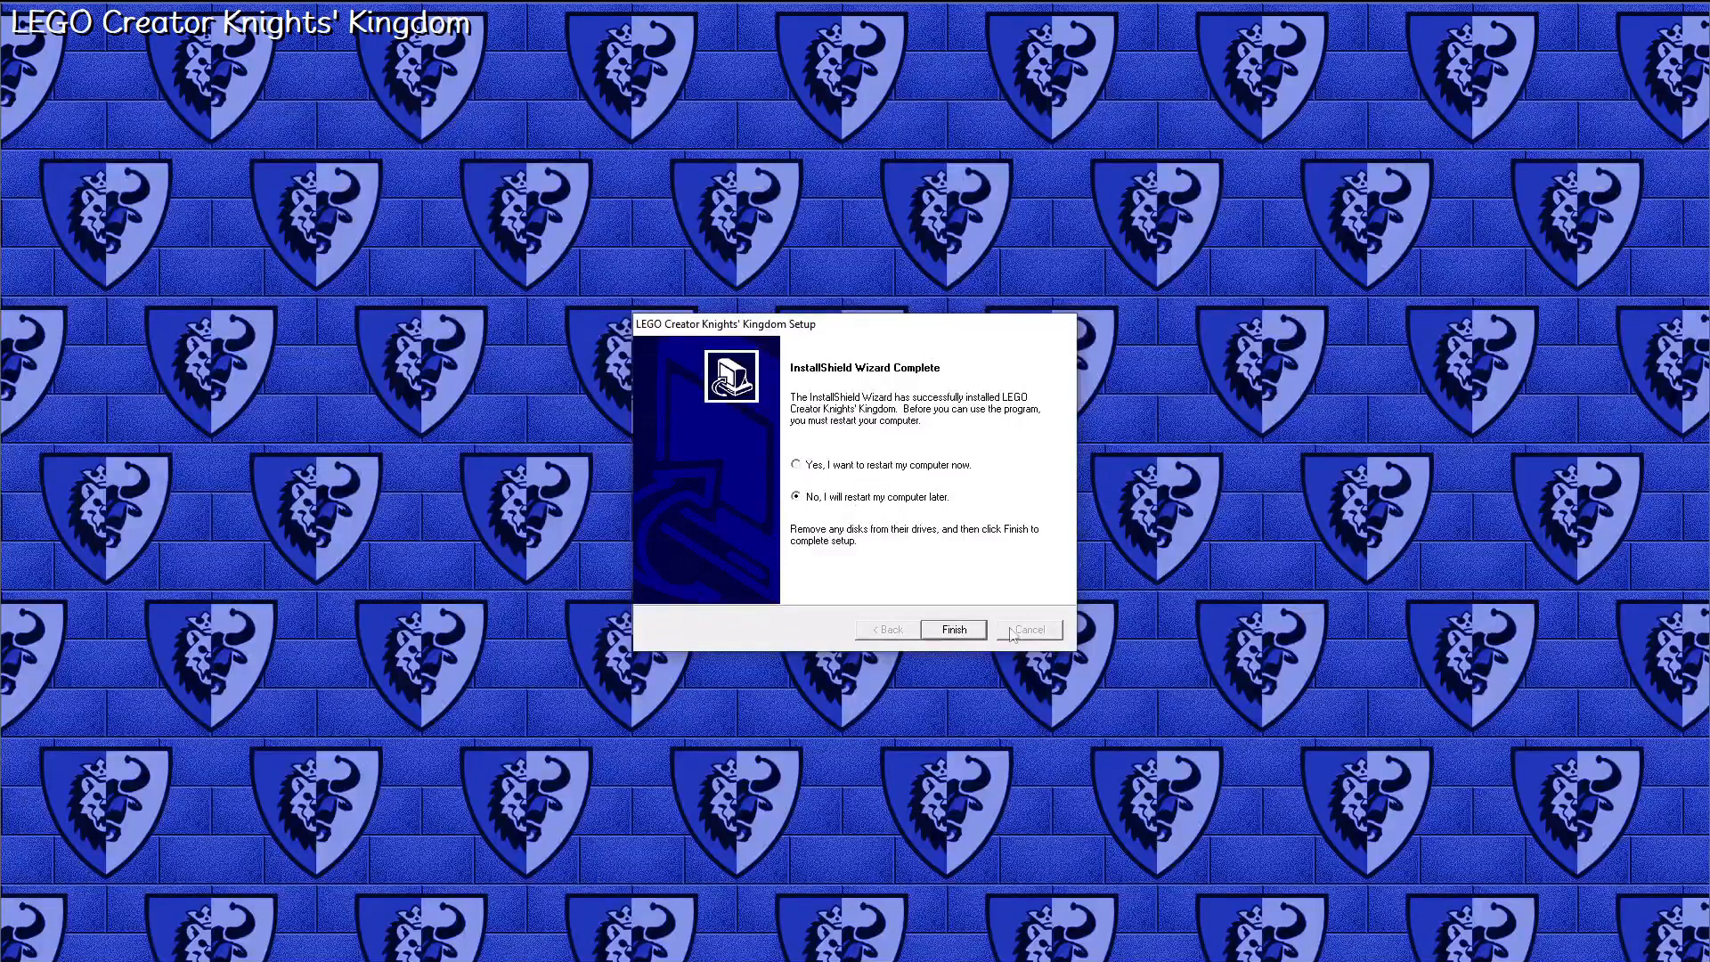
click(950, 629)
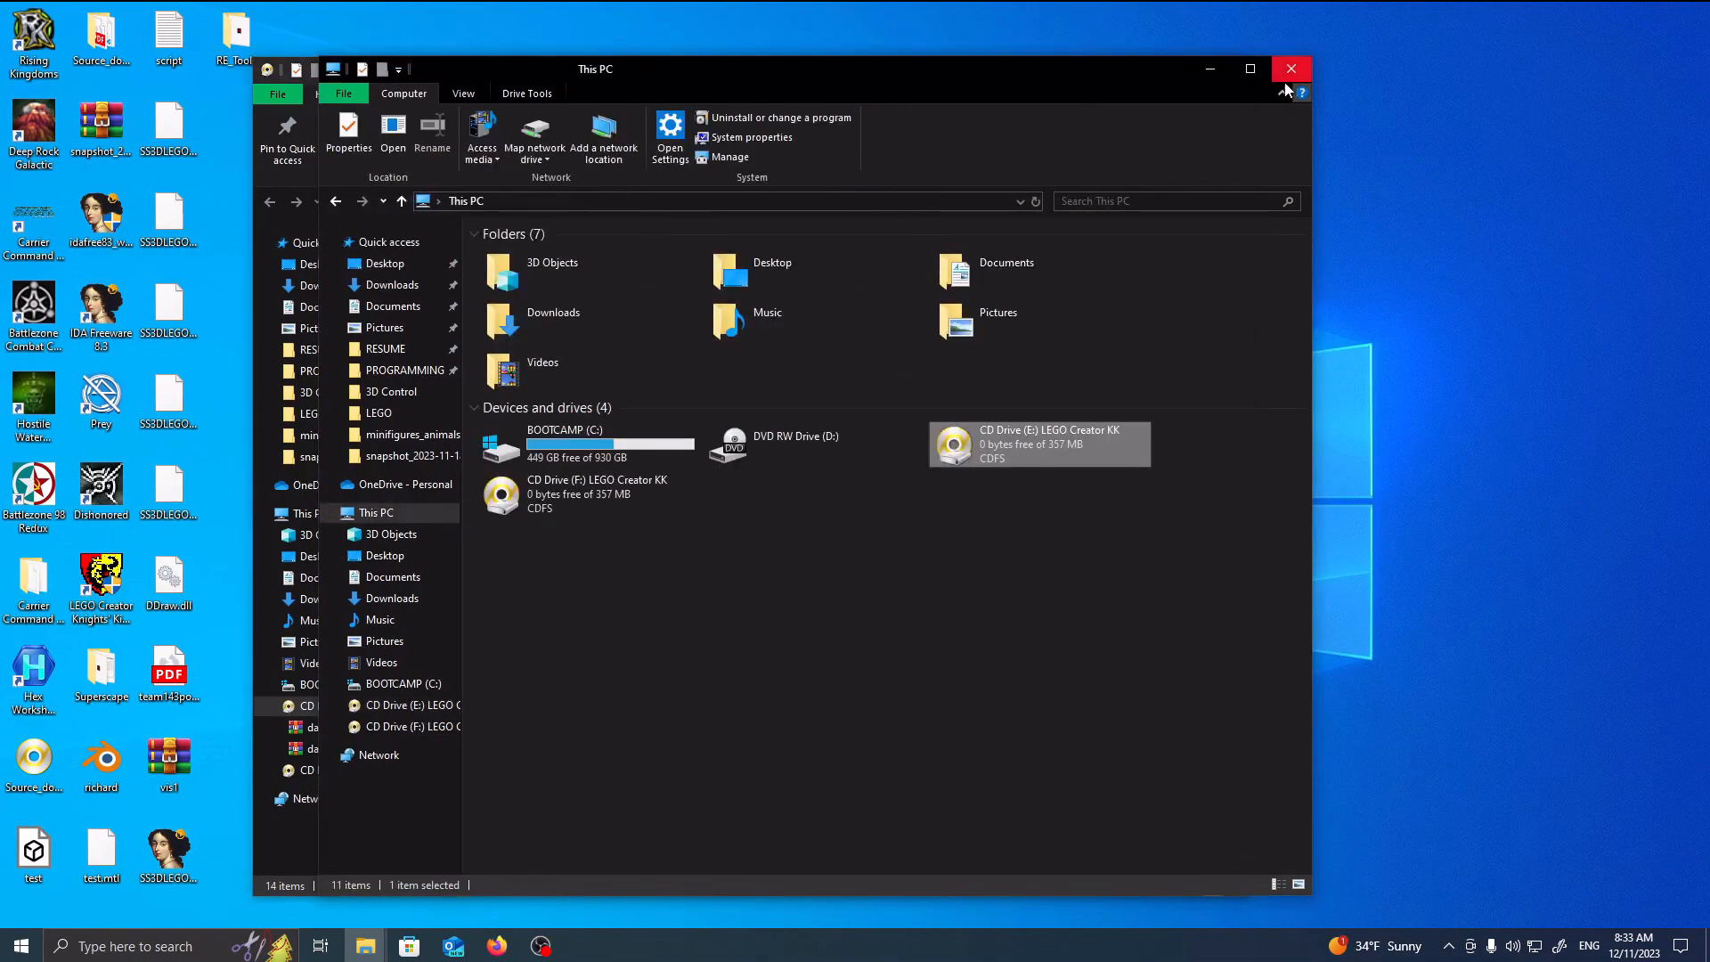
Step: Browse C:\Program Files (x86)\LEGO Media\Constructive into the LEGO Creator Knights Kingdom folder
double_click(1038, 444)
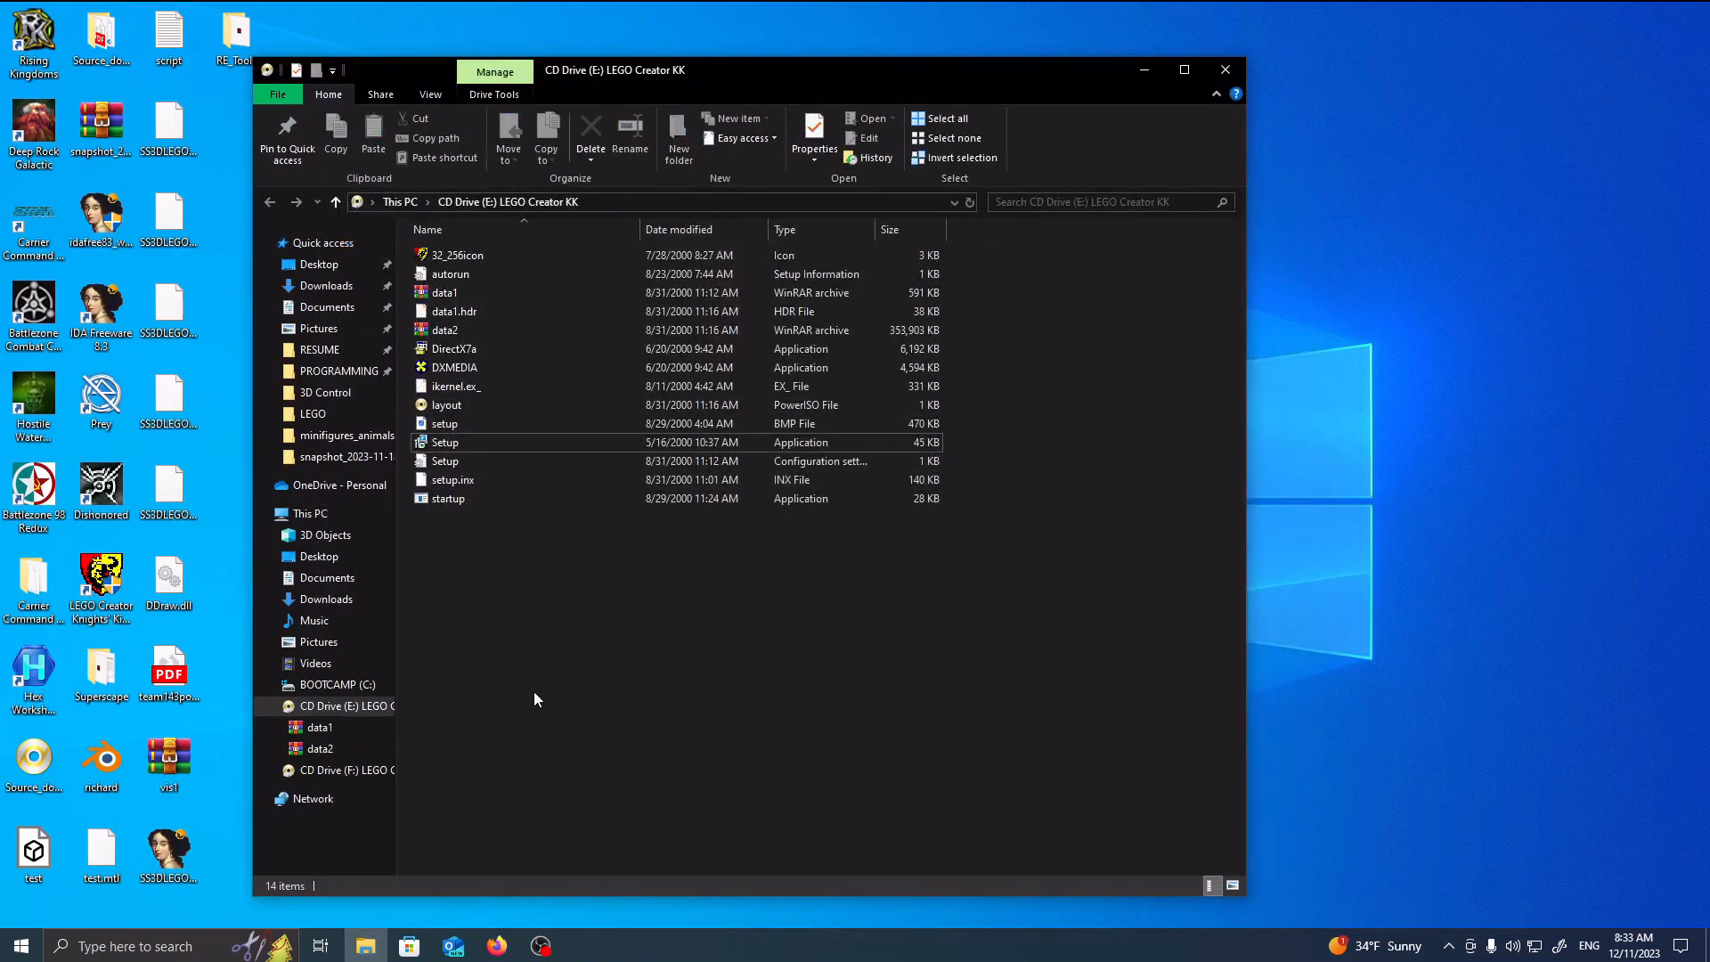
mouse_move(463, 652)
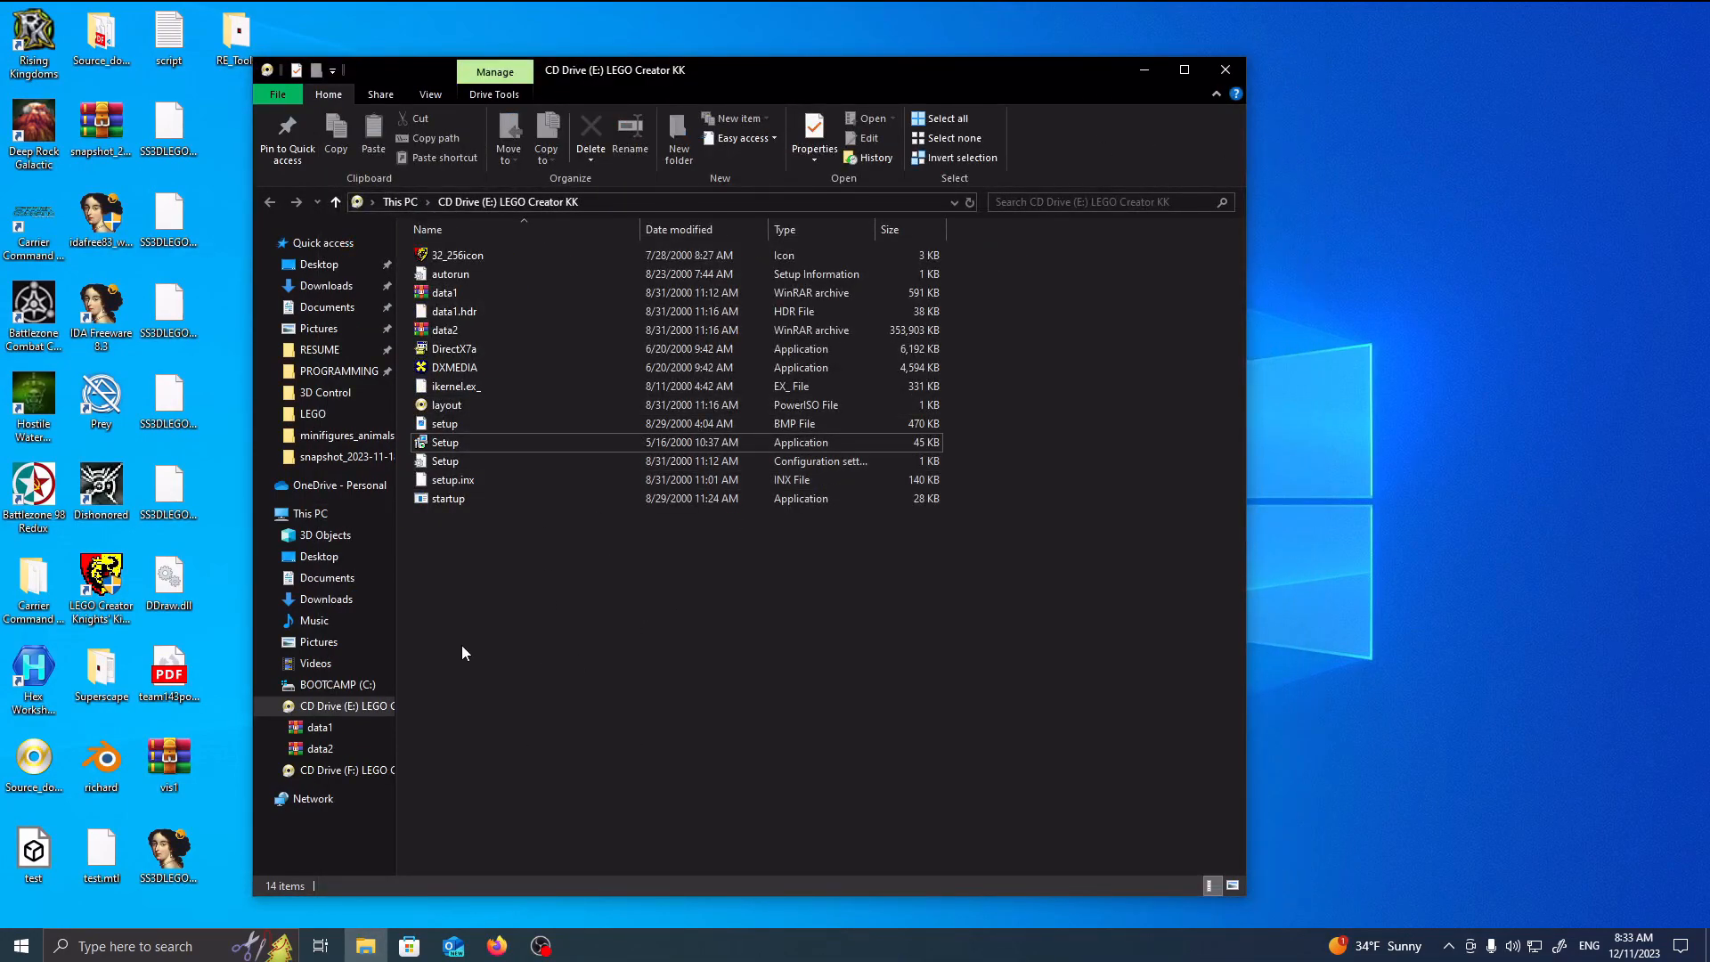
click(340, 684)
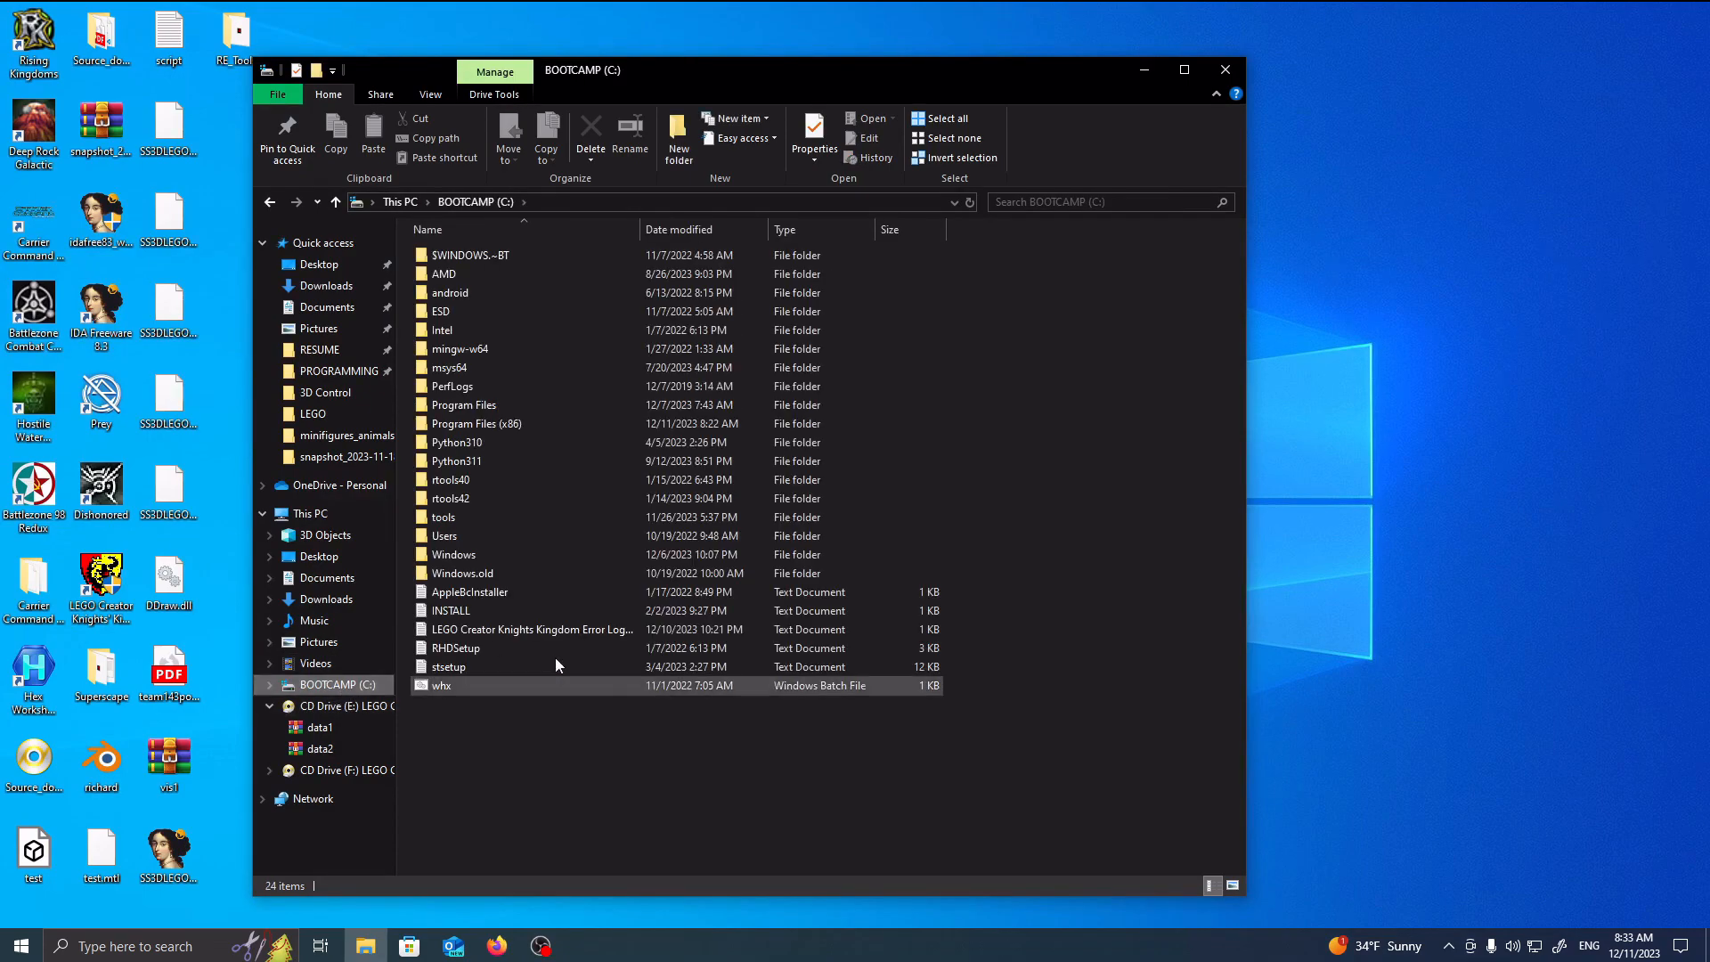
click(494, 424)
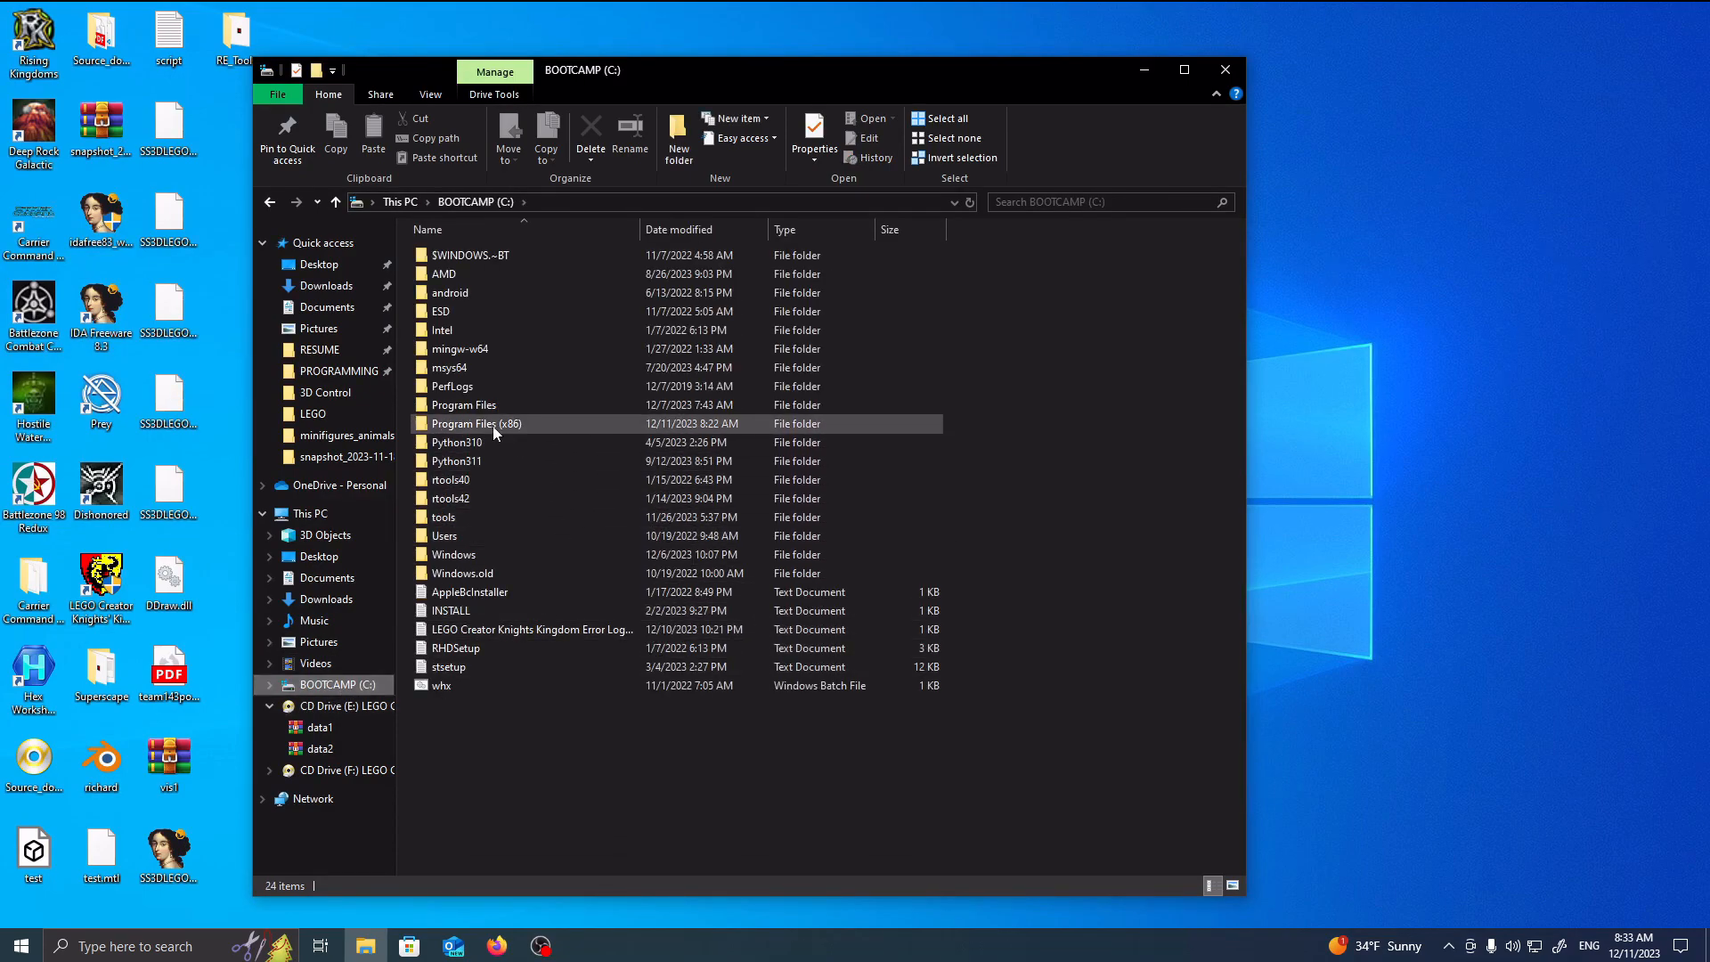
double_click(478, 424)
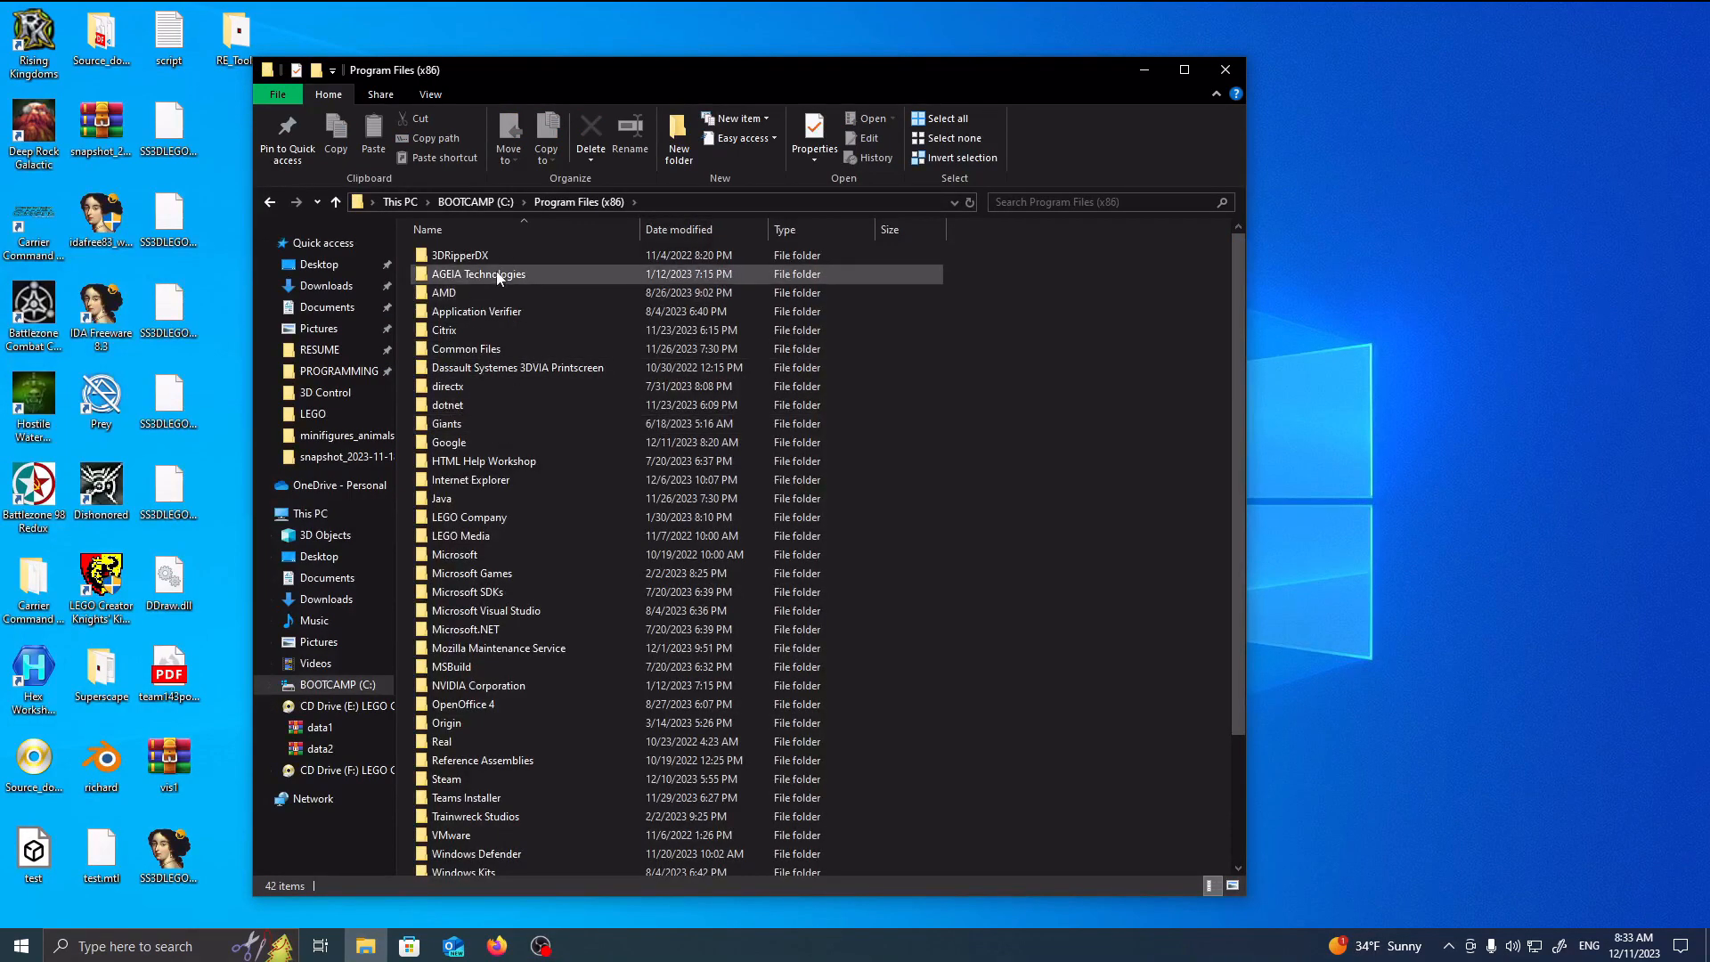
click(469, 536)
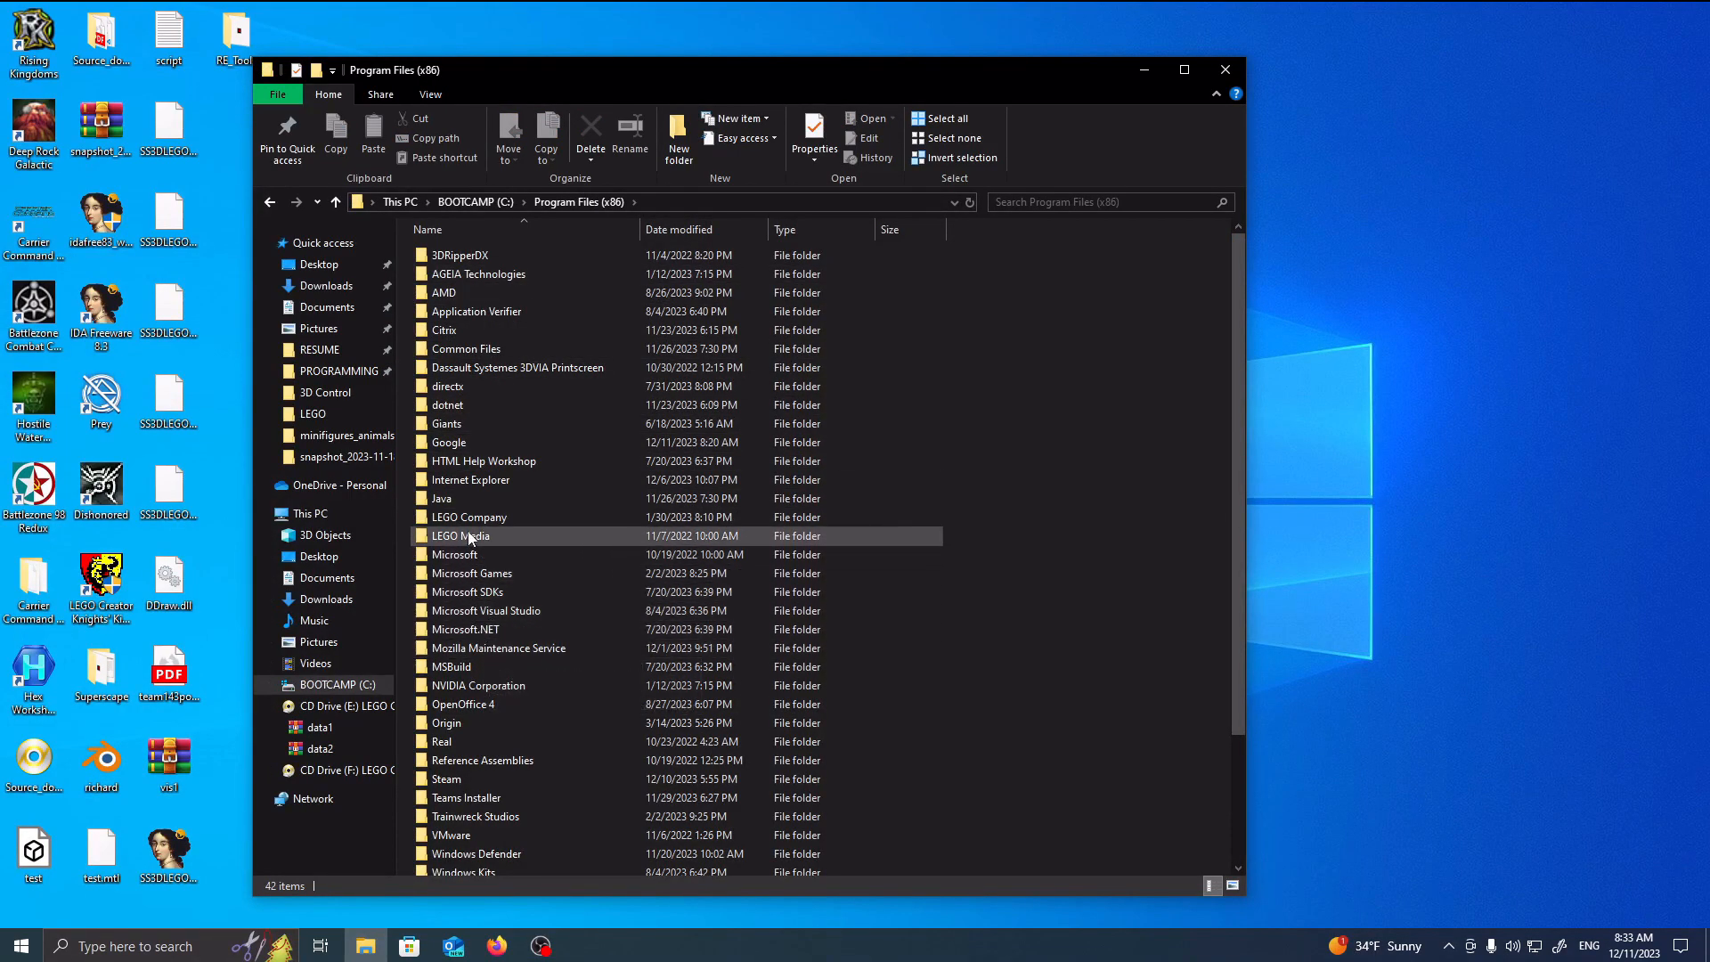
click(460, 536)
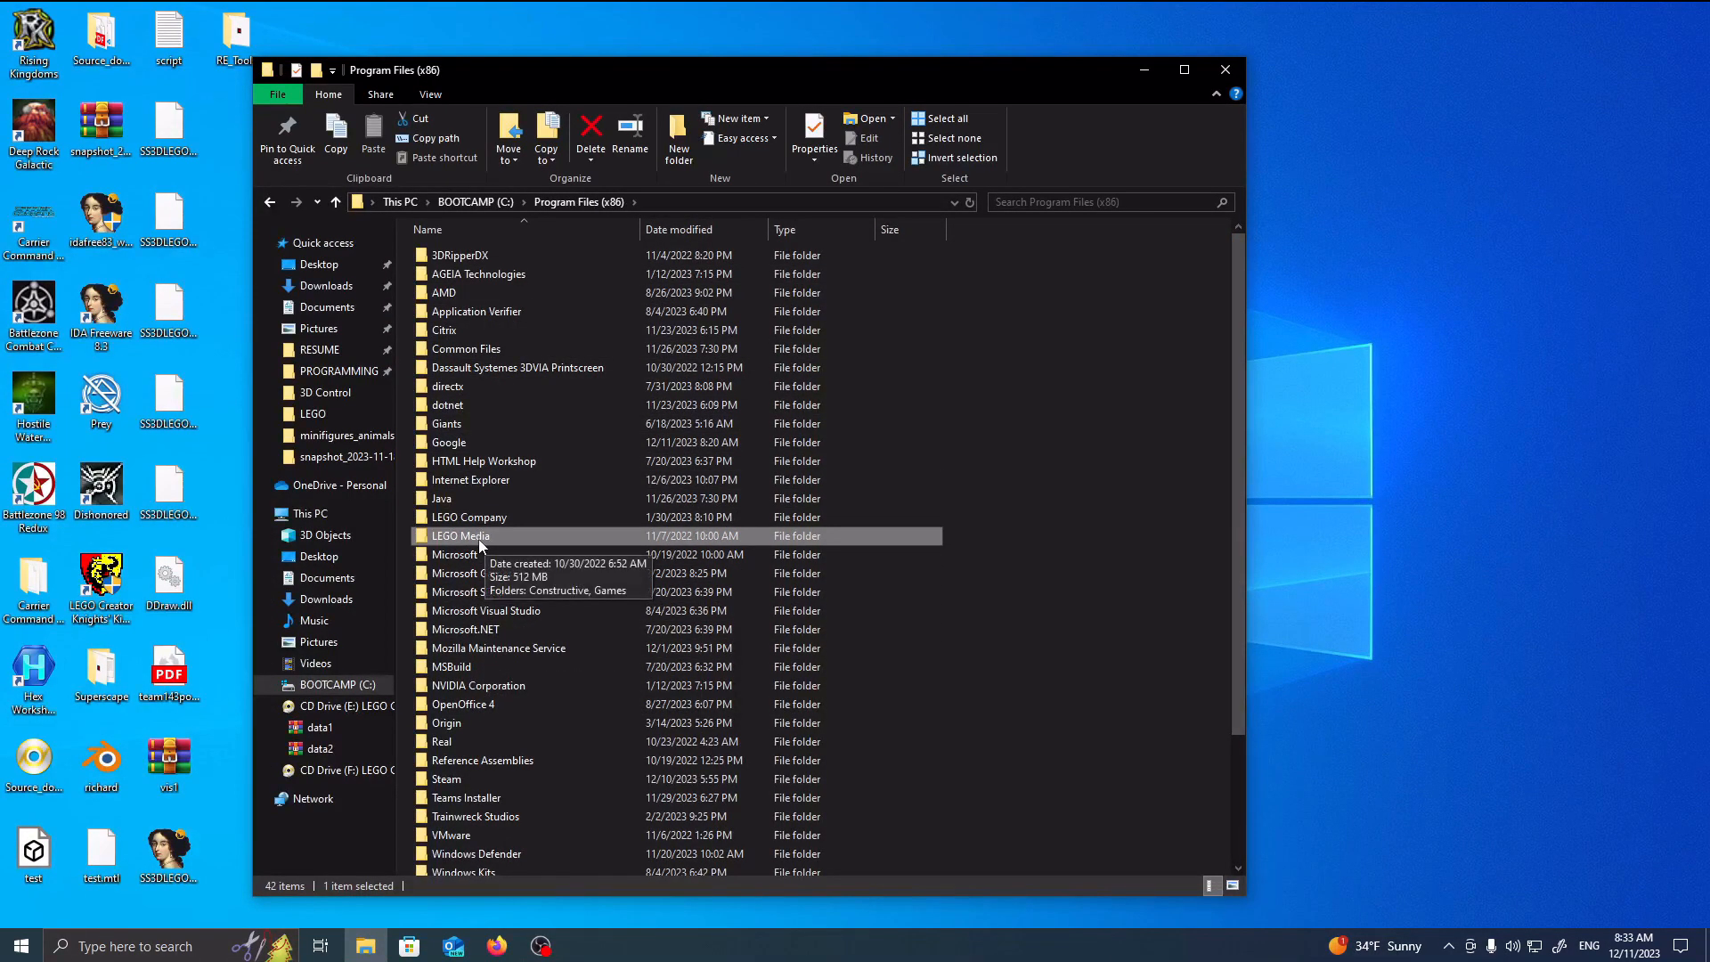
mouse_move(497, 545)
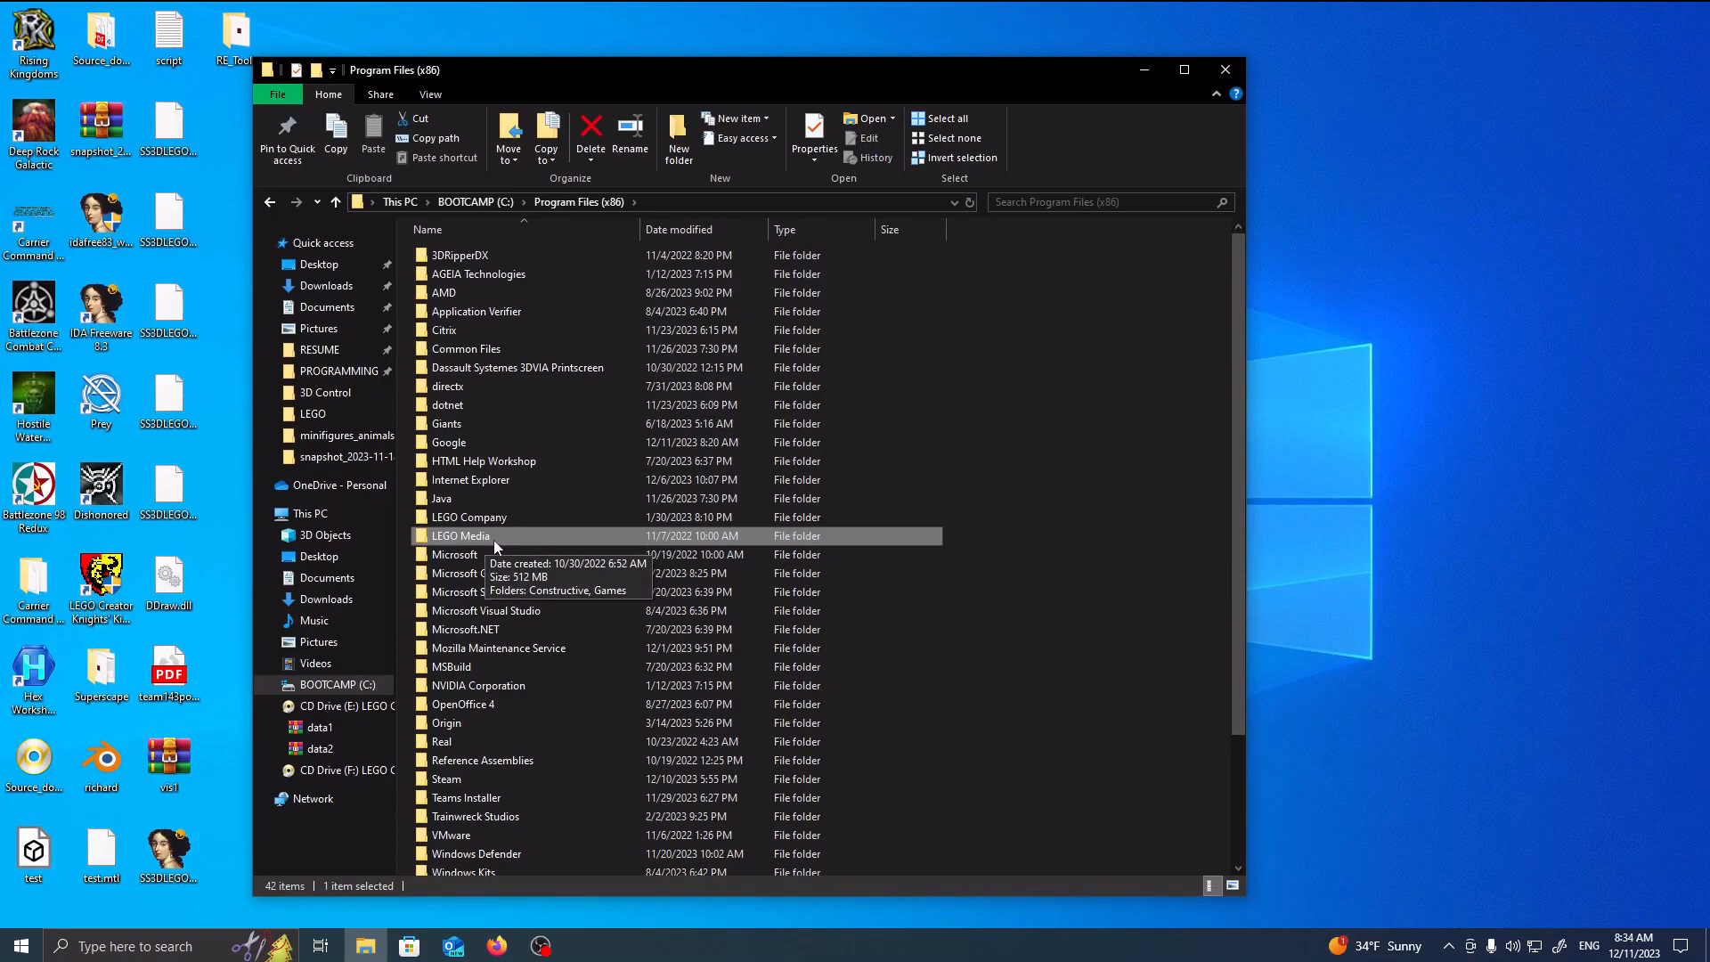
double_click(462, 537)
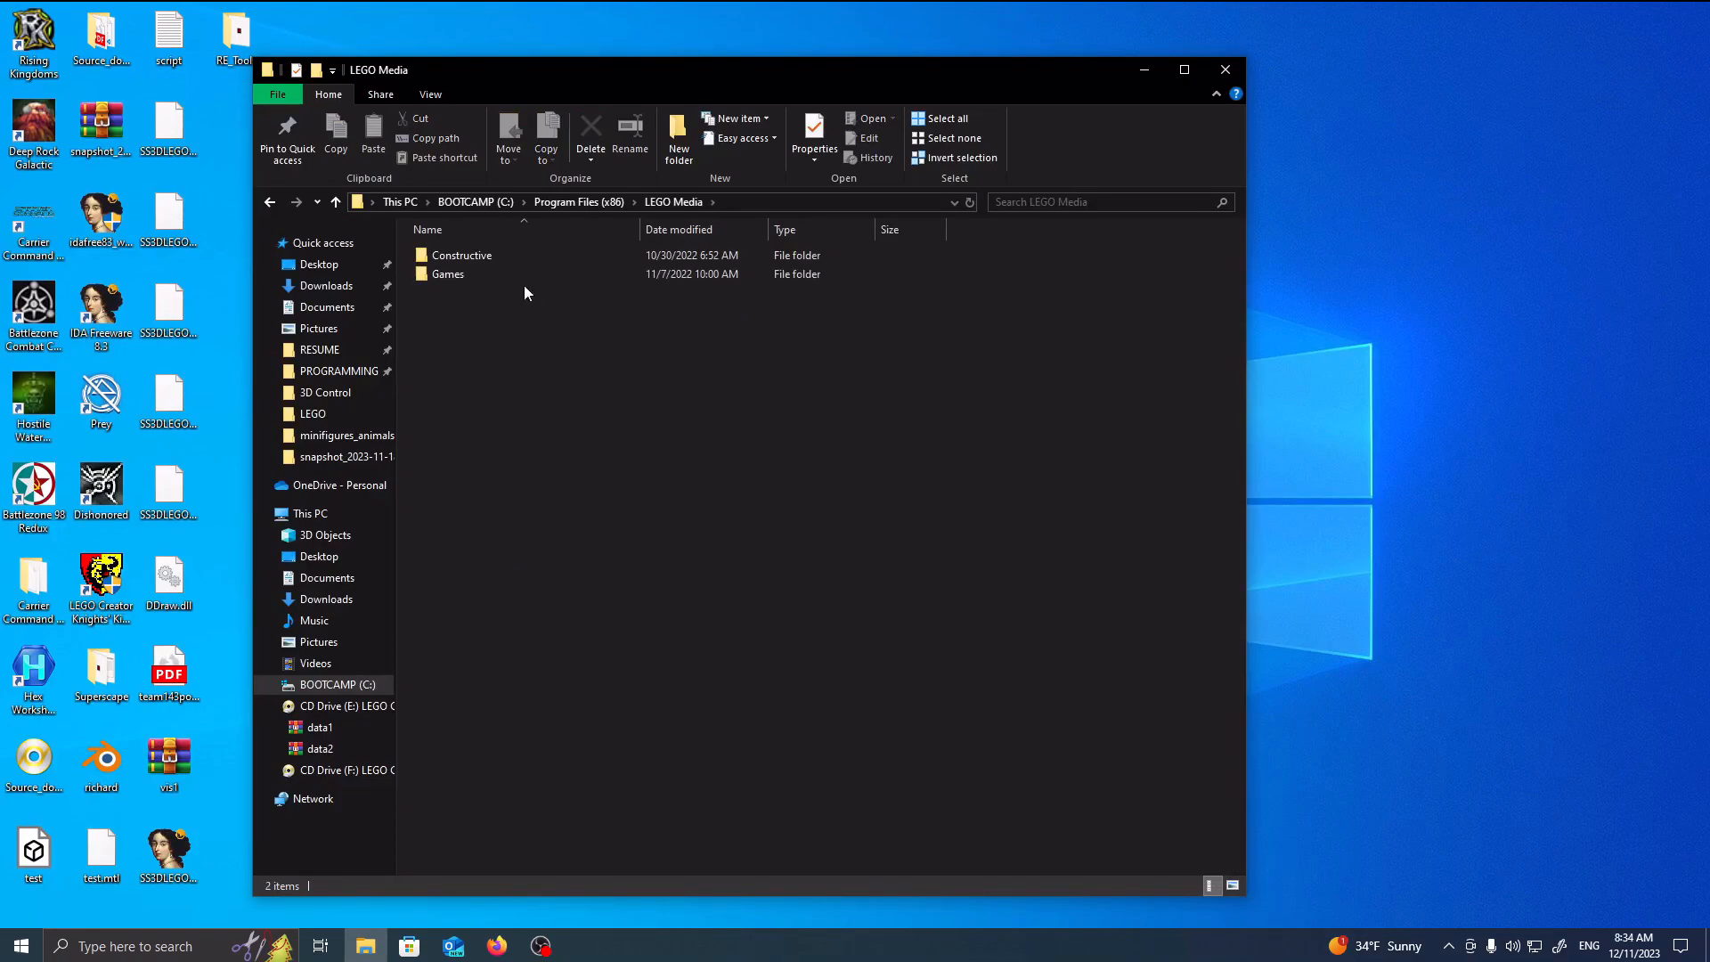
double_click(460, 254)
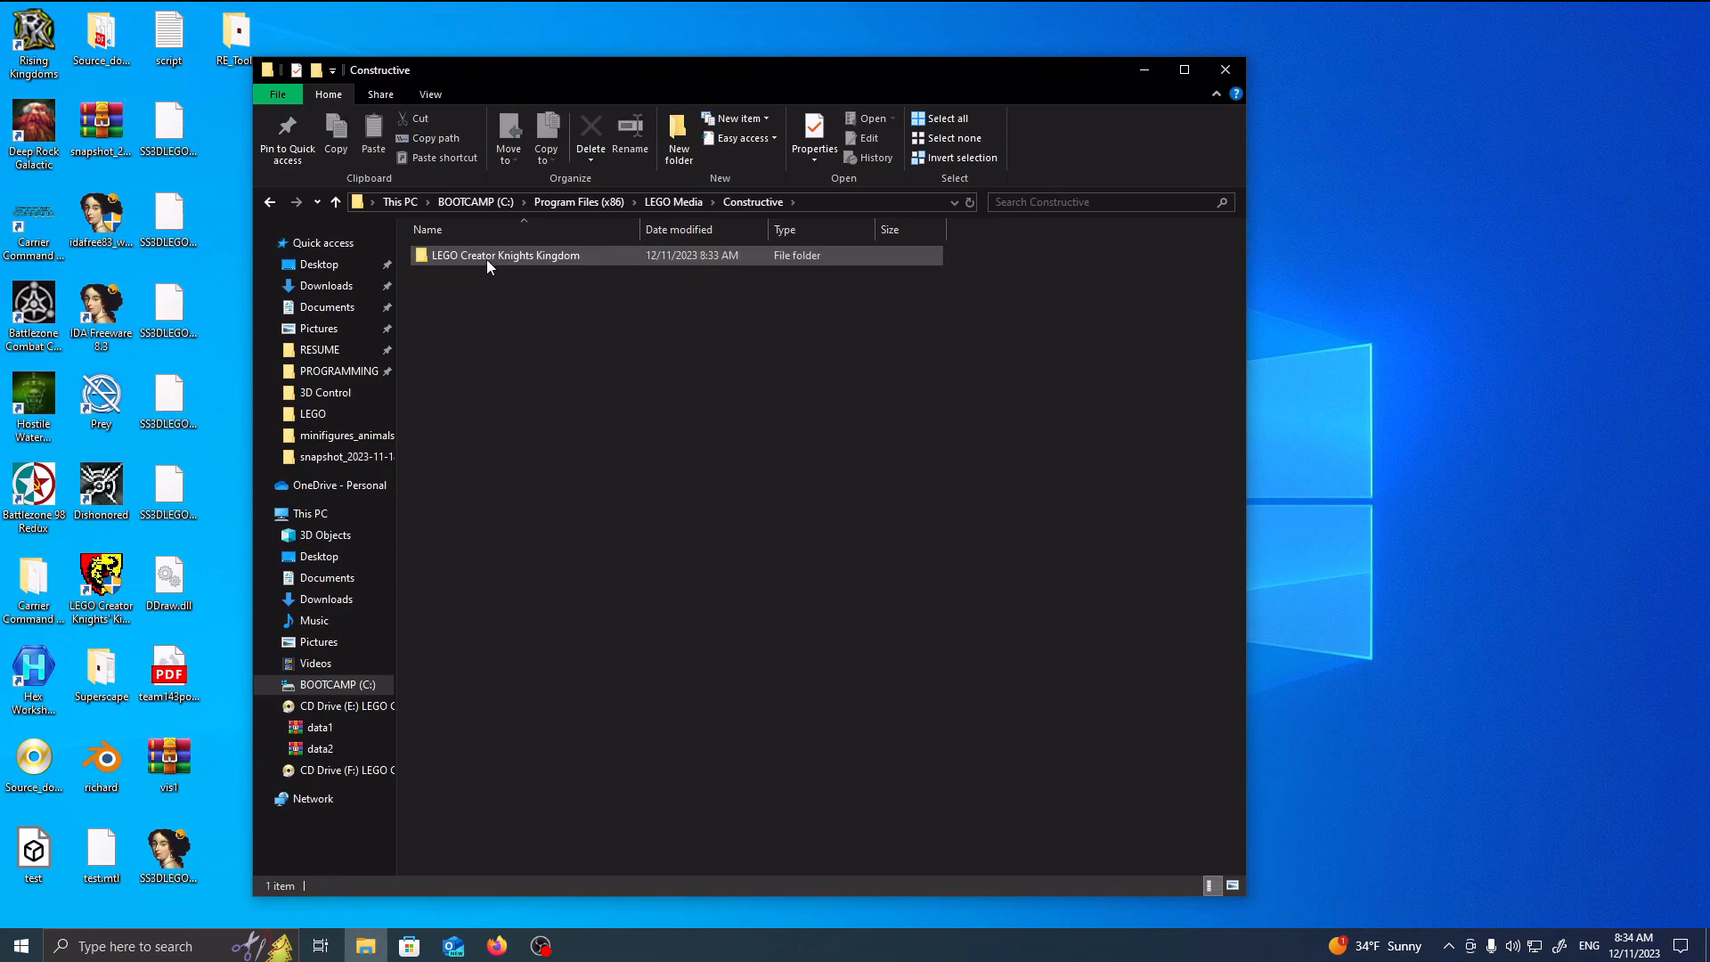
double_click(504, 254)
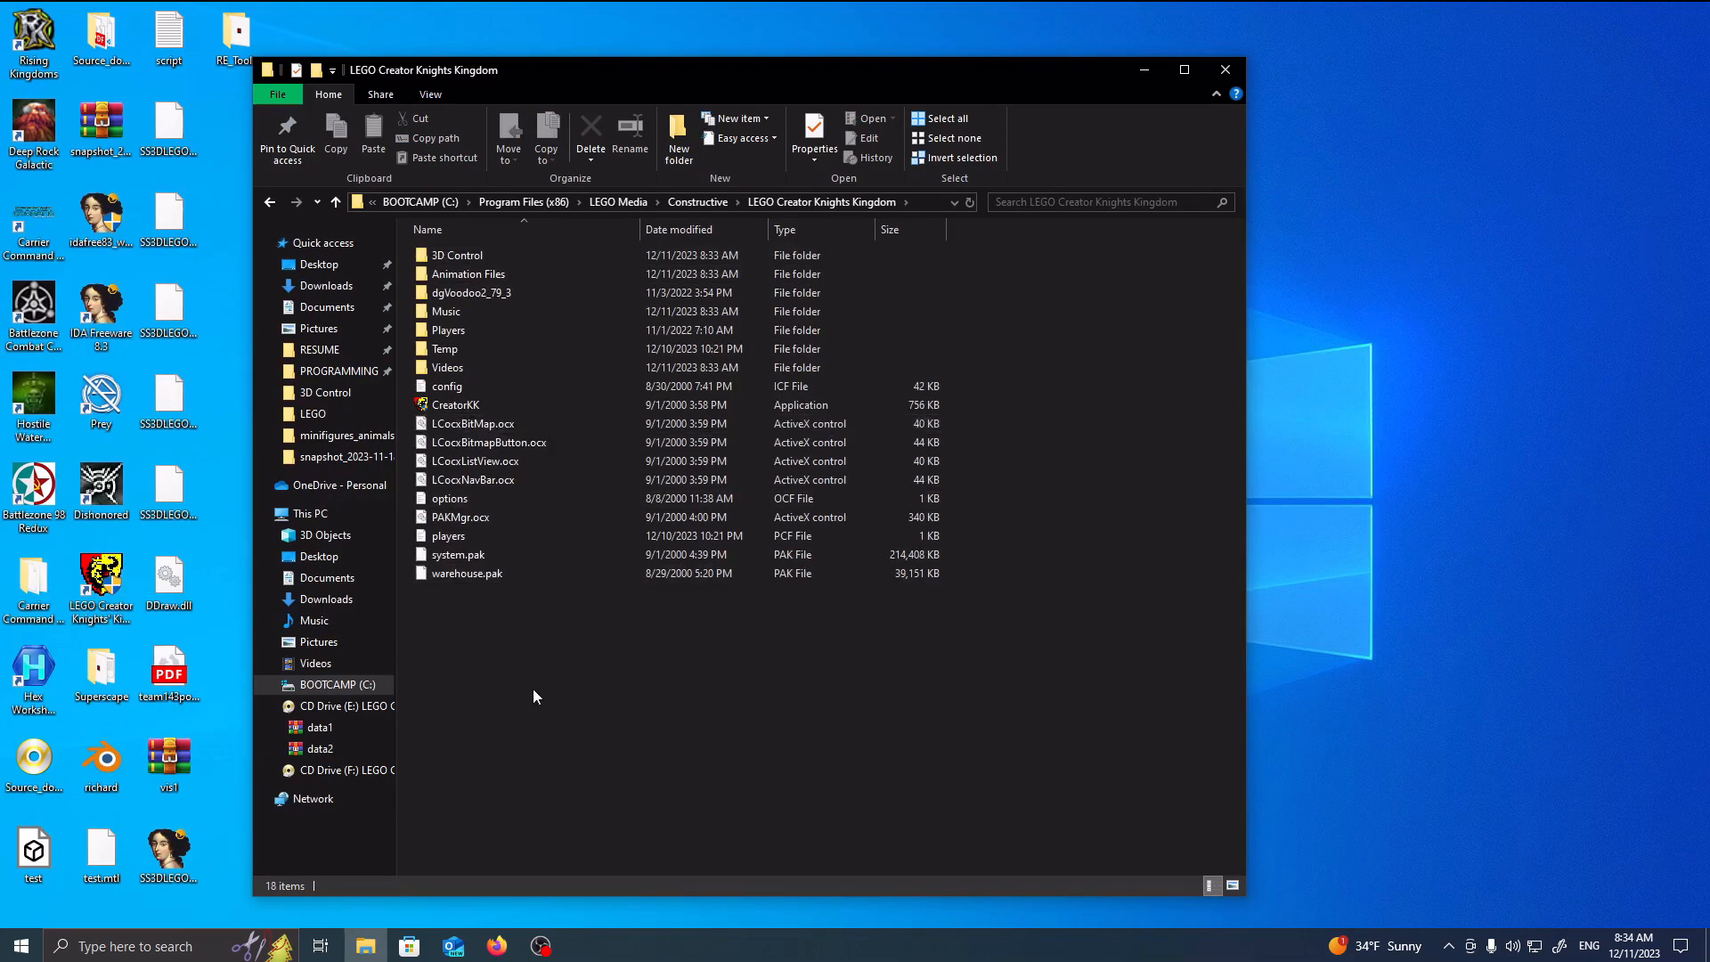
mouse_move(565, 683)
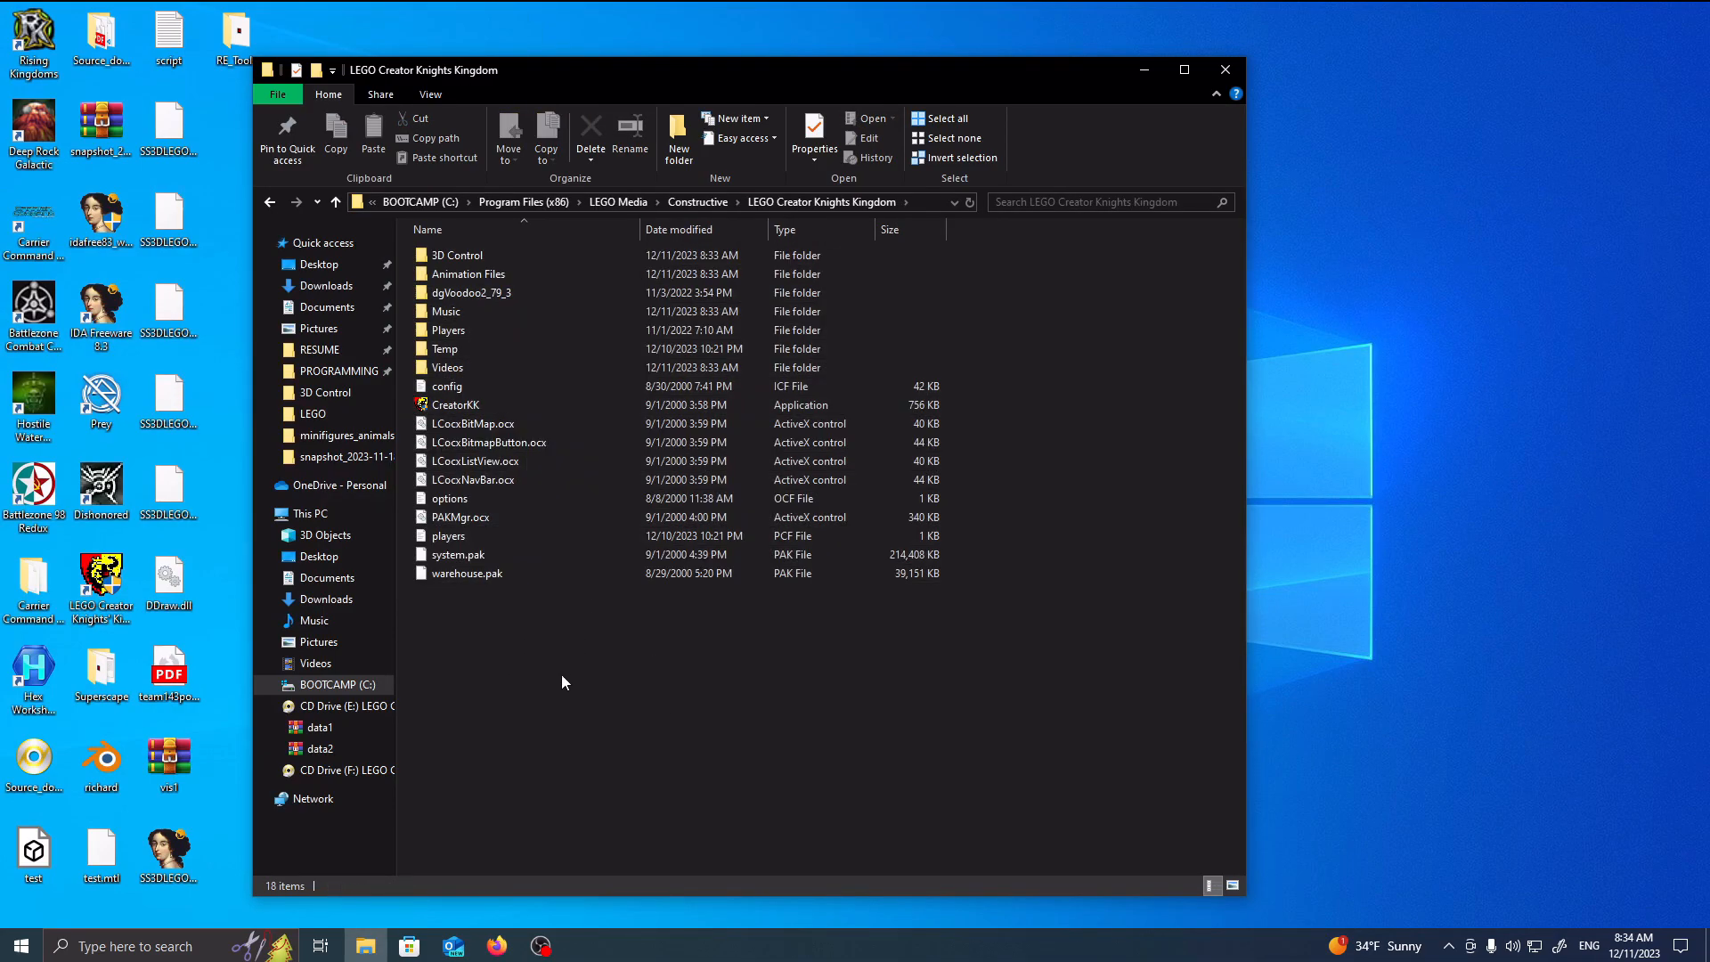
Step: Select the CreatorKK application in the game folder, then switch over to Firefox
click(454, 405)
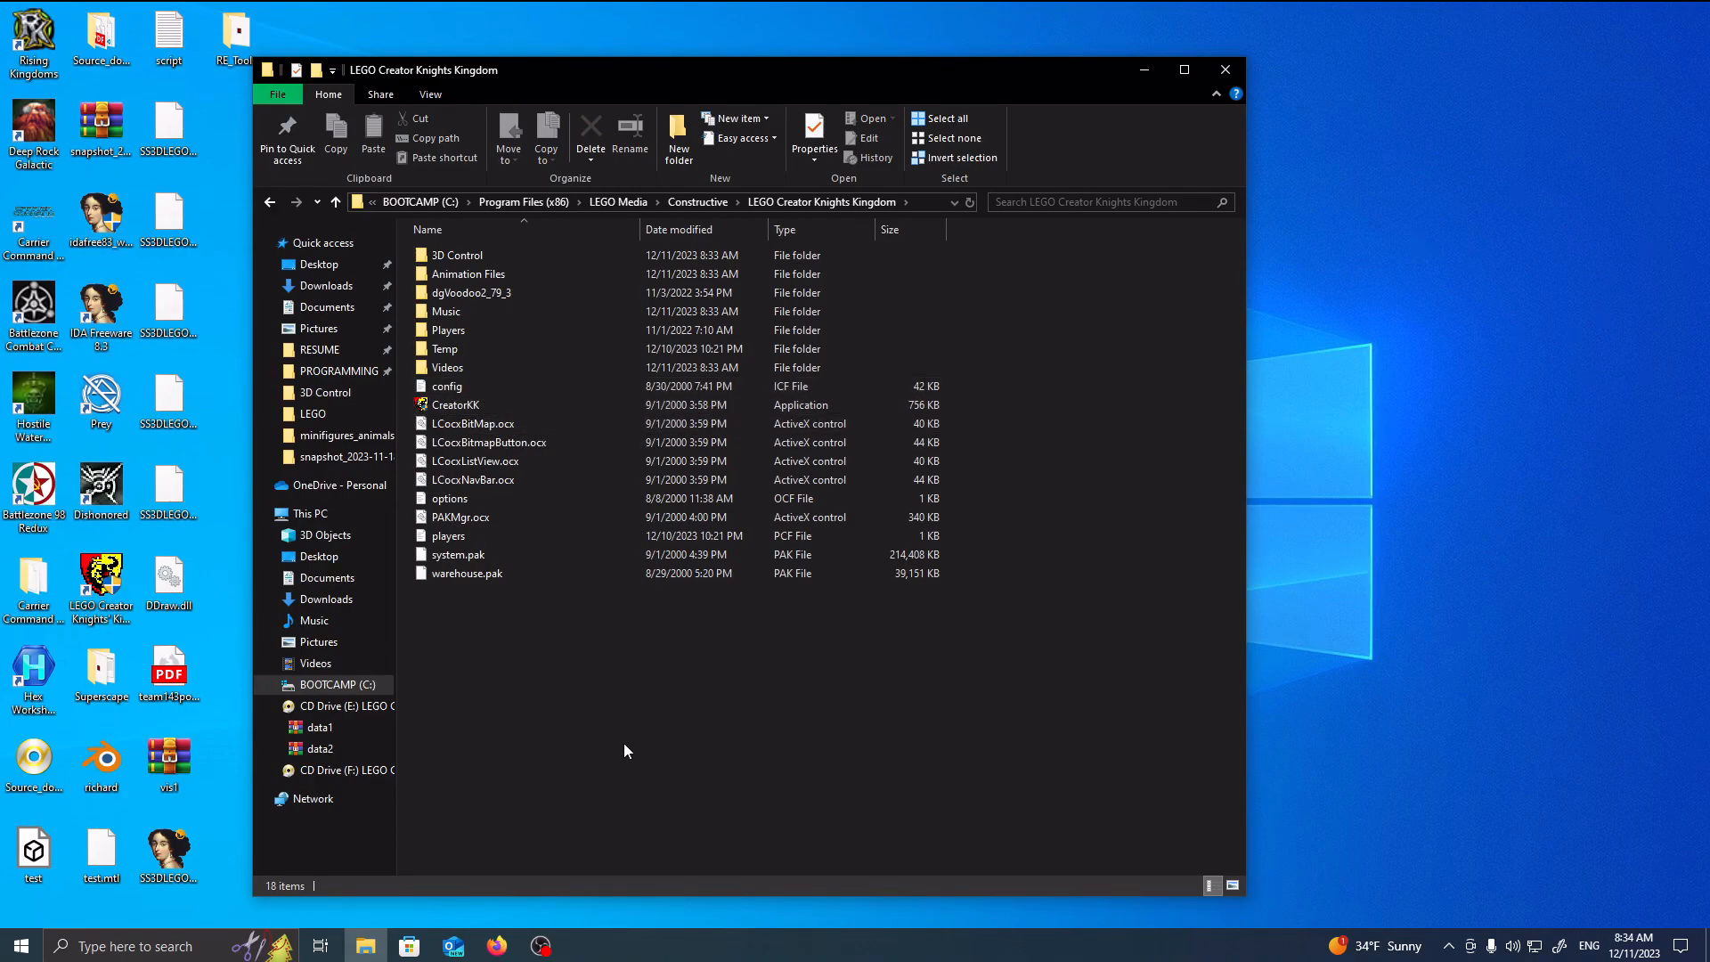
mouse_move(497, 567)
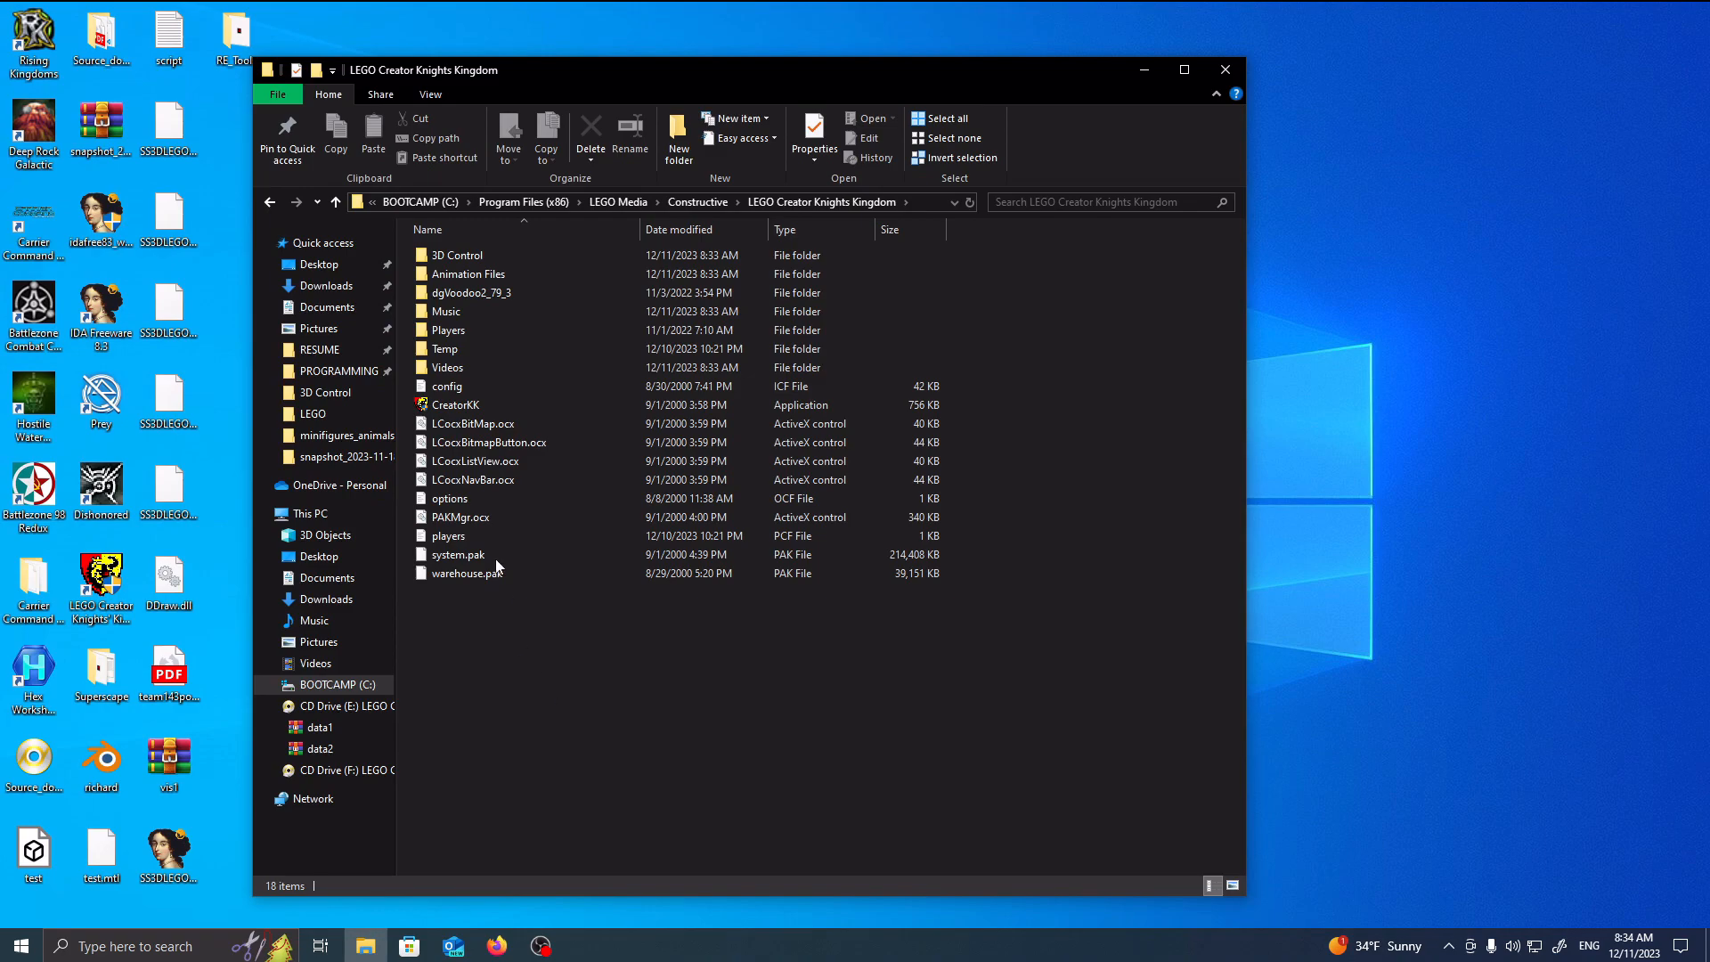
click(454, 404)
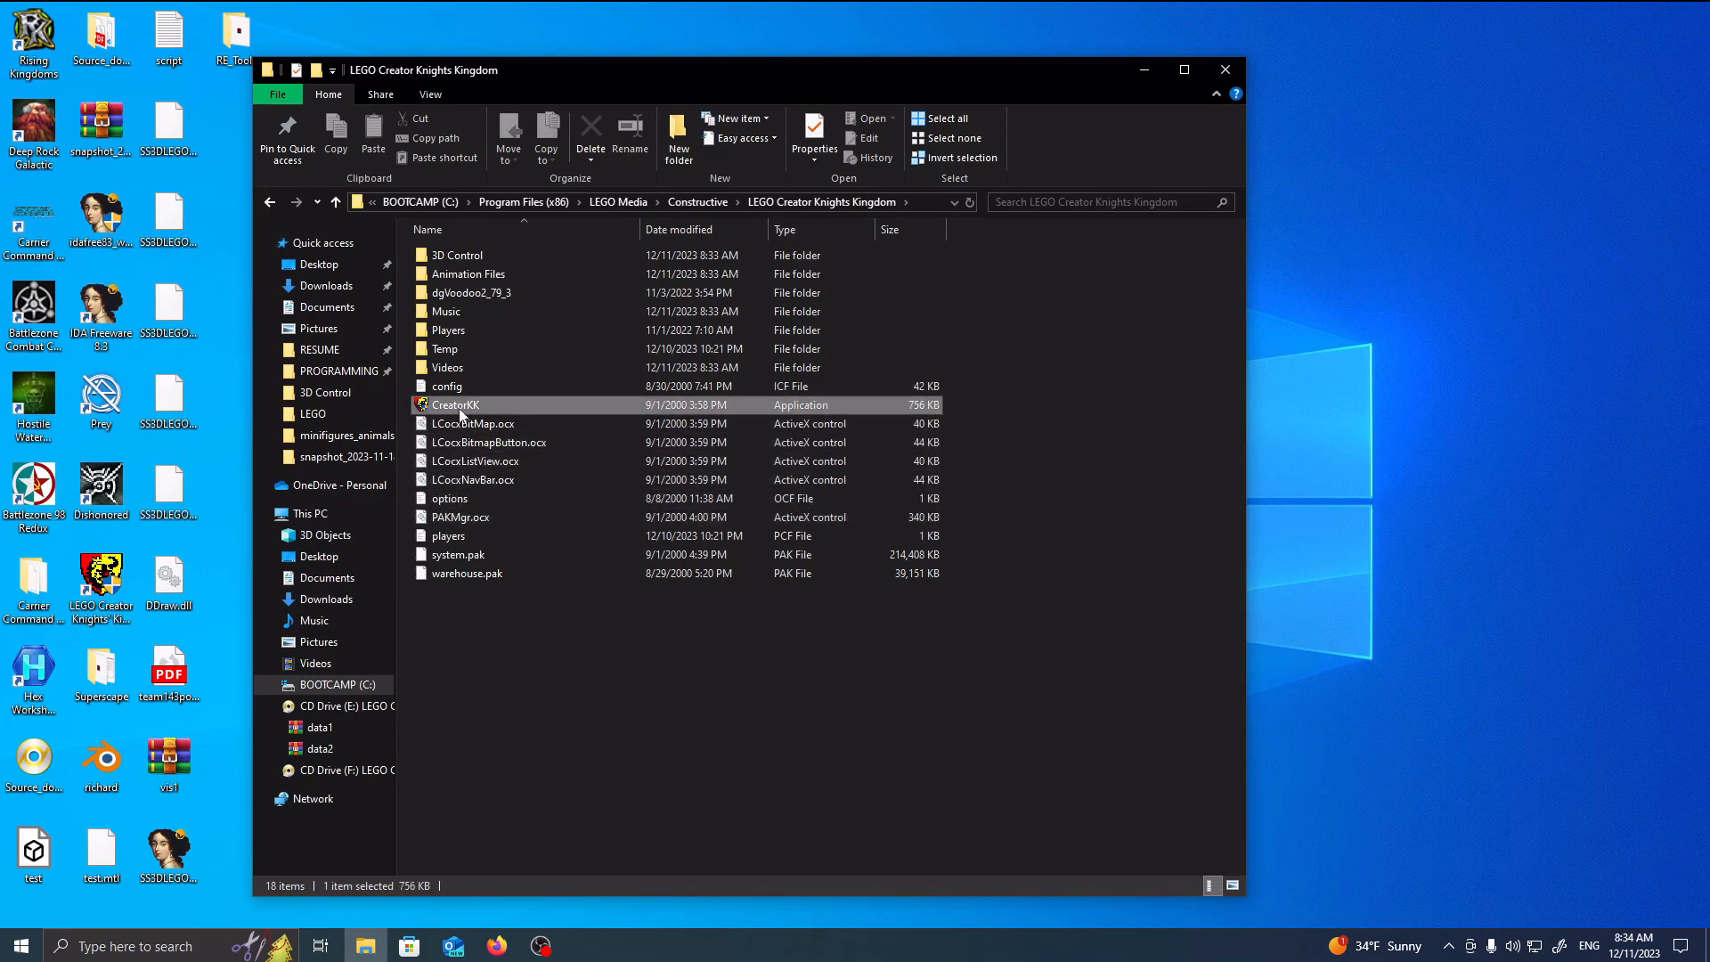
click(747, 793)
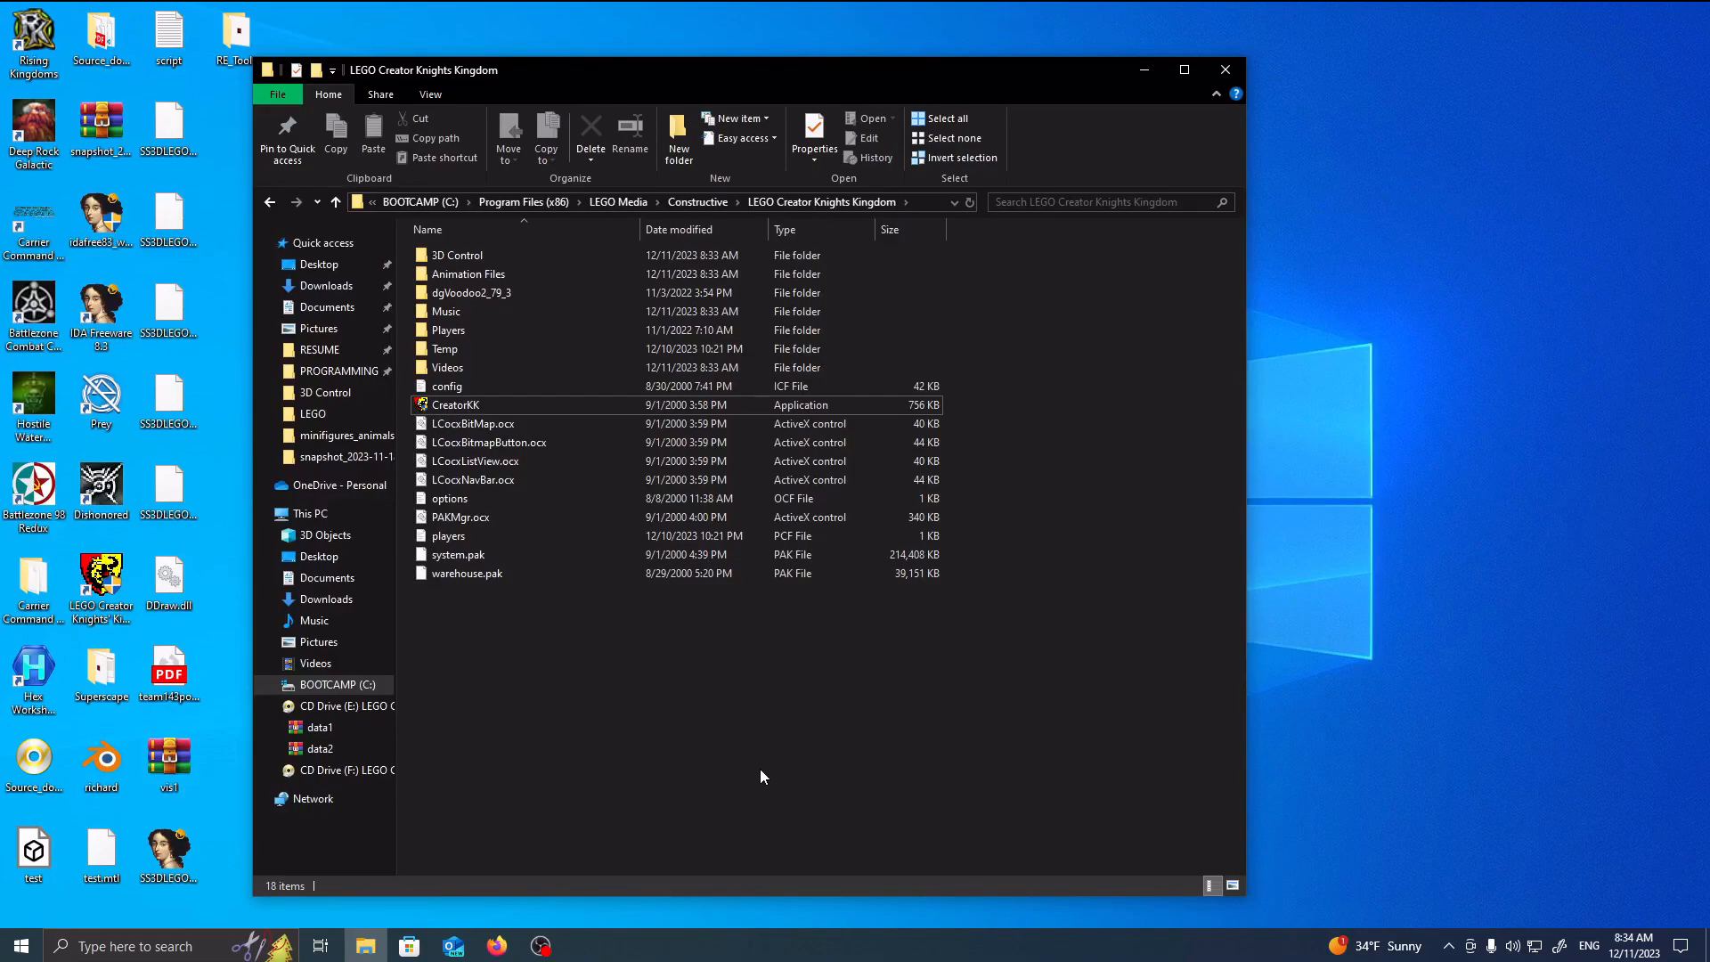
mouse_move(848, 752)
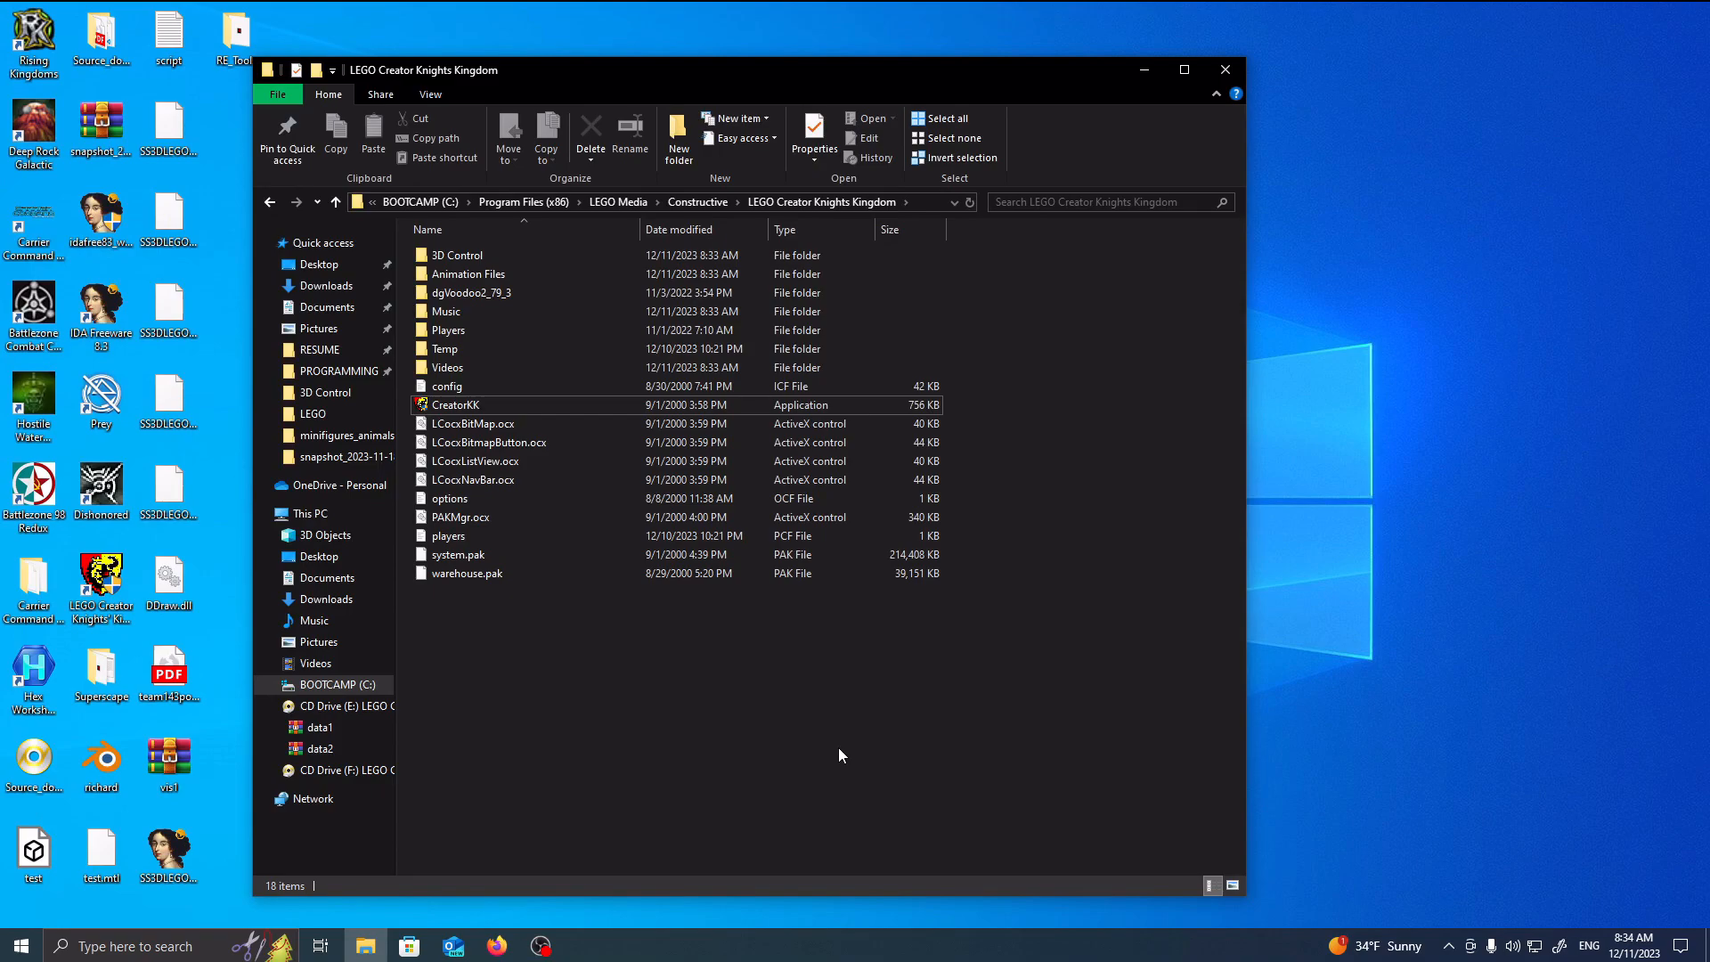
mouse_move(579, 800)
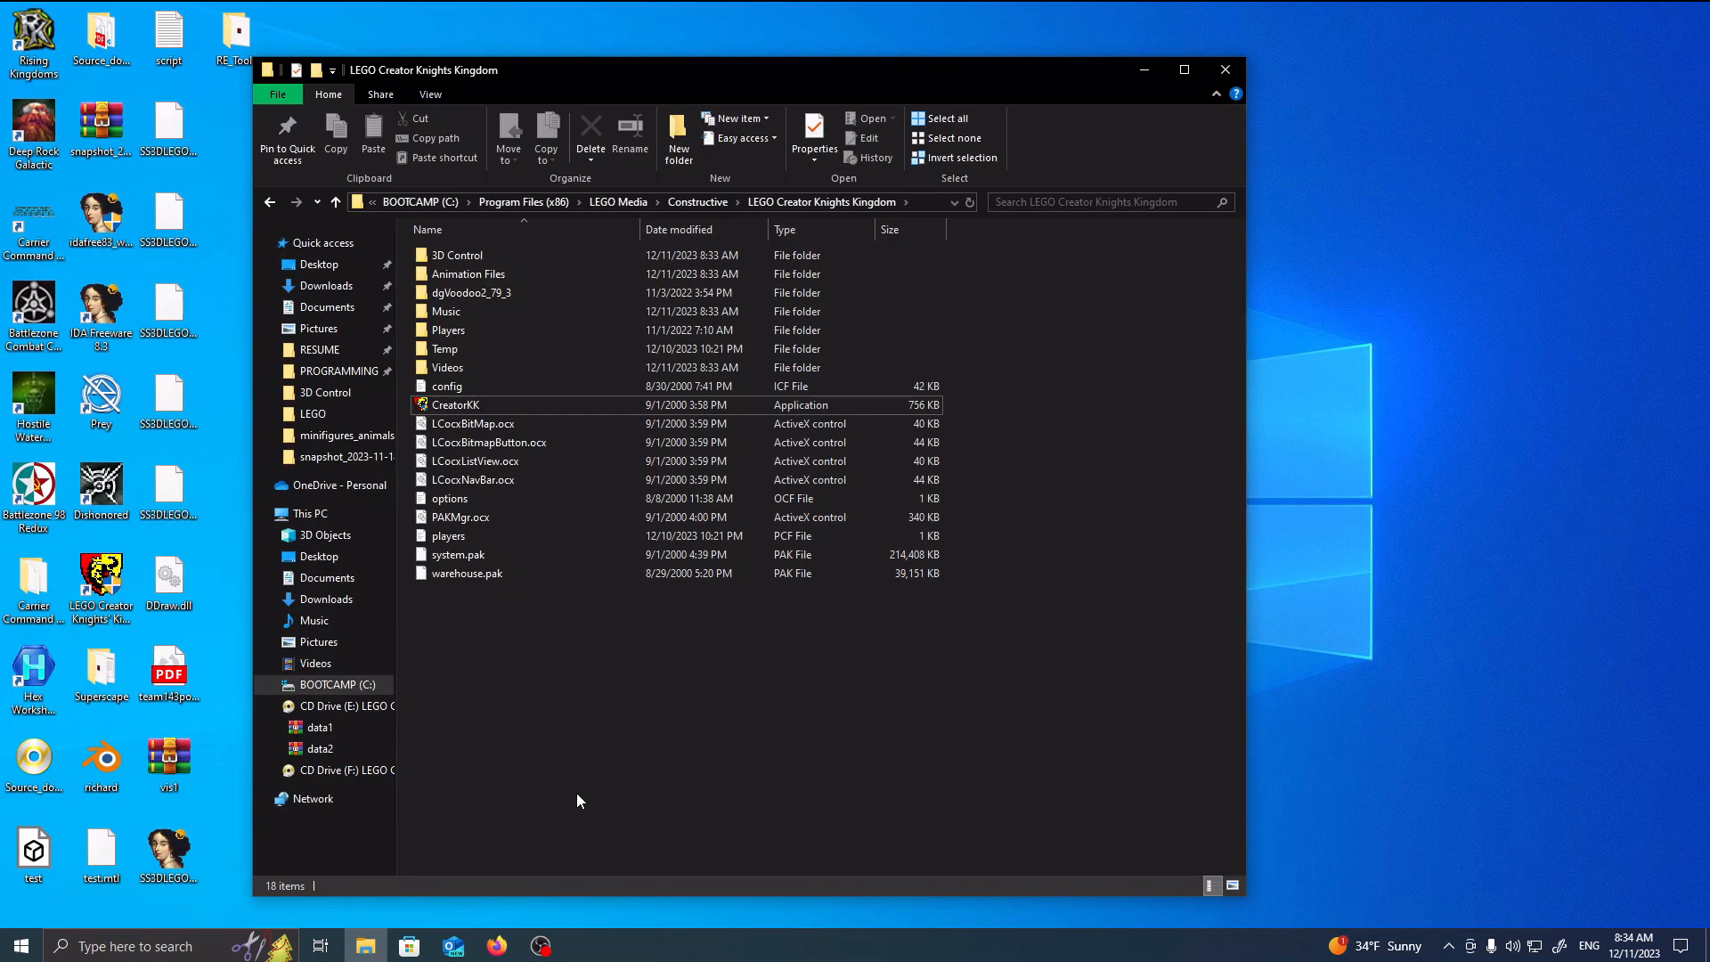
mouse_move(586, 800)
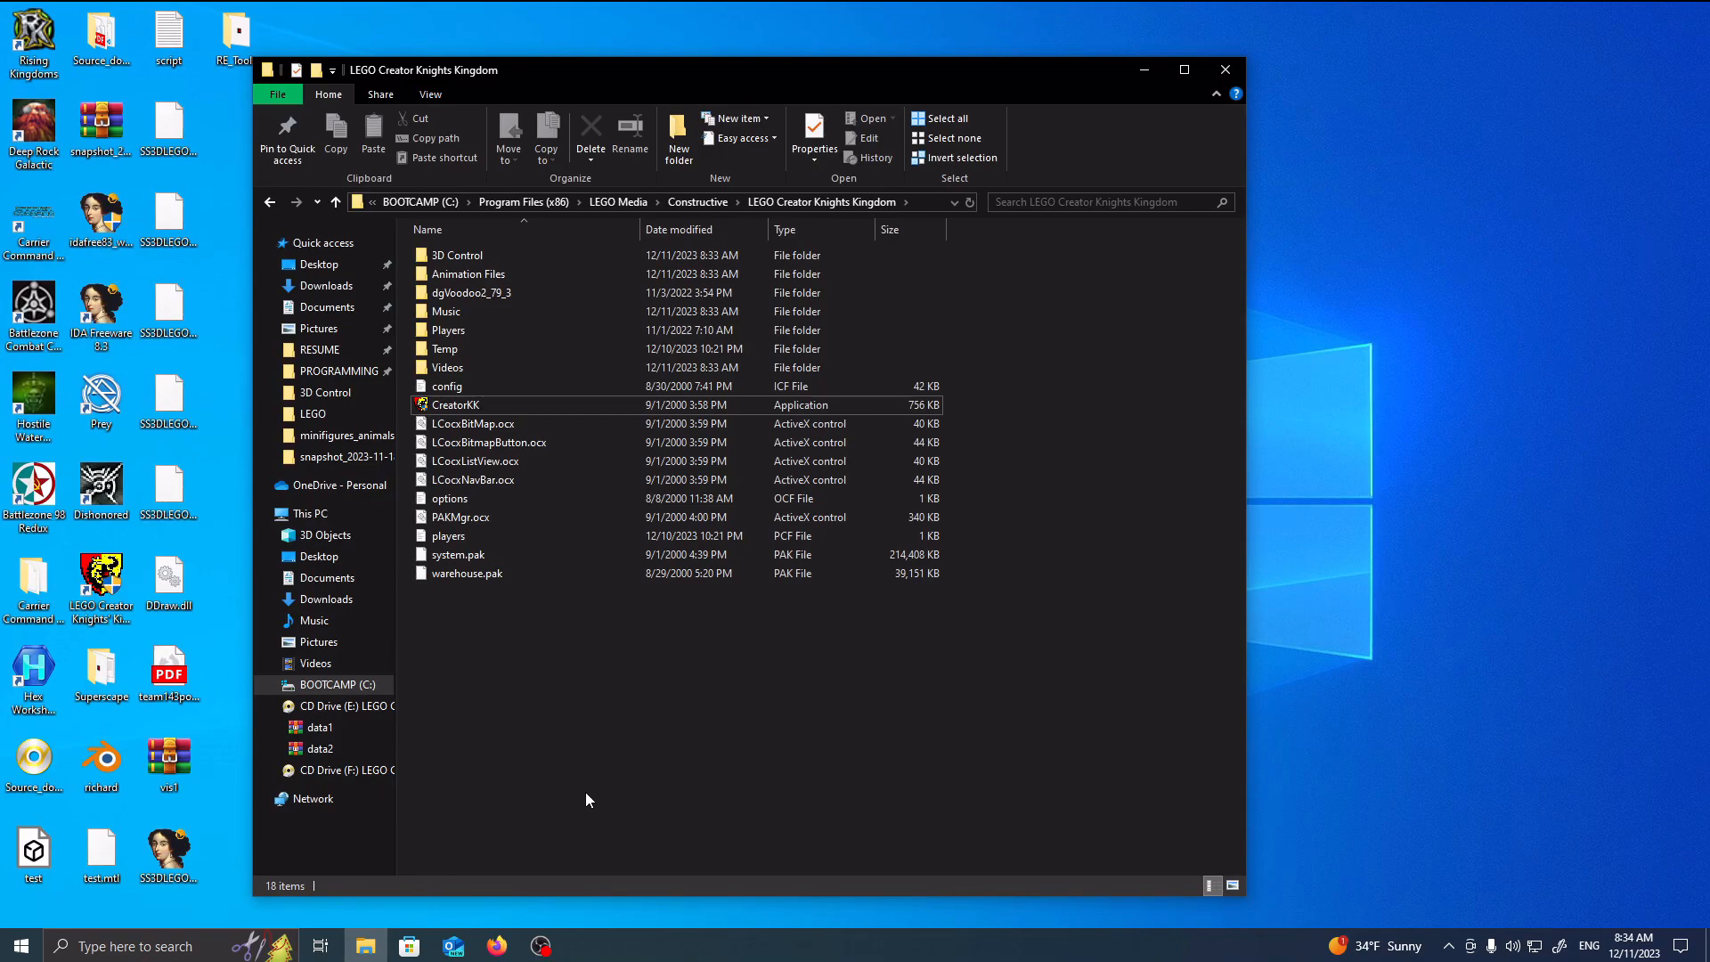
mouse_move(566, 823)
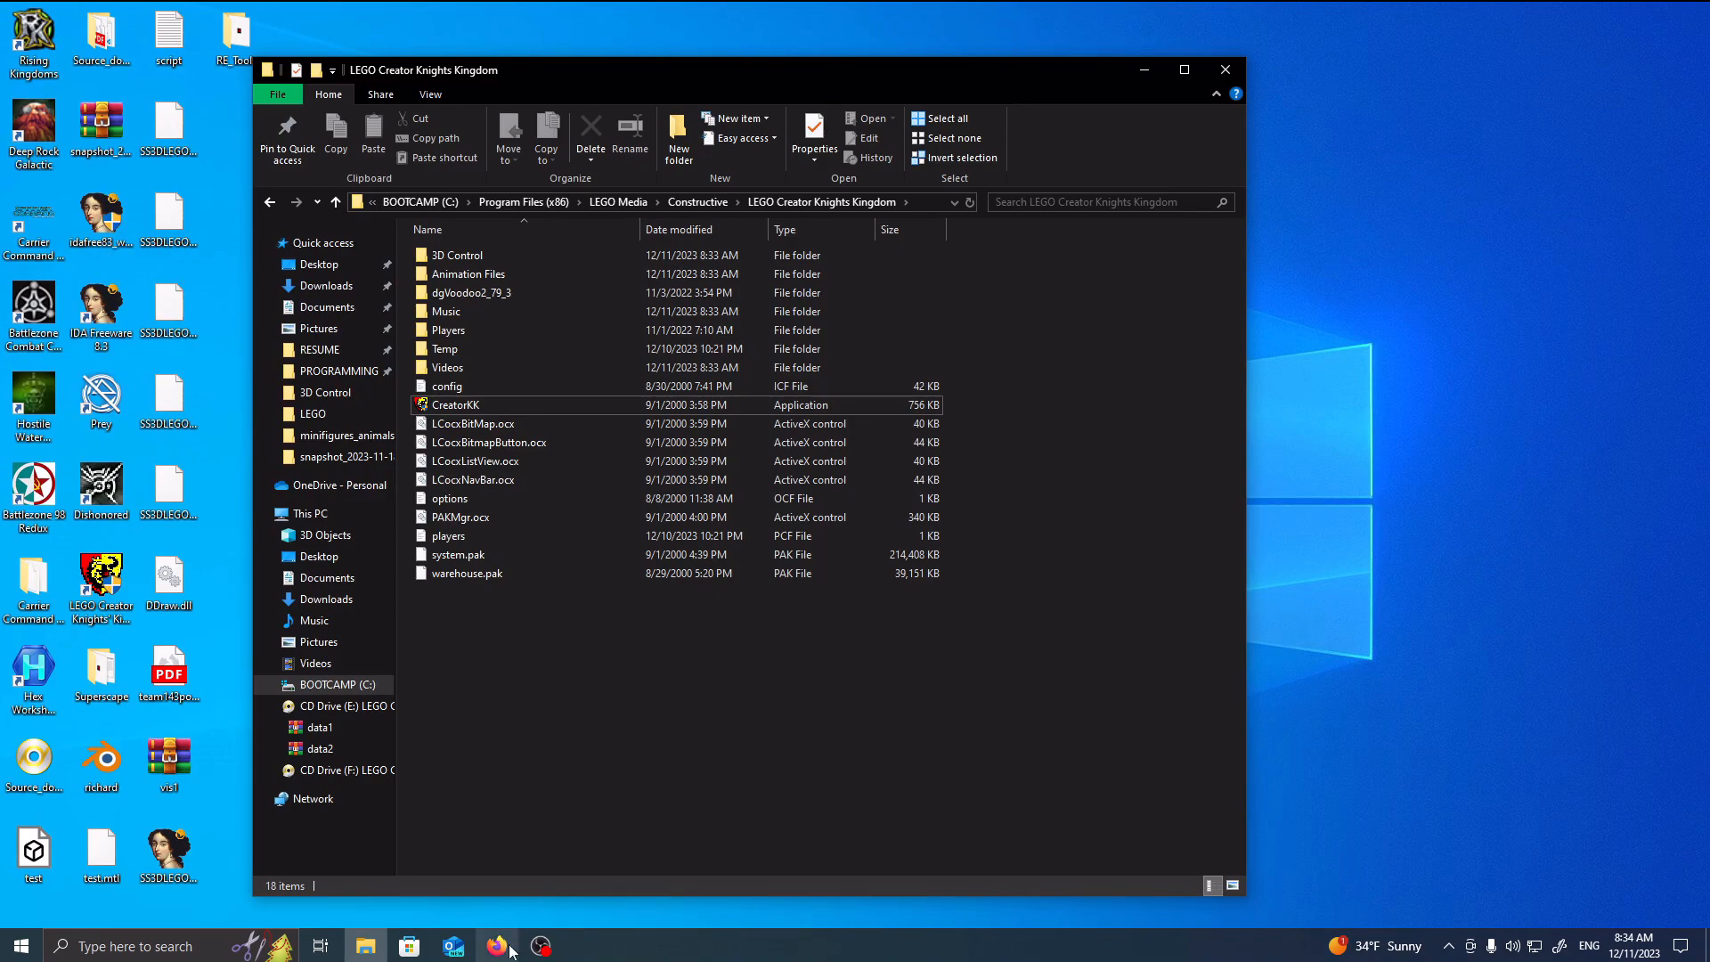
click(497, 946)
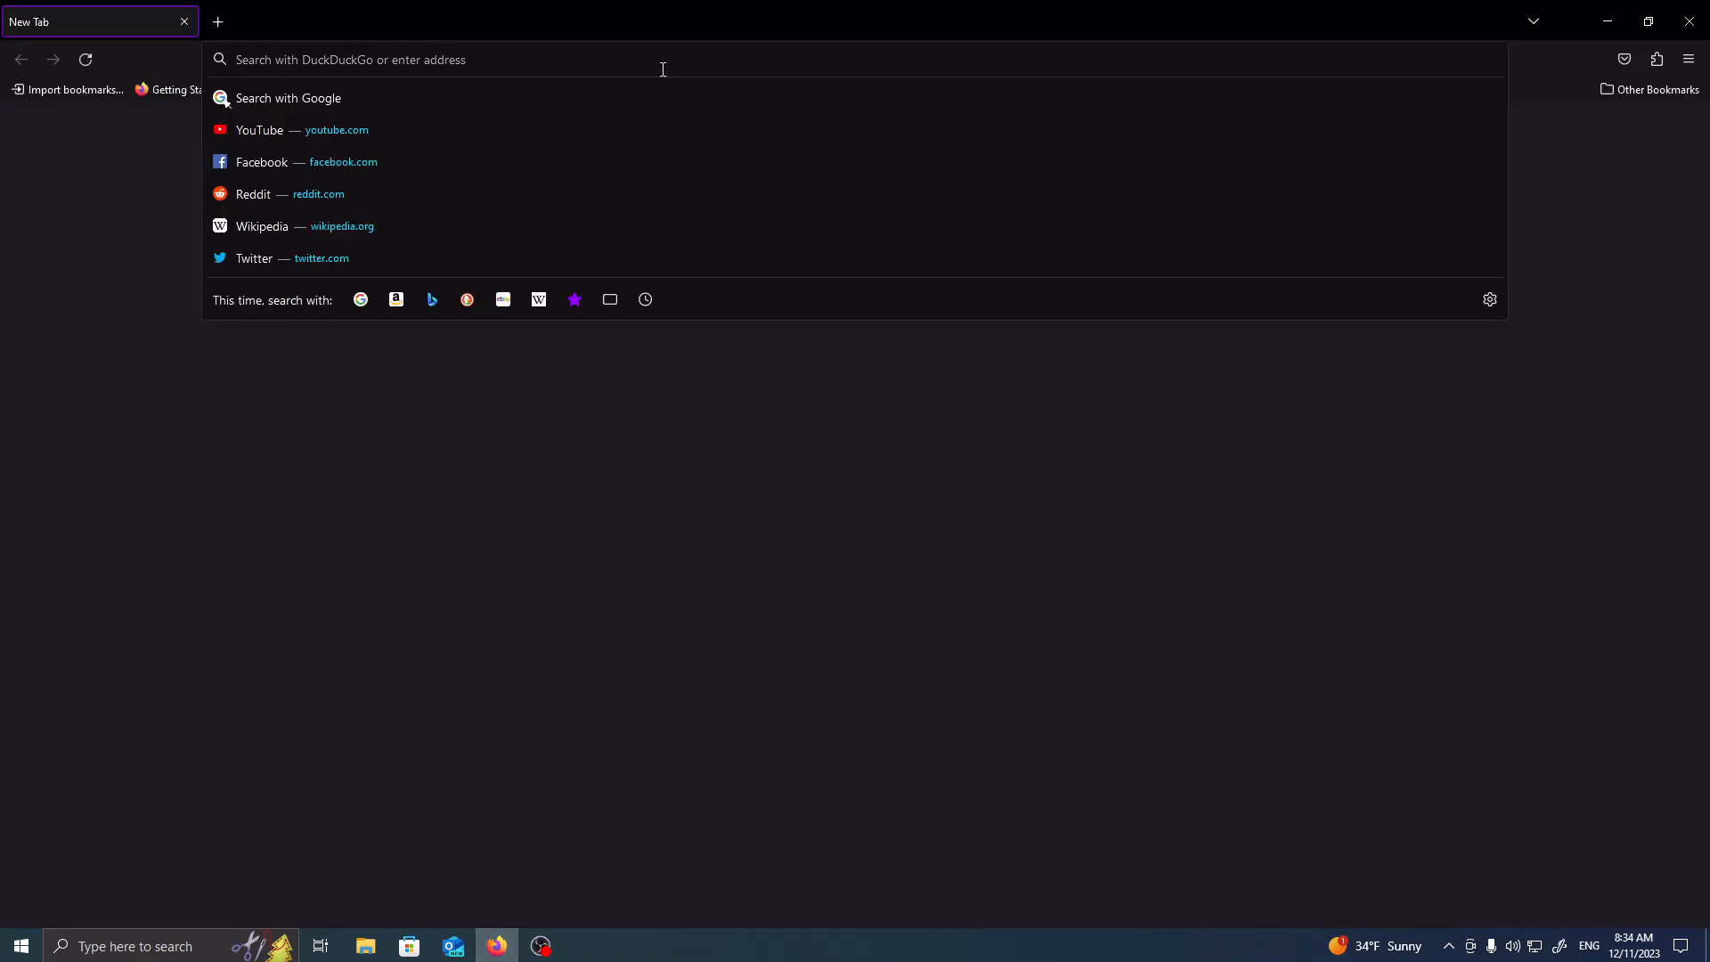
Step: Search for dgvoodoo2 and open the dege-diosg/dgVoodoo2 GitHub releases result
text(dgvoodoo2&ia=web)
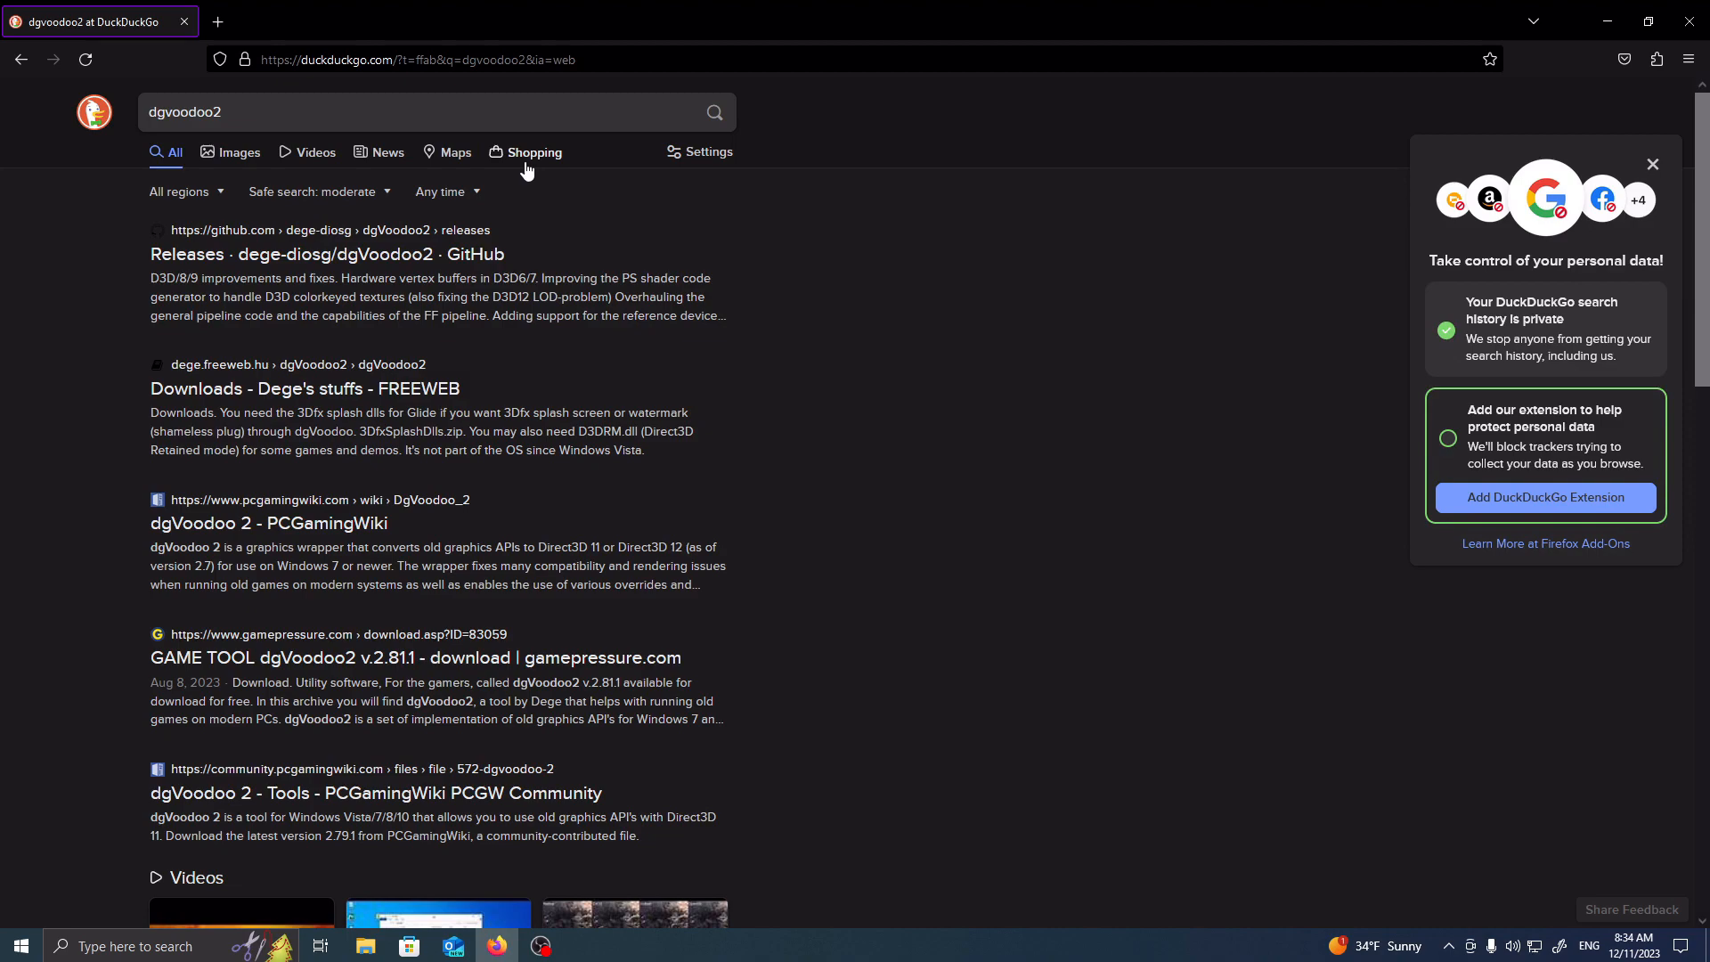
mouse_move(386, 260)
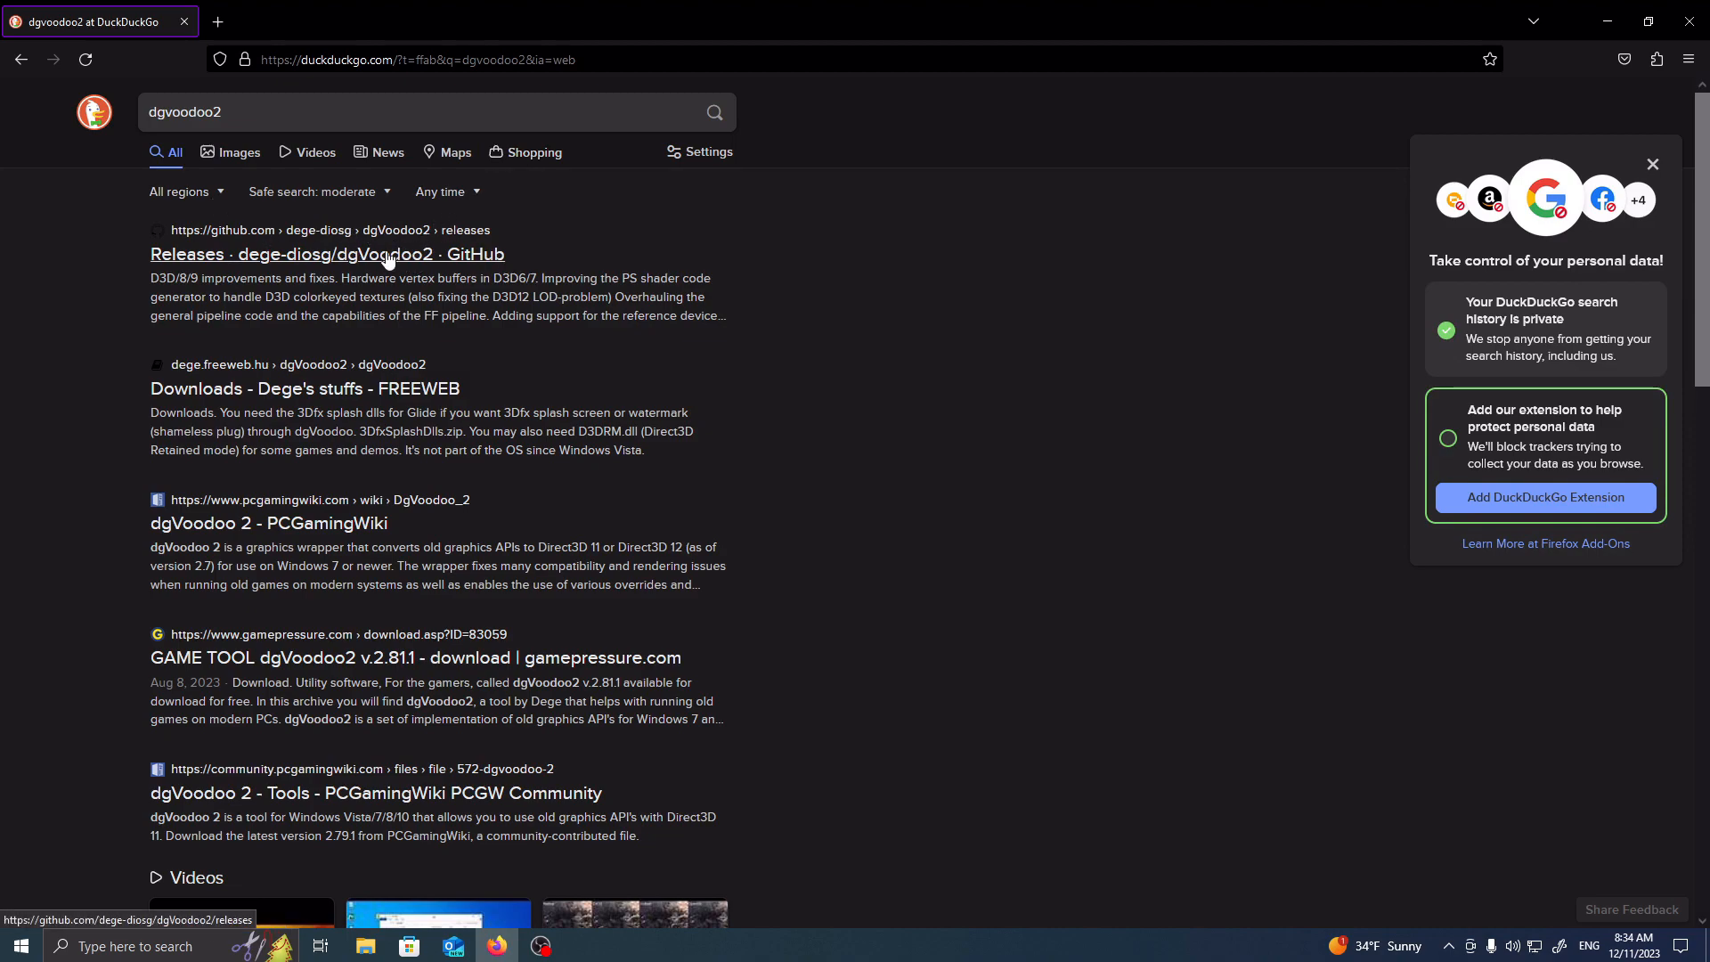
click(326, 253)
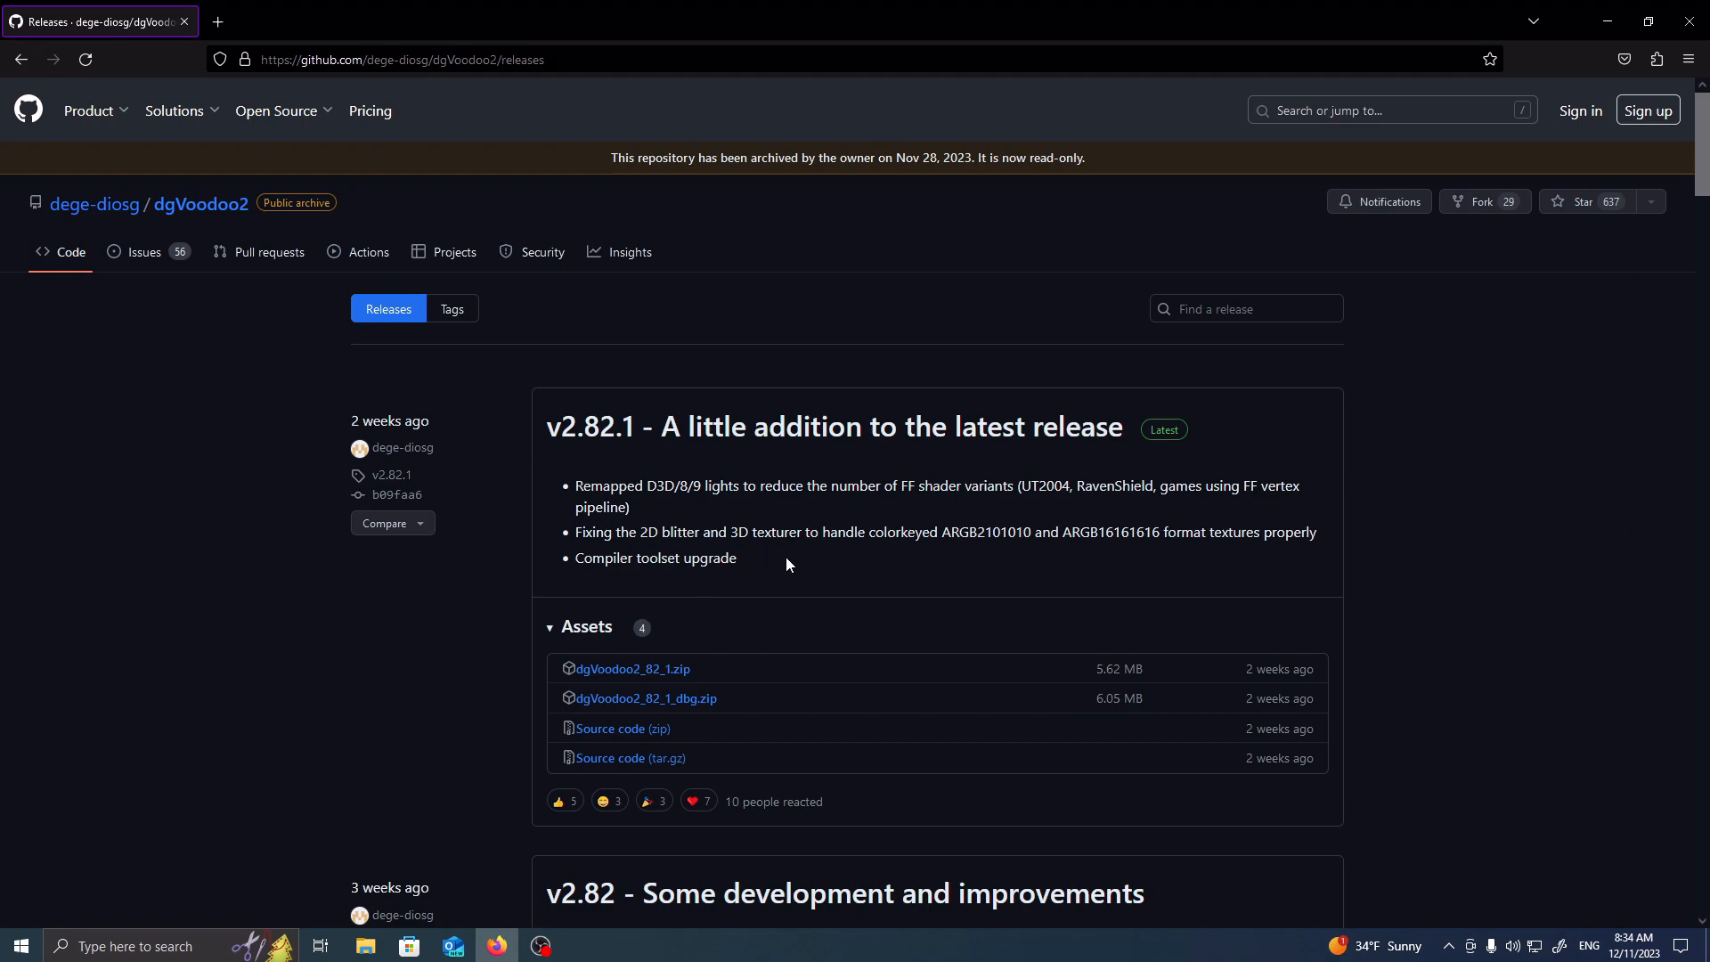
Step: Download dgVoodoo2_82_1.zip from the v2.82.1 release, saving it into Downloads
drag(575, 484, 797, 484)
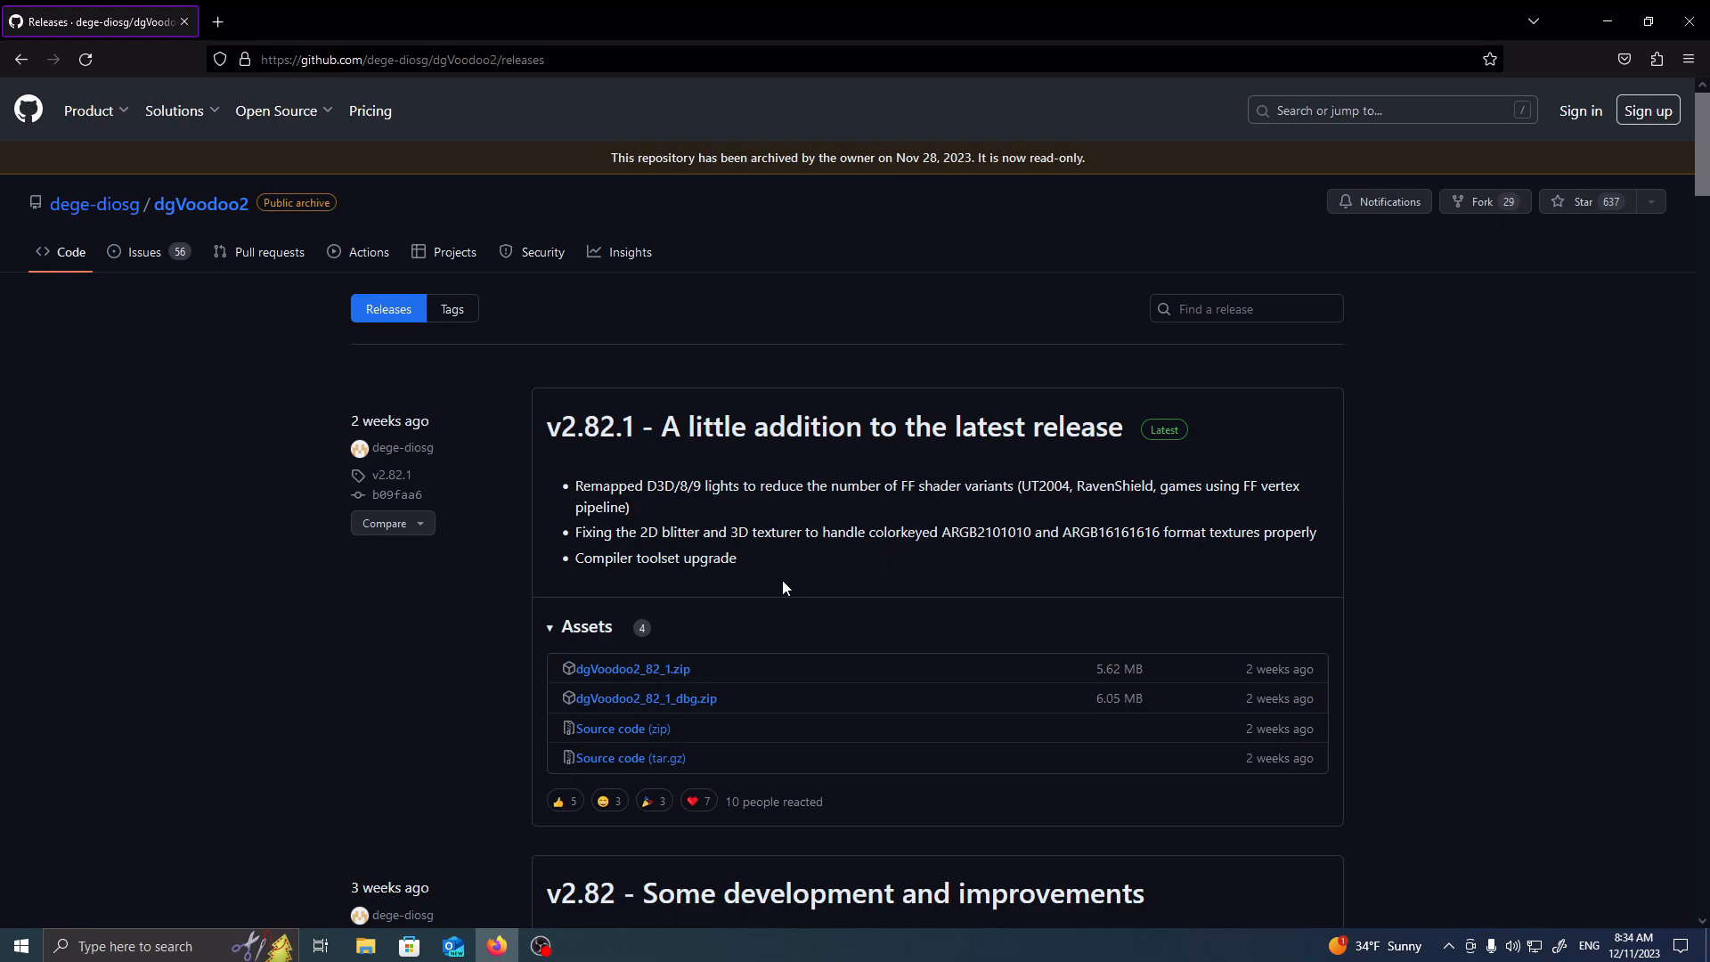
mouse_move(834, 614)
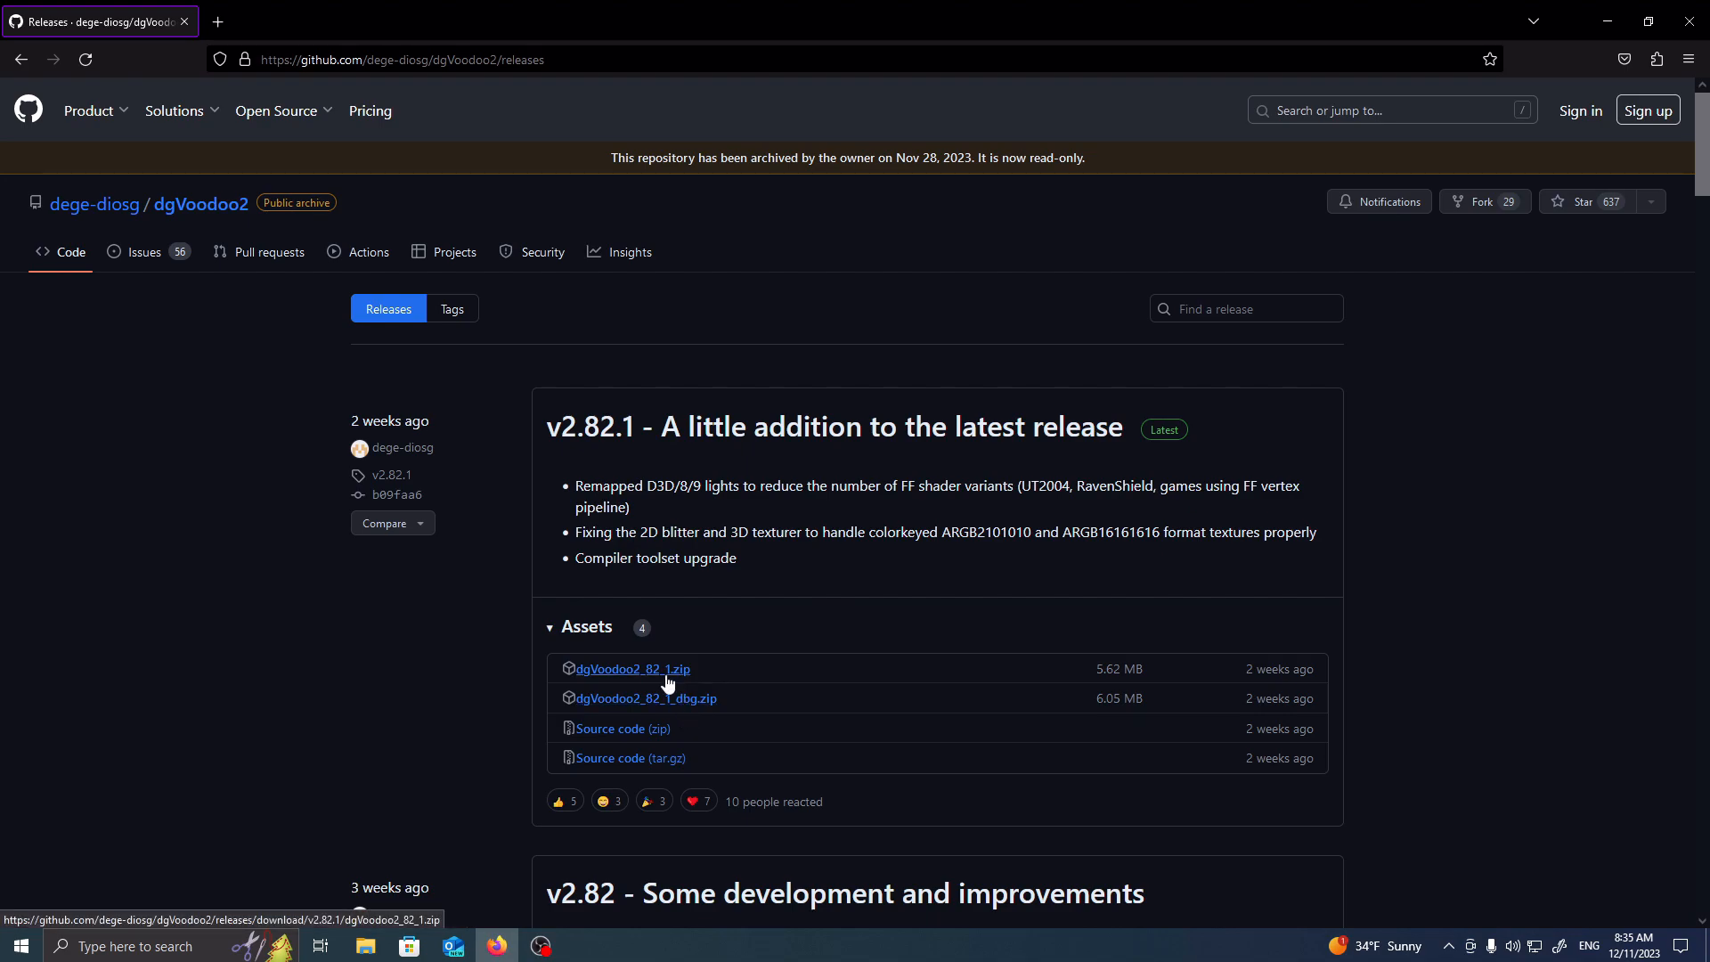
click(628, 668)
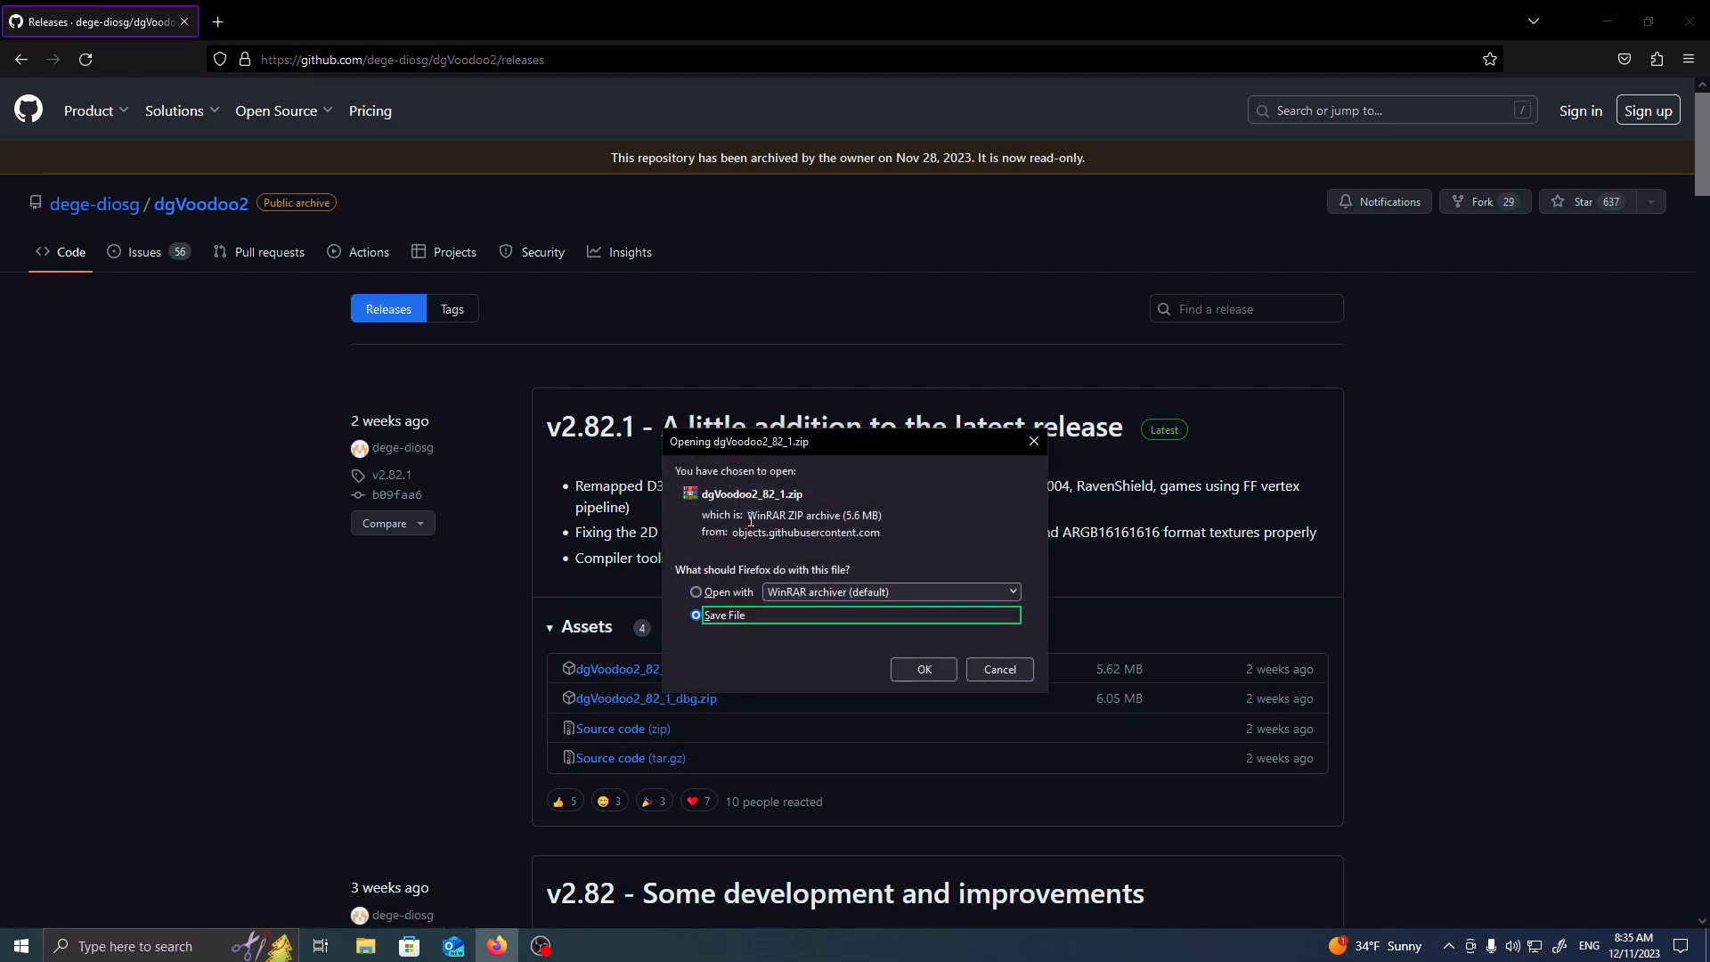
click(921, 668)
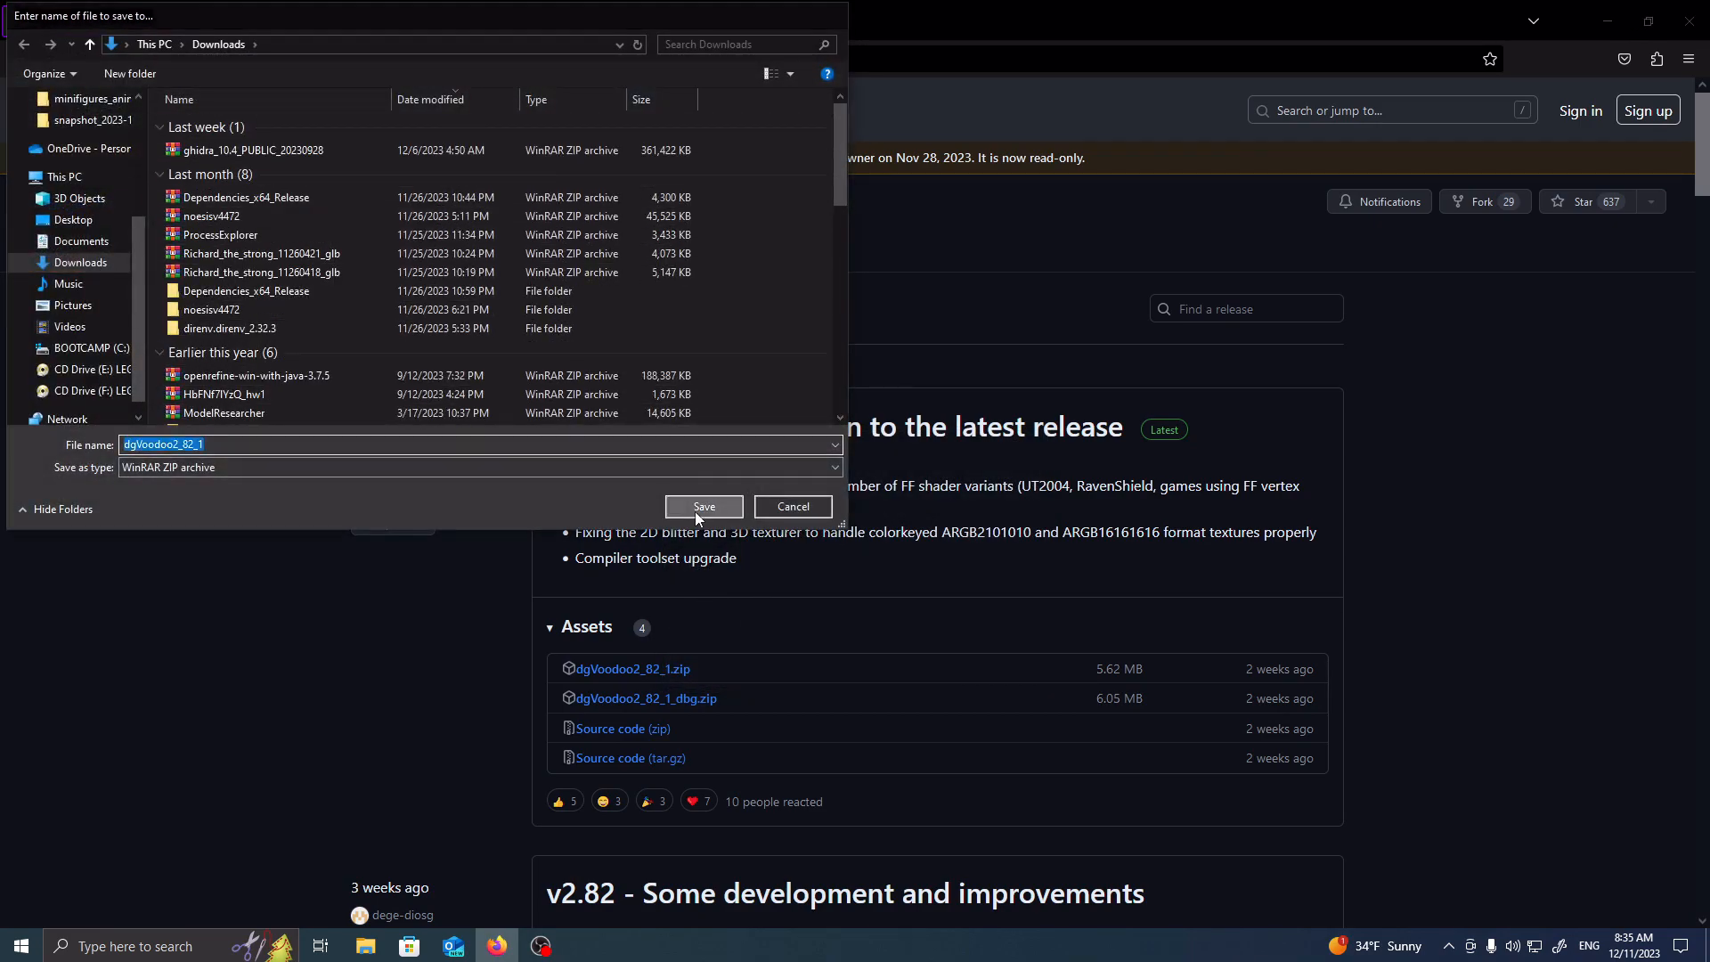
click(703, 506)
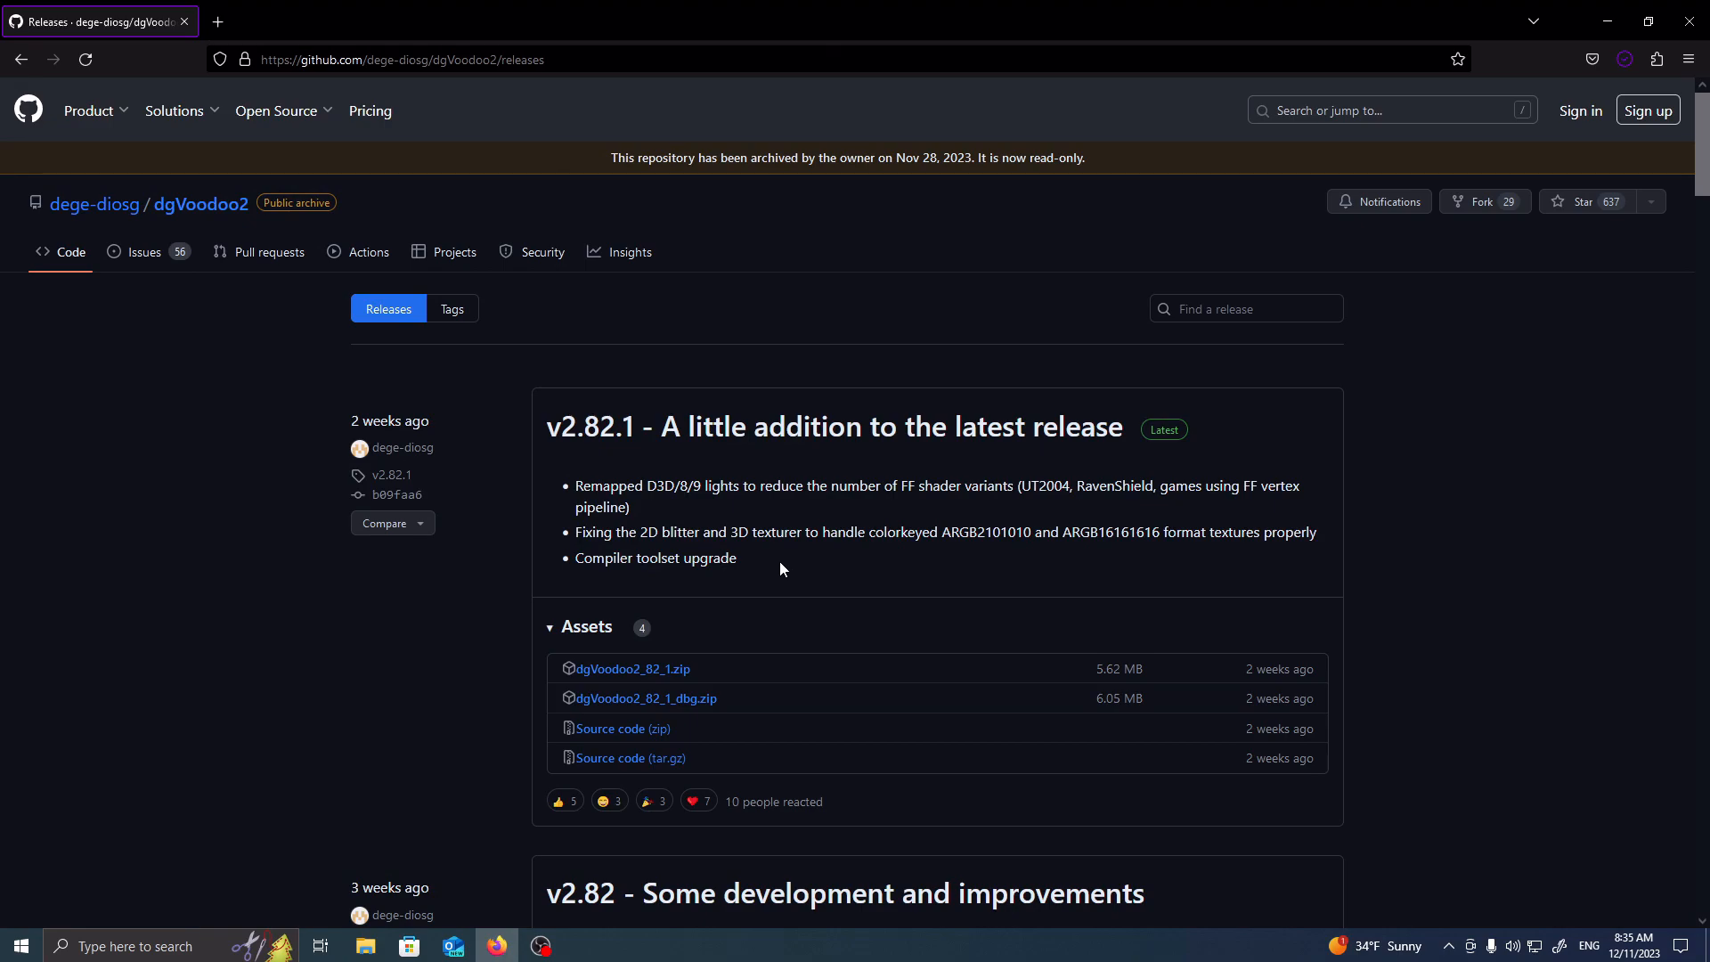
click(276, 110)
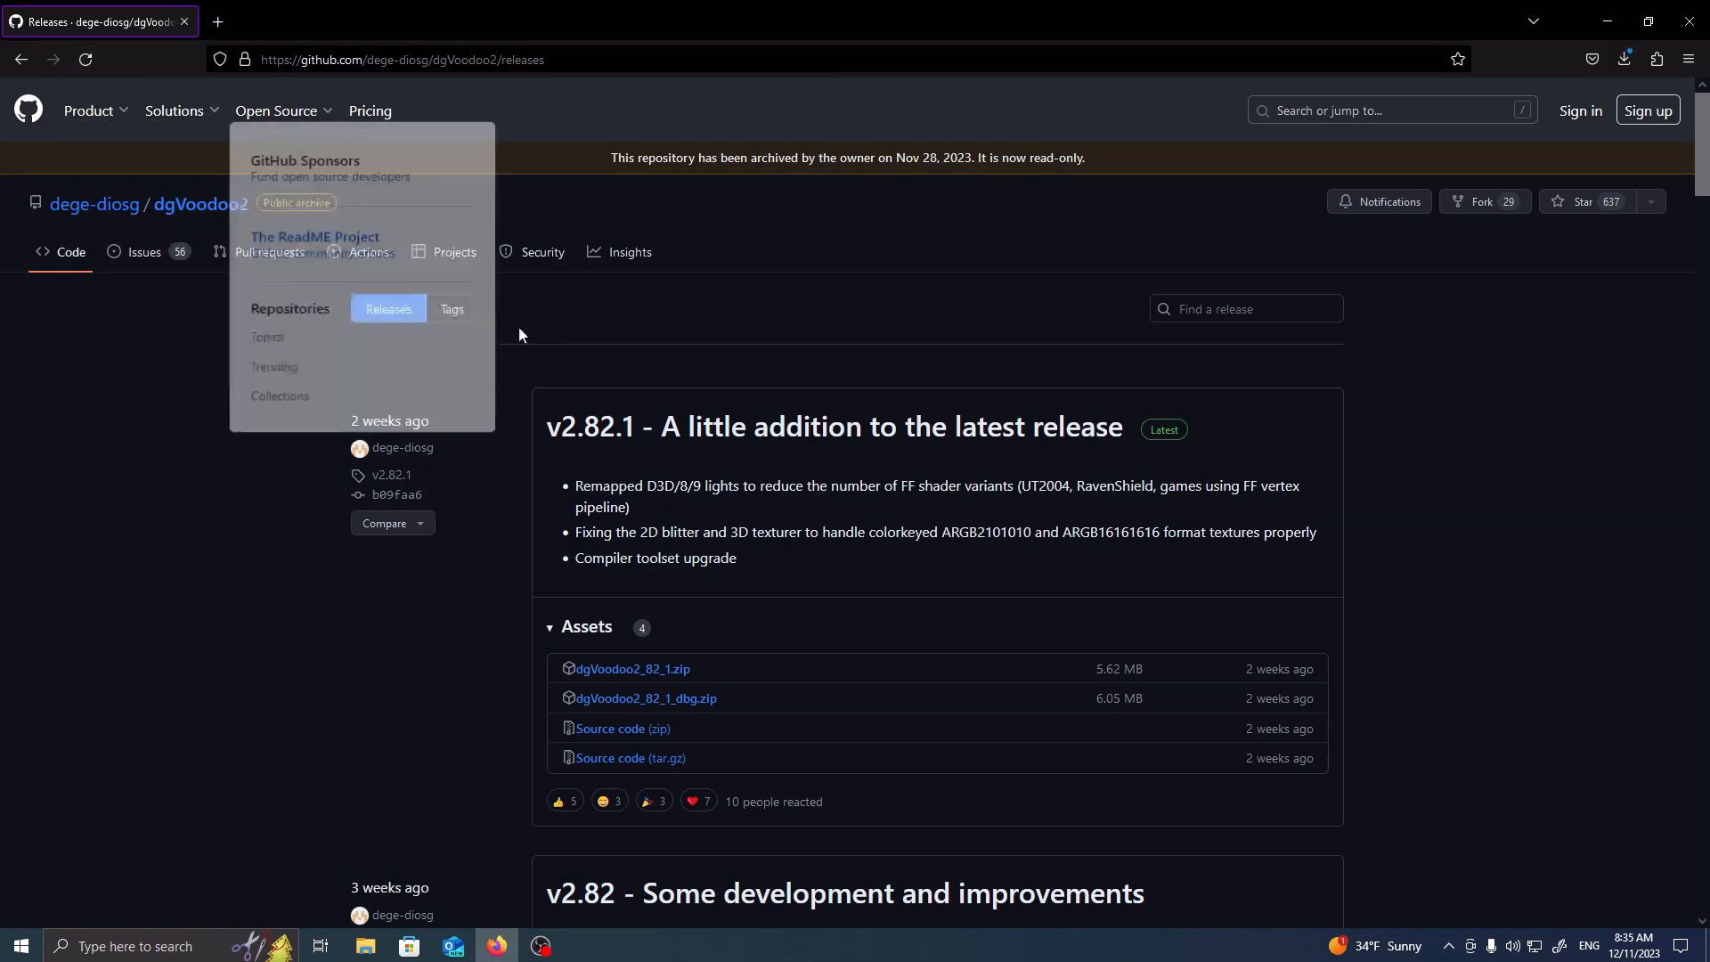
scroll(down, 3)
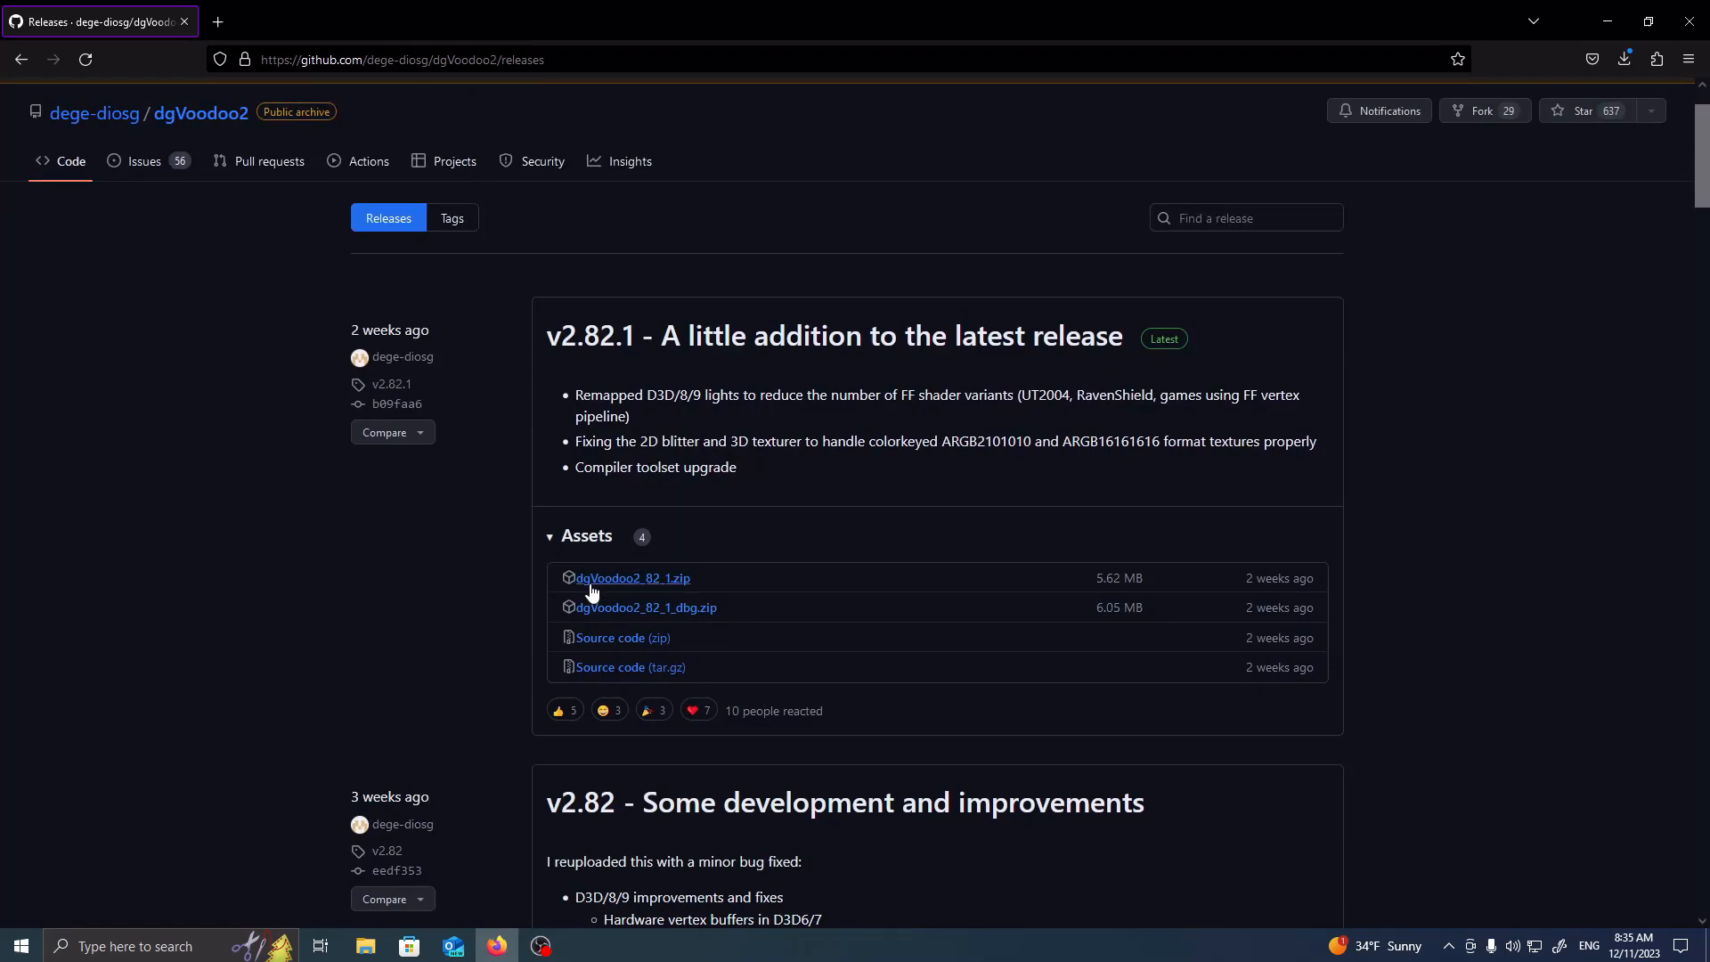
scroll(down, 3)
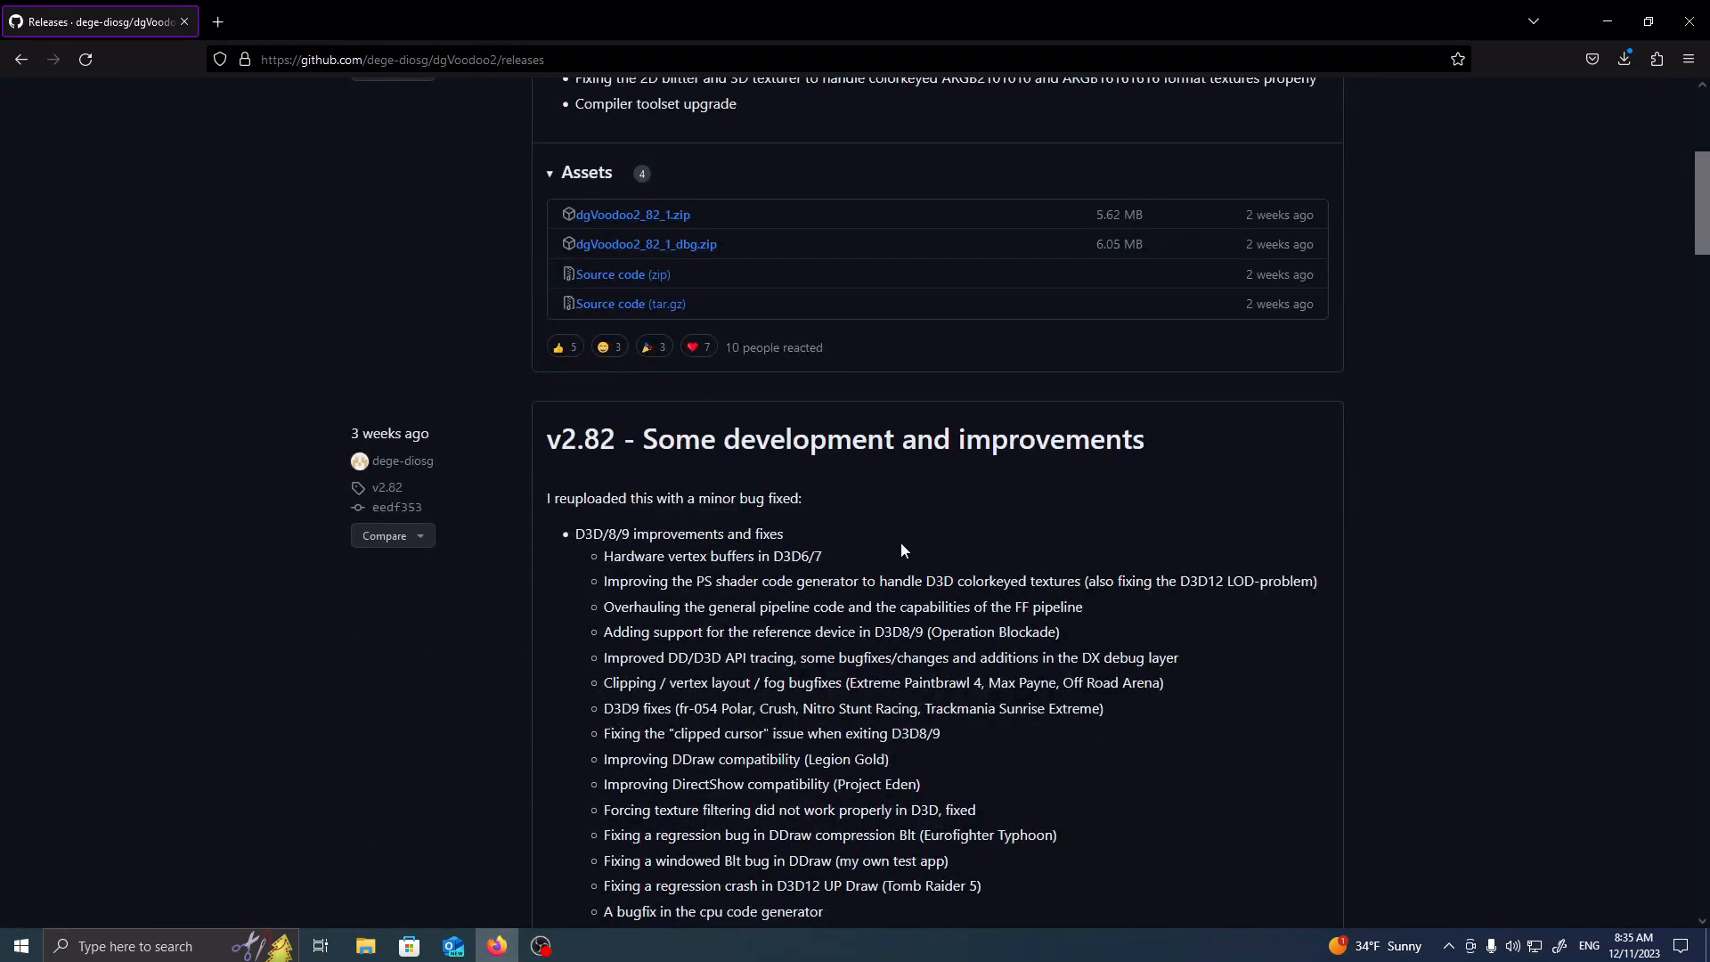
scroll(up, 3)
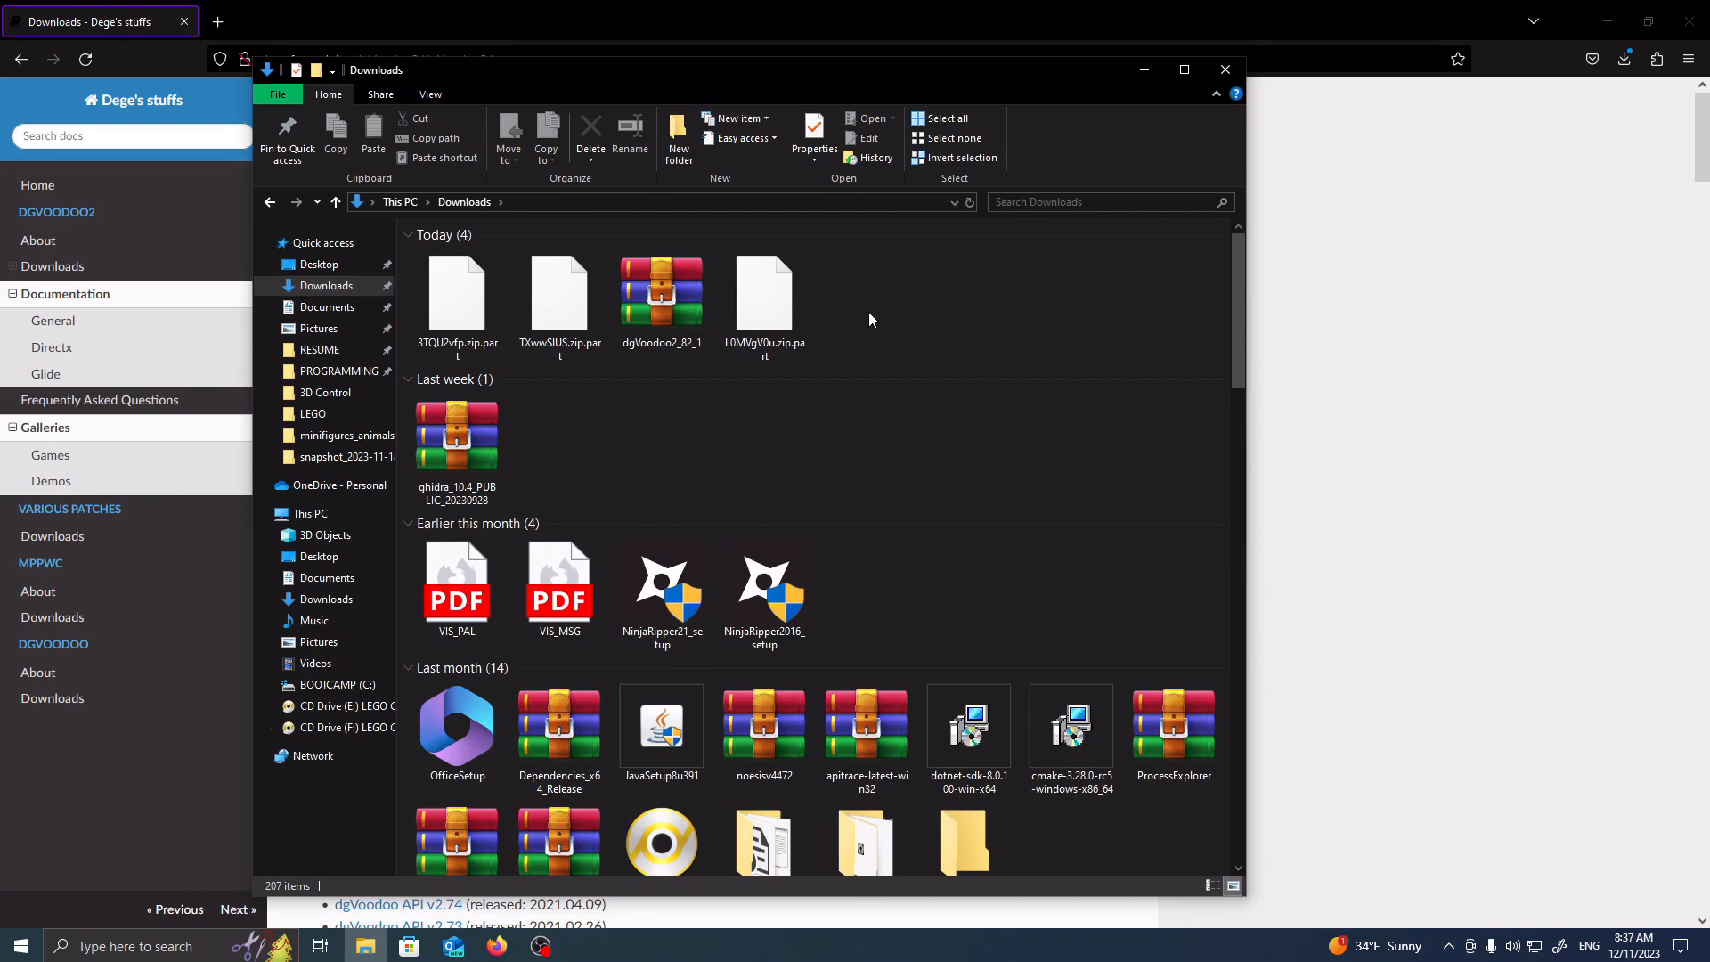
Step: Open the downloaded dgVoodoo2_82_1 archive in Downloads and bring up its extraction options
click(1625, 59)
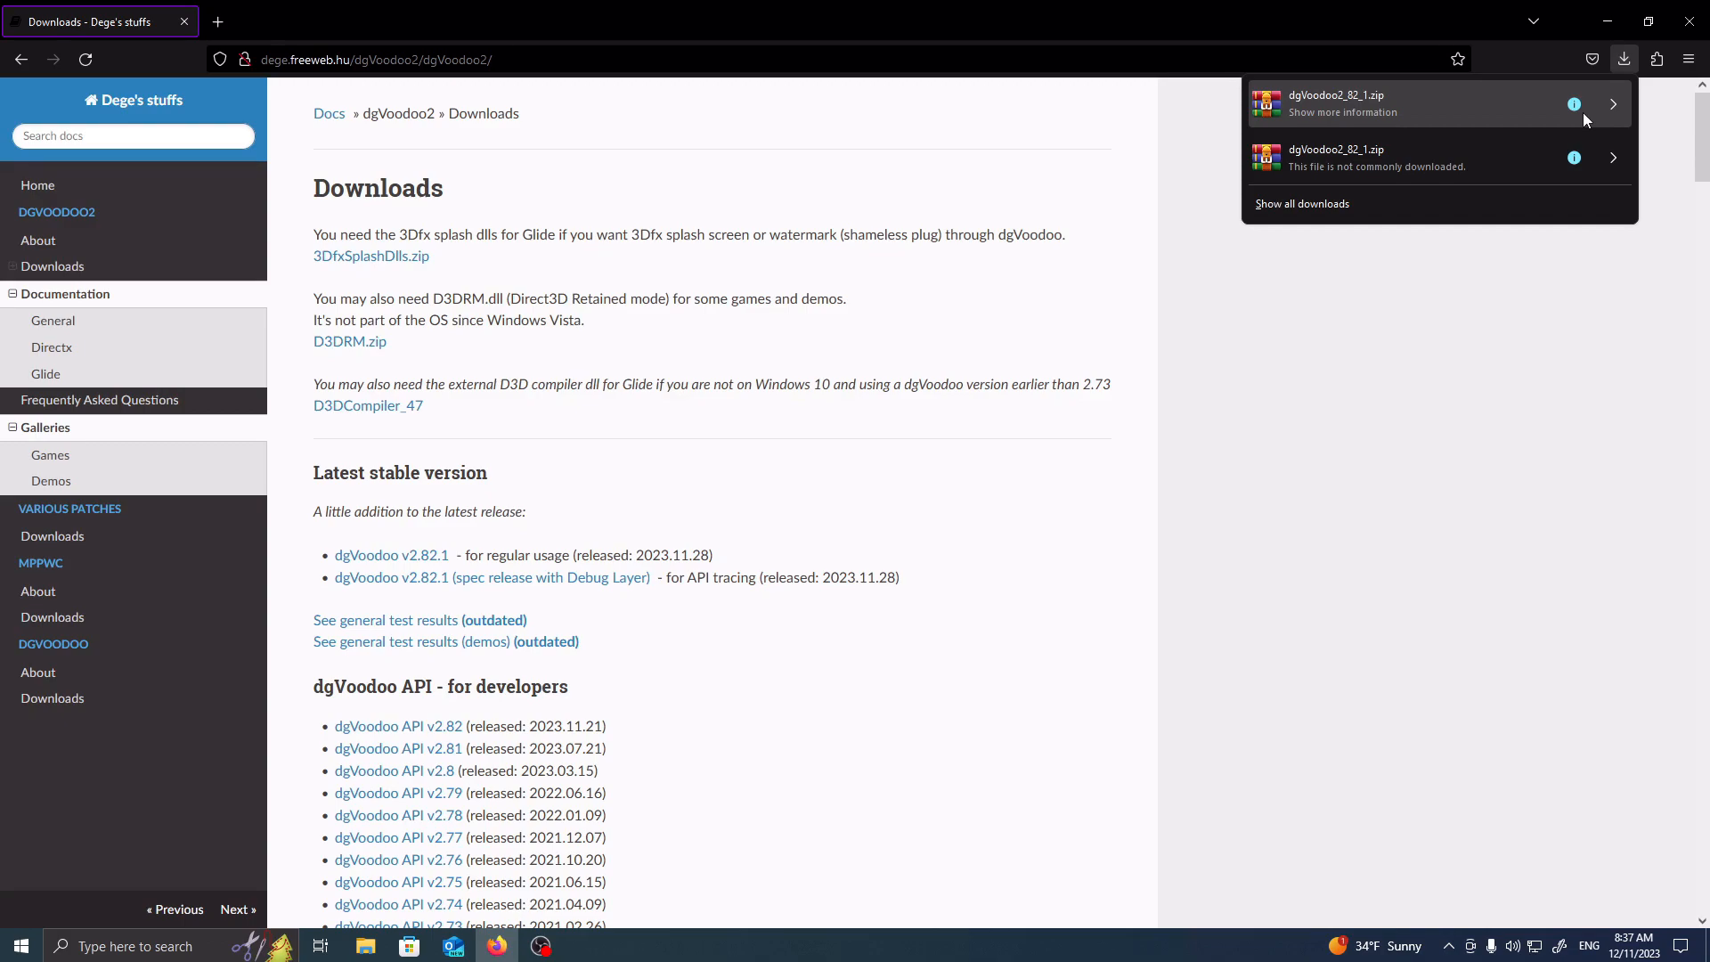
click(1573, 156)
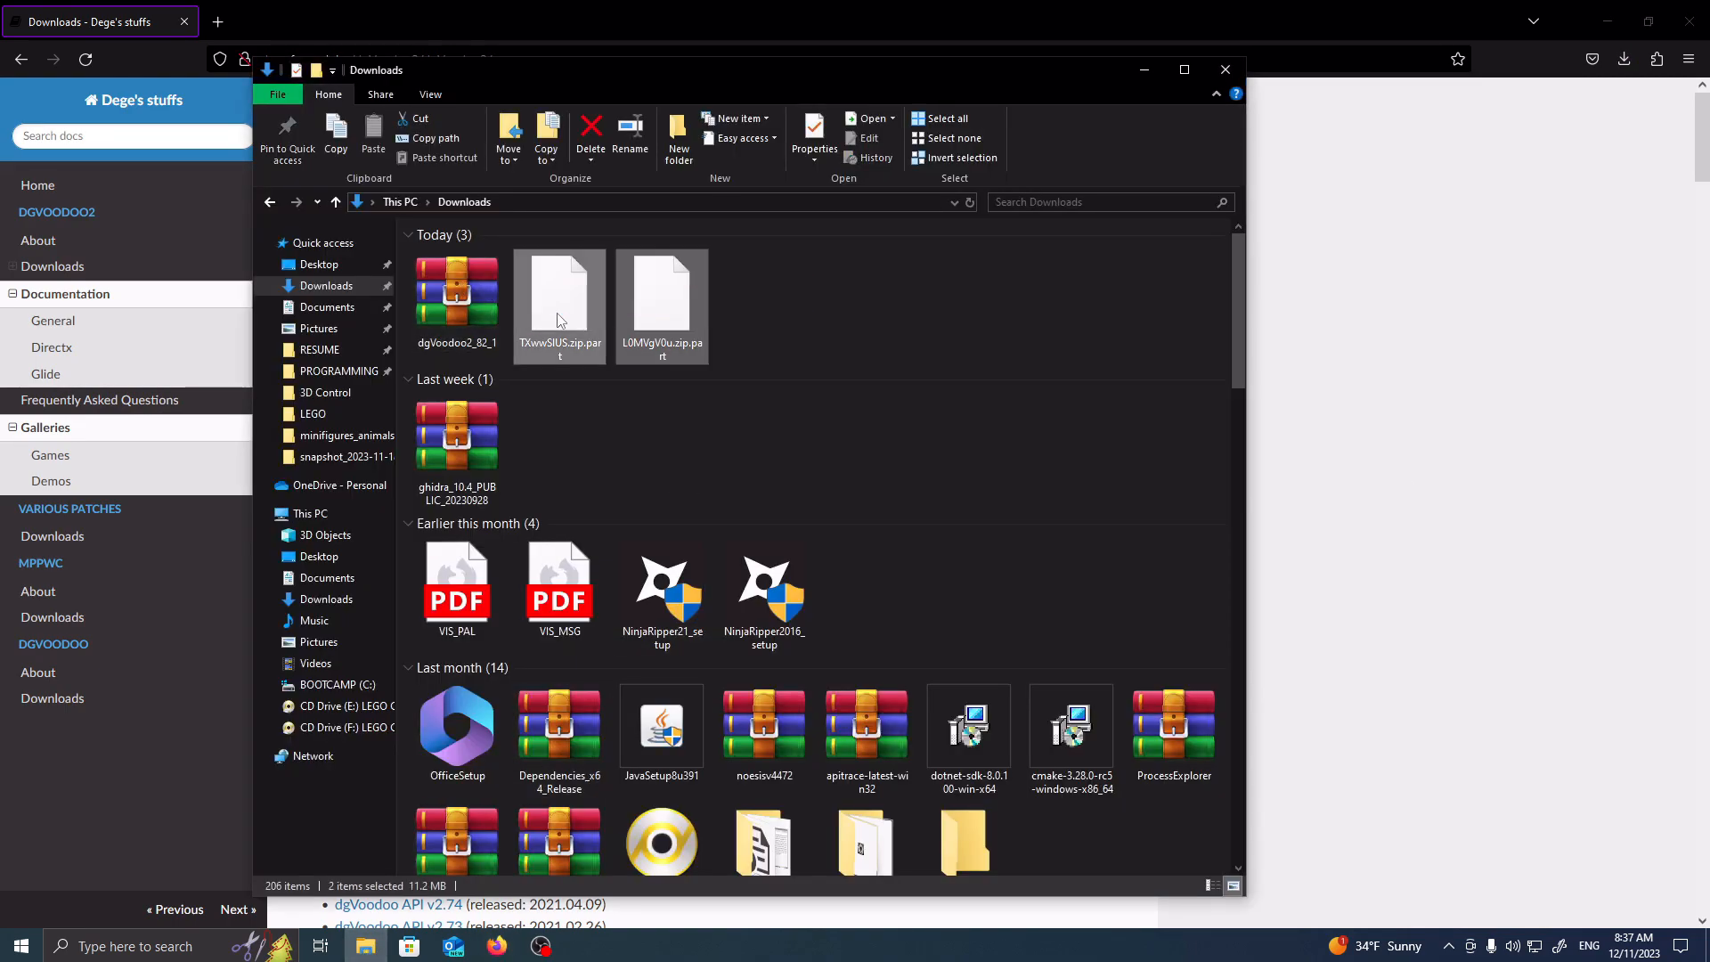
right_click(456, 288)
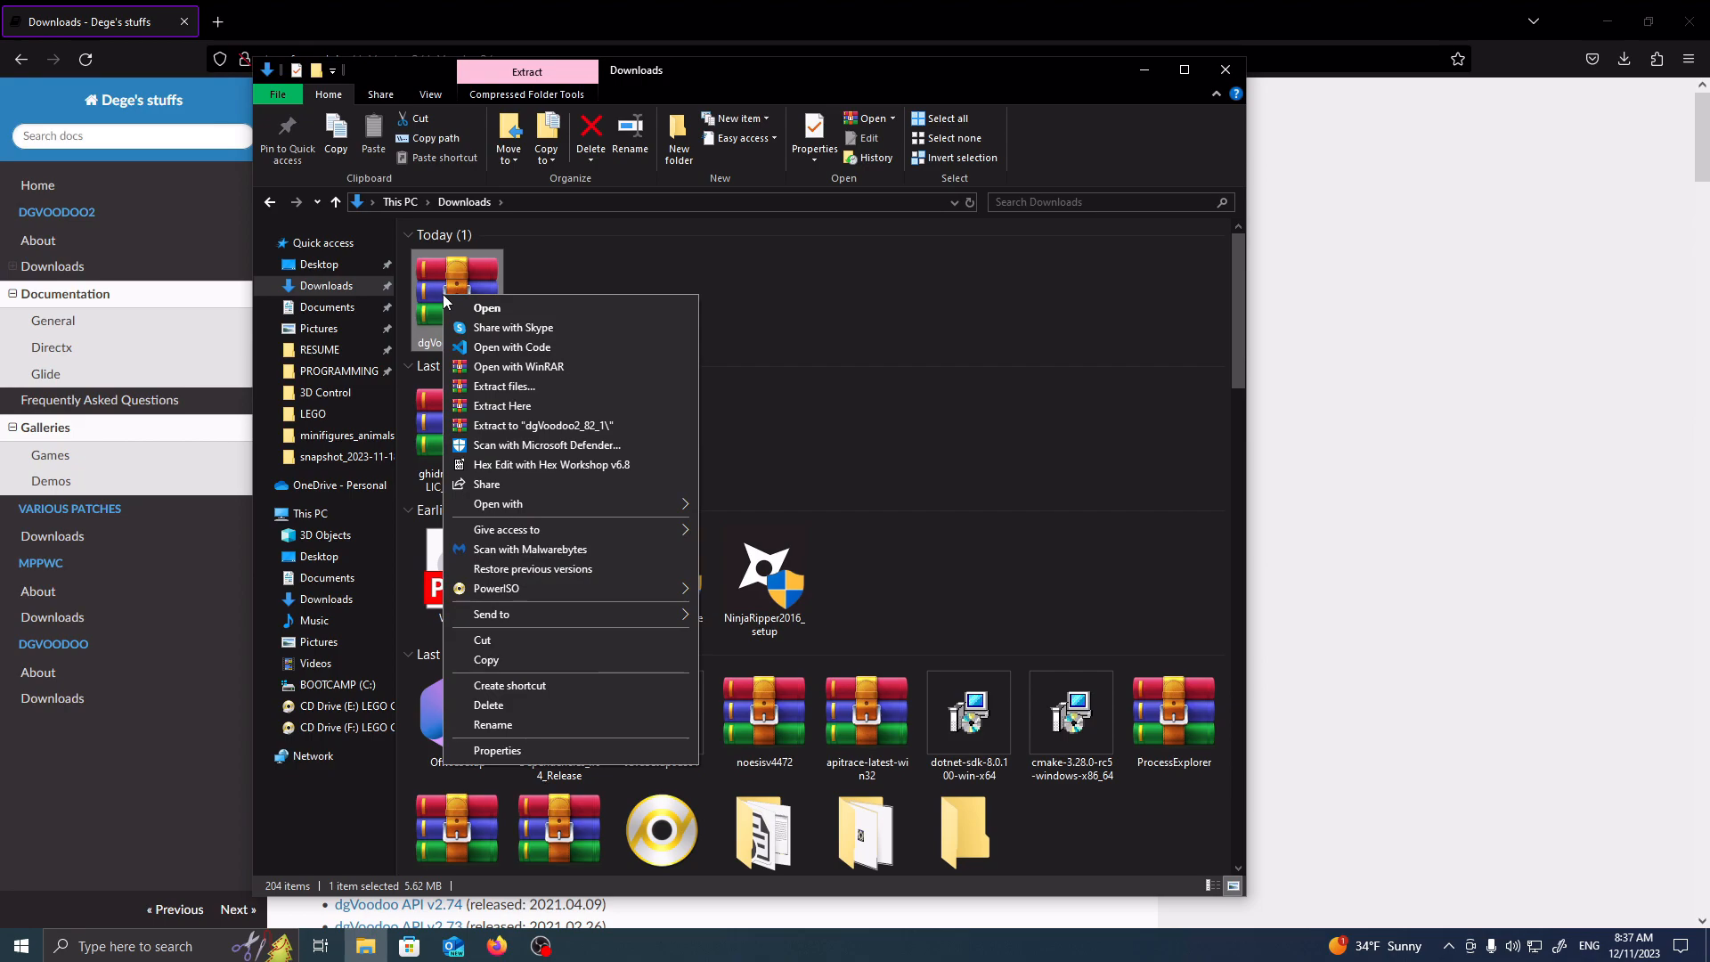
mouse_move(565, 446)
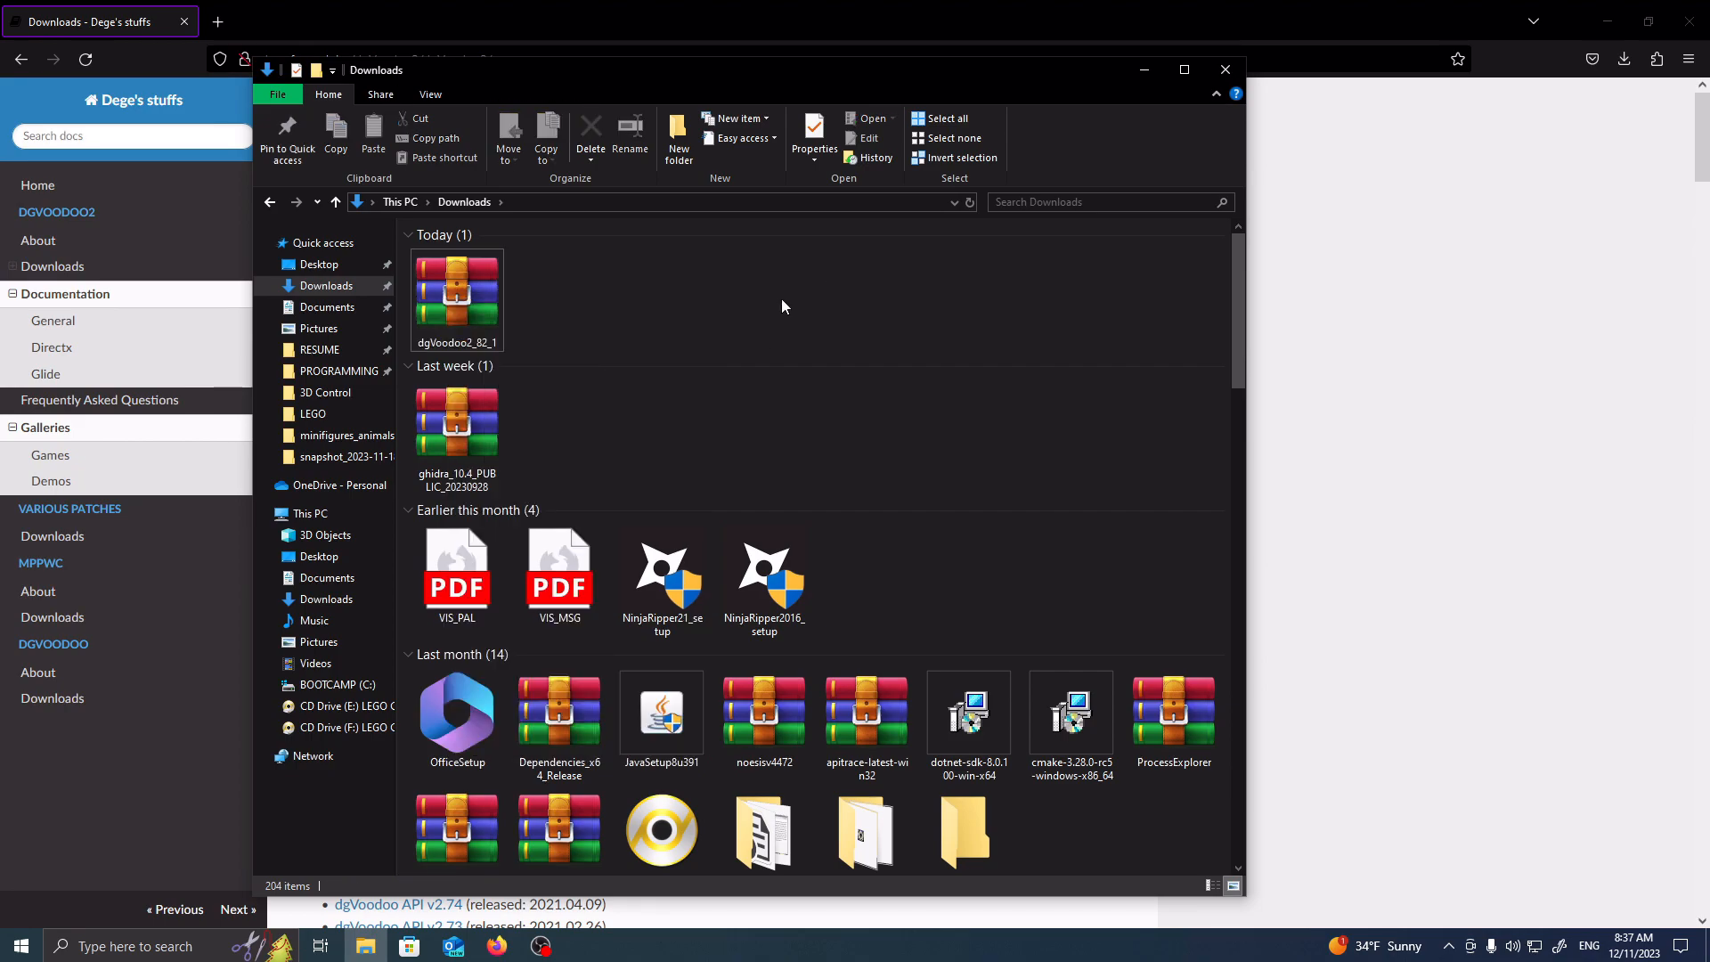
mouse_move(467, 294)
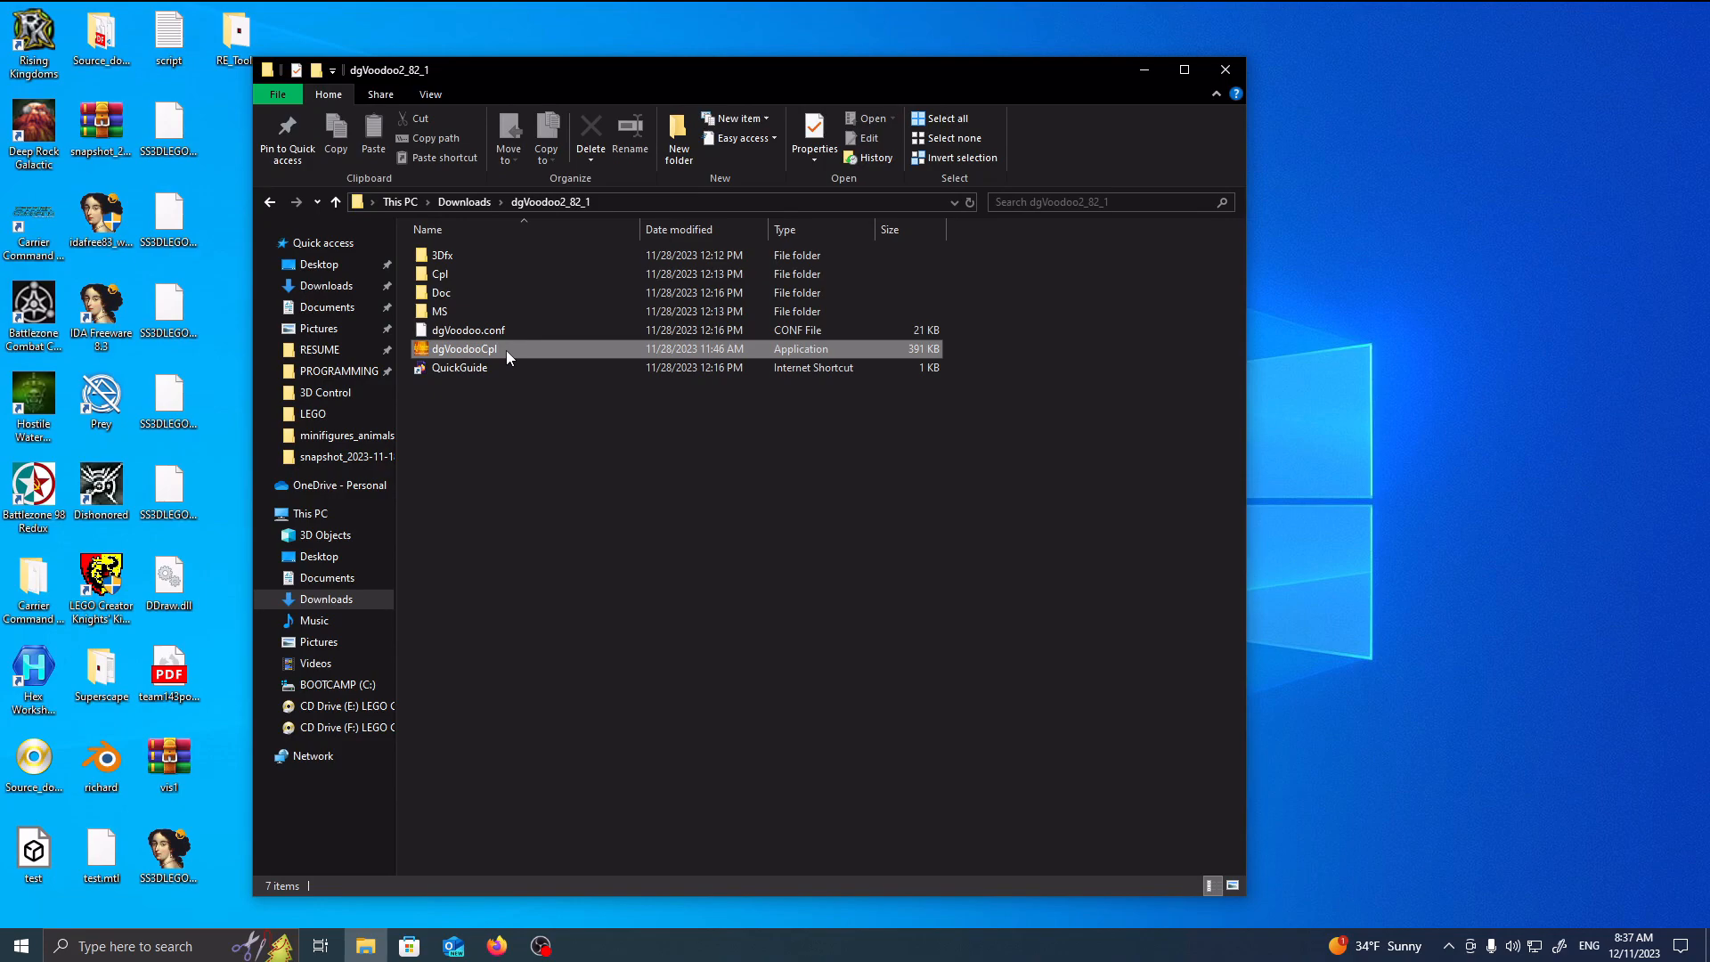
Step: Copy dgVoodooCpl from the extracted dgVoodoo2_82_1 folder
click(463, 348)
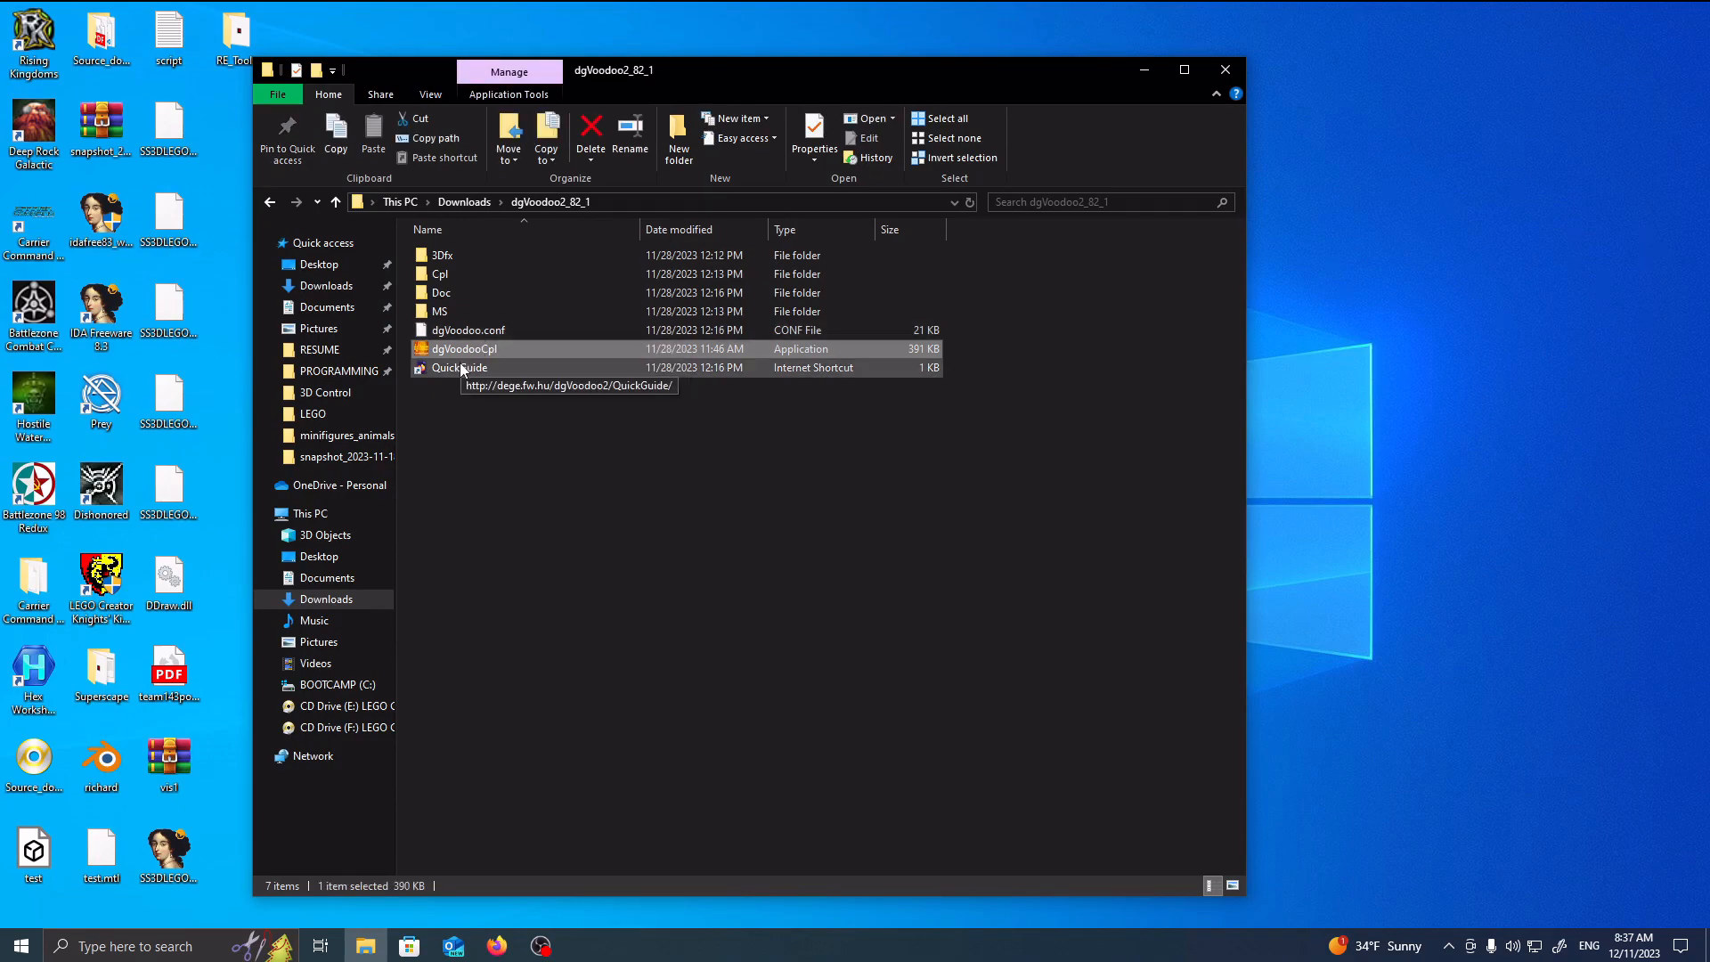
right_click(463, 347)
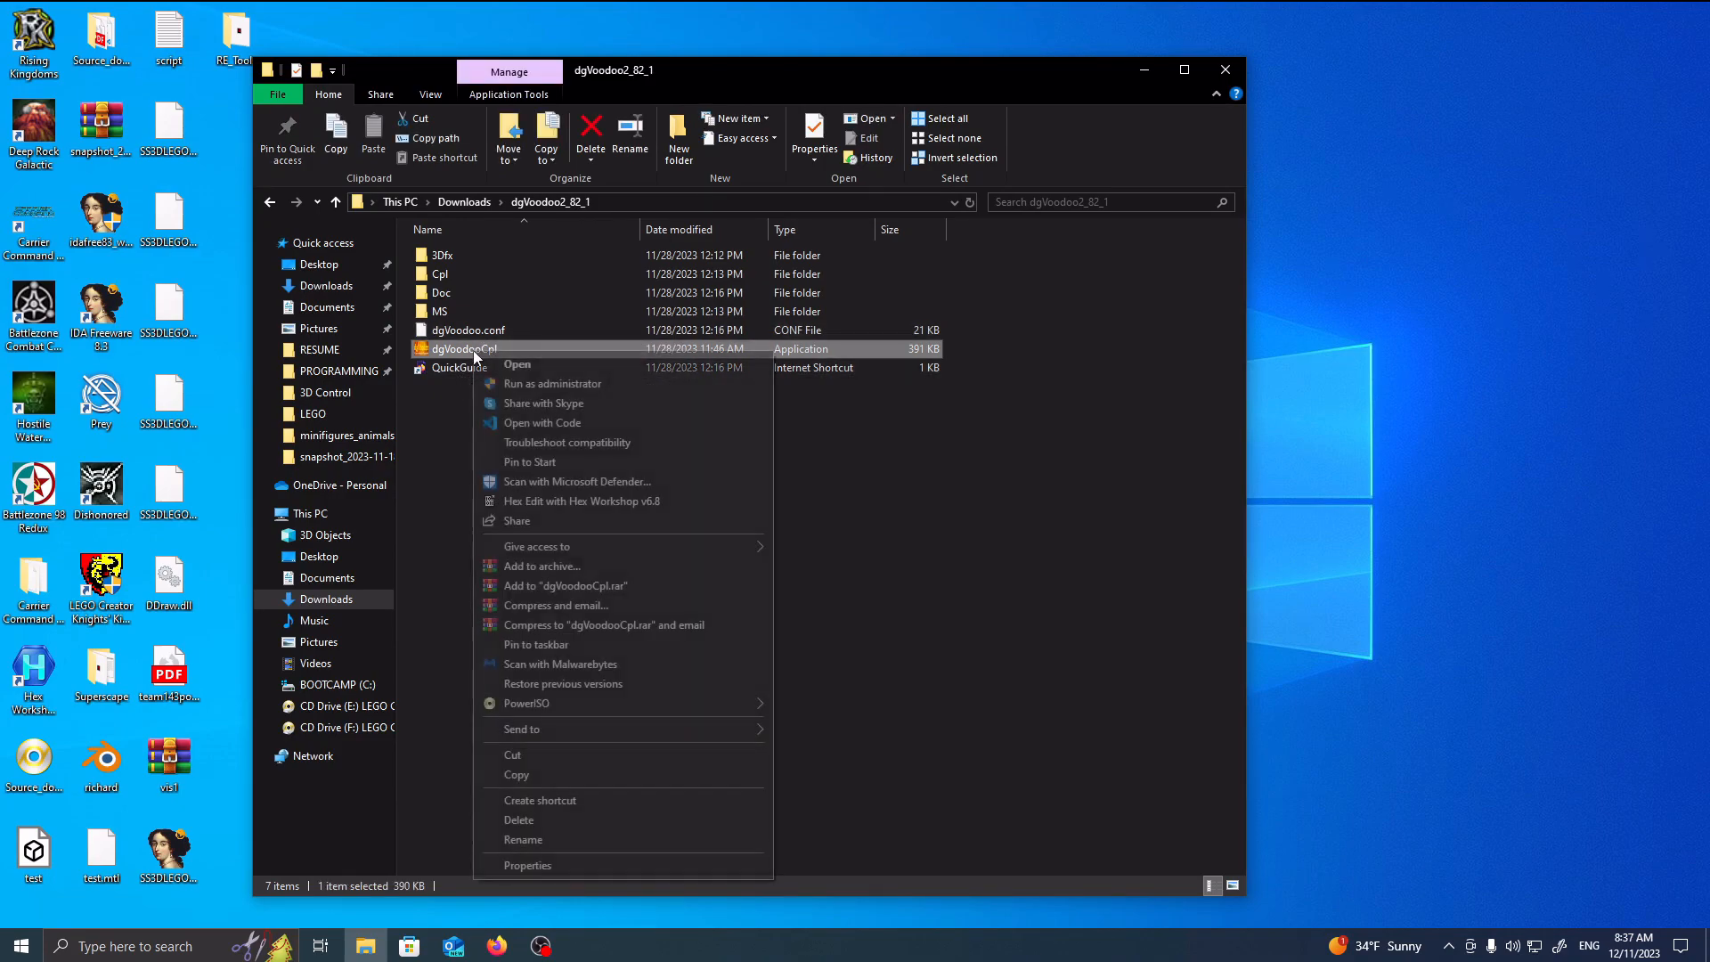
mouse_move(540, 775)
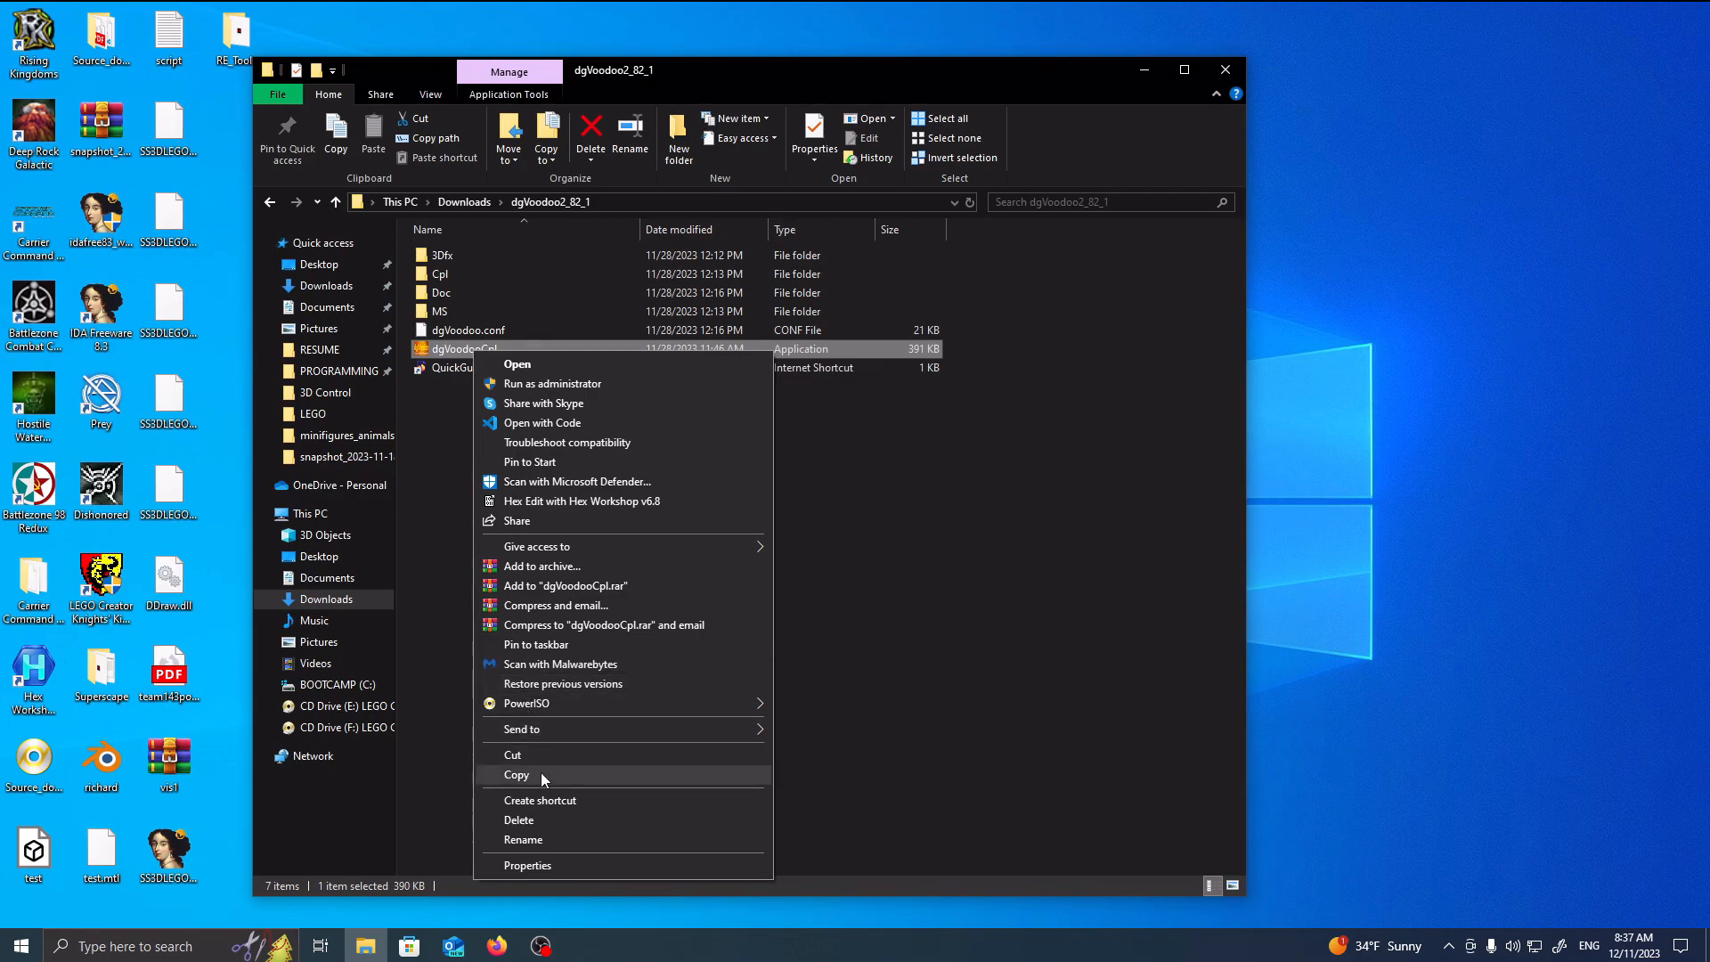
click(516, 775)
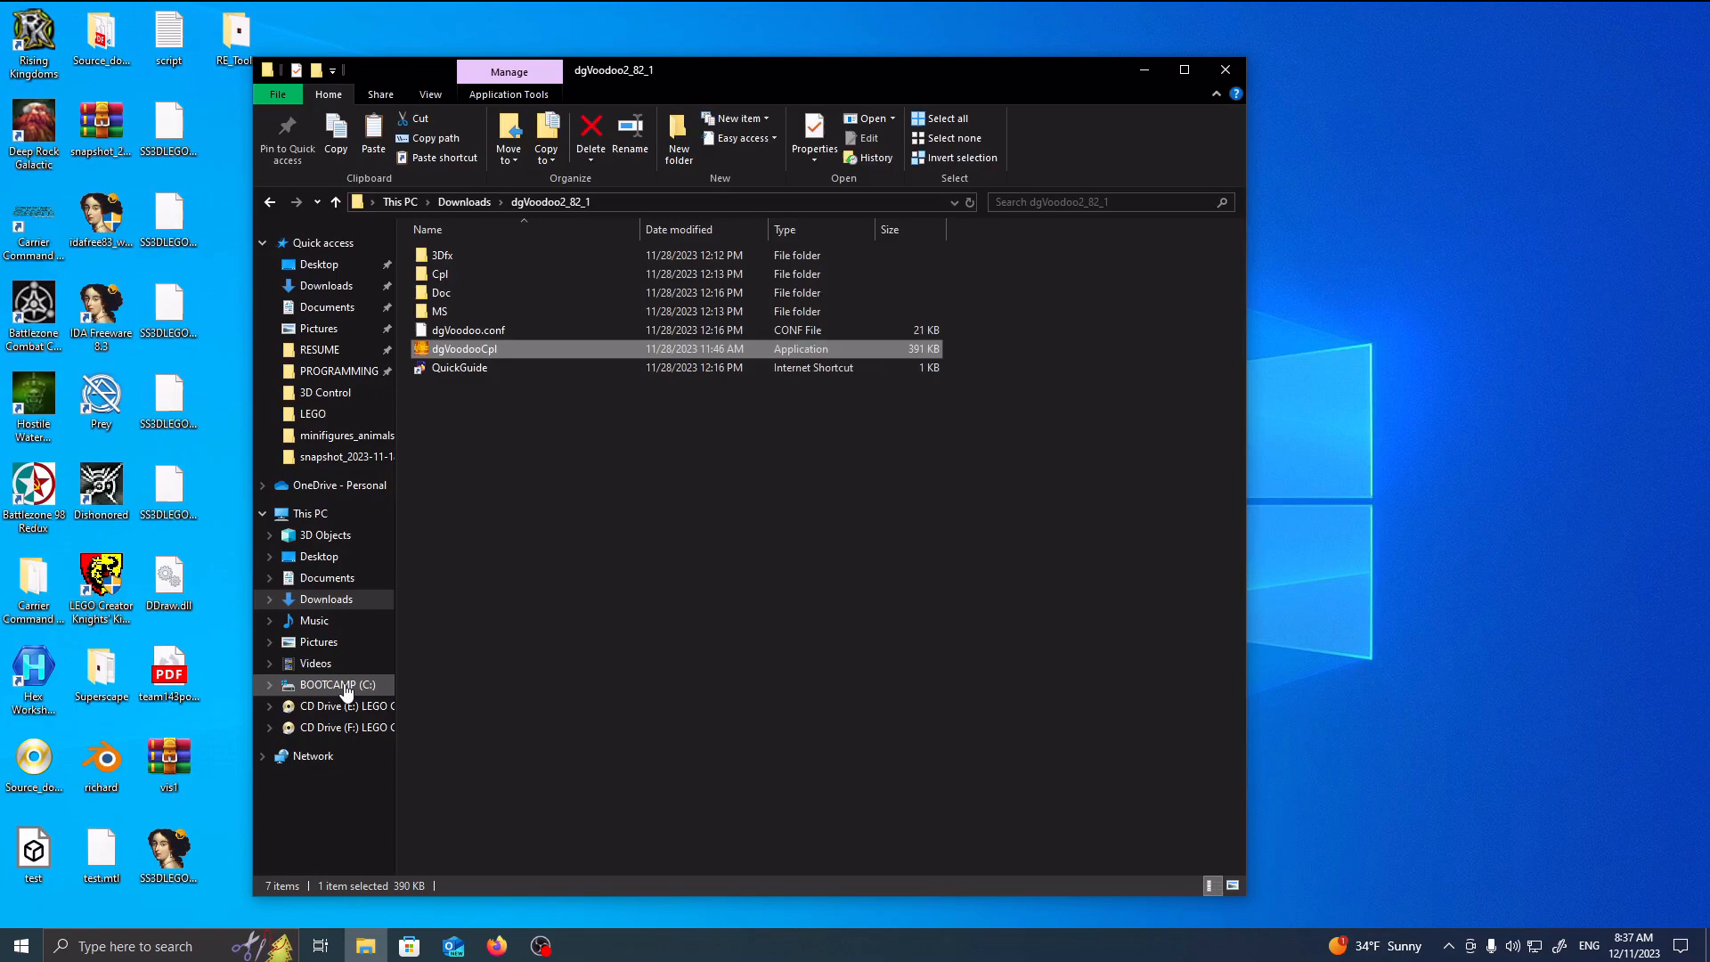
Step: Navigate C:\Program Files (x86)\LEGO Media into the Constructive folder
click(334, 684)
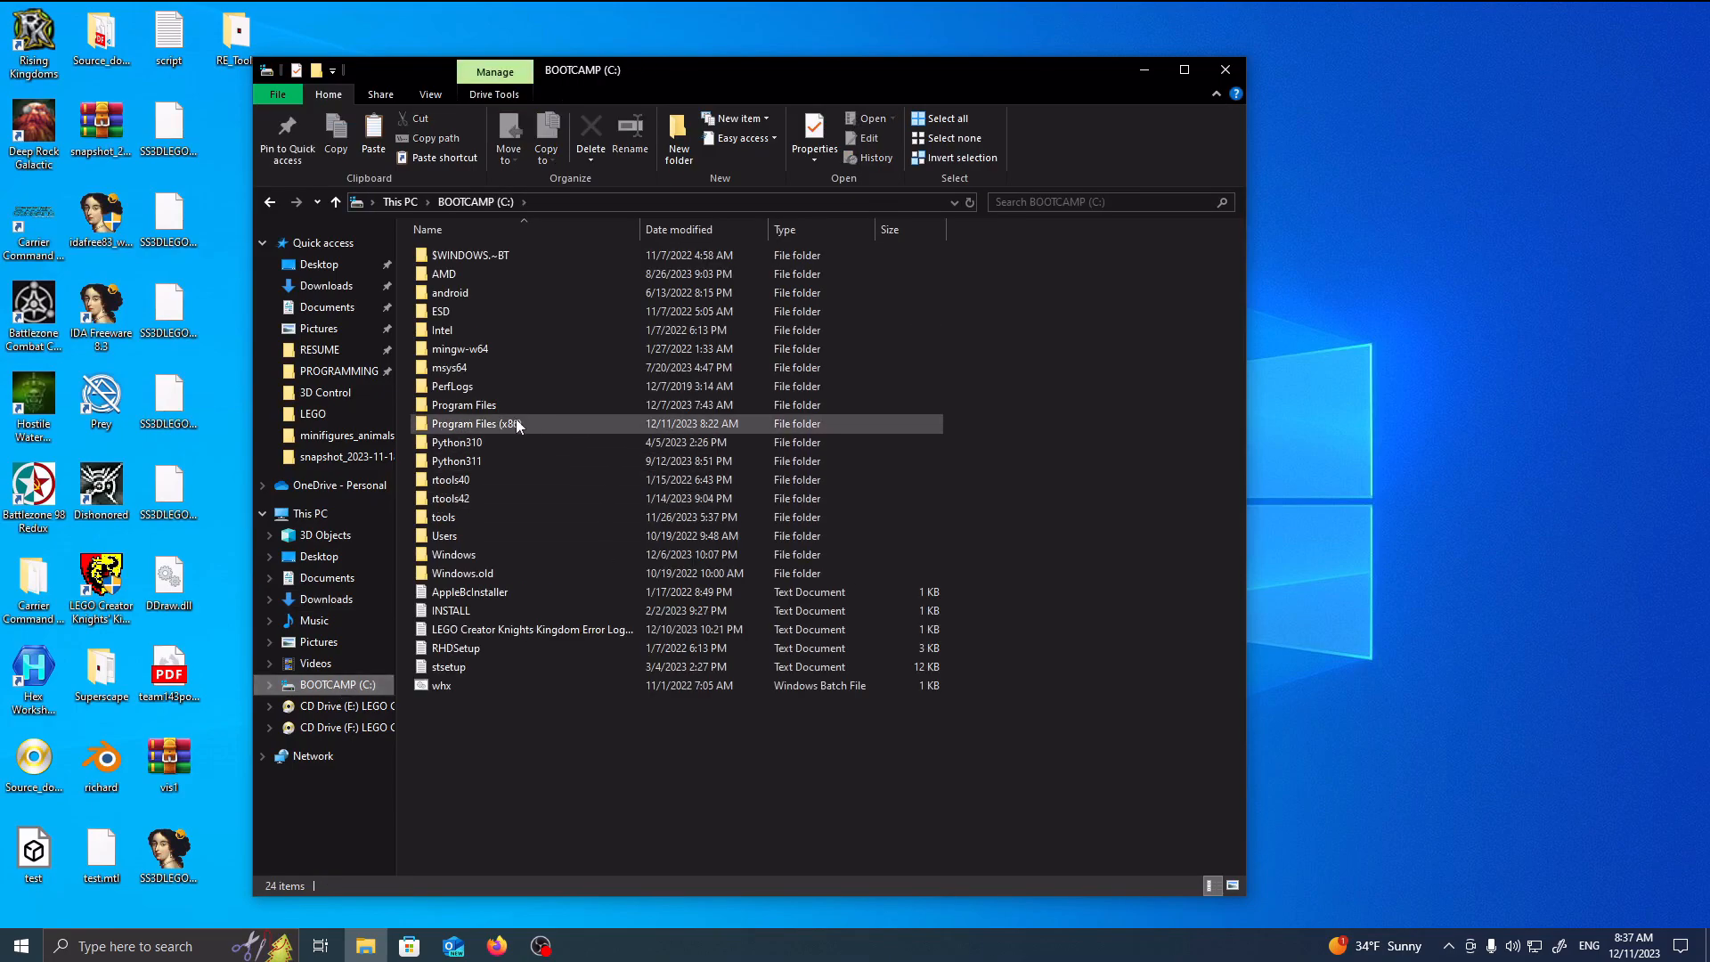
double_click(474, 424)
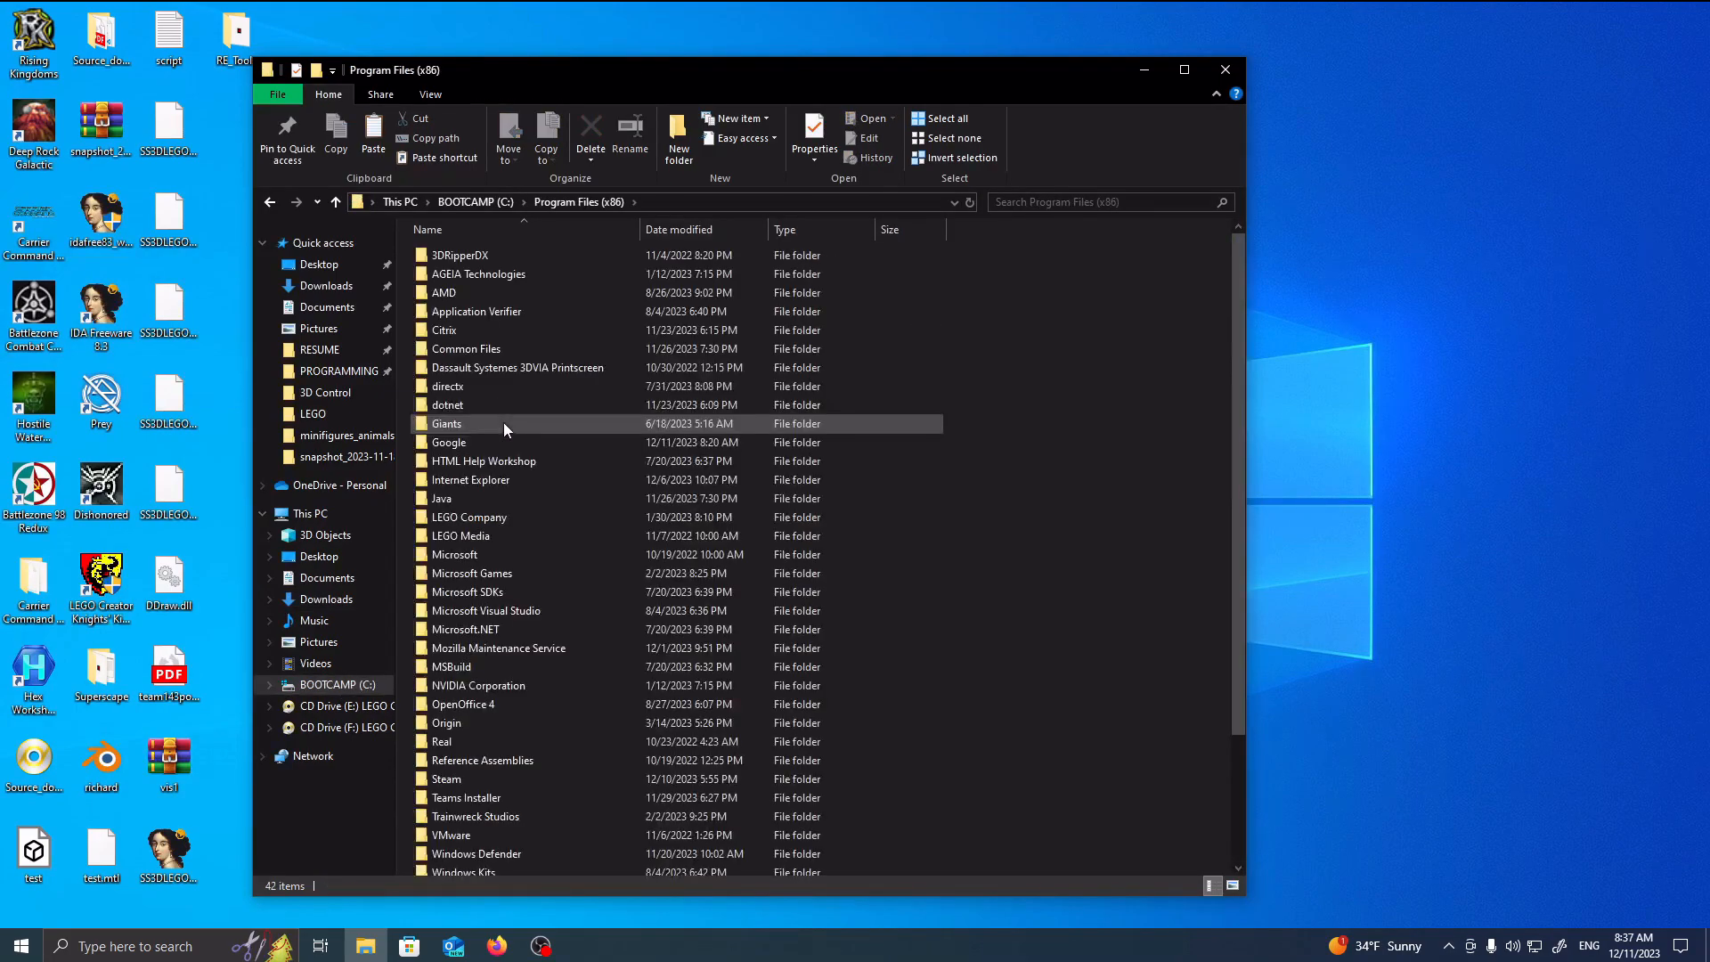
double_click(460, 537)
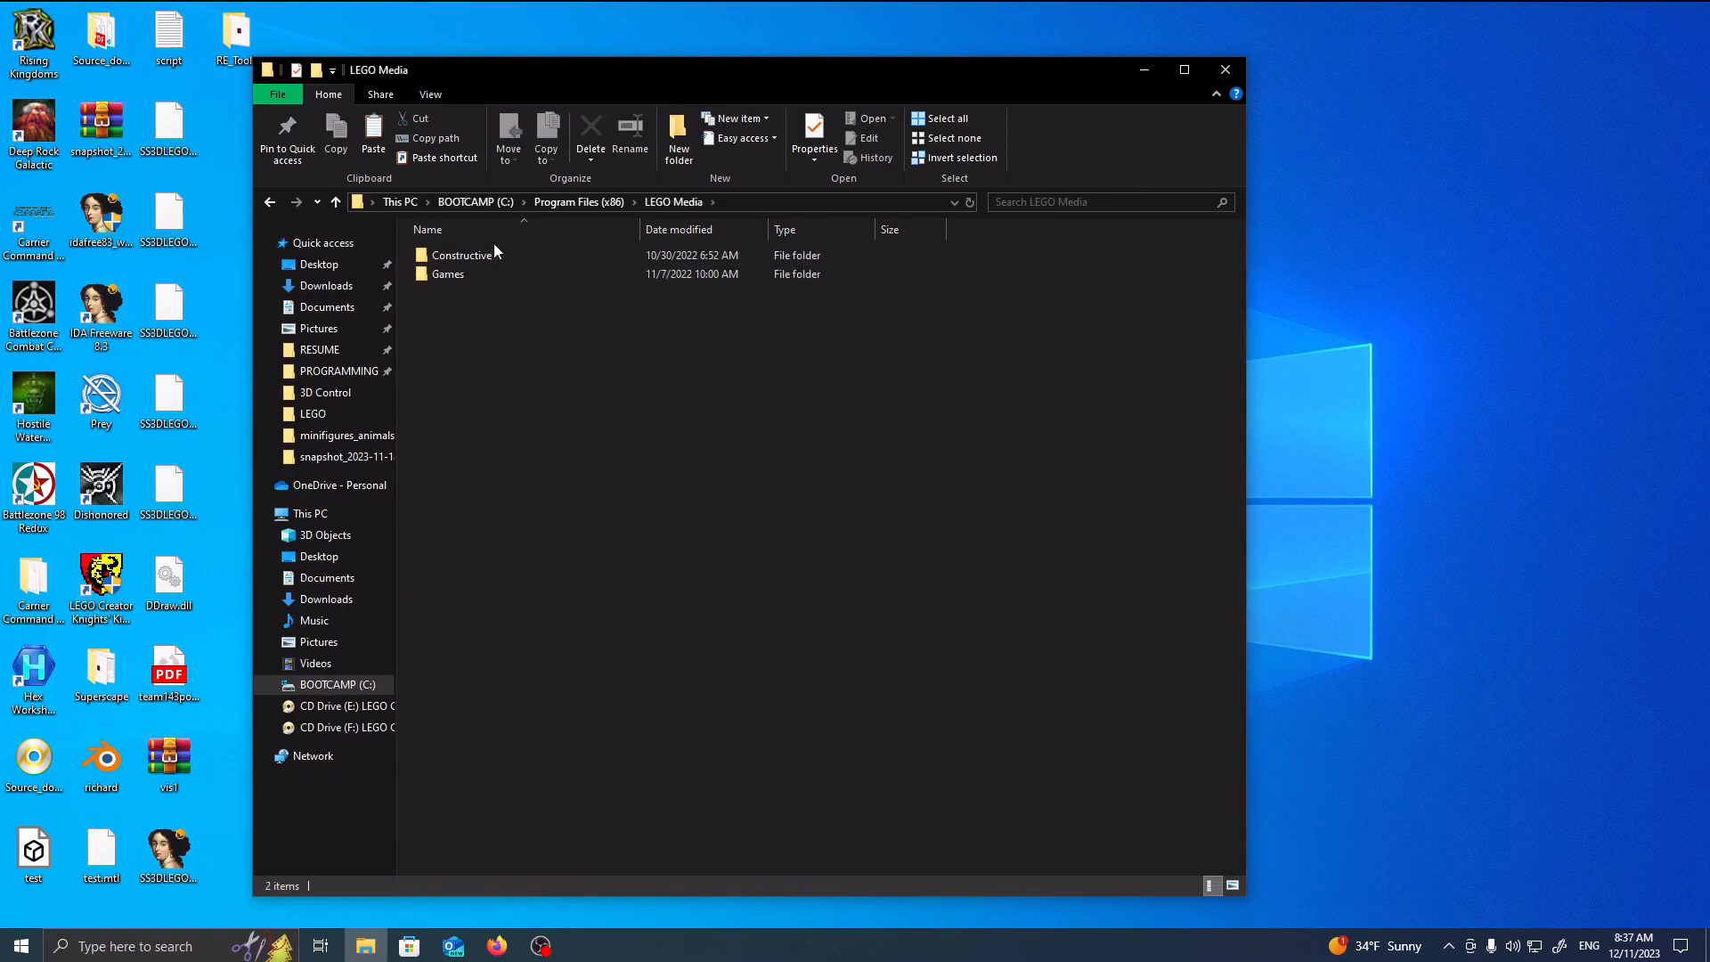
double_click(463, 255)
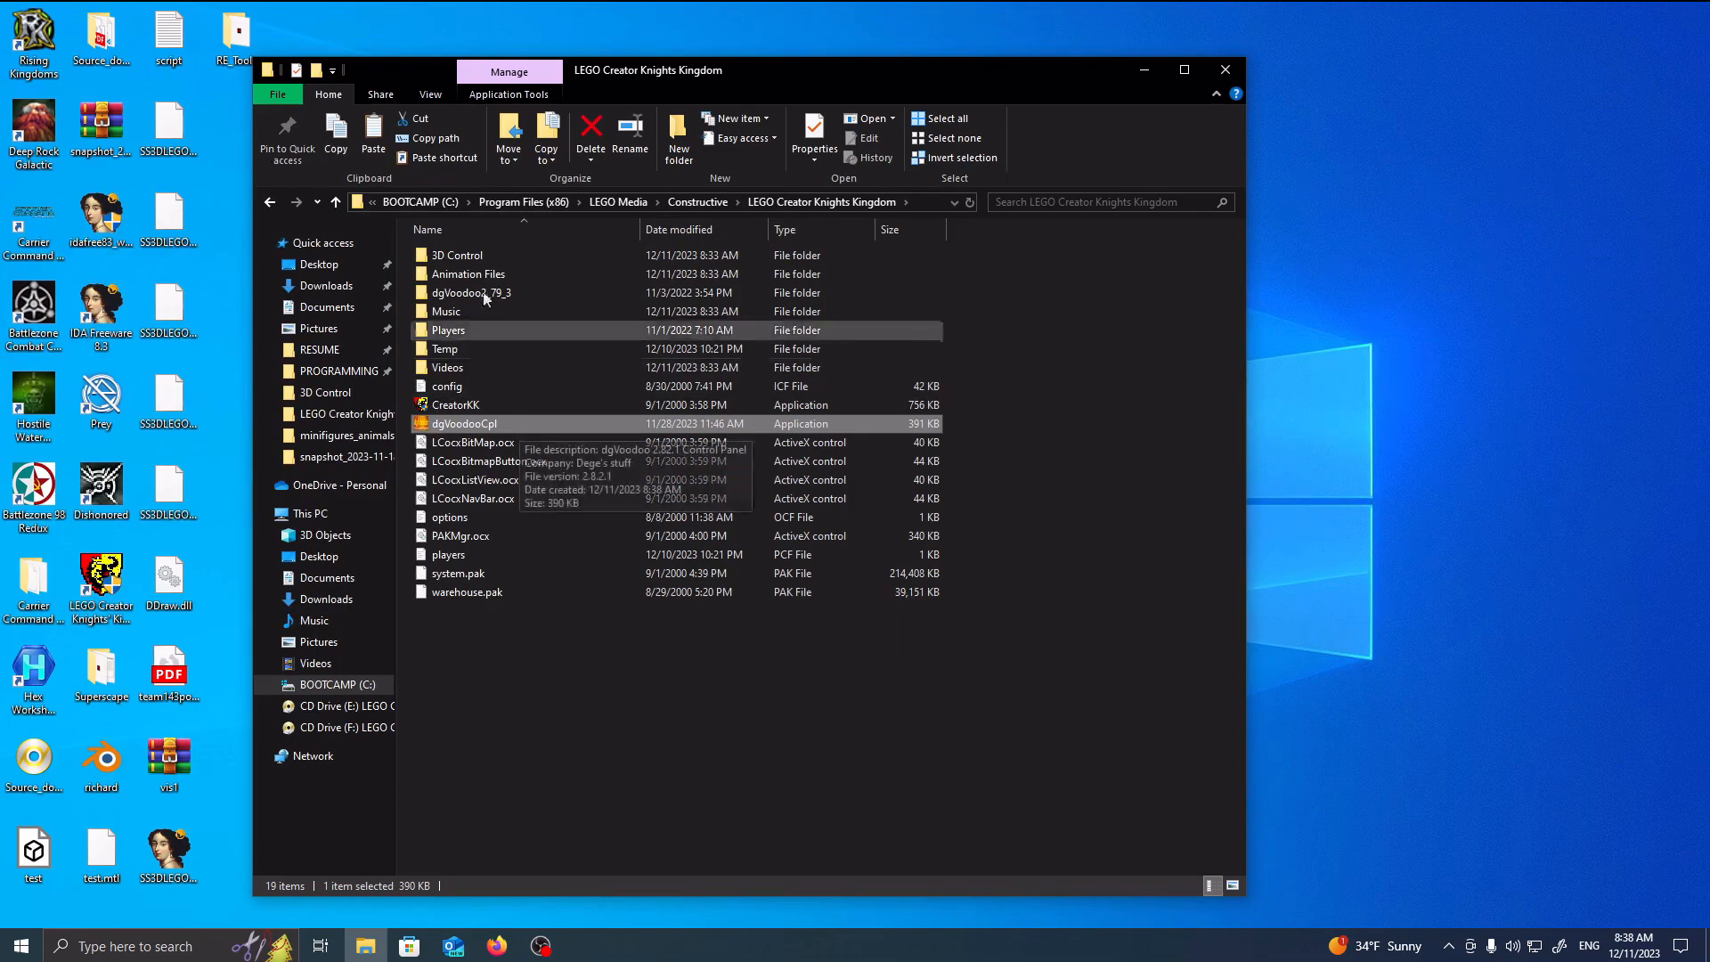
double_click(456, 255)
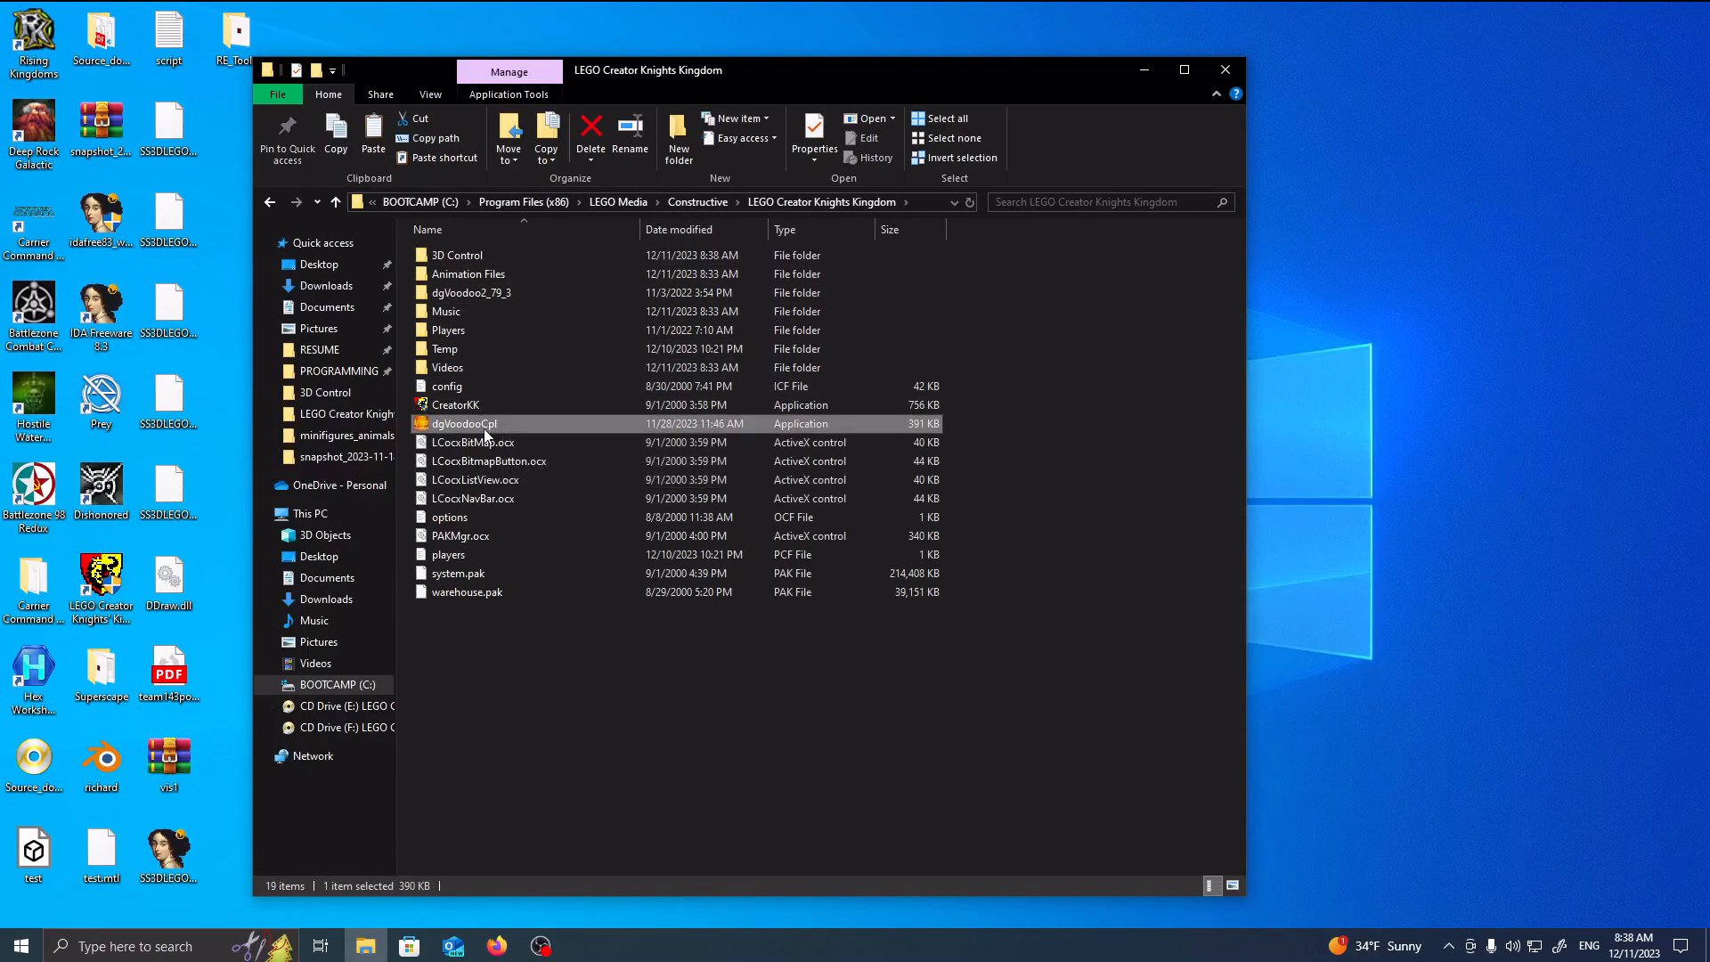
double_click(456, 255)
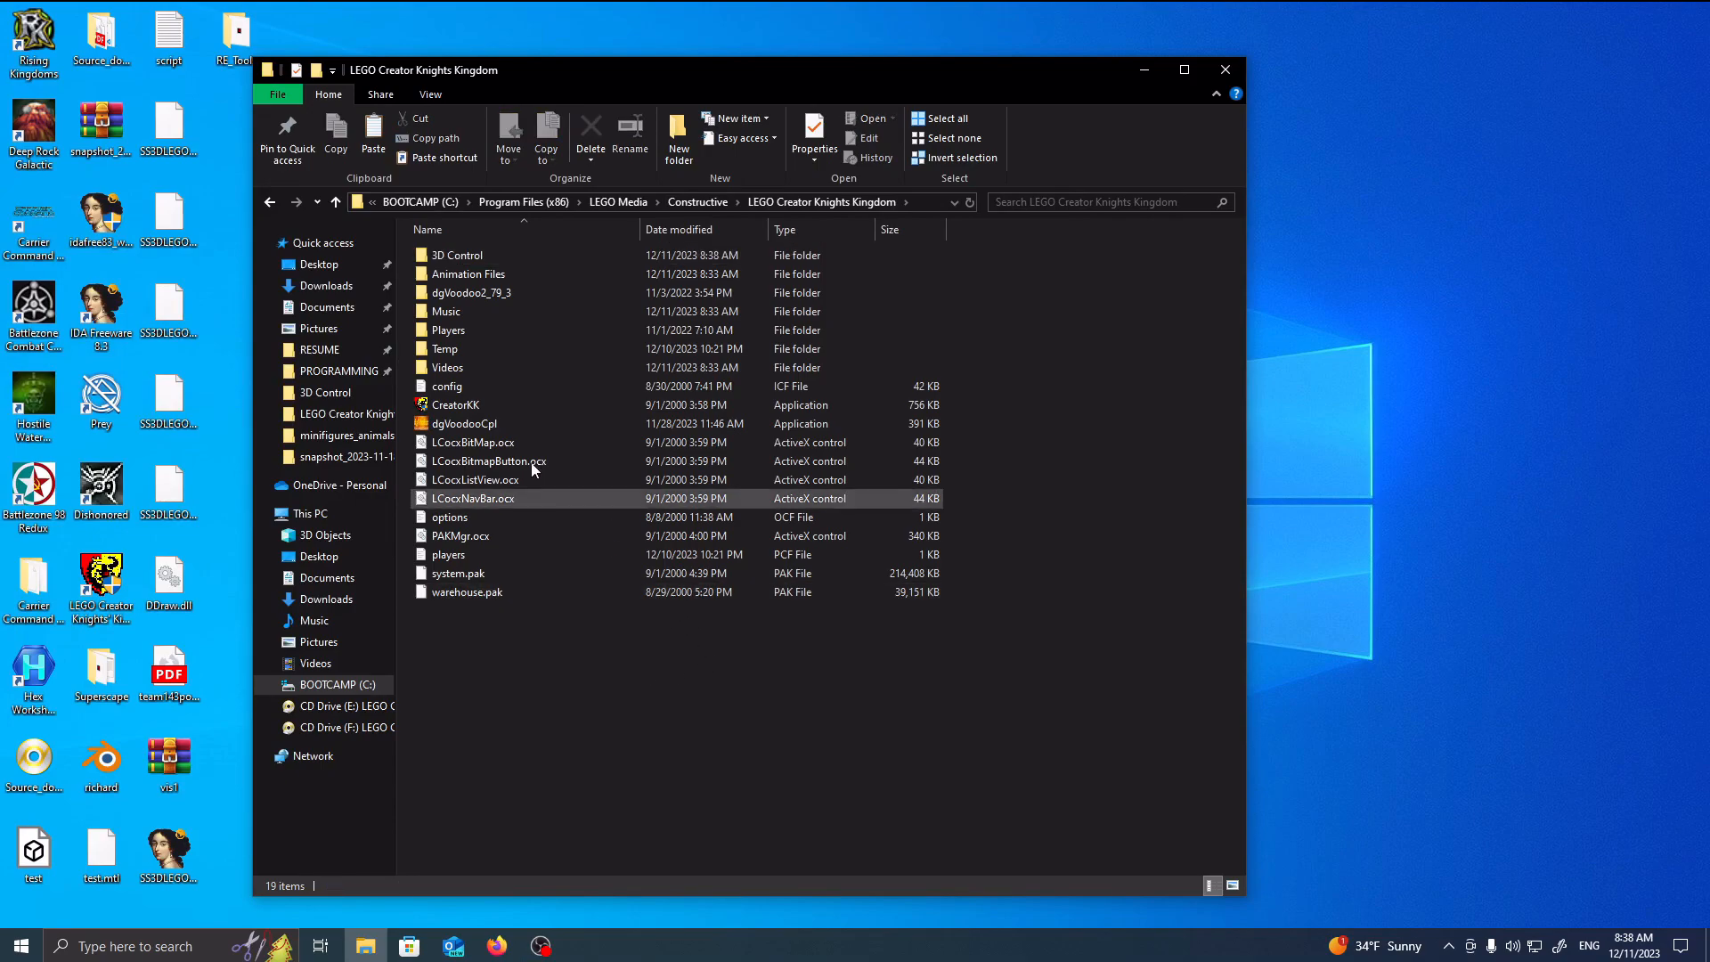
mouse_move(452, 405)
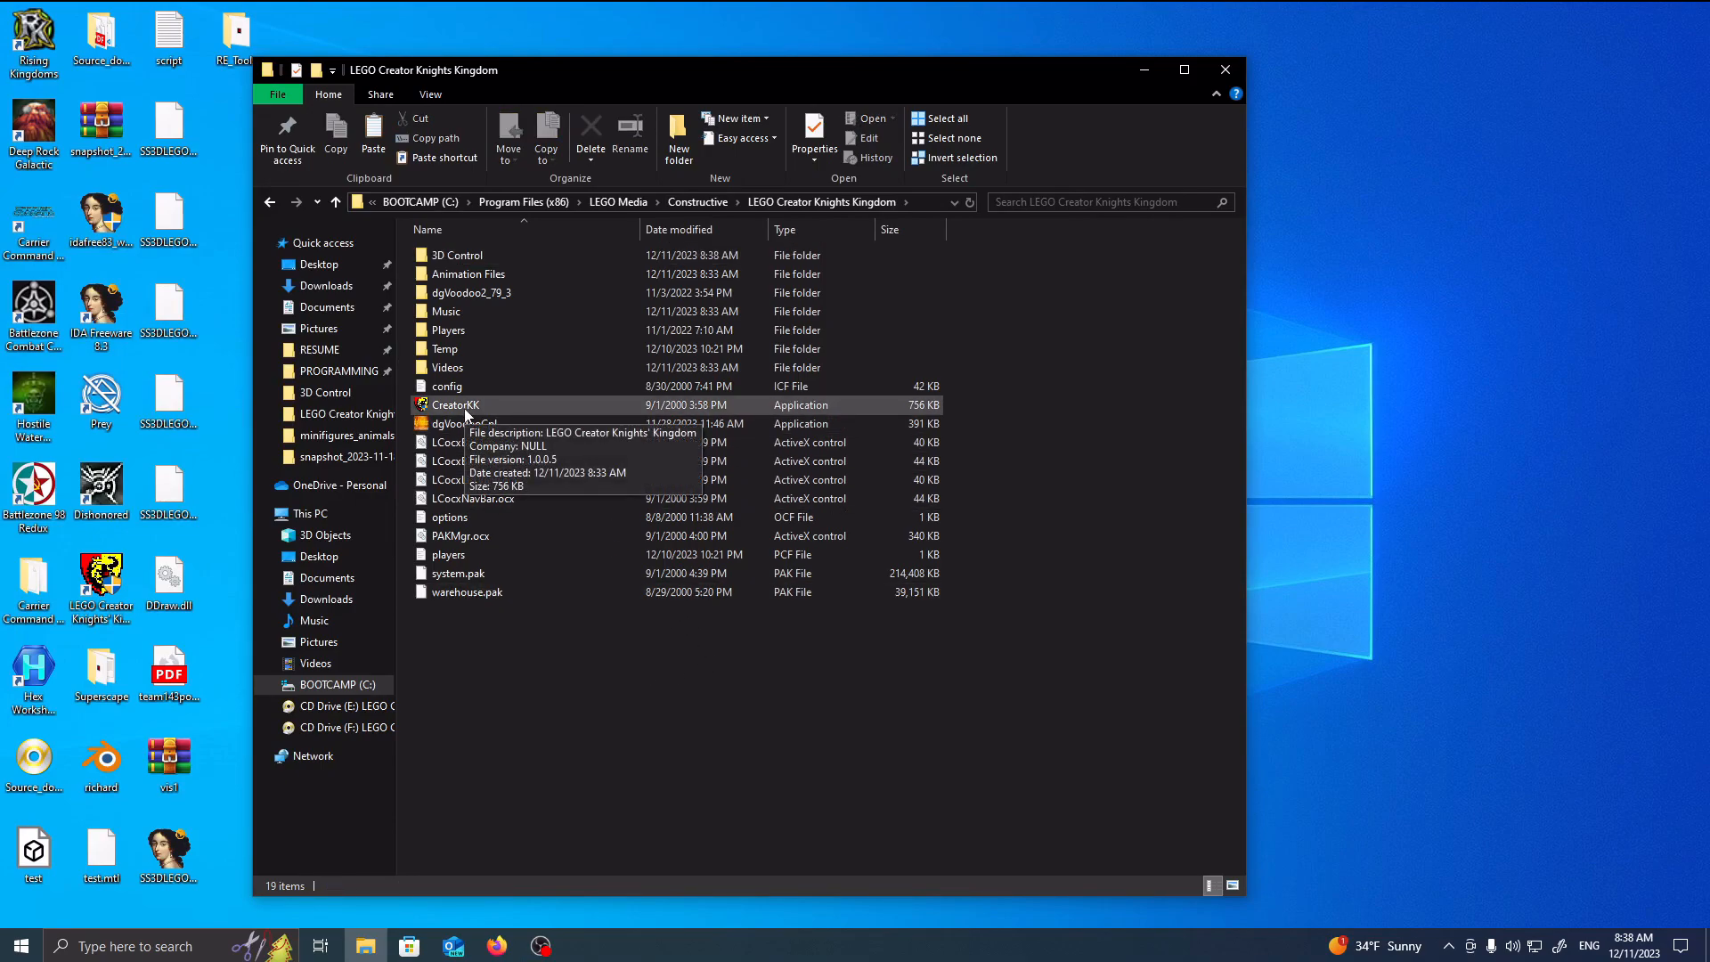
mouse_move(463, 424)
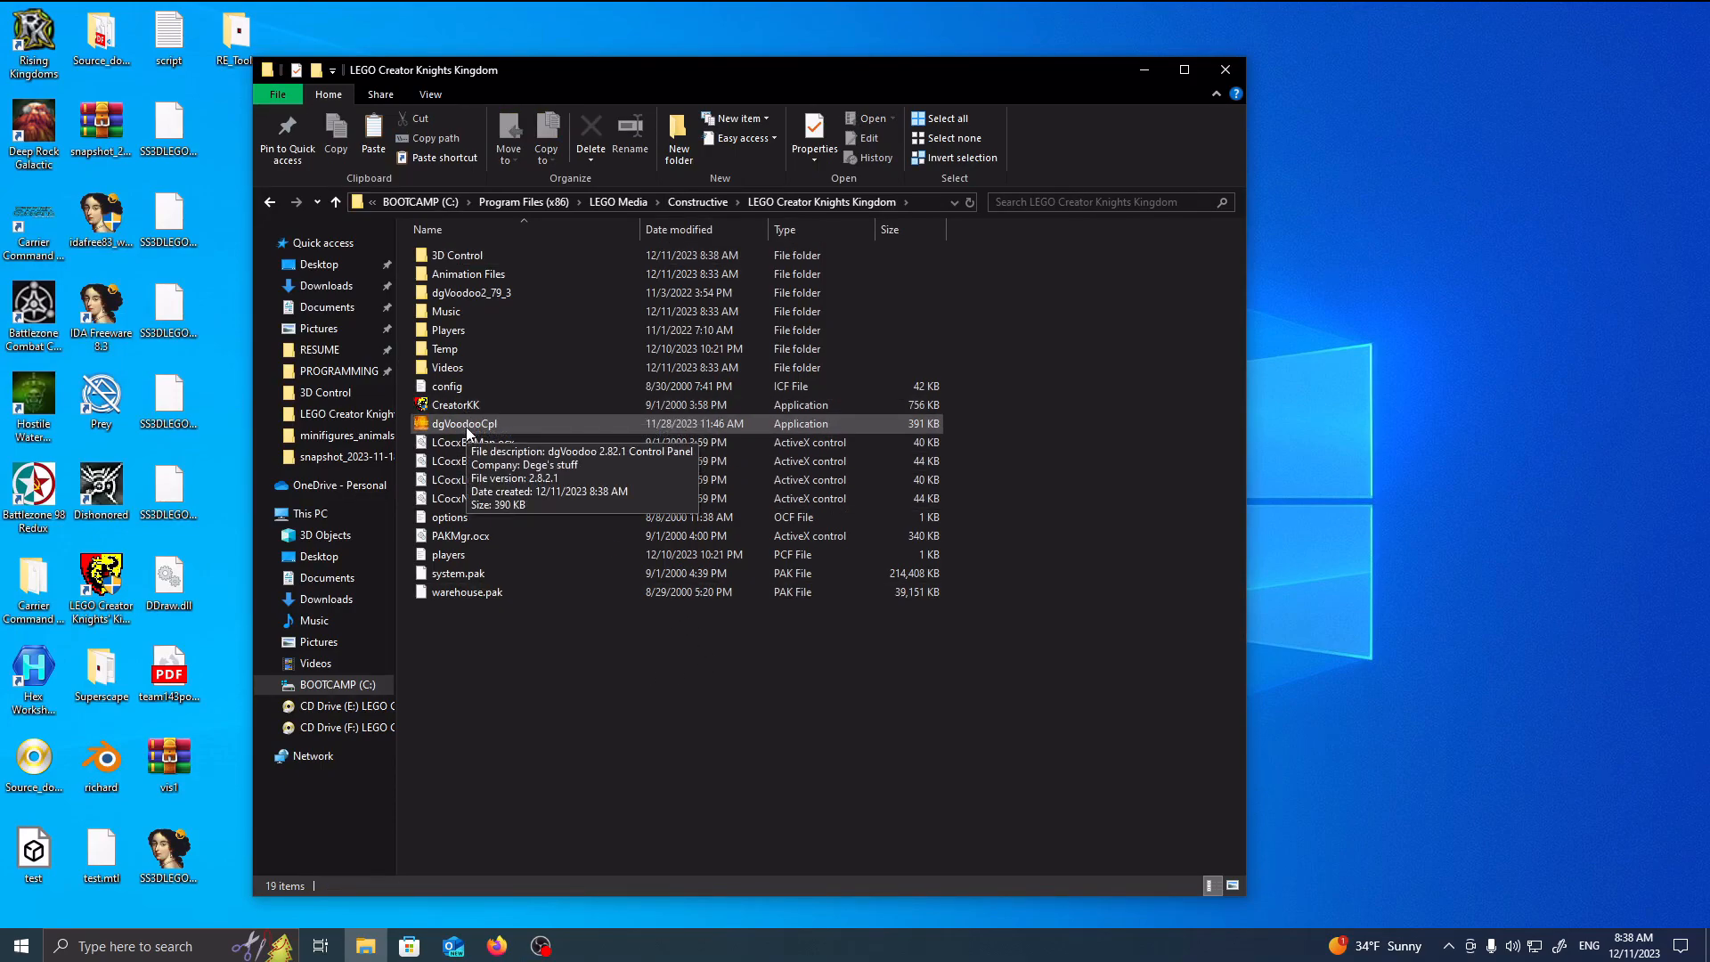
click(454, 404)
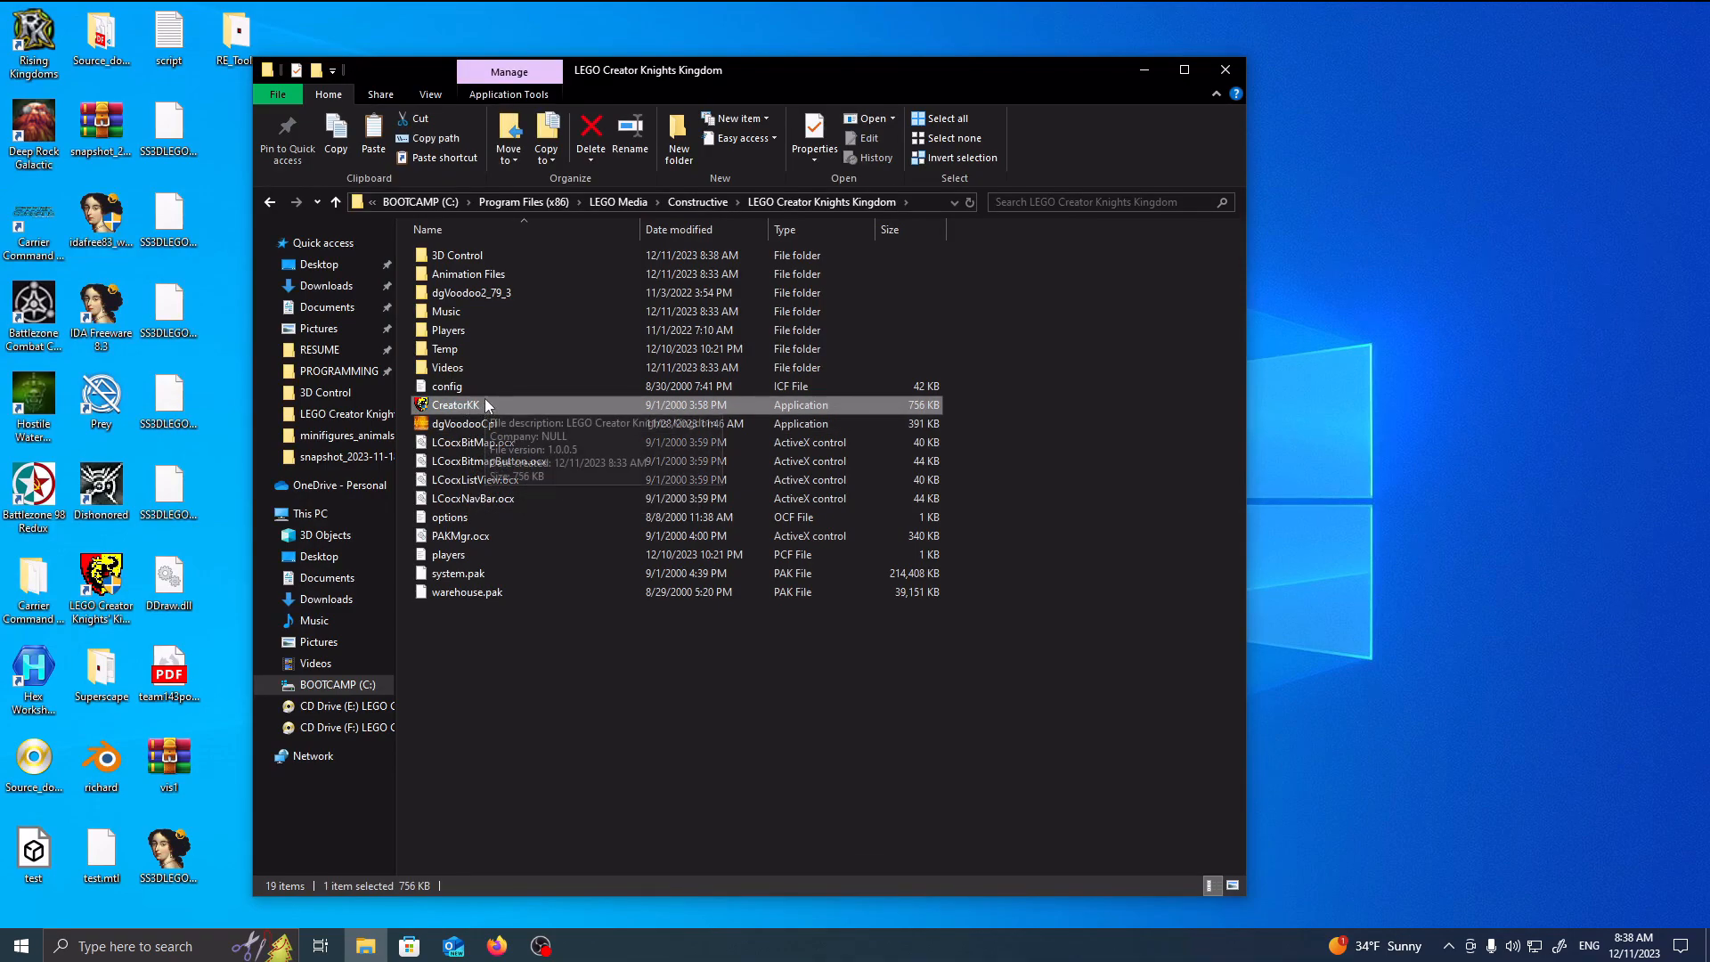
click(456, 255)
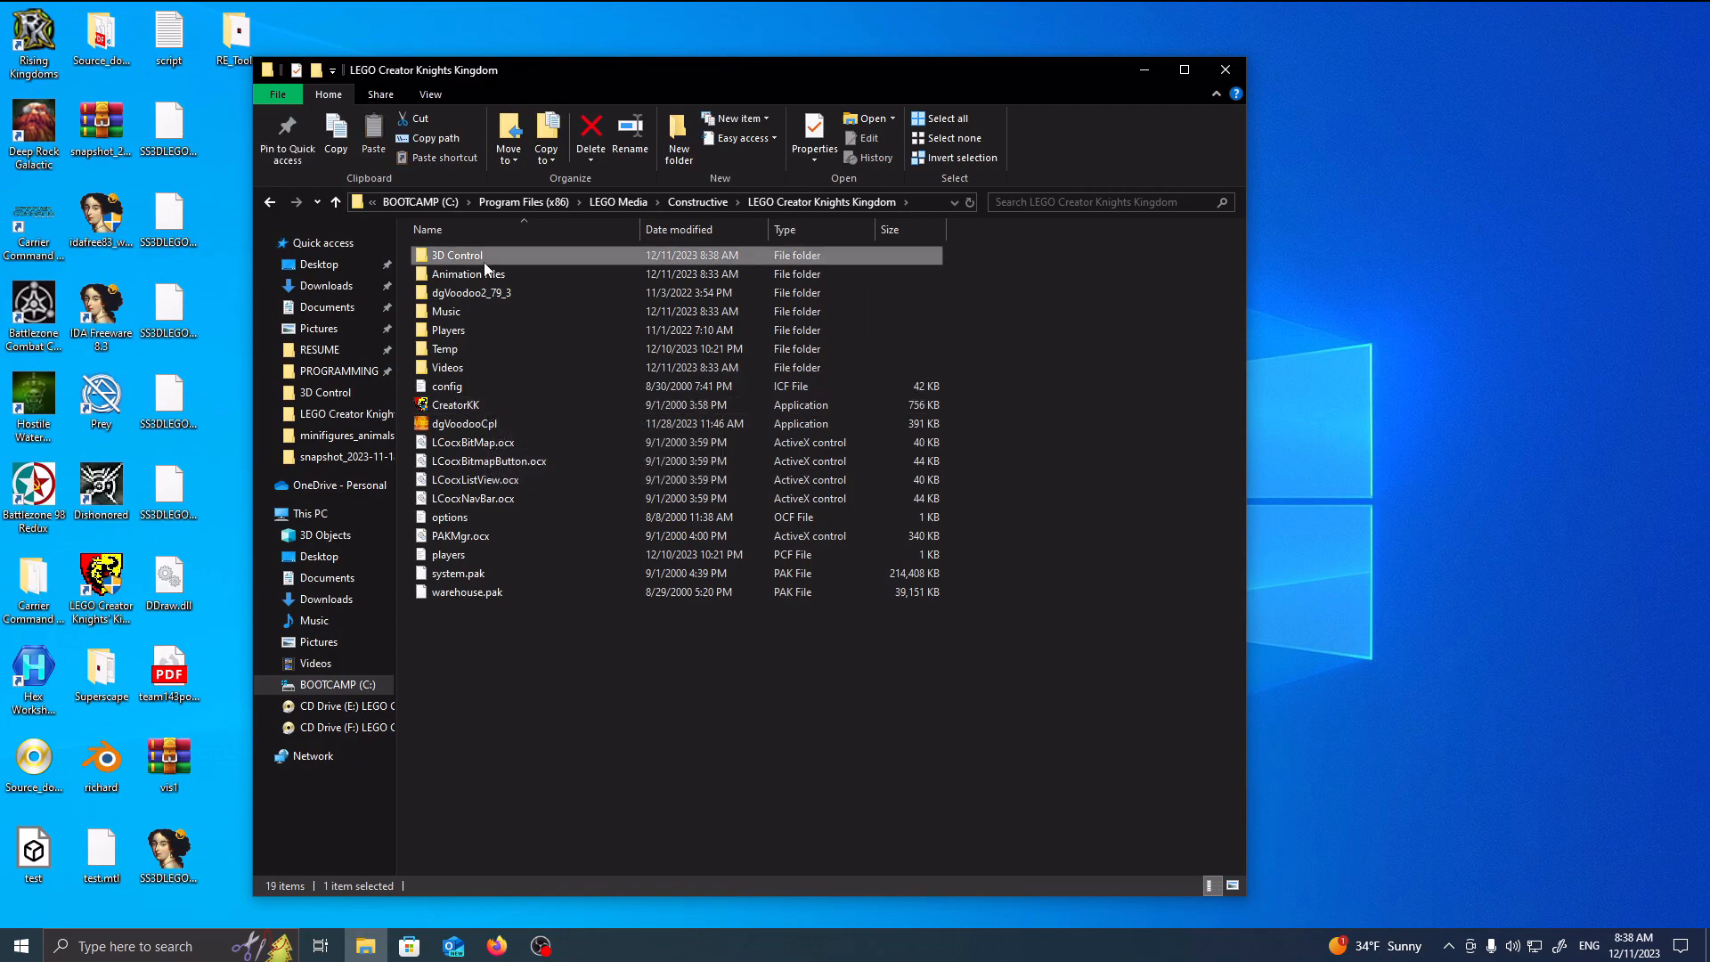
double_click(456, 255)
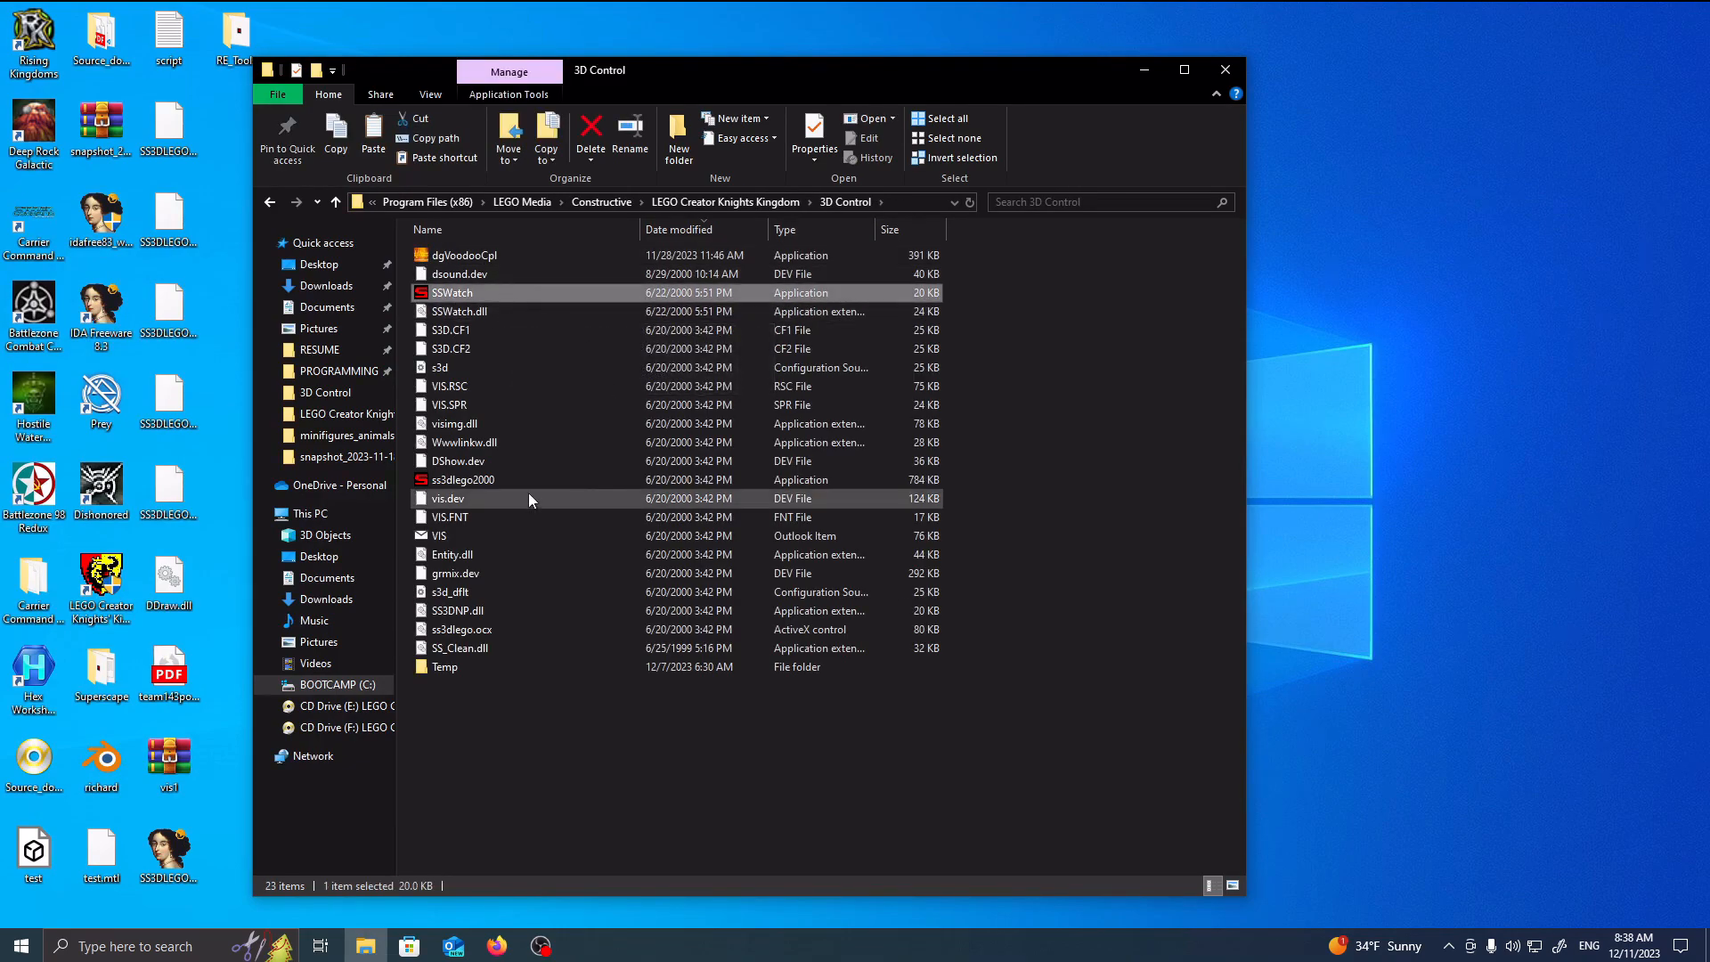
click(462, 479)
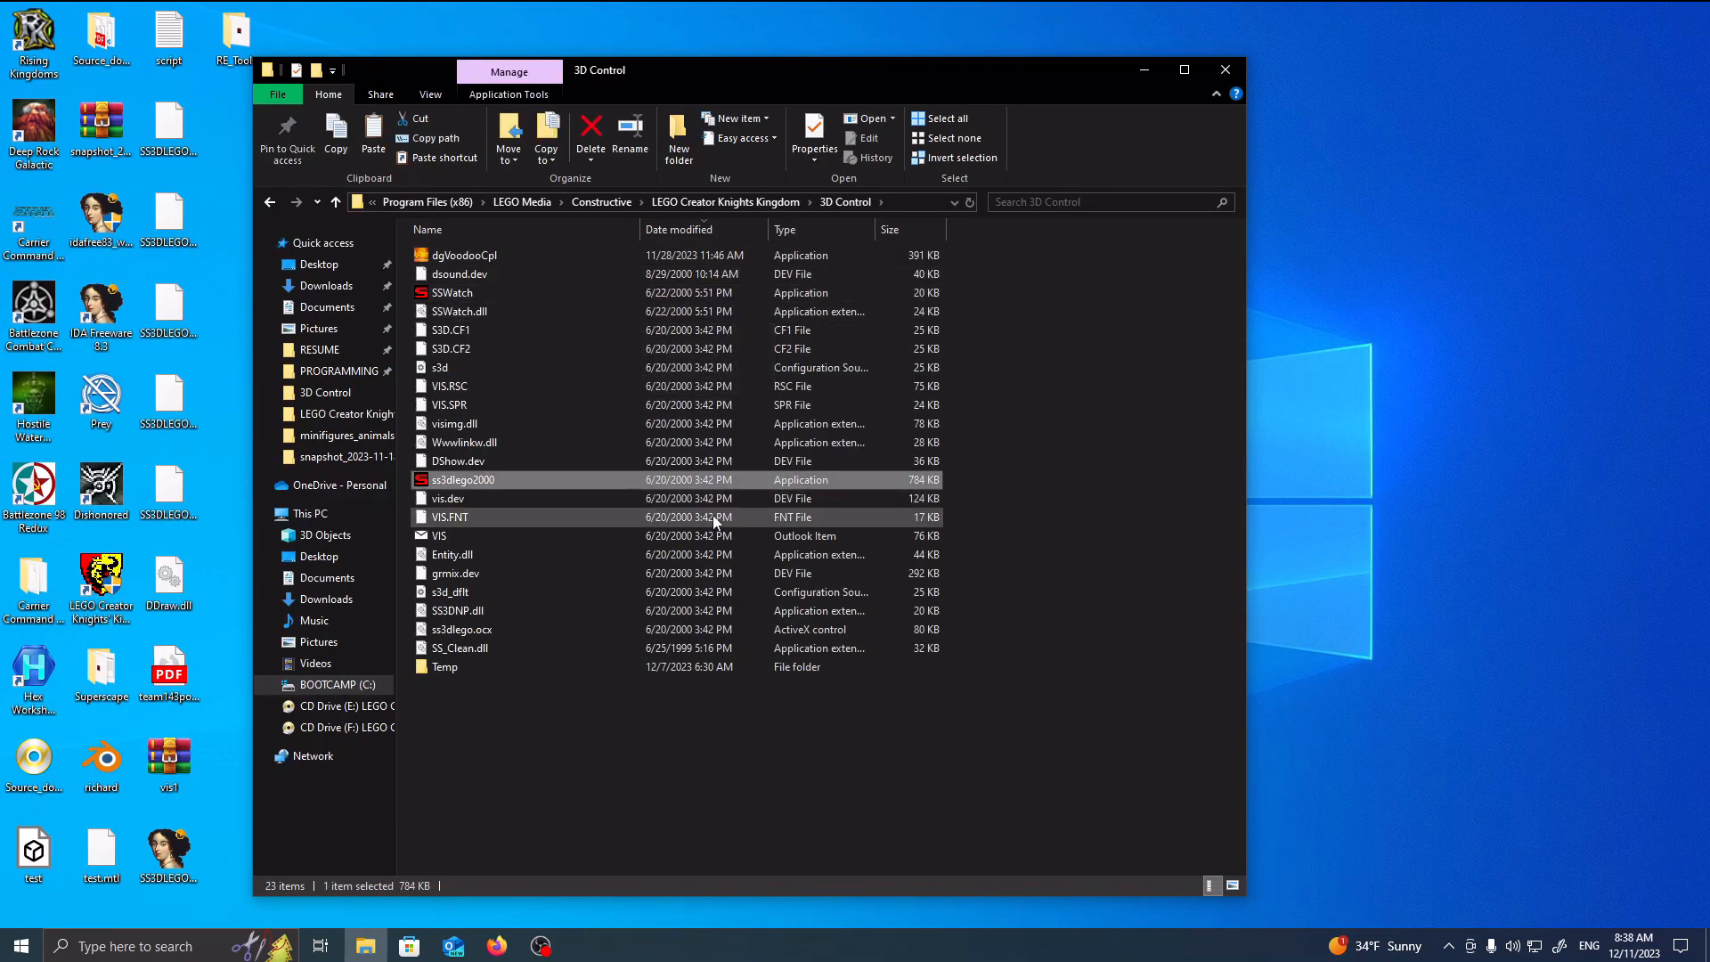
mouse_move(218, 702)
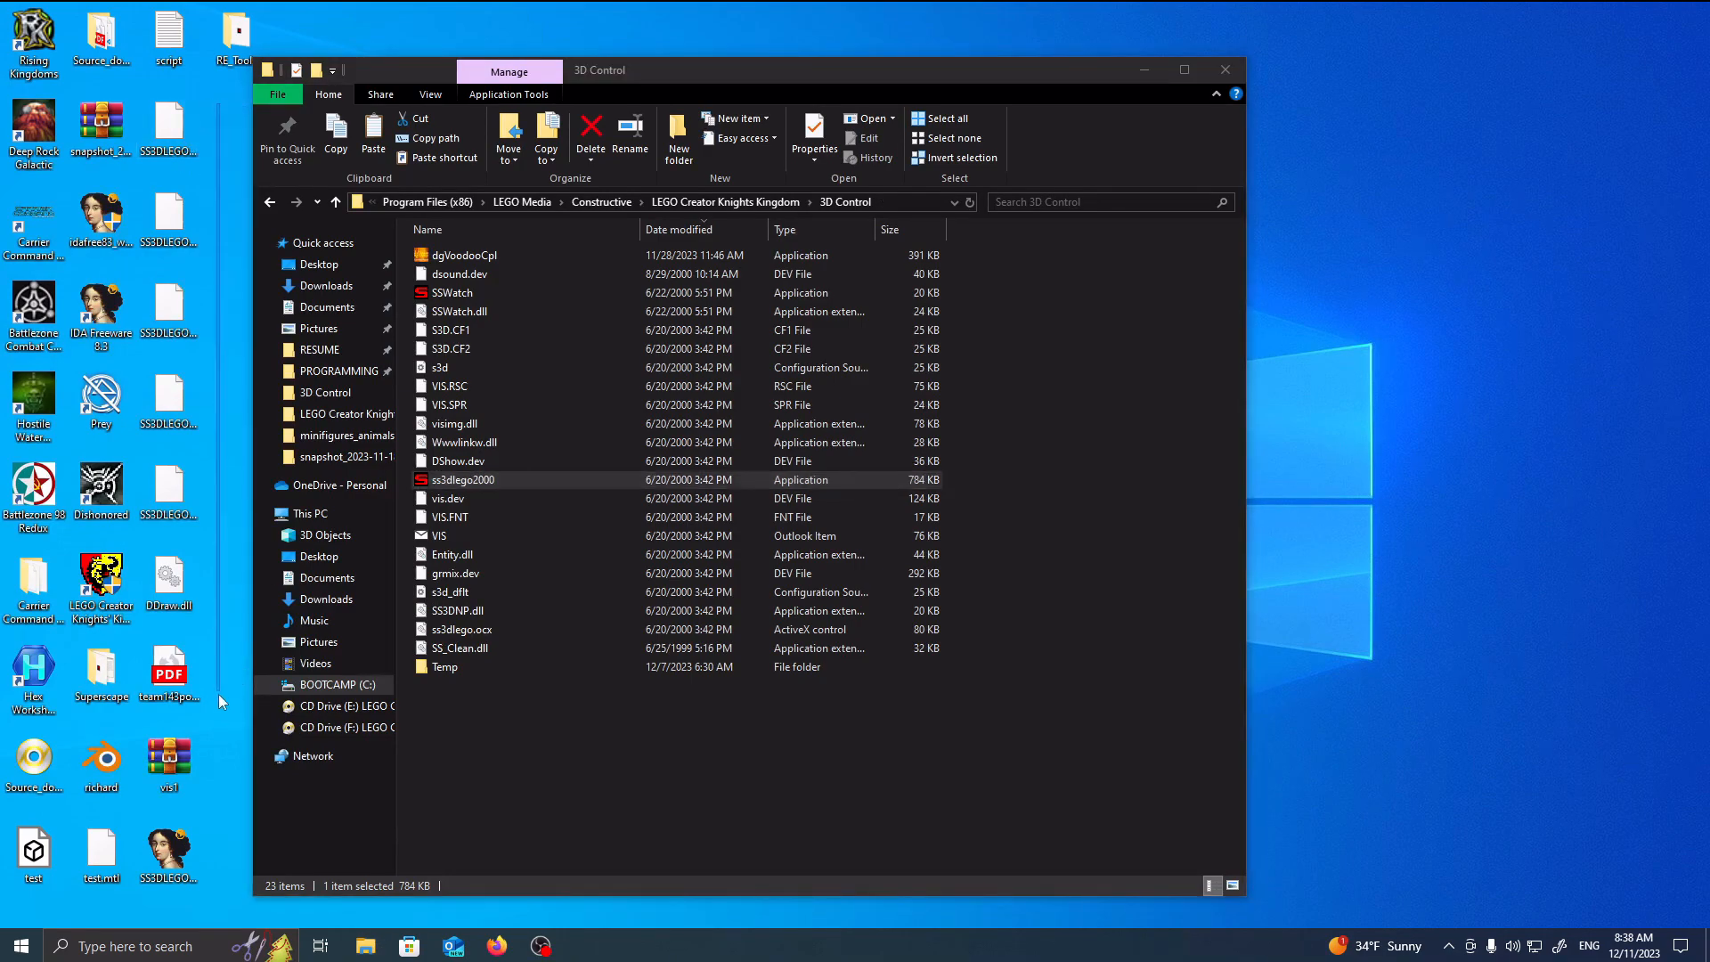
click(451, 329)
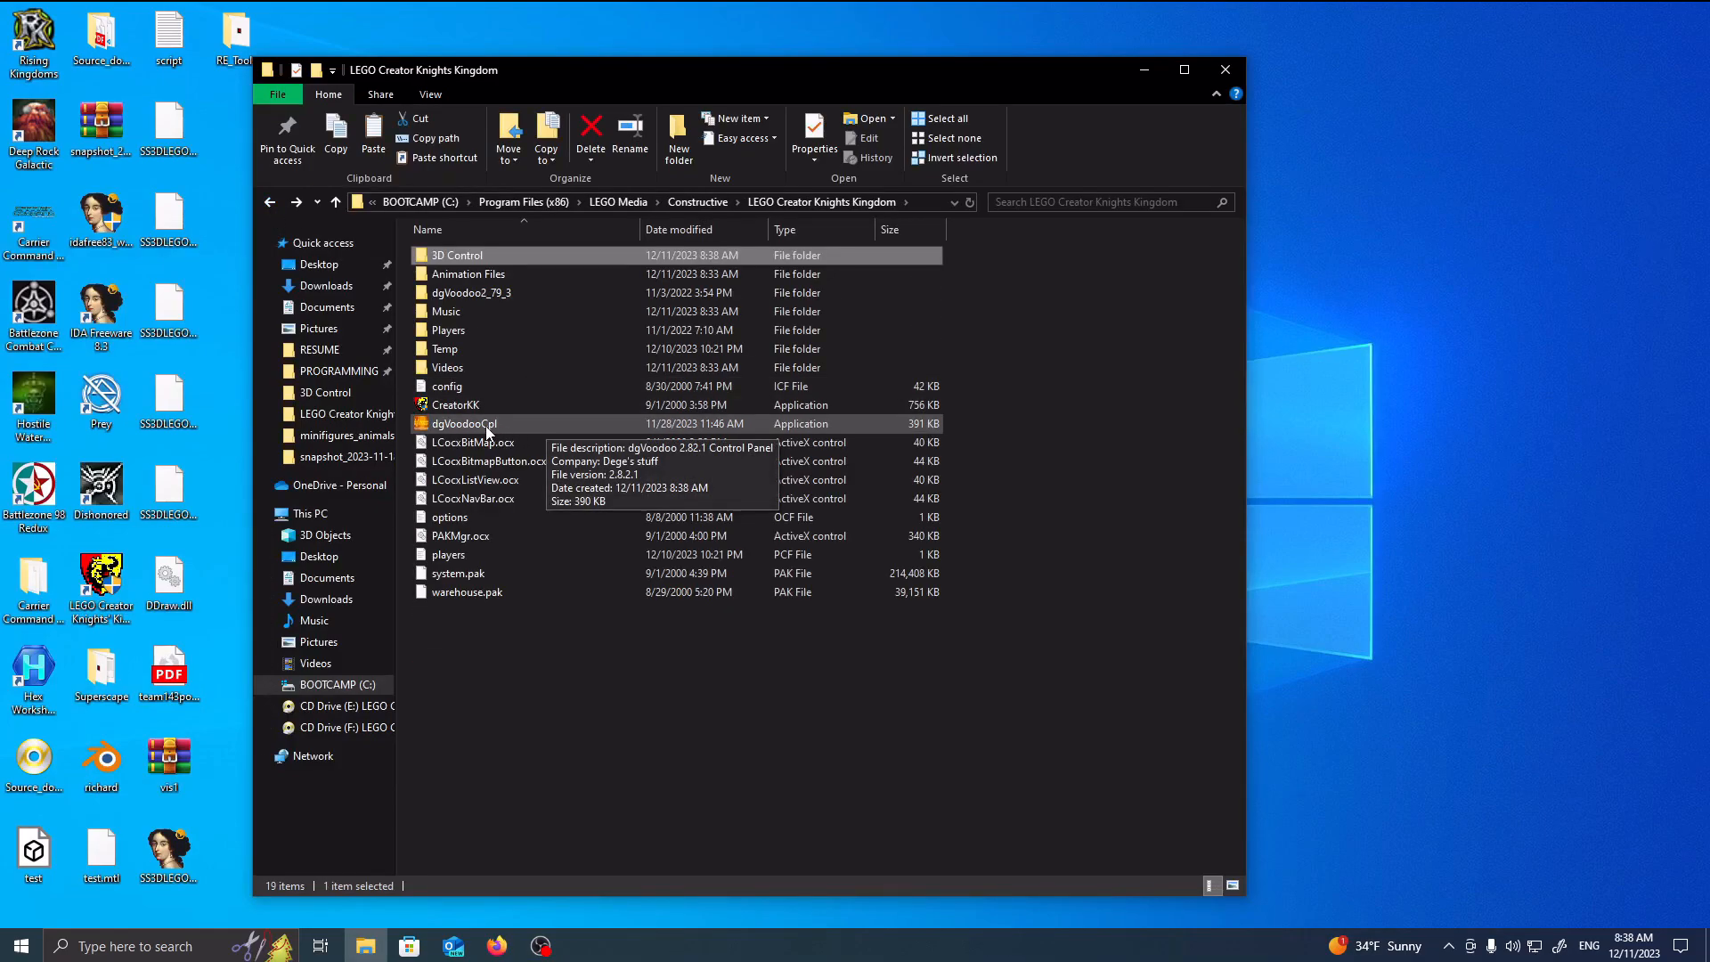
Step: Launch dgVoodooCpl from the Knights Kingdom folder and add that folder as its config location
click(463, 424)
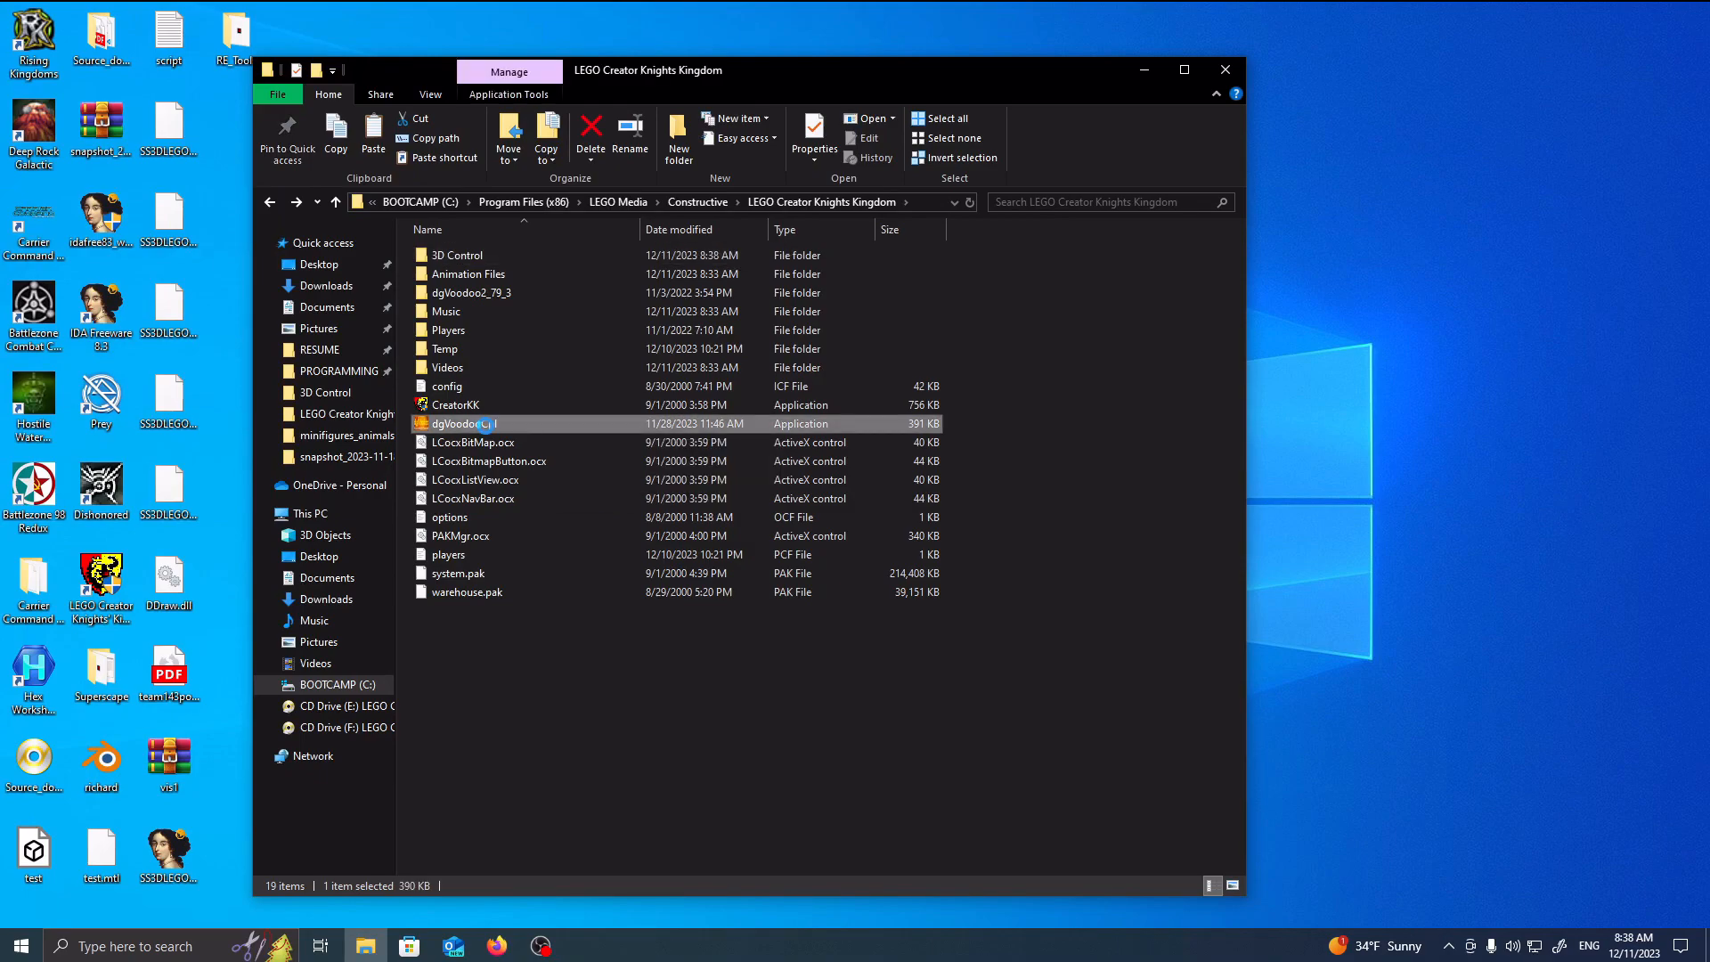
double_click(458, 424)
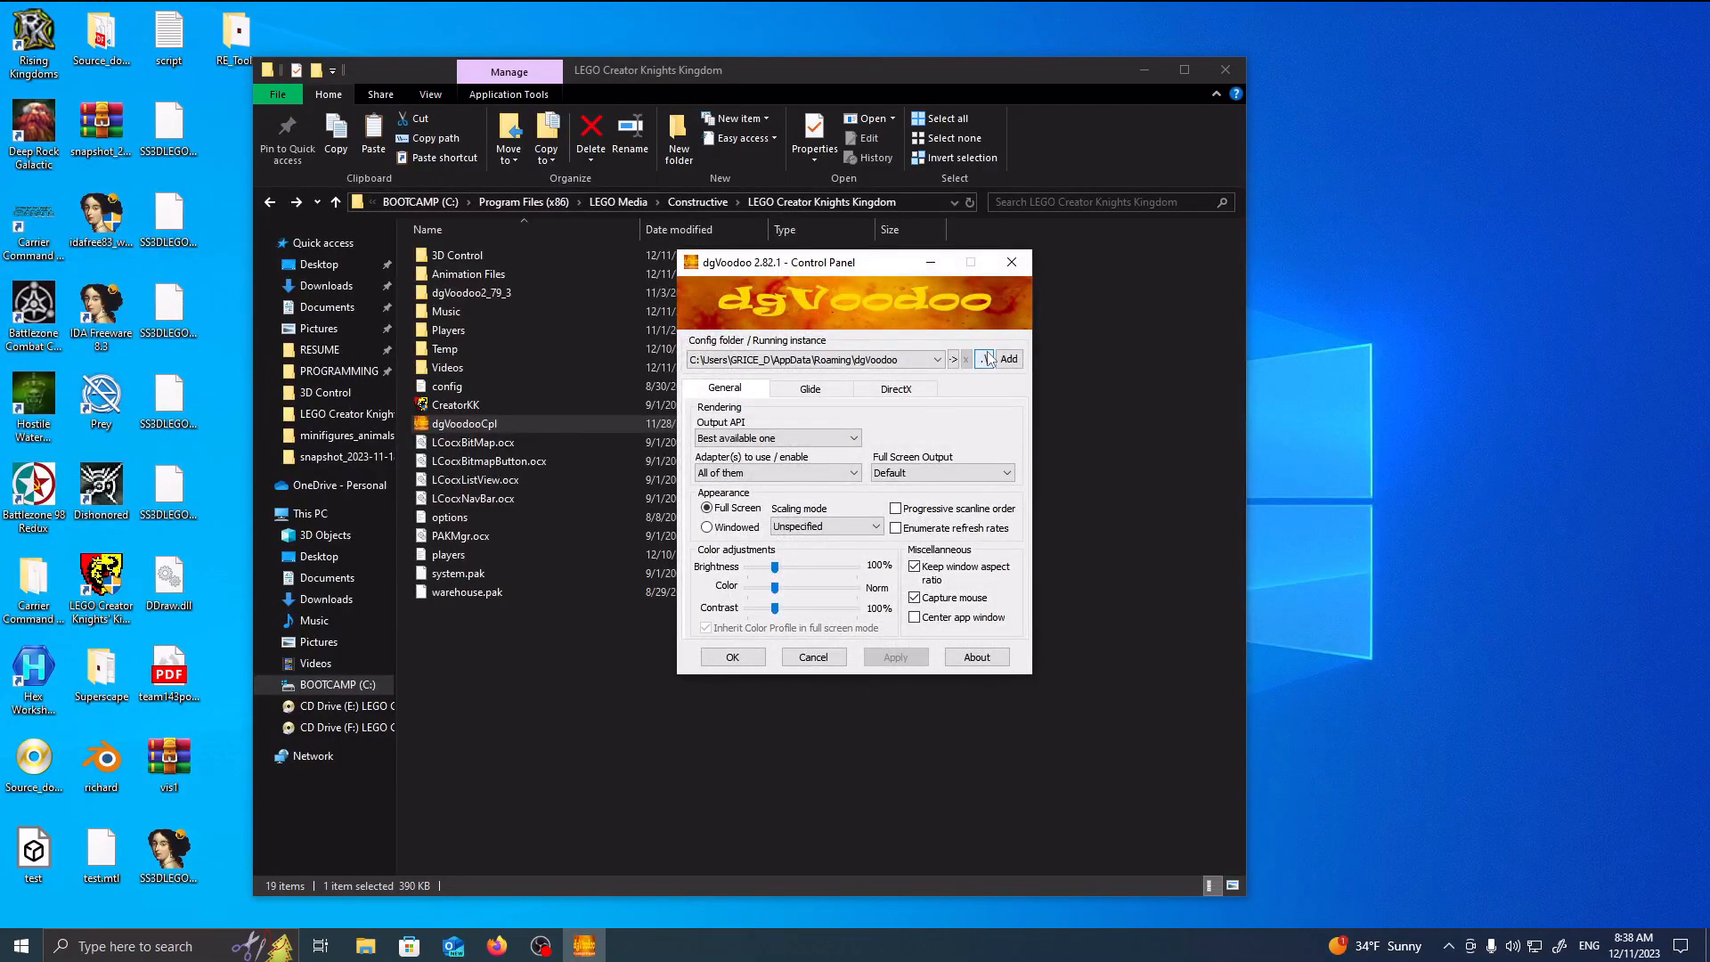
mouse_move(983, 360)
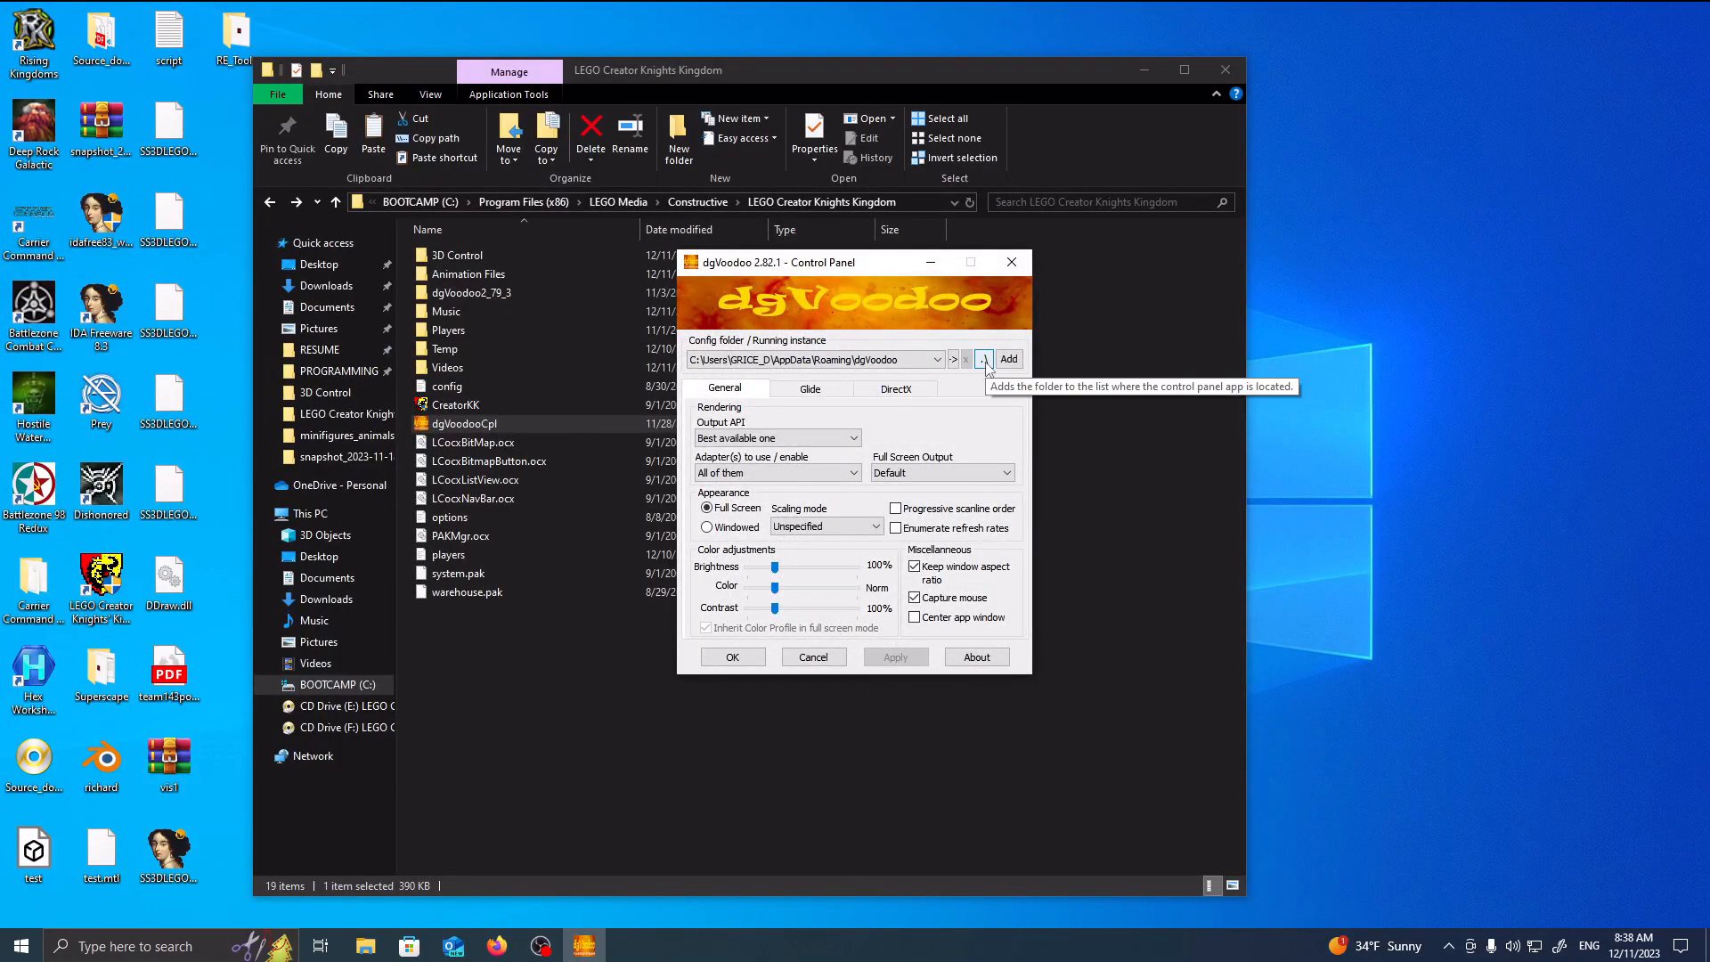
click(984, 358)
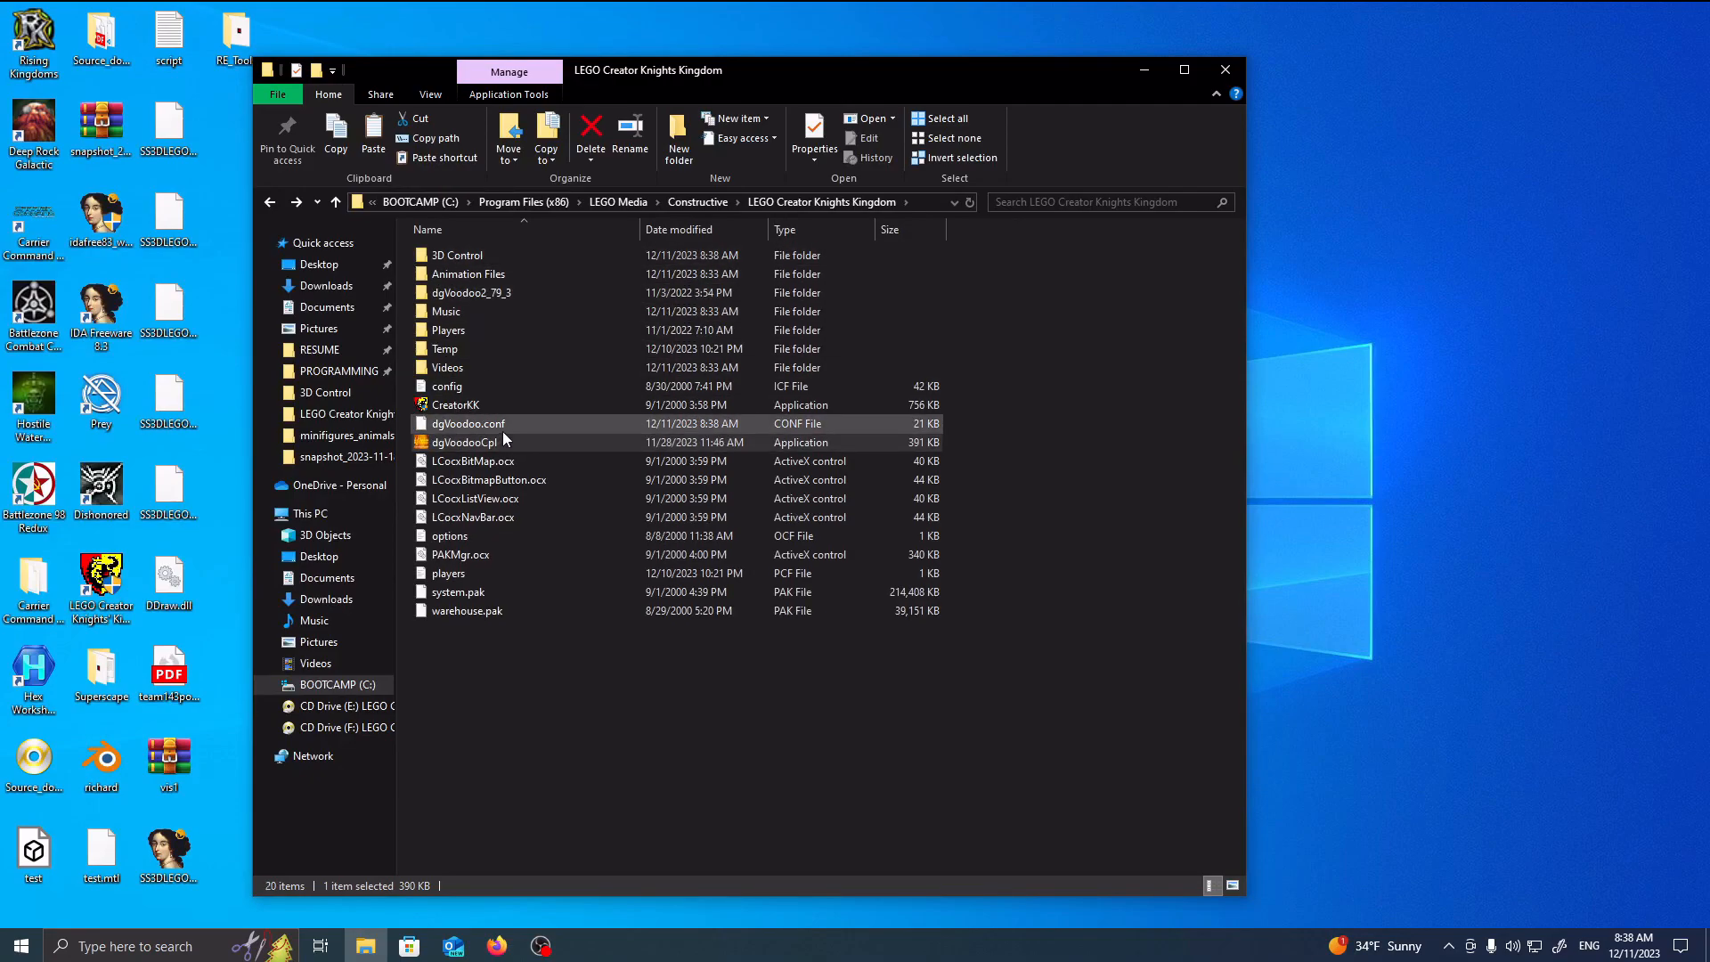
Step: Run dgVoodooCpl as administrator inside 3D Control and add that folder as its config location
click(456, 255)
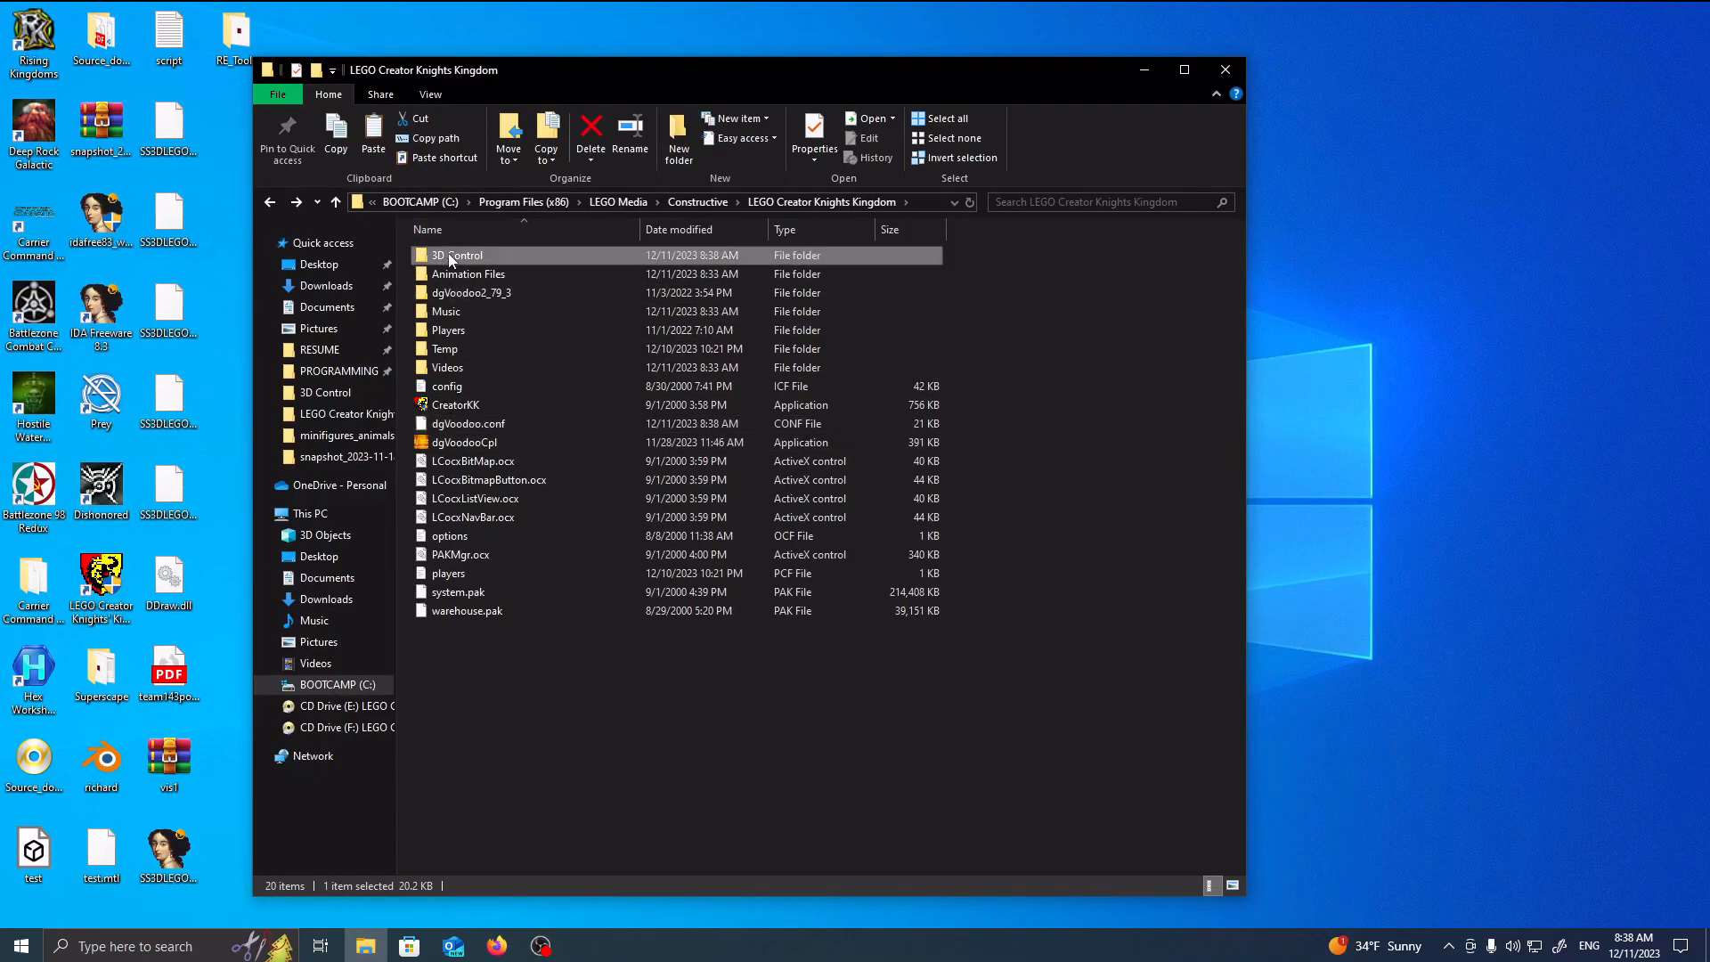
double_click(458, 255)
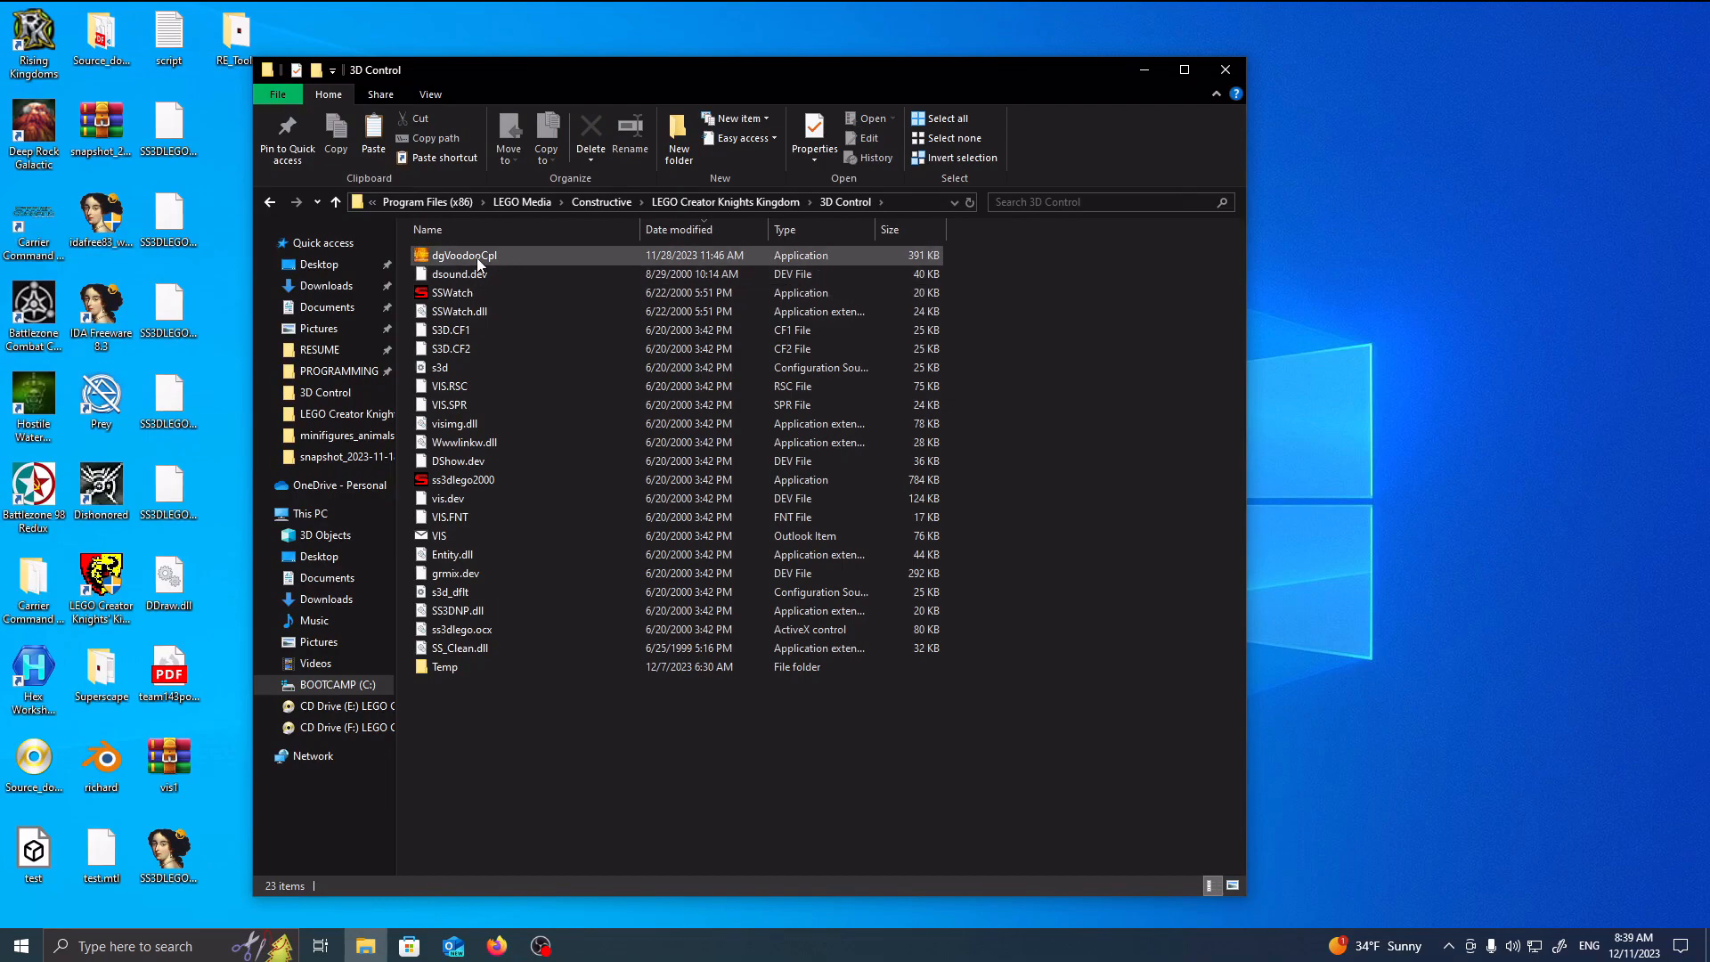
right_click(463, 255)
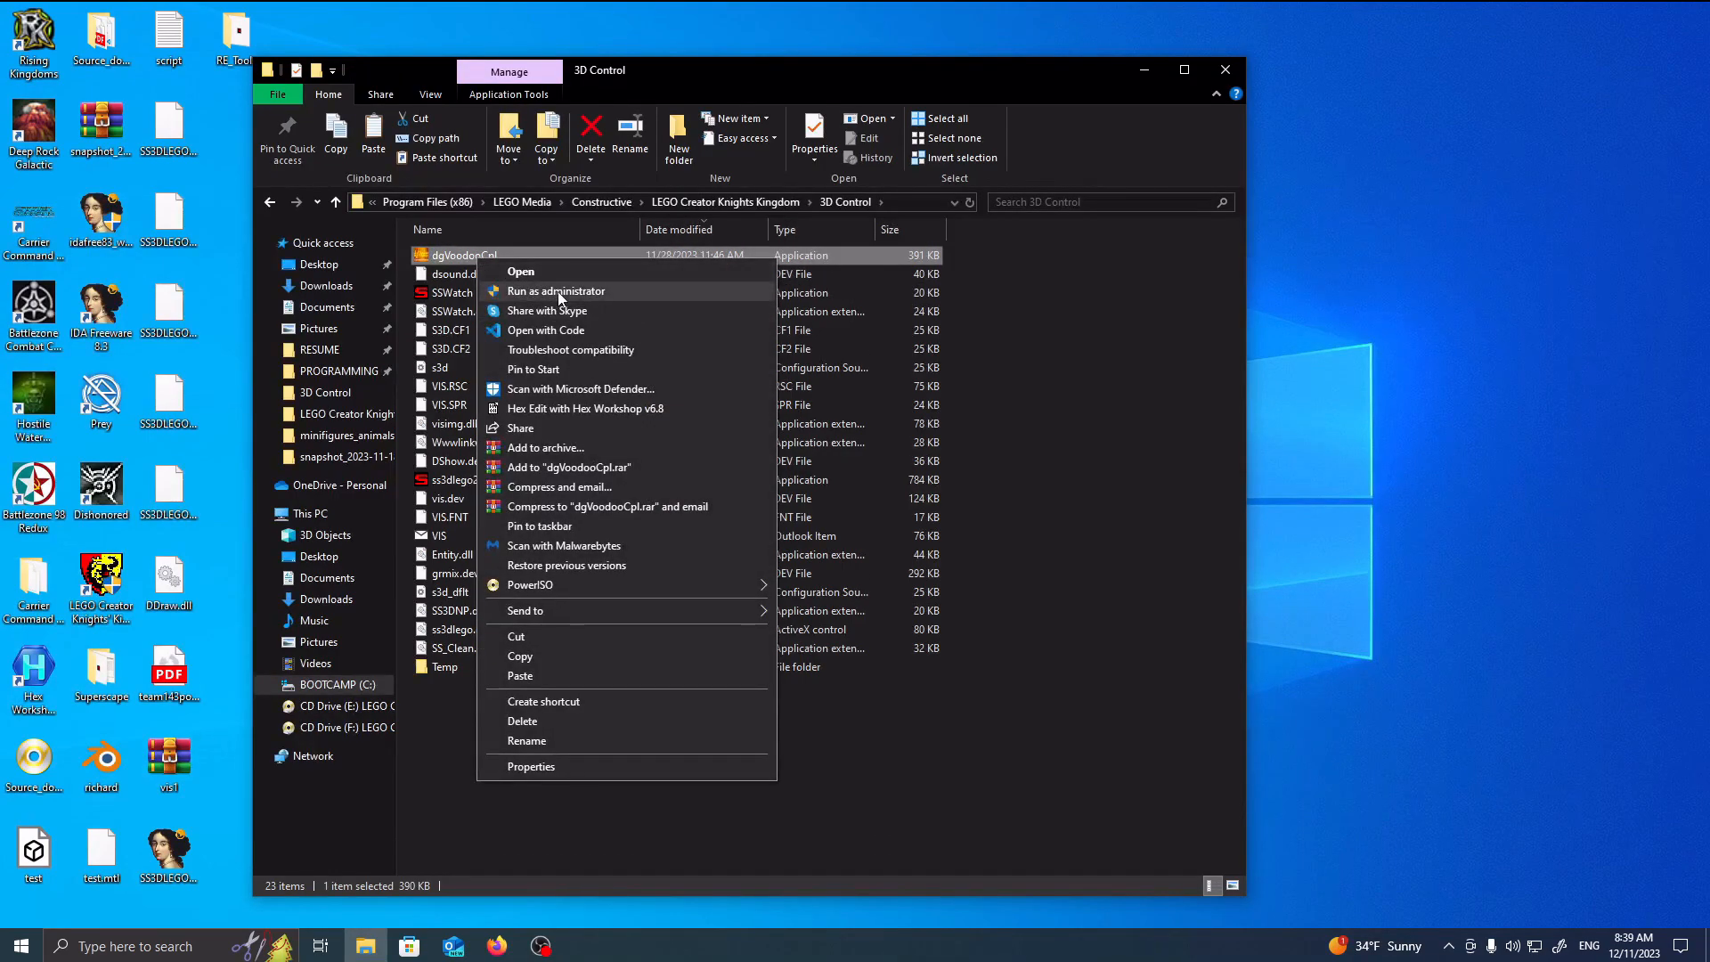
click(556, 290)
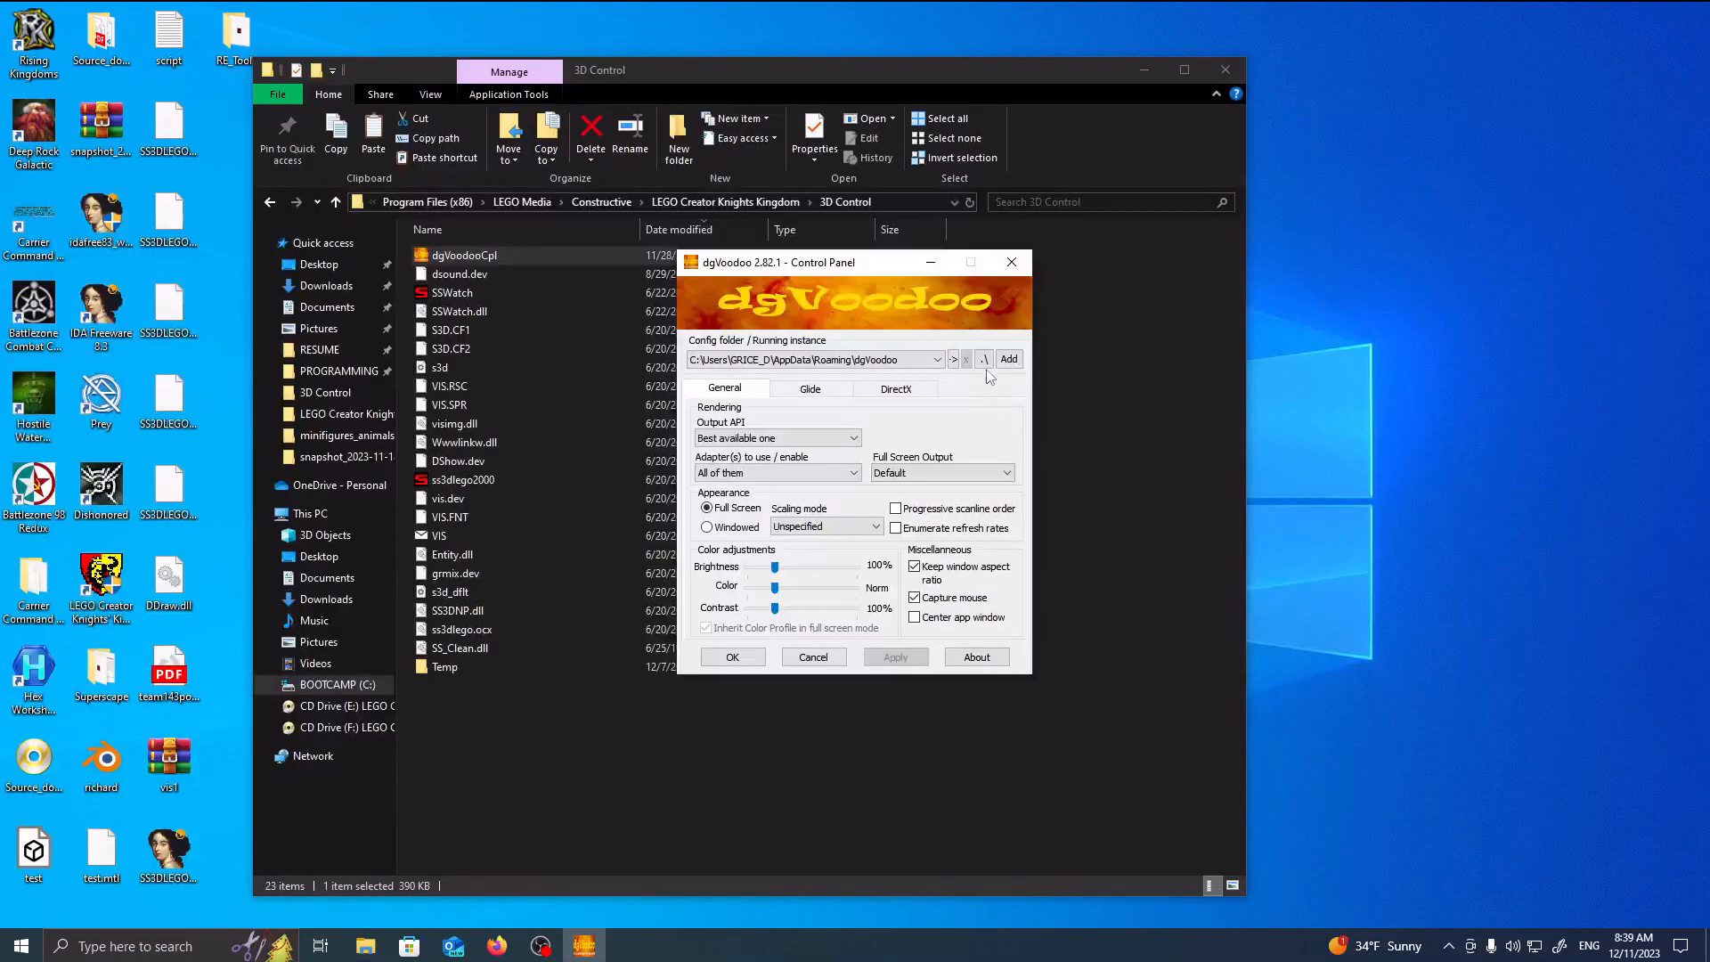
click(983, 360)
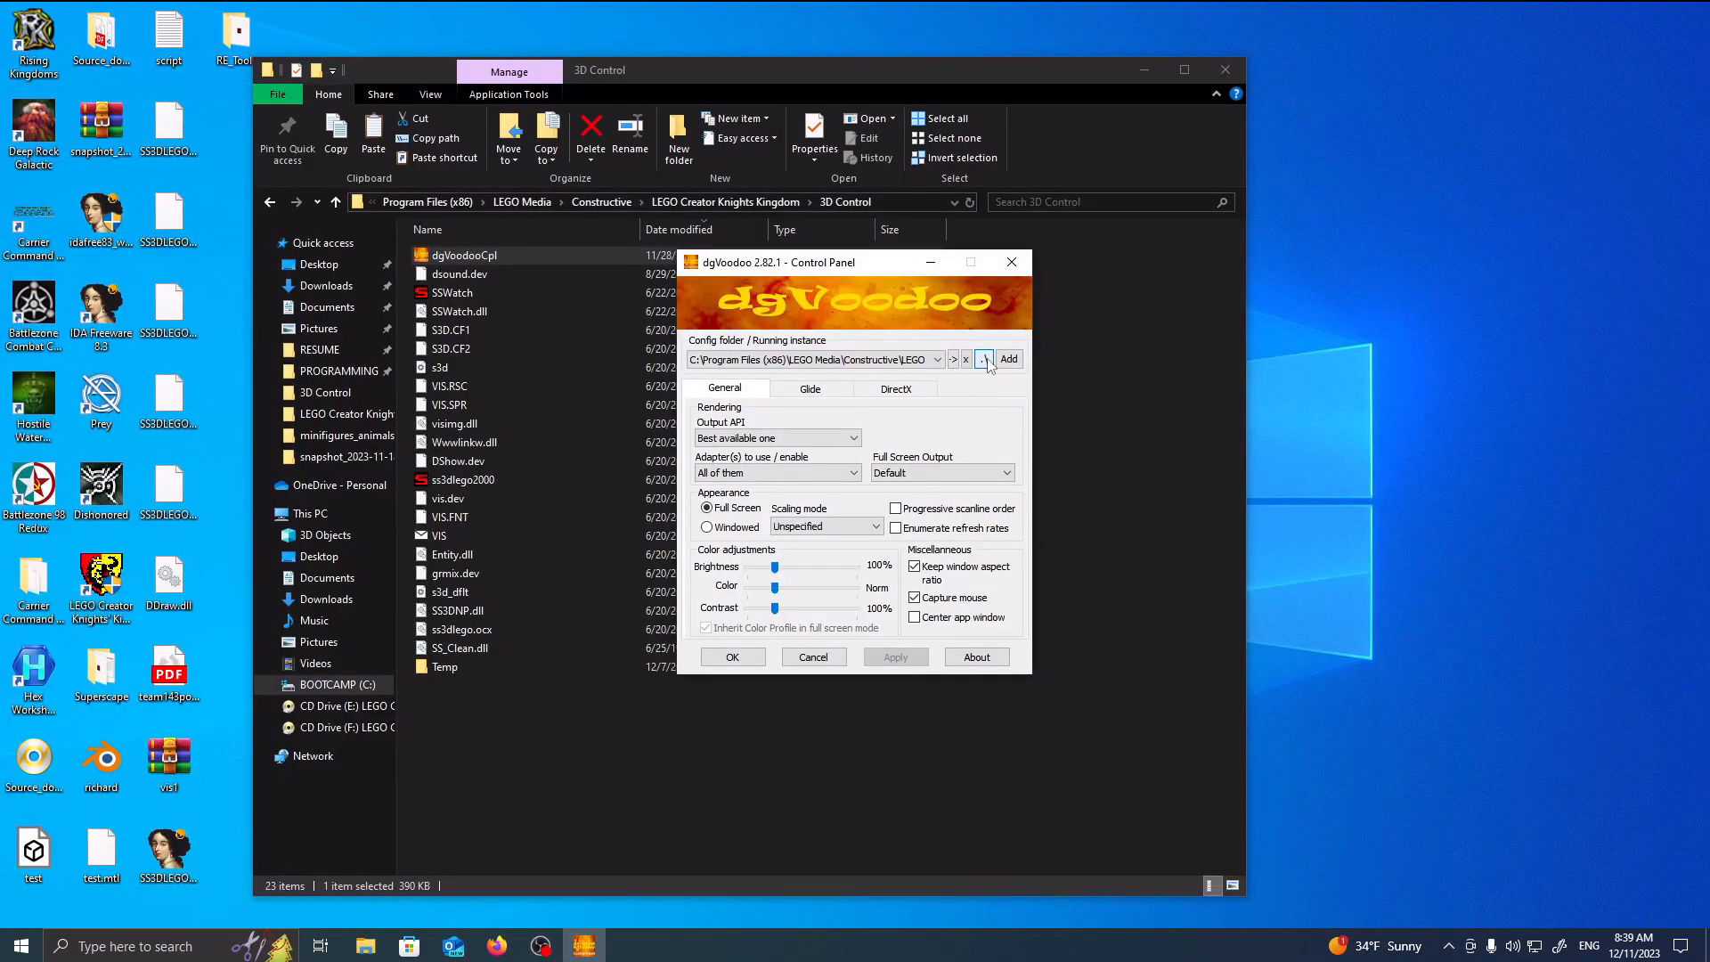
click(812, 658)
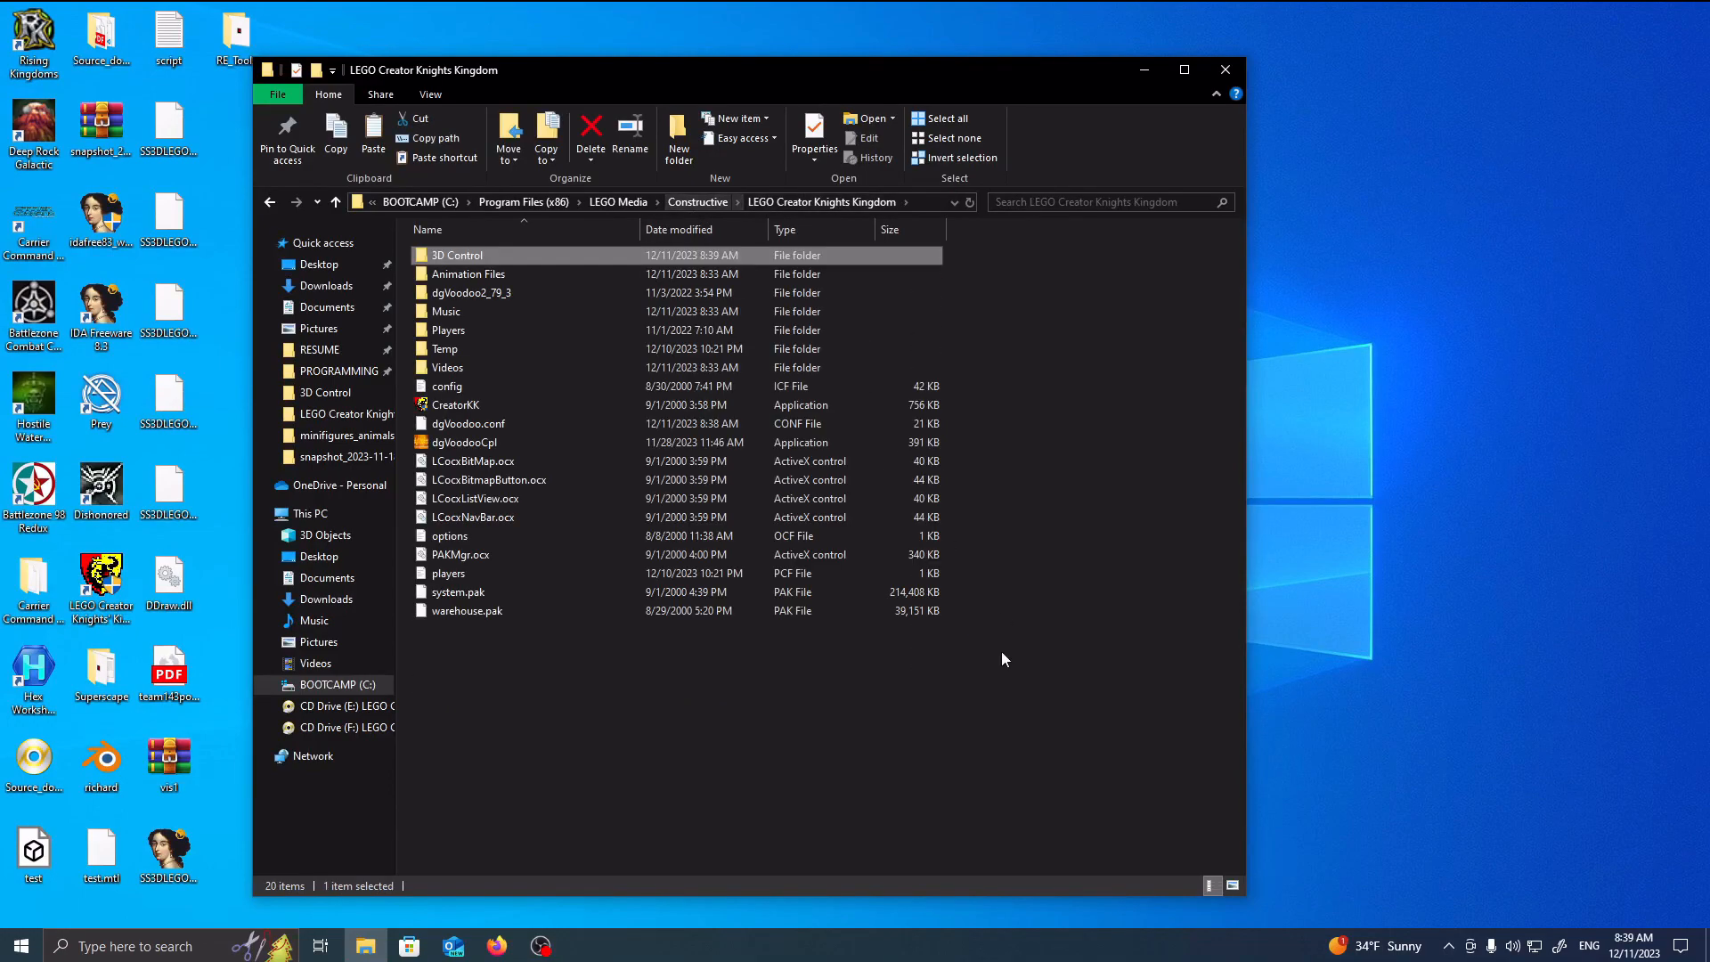
Step: In CreatorKK Properties, choose Windows XP (Service Pack 3) compatibility mode
click(454, 404)
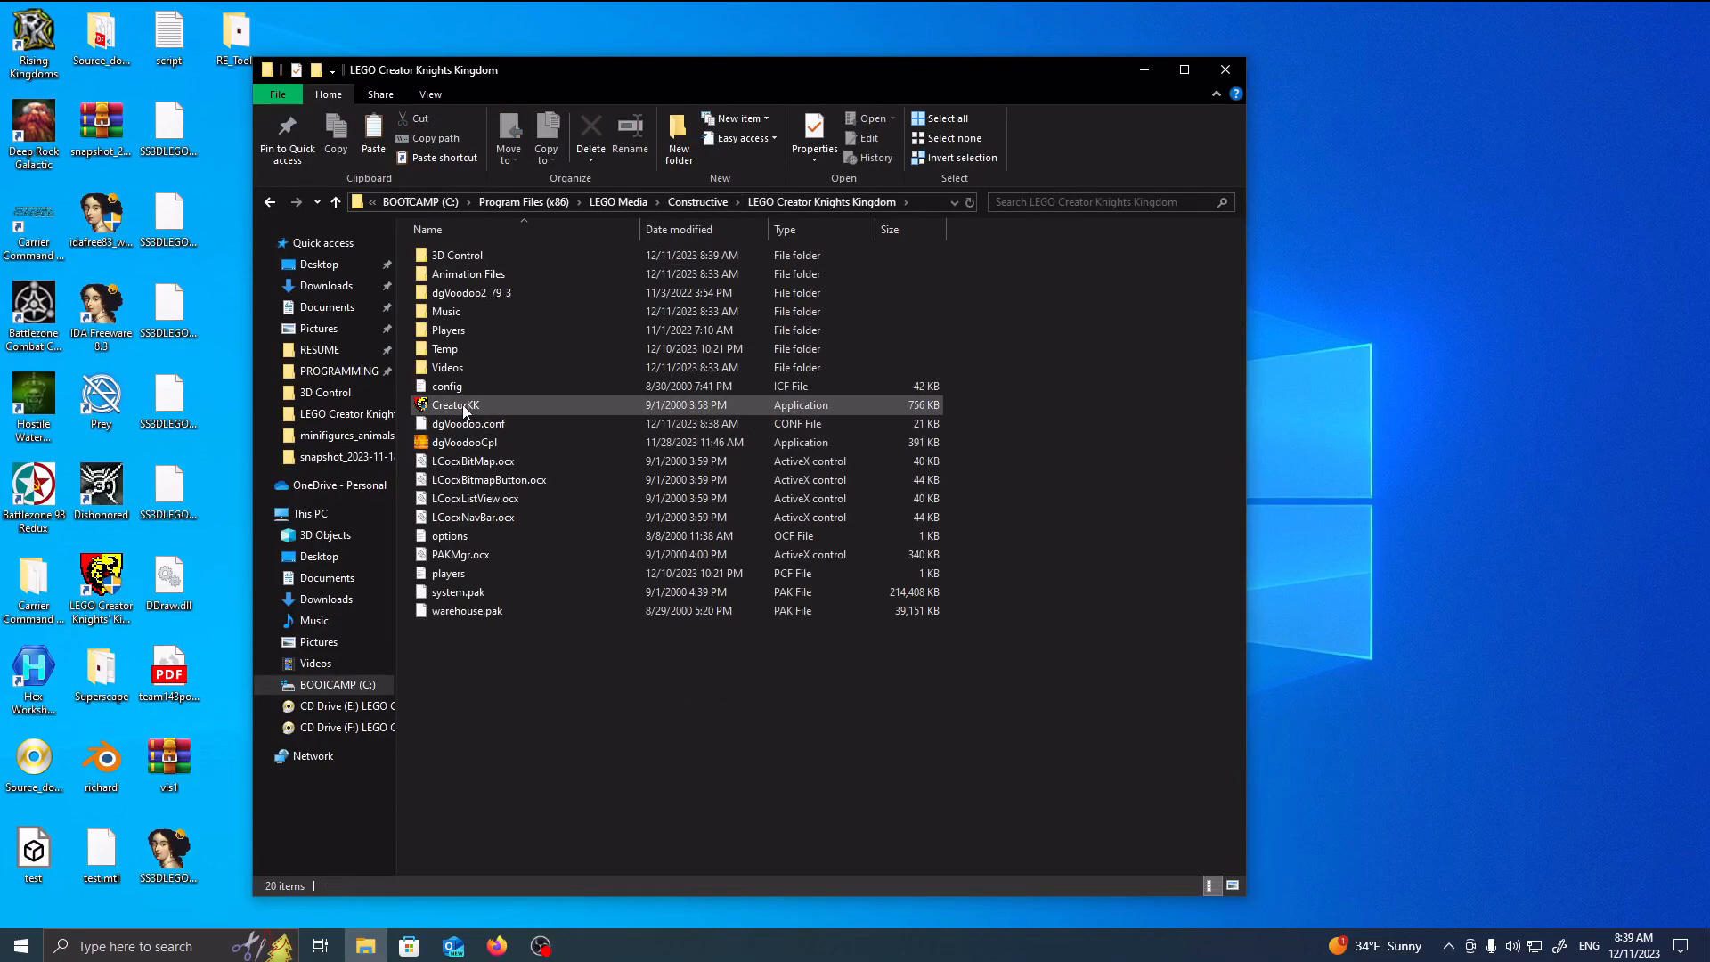
mouse_move(463, 404)
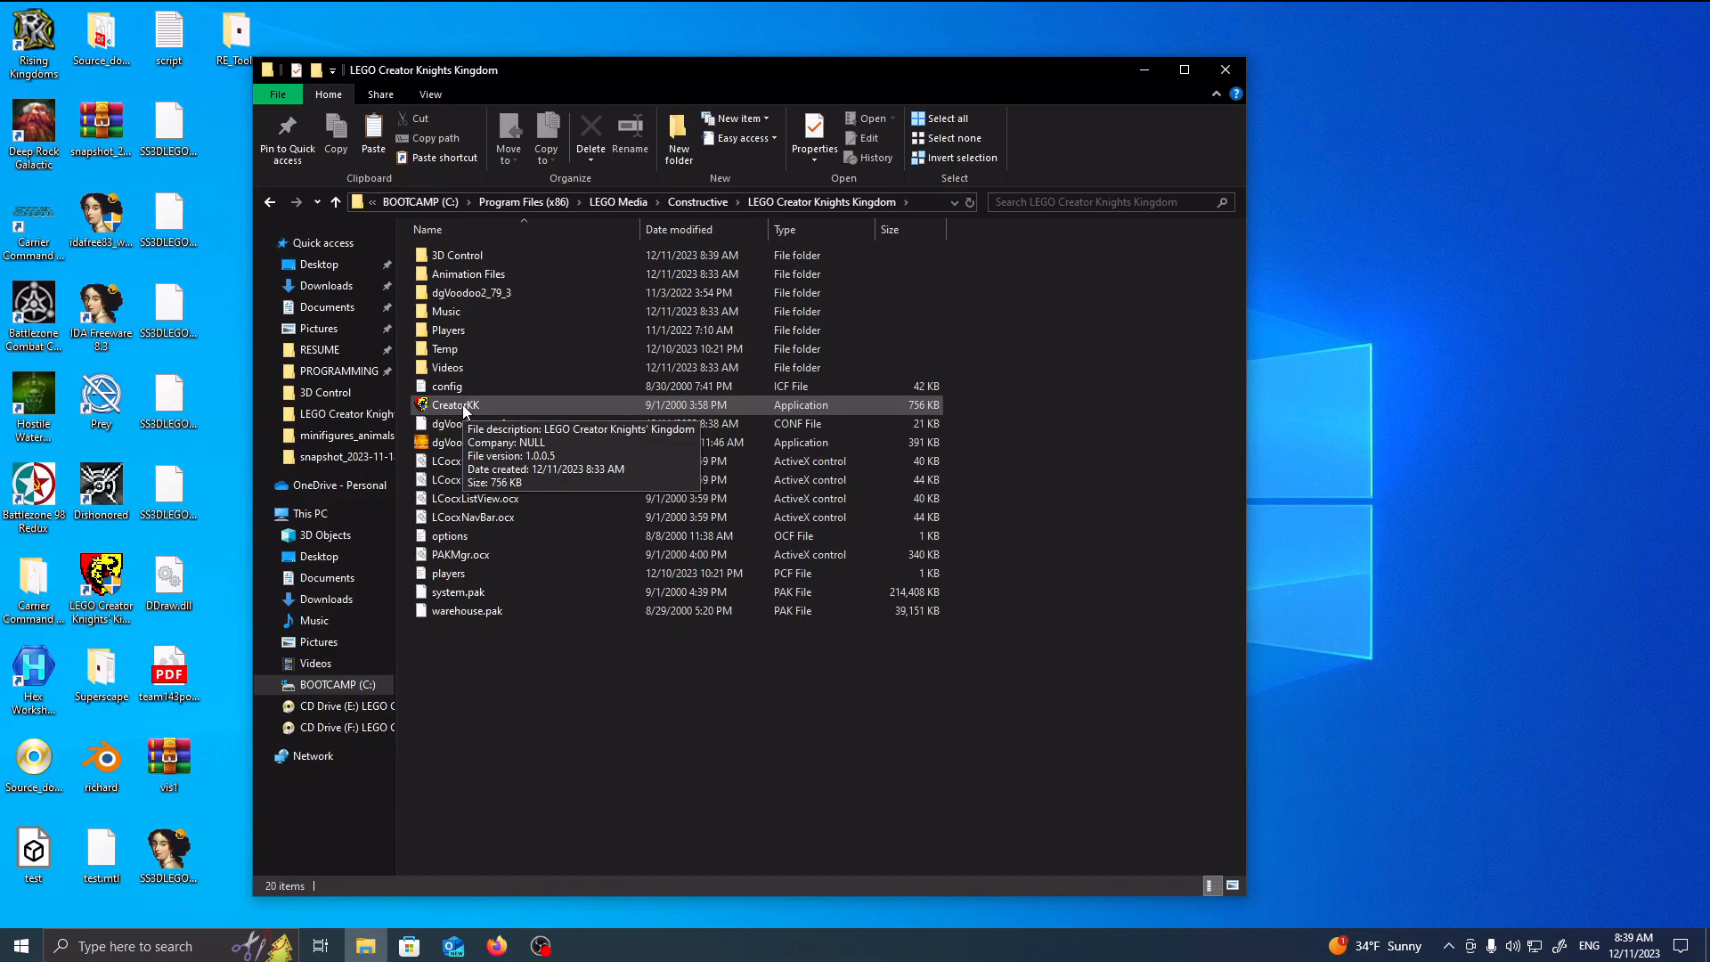
right_click(452, 405)
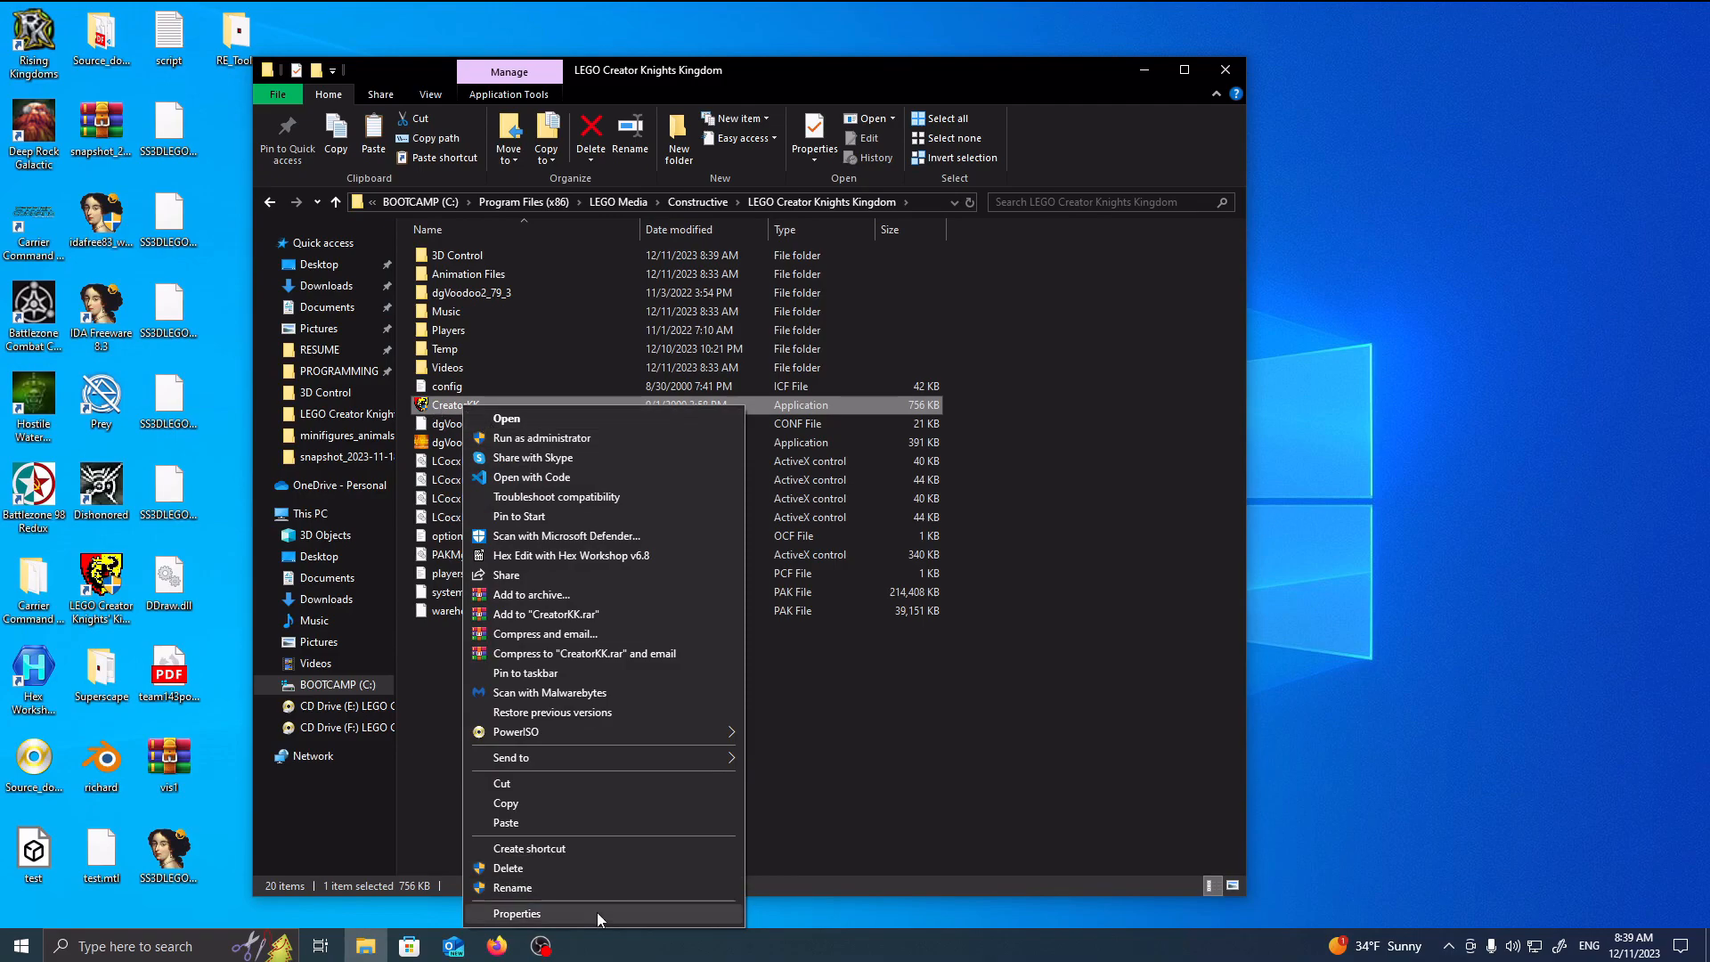
click(517, 912)
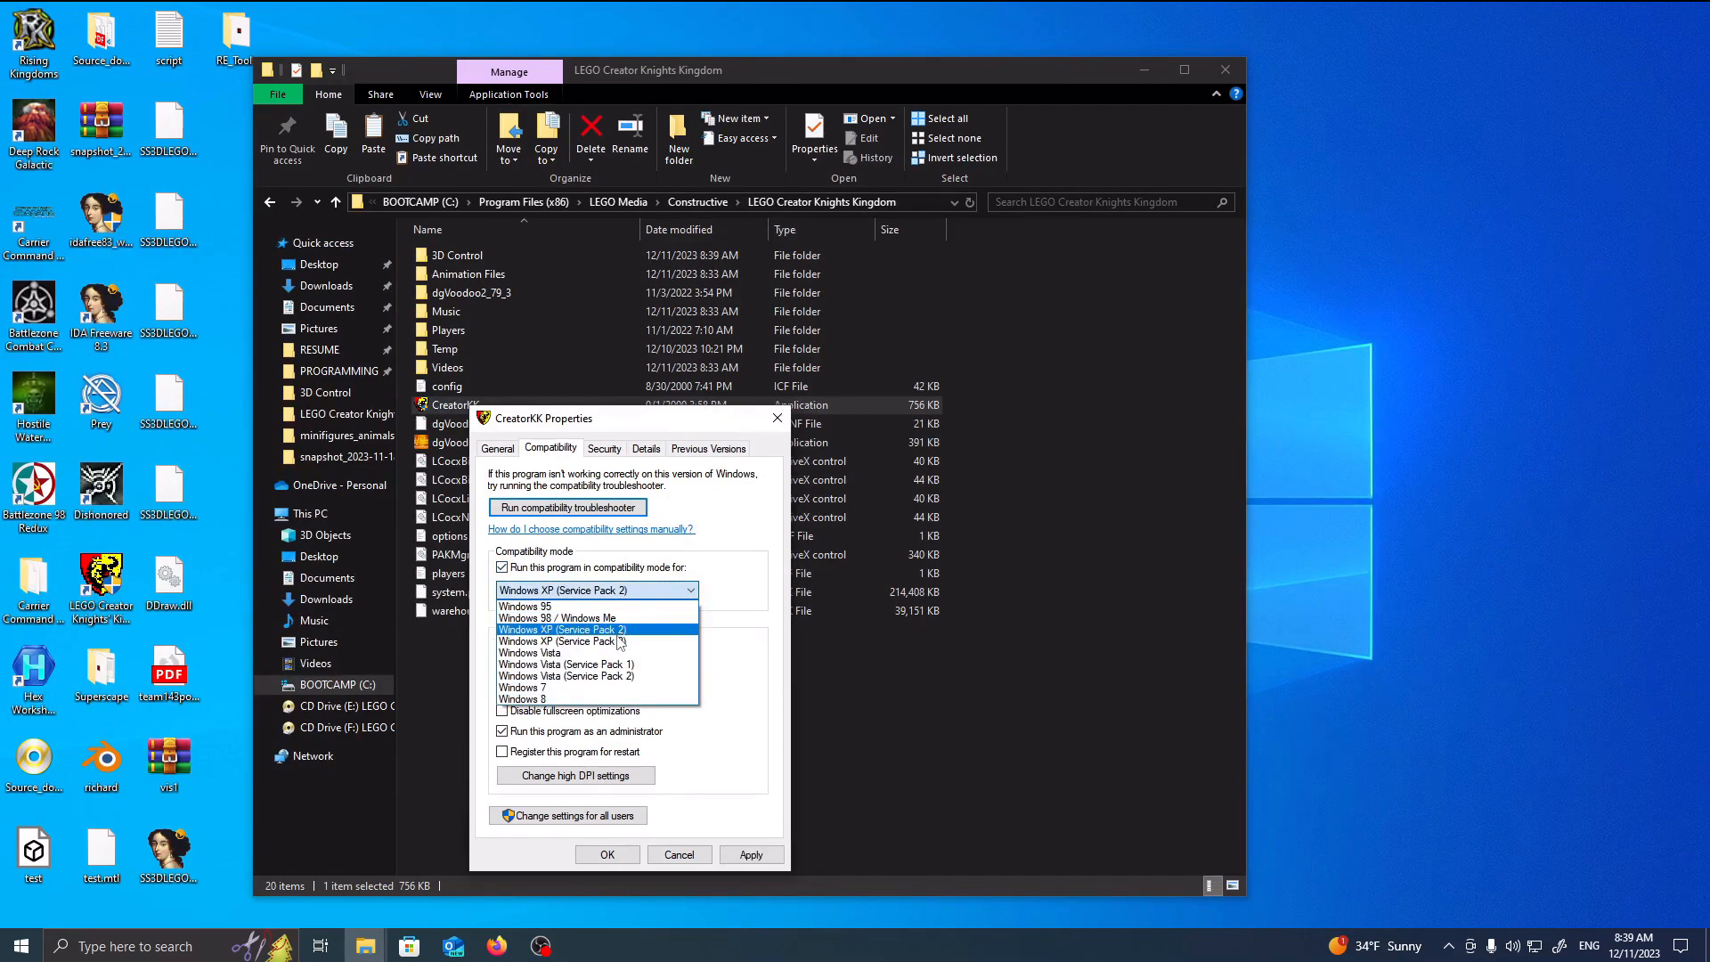
click(561, 641)
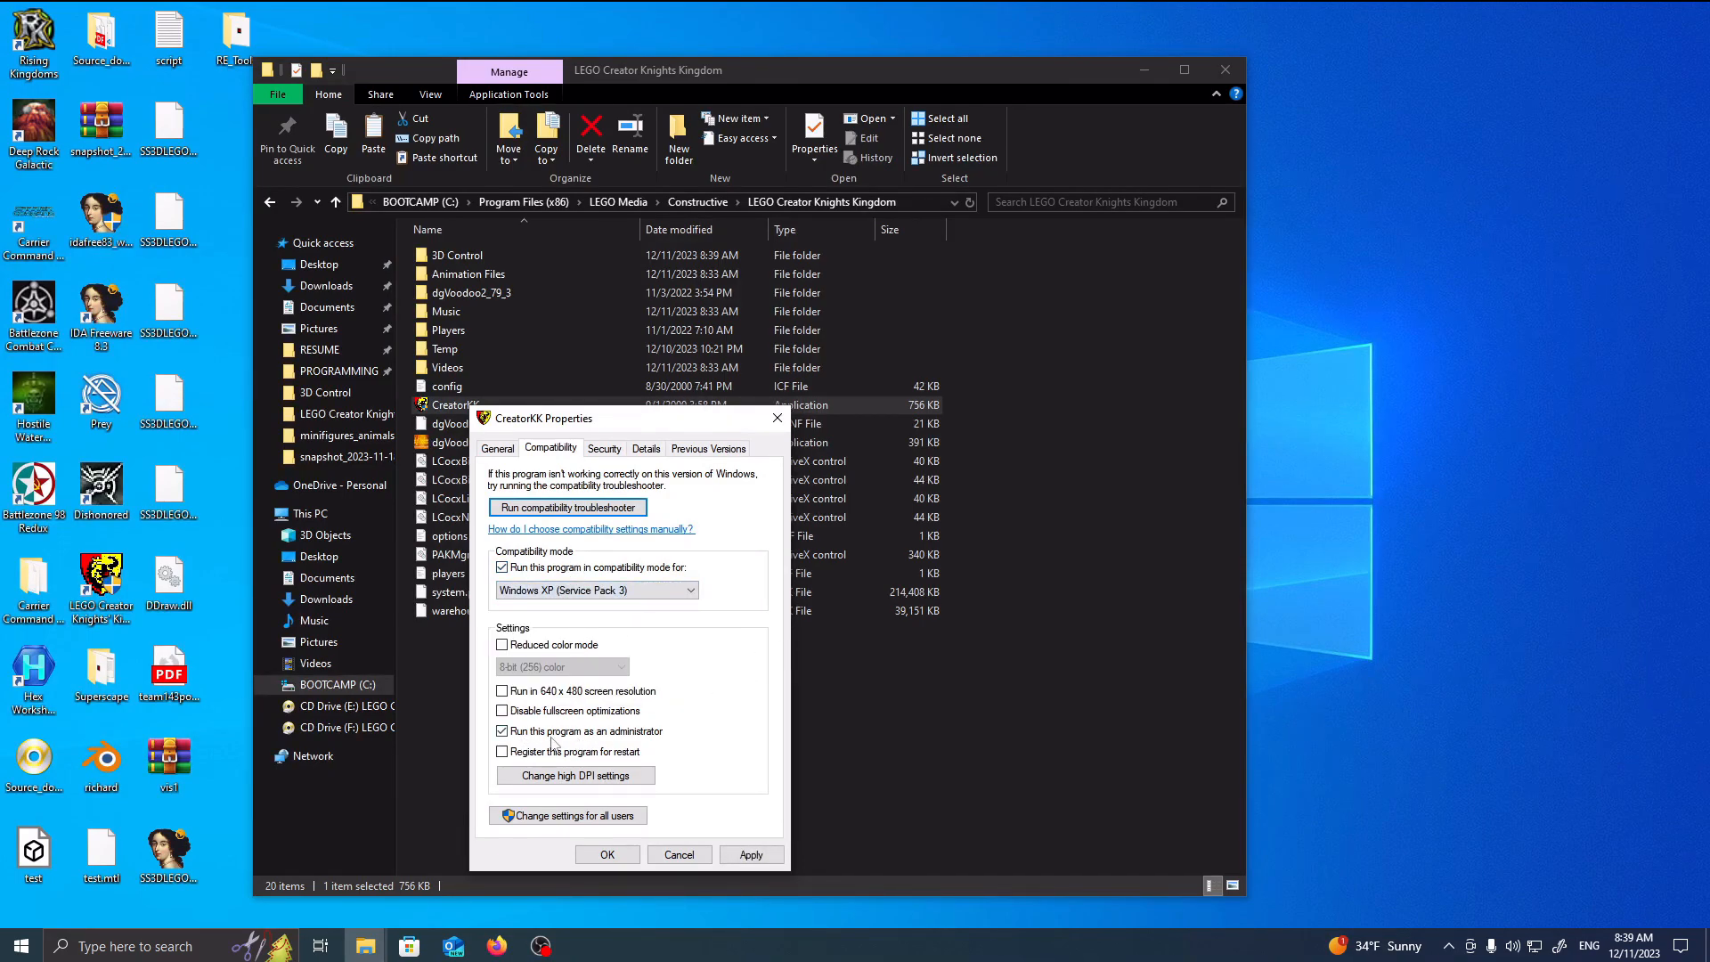